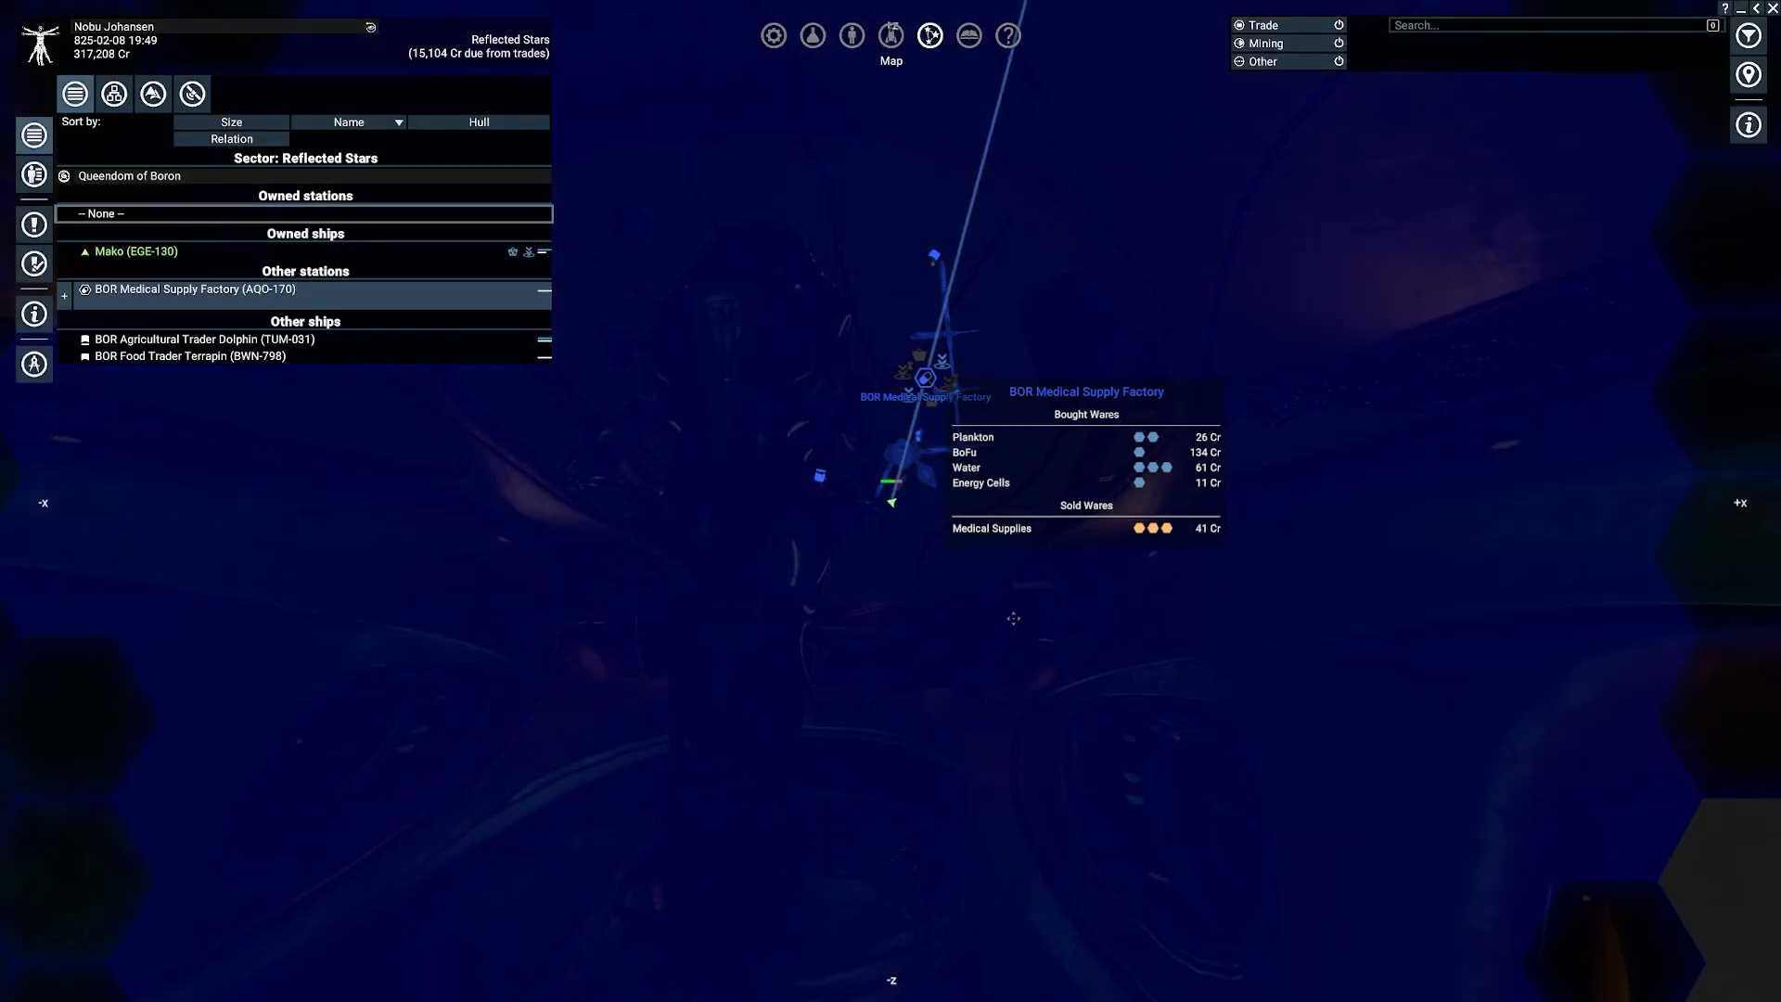
Step: Zoom the map out from Reflected Stars until the neighbouring sectors and their trade listings appear
{"action": "scroll", "scroll_direction": "down", "scroll_amount": 3}
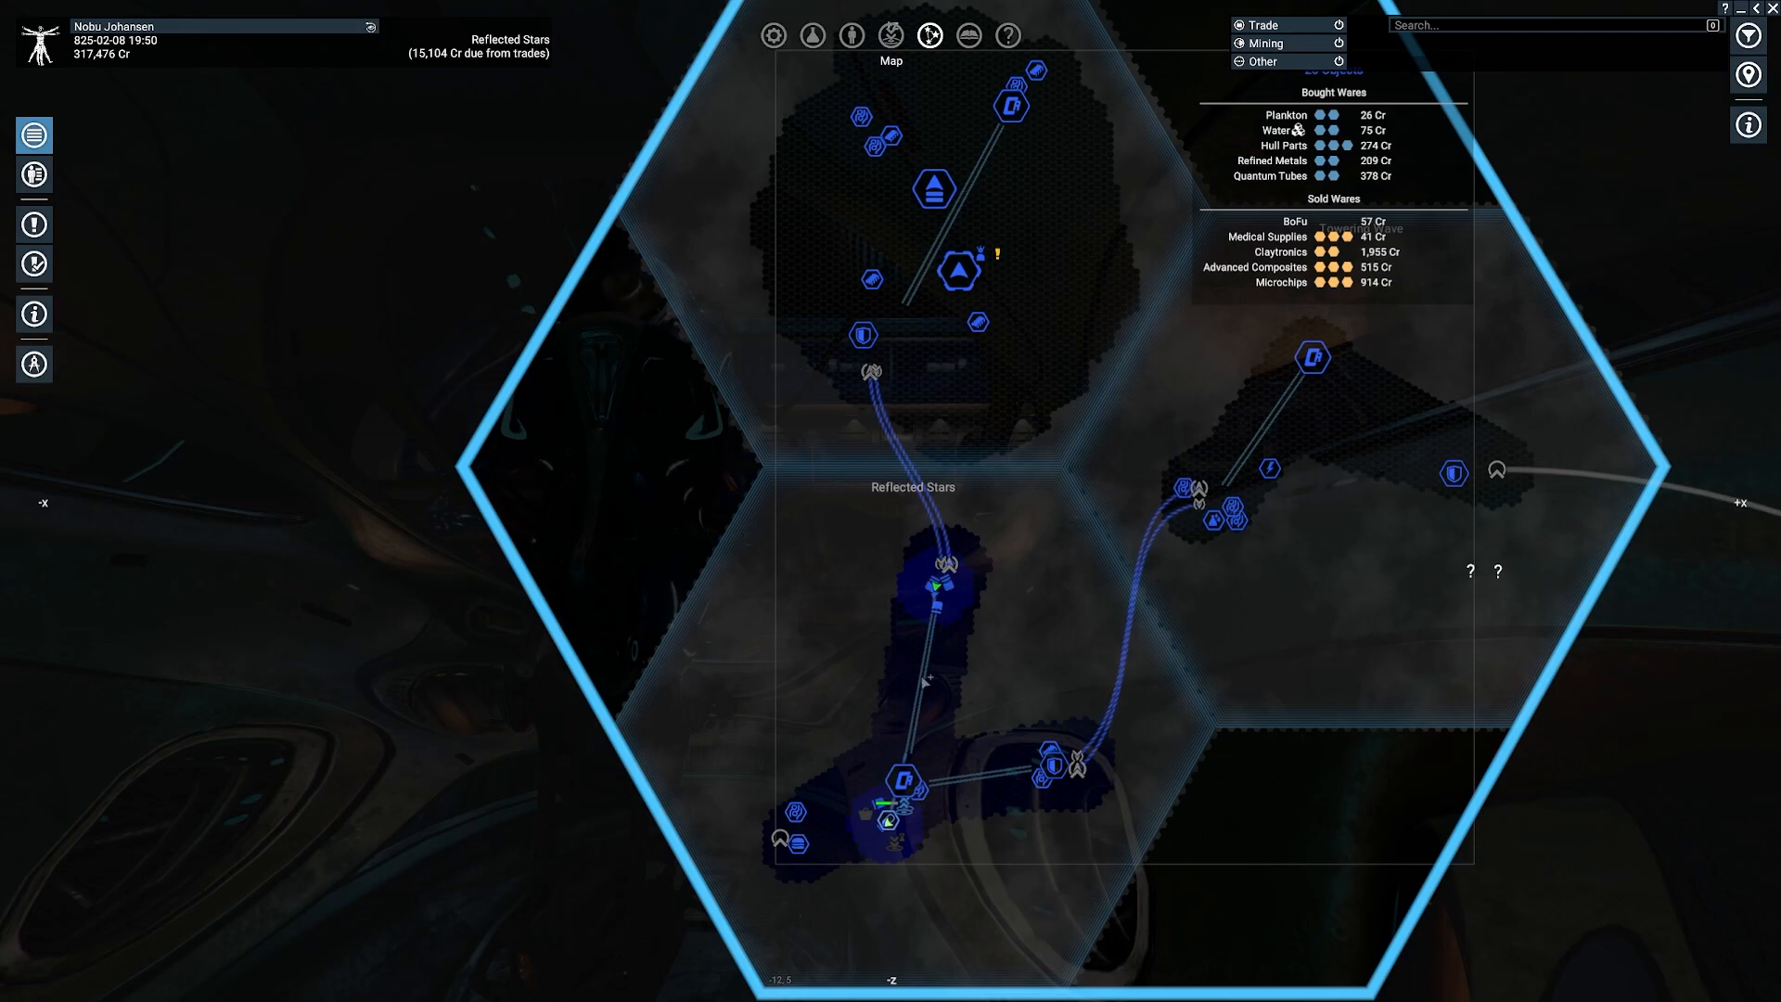
{"action": "mouse_move", "coordinate": [943, 688]}
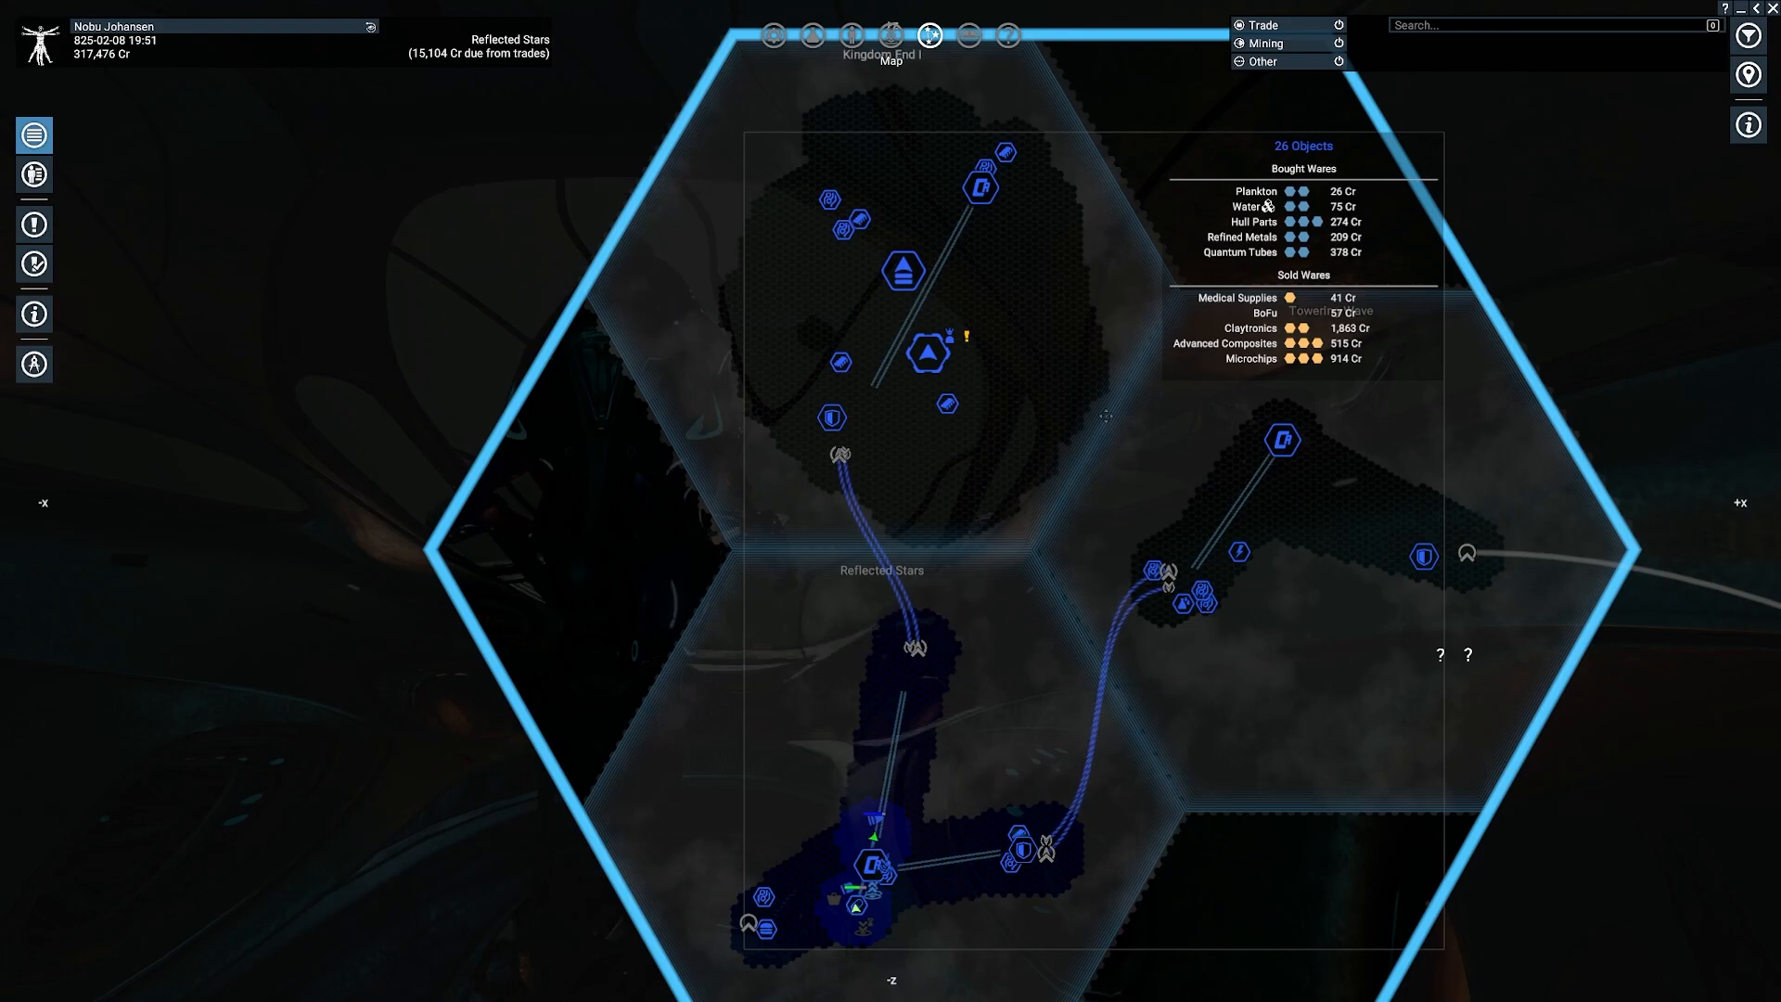
{"action": "left_click", "coordinate": [1281, 439]}
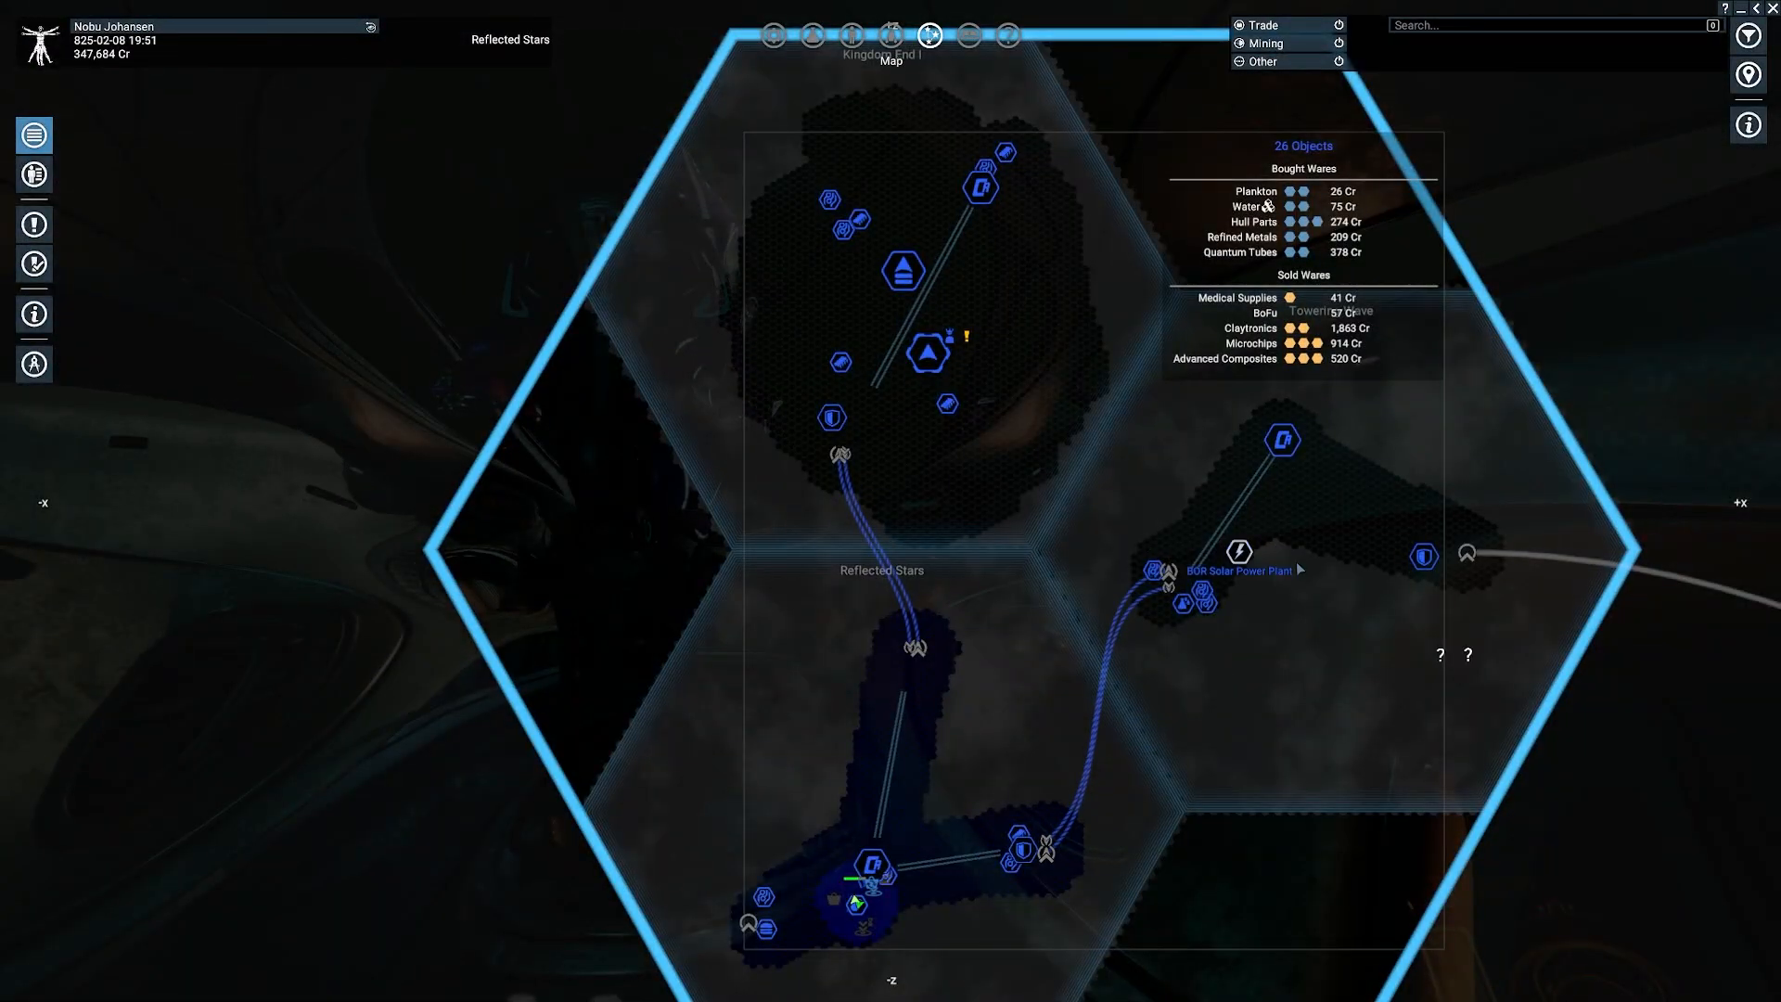
{"action": "mouse_move", "coordinate": [1307, 565]}
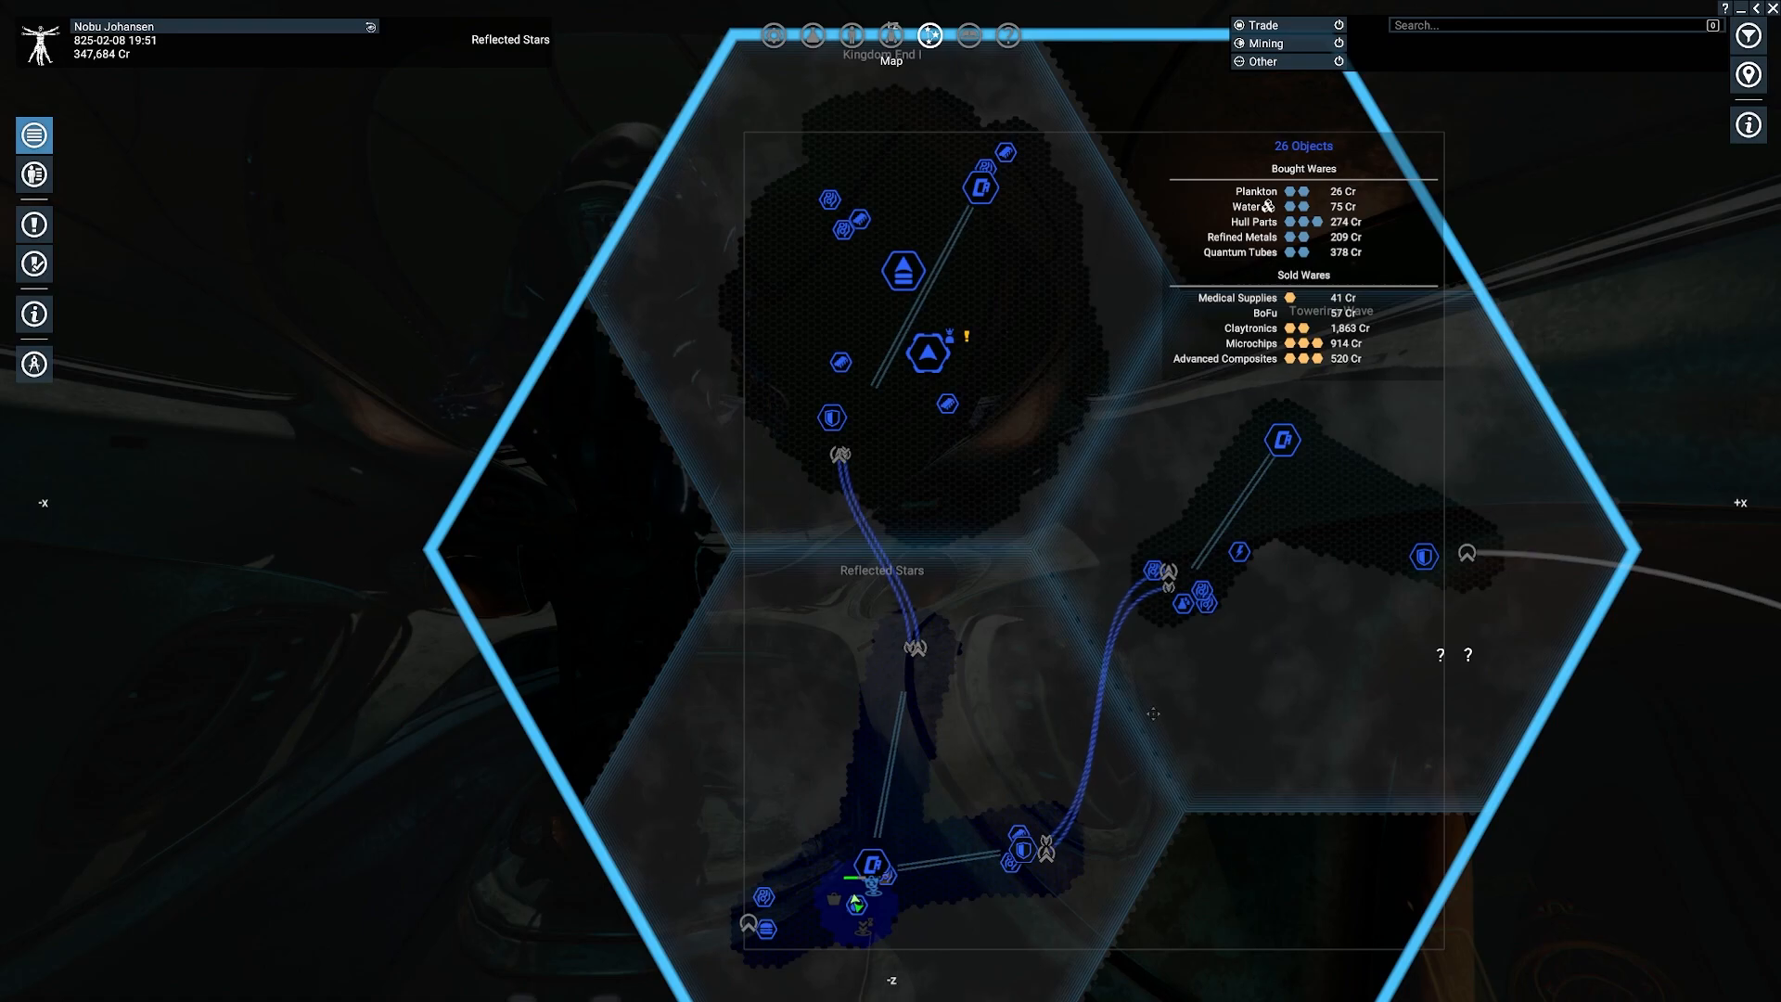
{"action": "mouse_move", "coordinate": [1029, 441]}
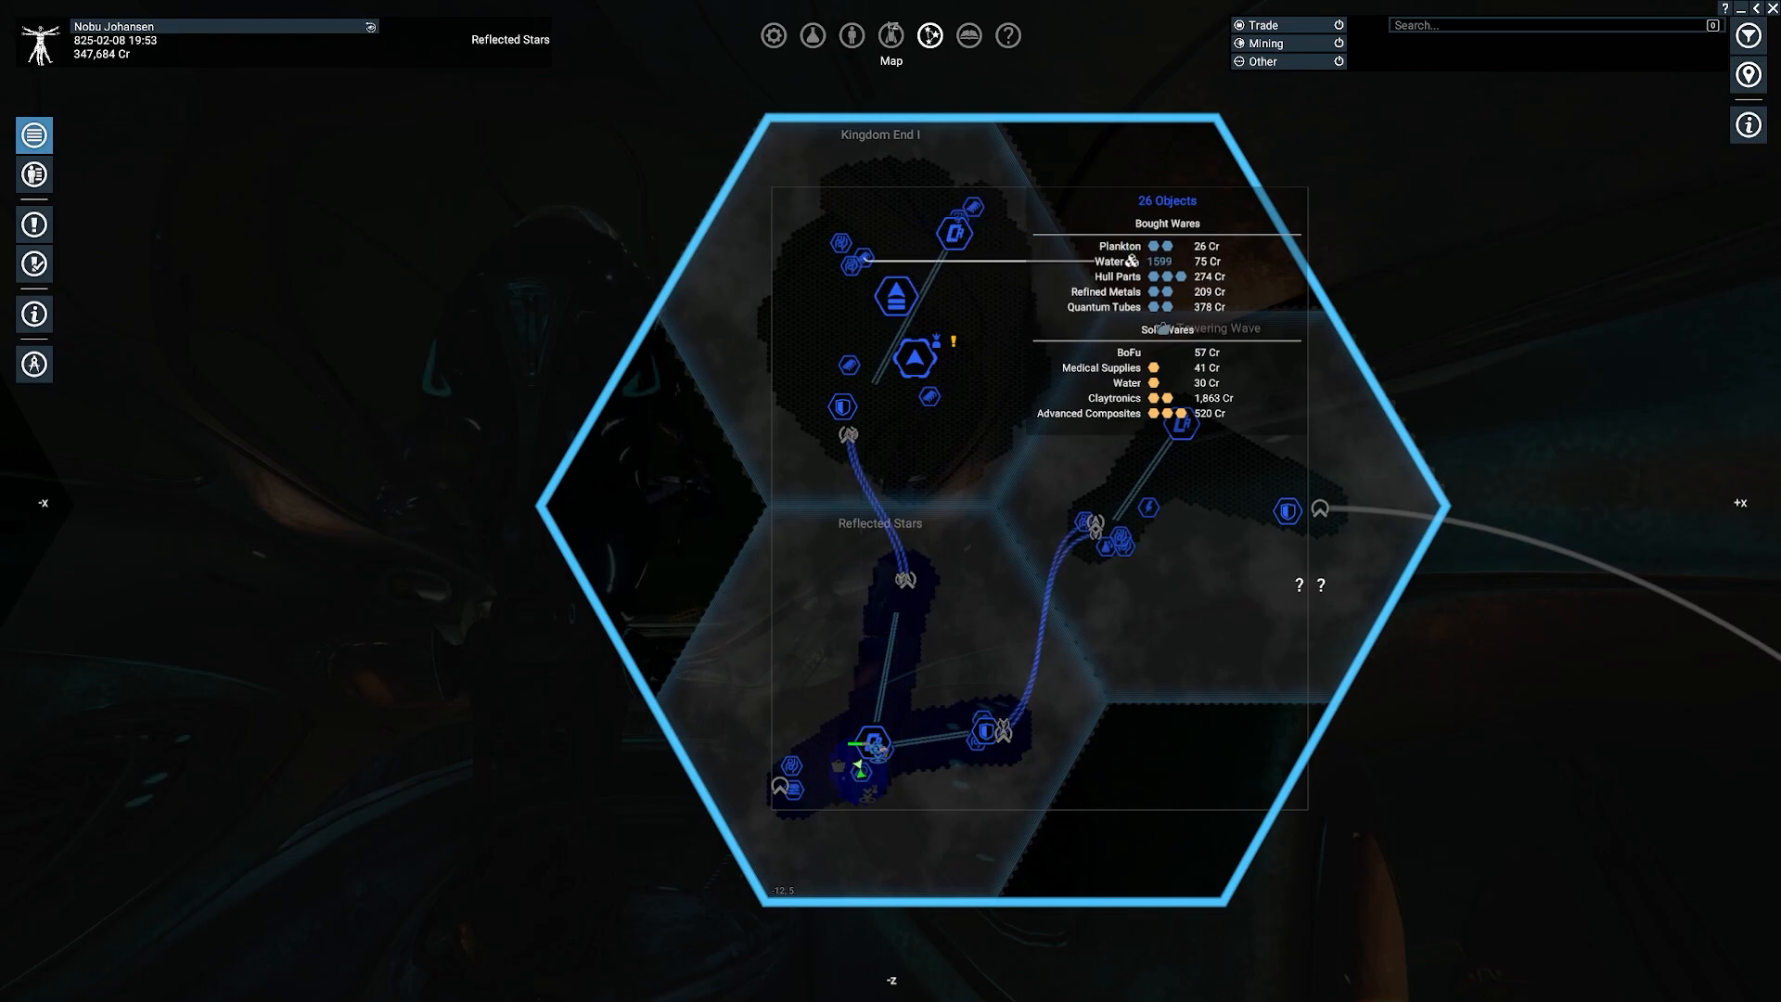
{"action": "mouse_move", "coordinate": [972, 208]}
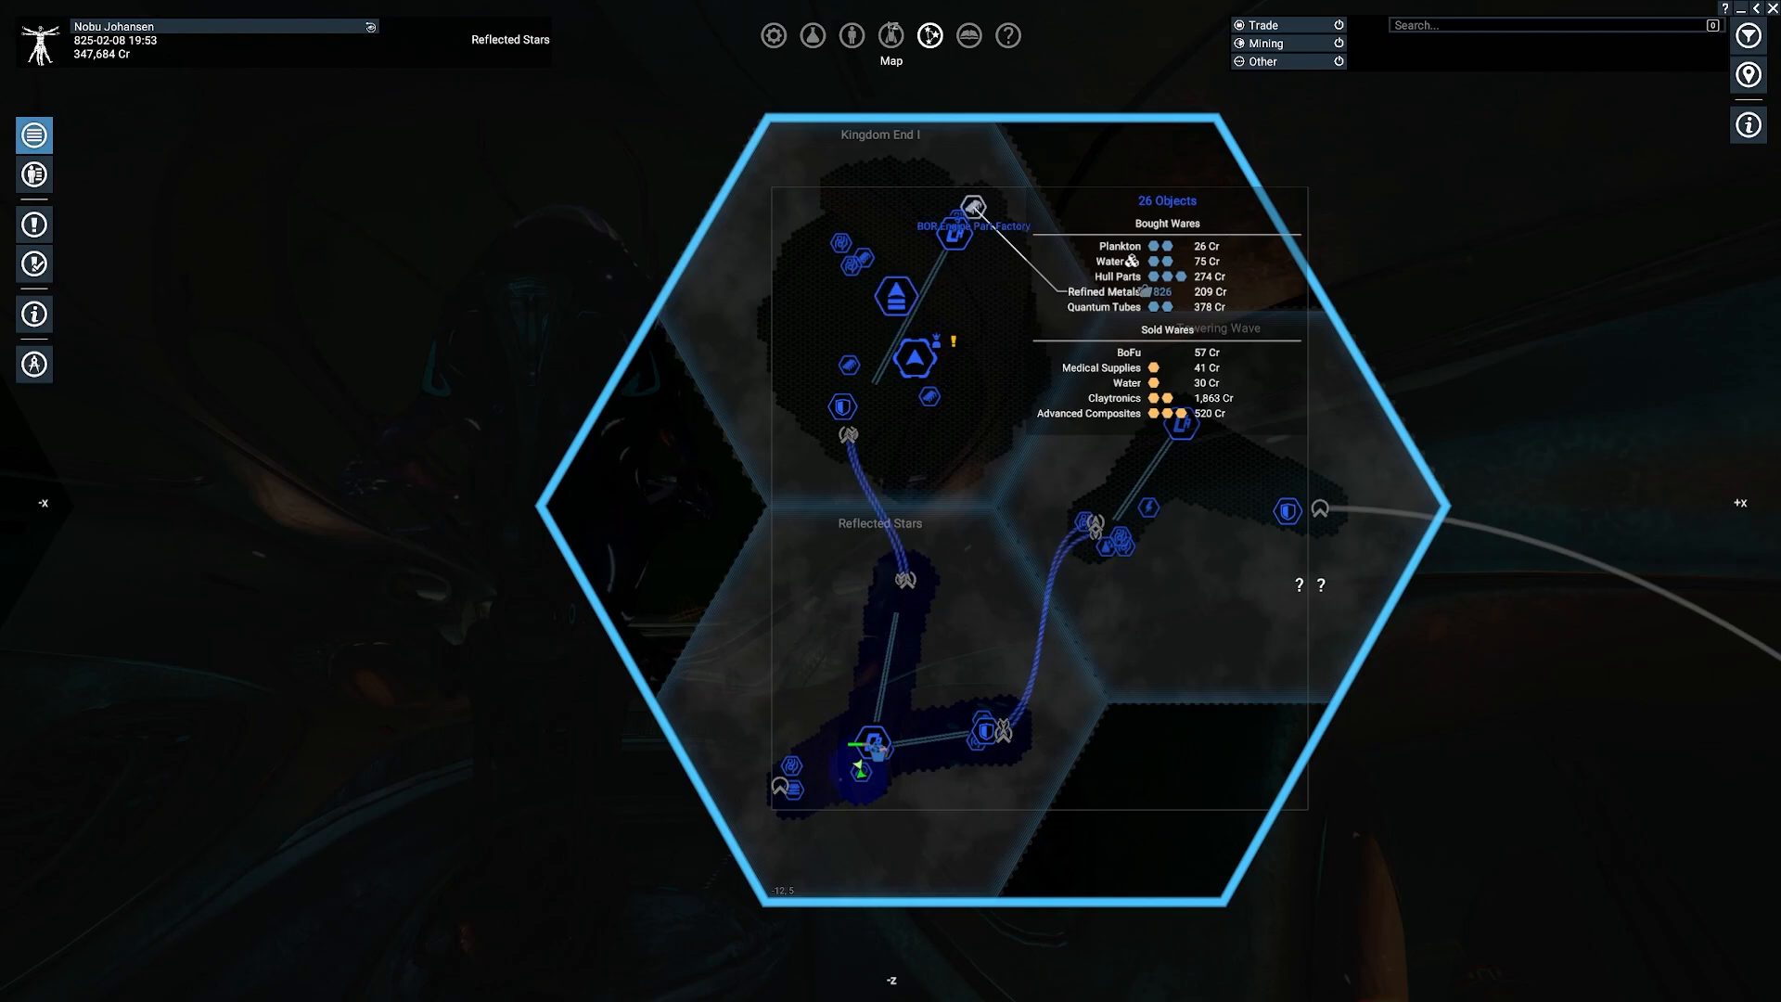
{"action": "mouse_move", "coordinate": [861, 767]}
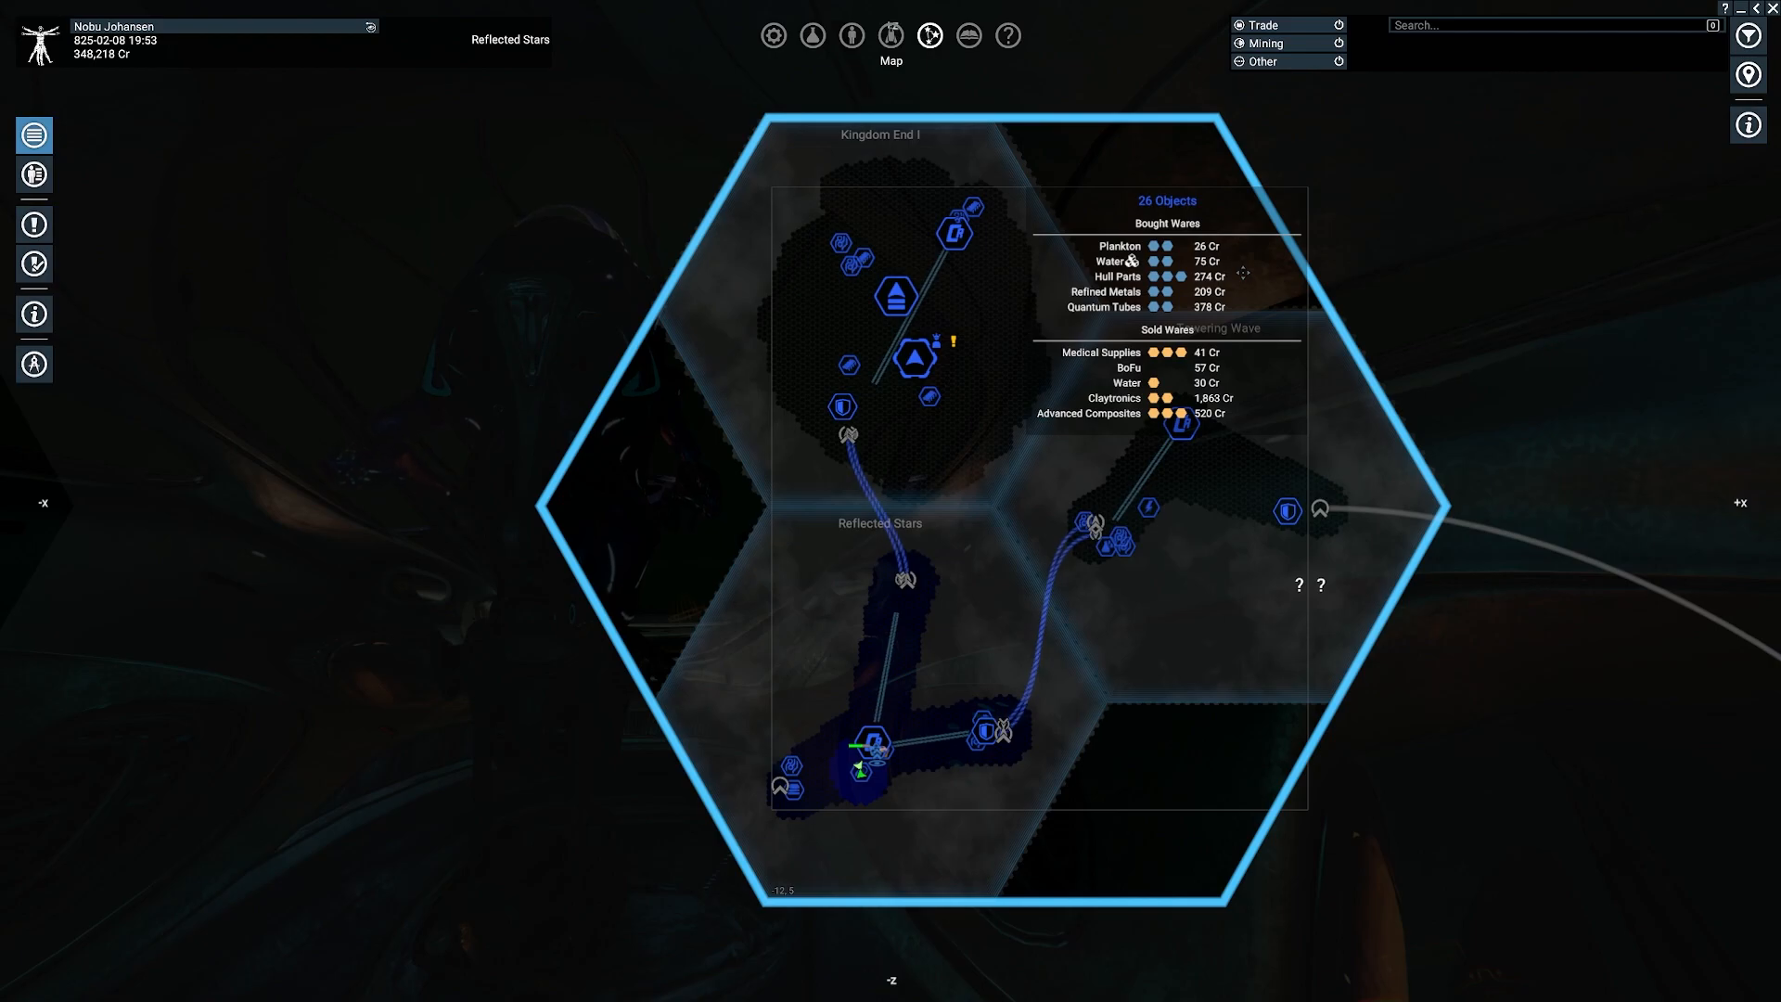
{"action": "mouse_move", "coordinate": [896, 297]}
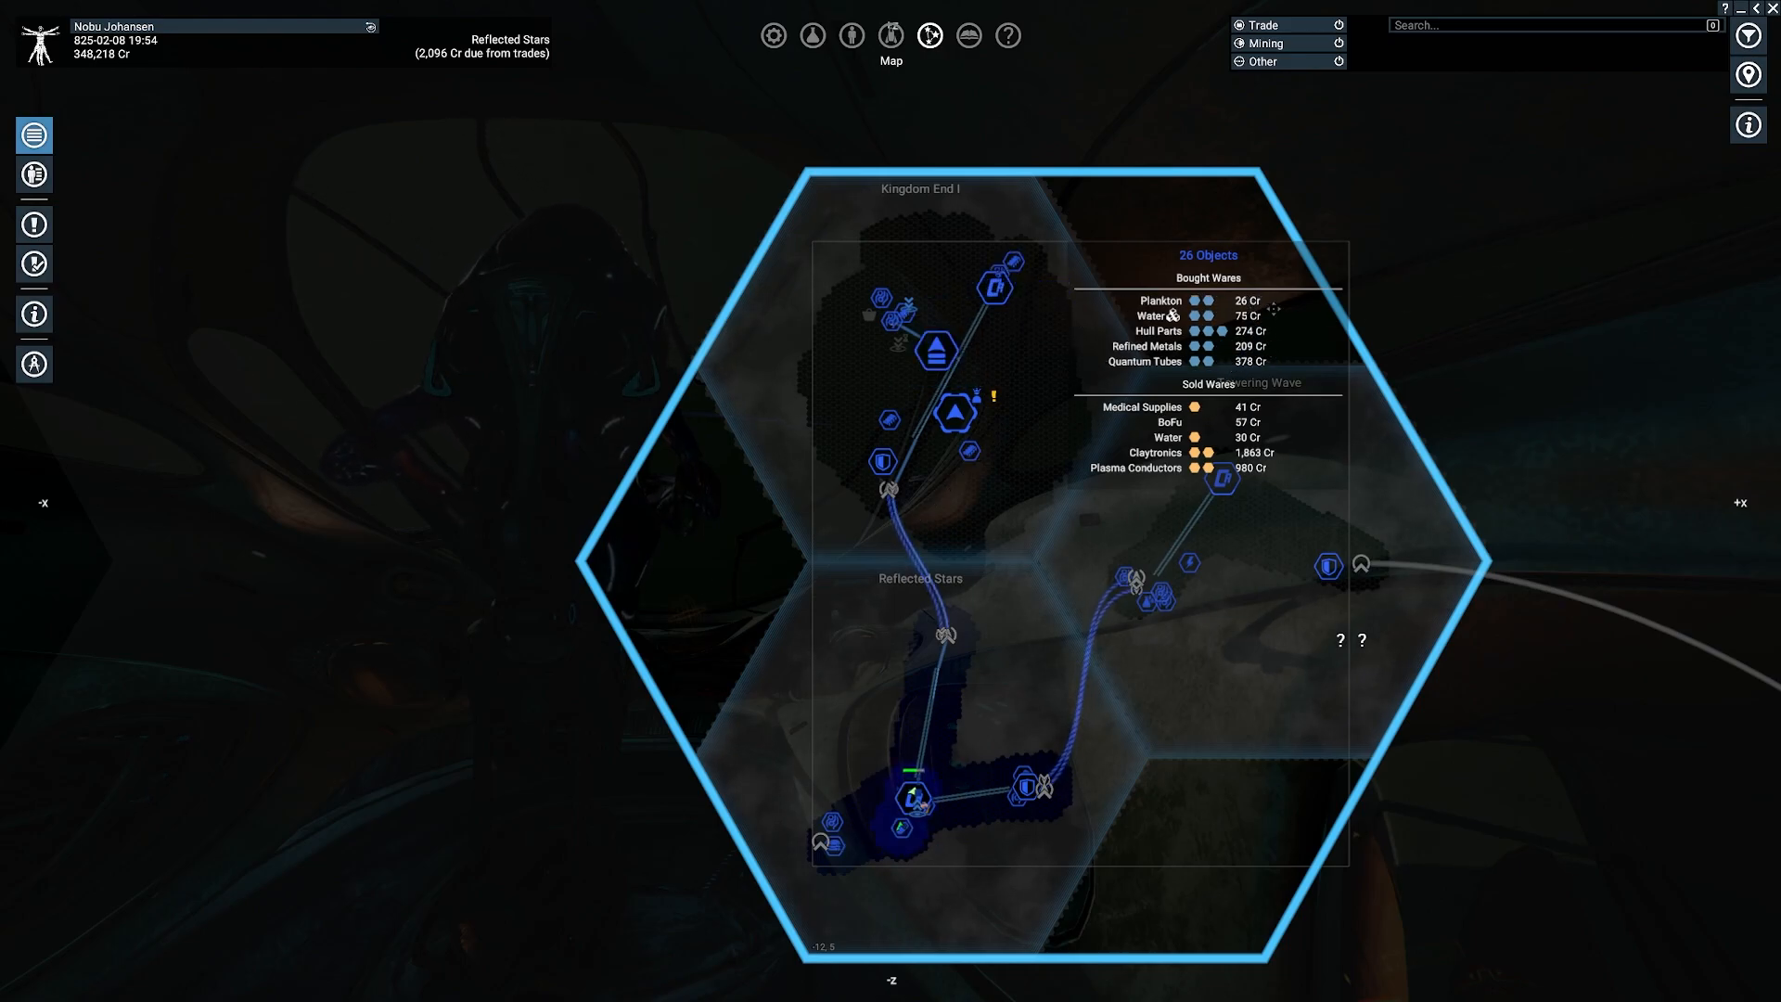
{"action": "mouse_move", "coordinate": [1002, 276]}
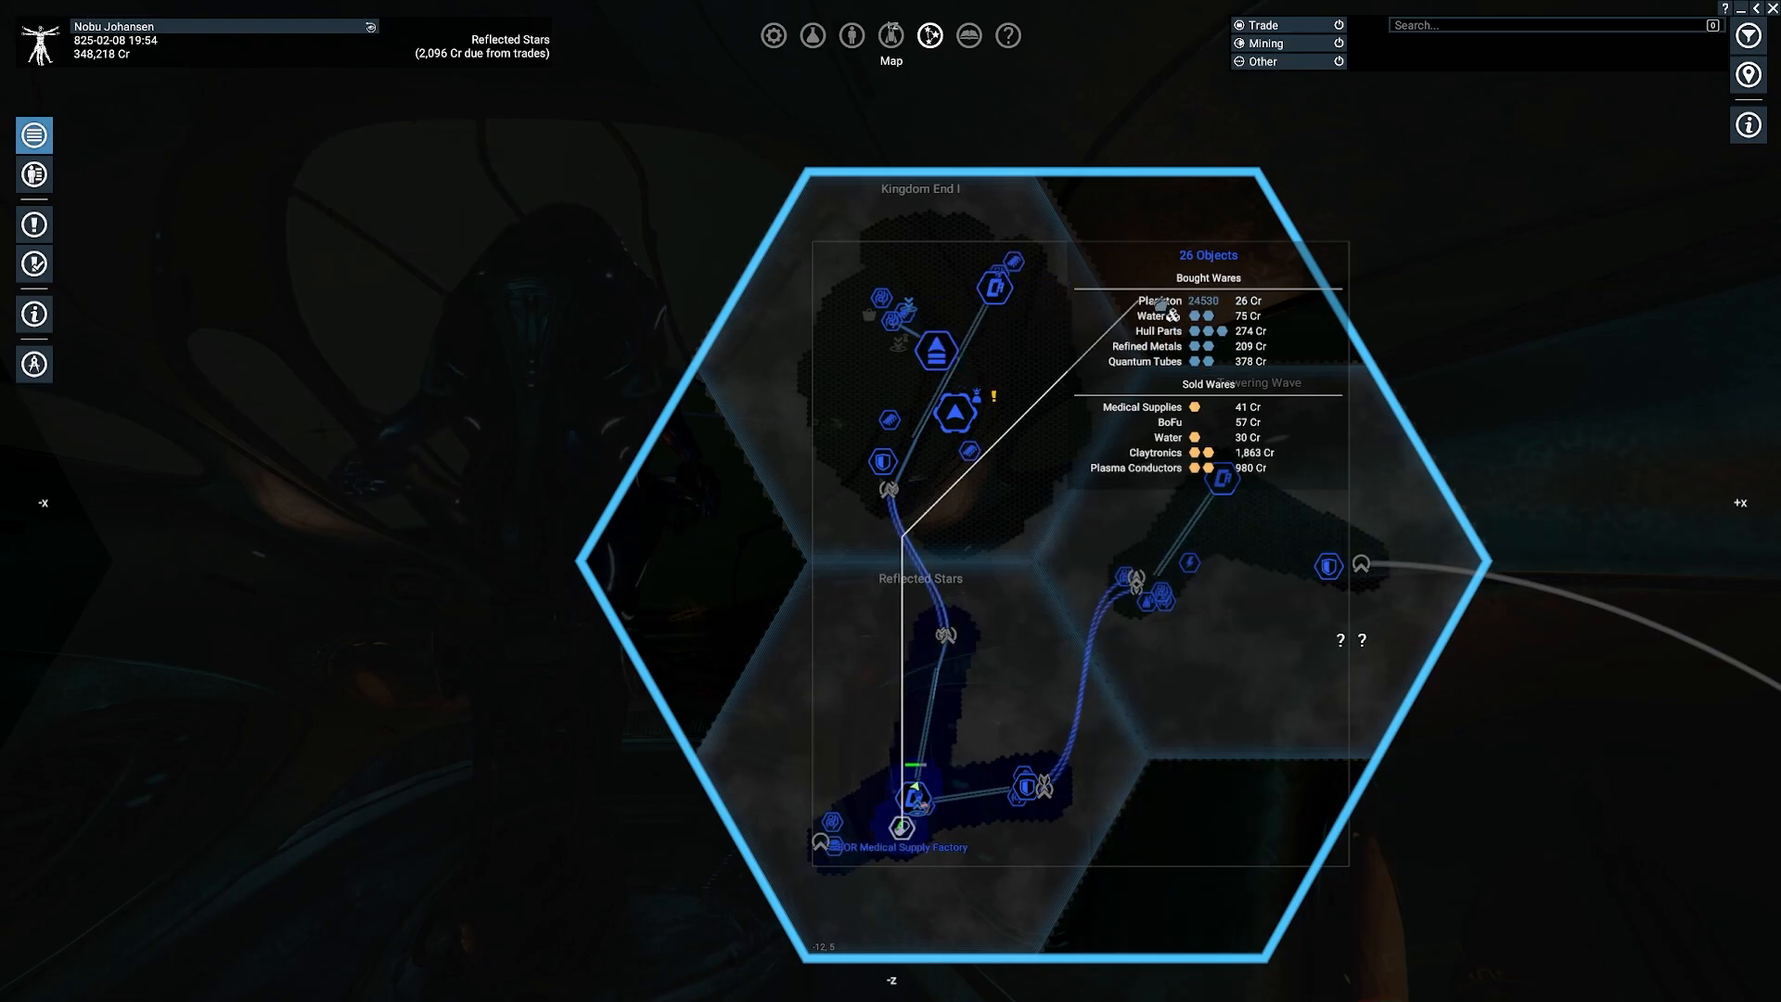
{"action": "left_click", "coordinate": [936, 349]}
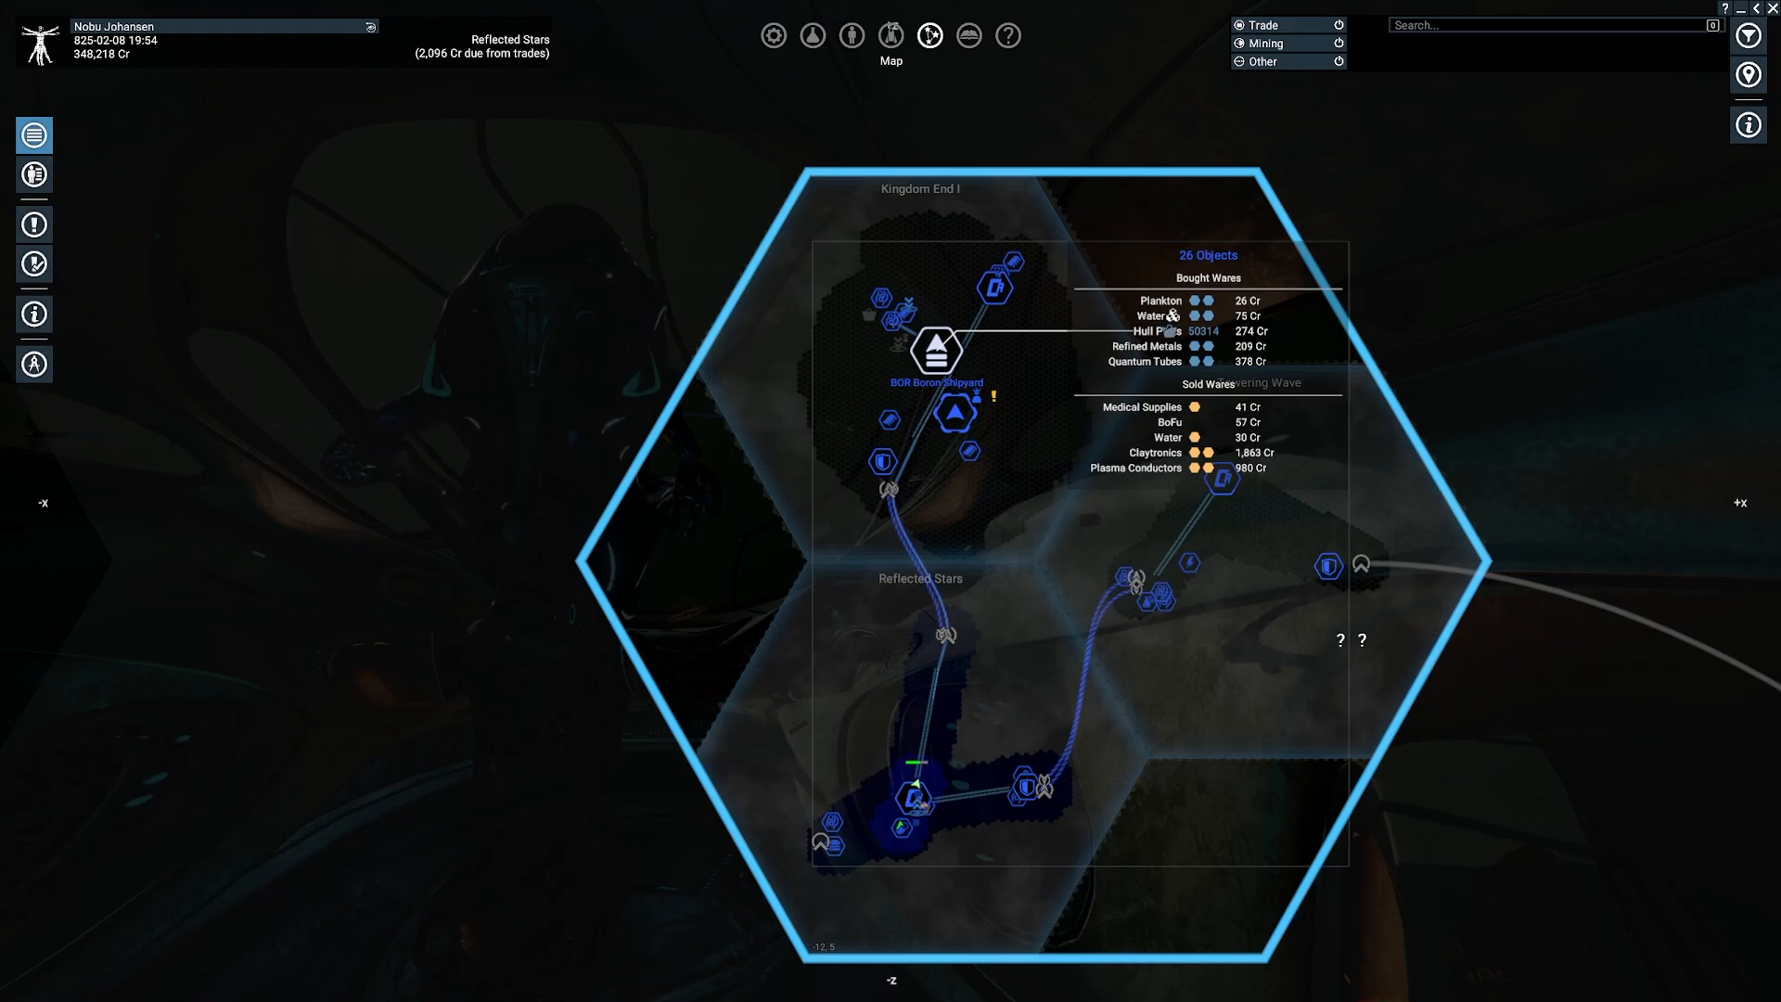
{"action": "left_click", "coordinate": [900, 829]}
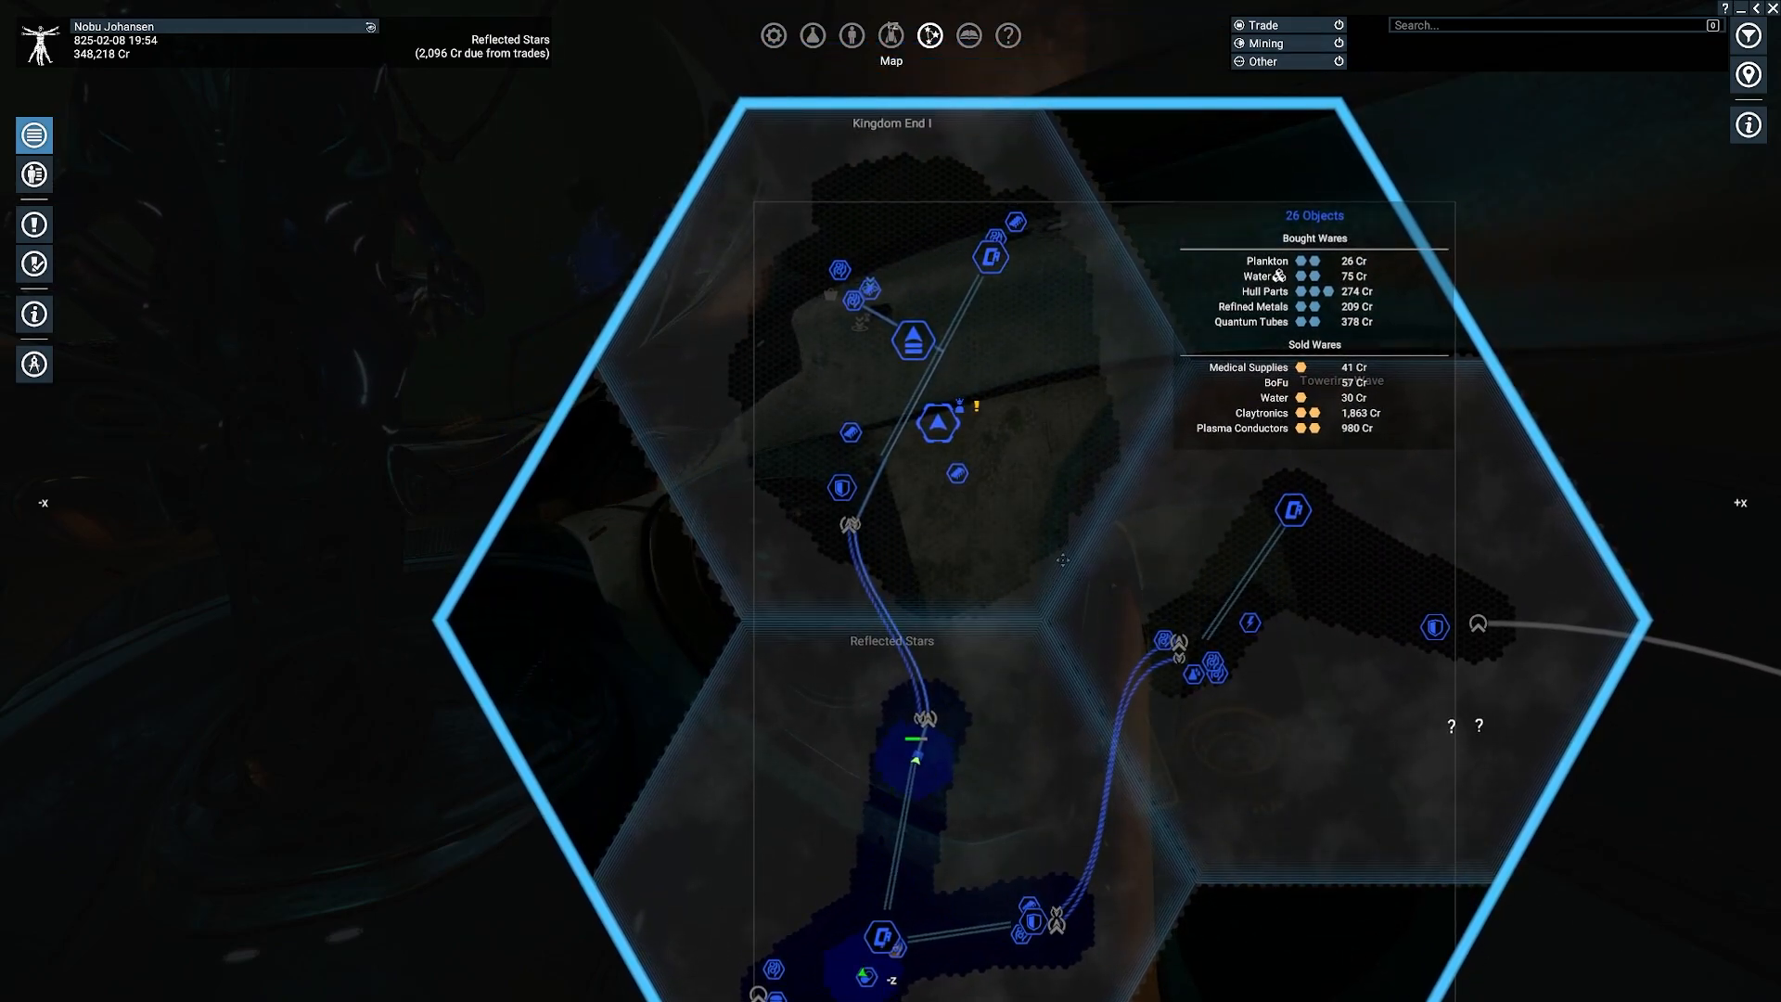
{"action": "mouse_move", "coordinate": [1099, 535]}
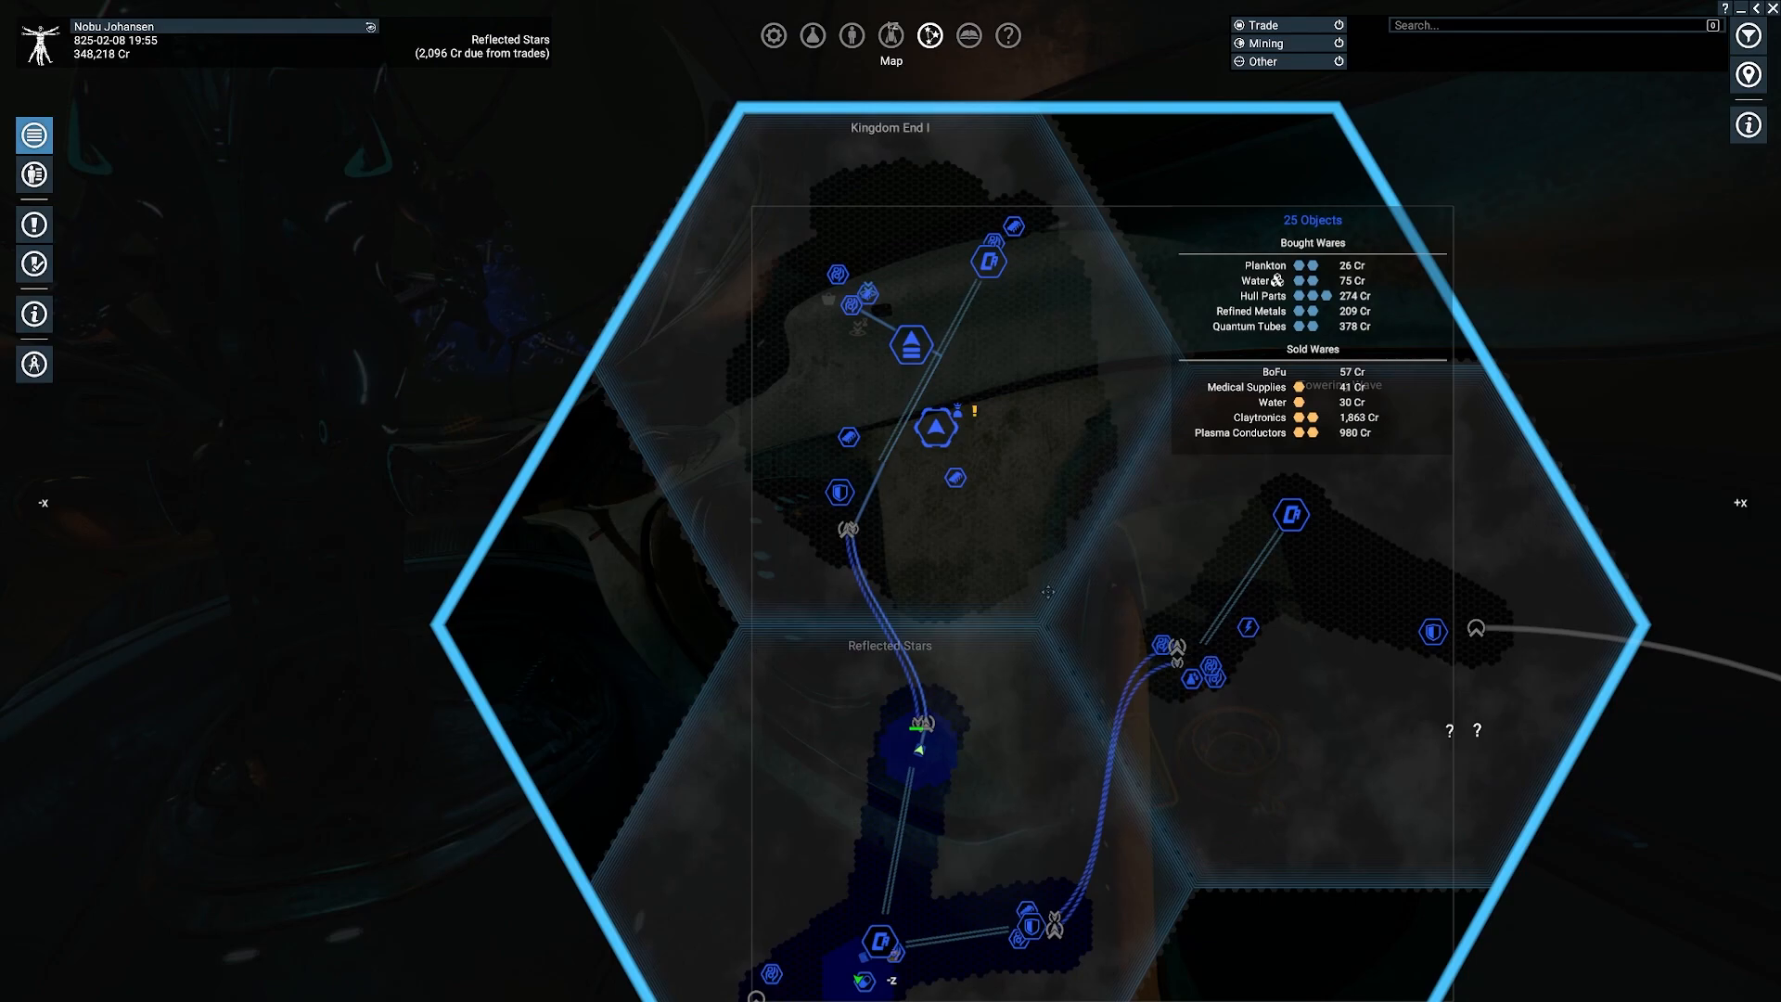
{"action": "mouse_move", "coordinate": [990, 259]}
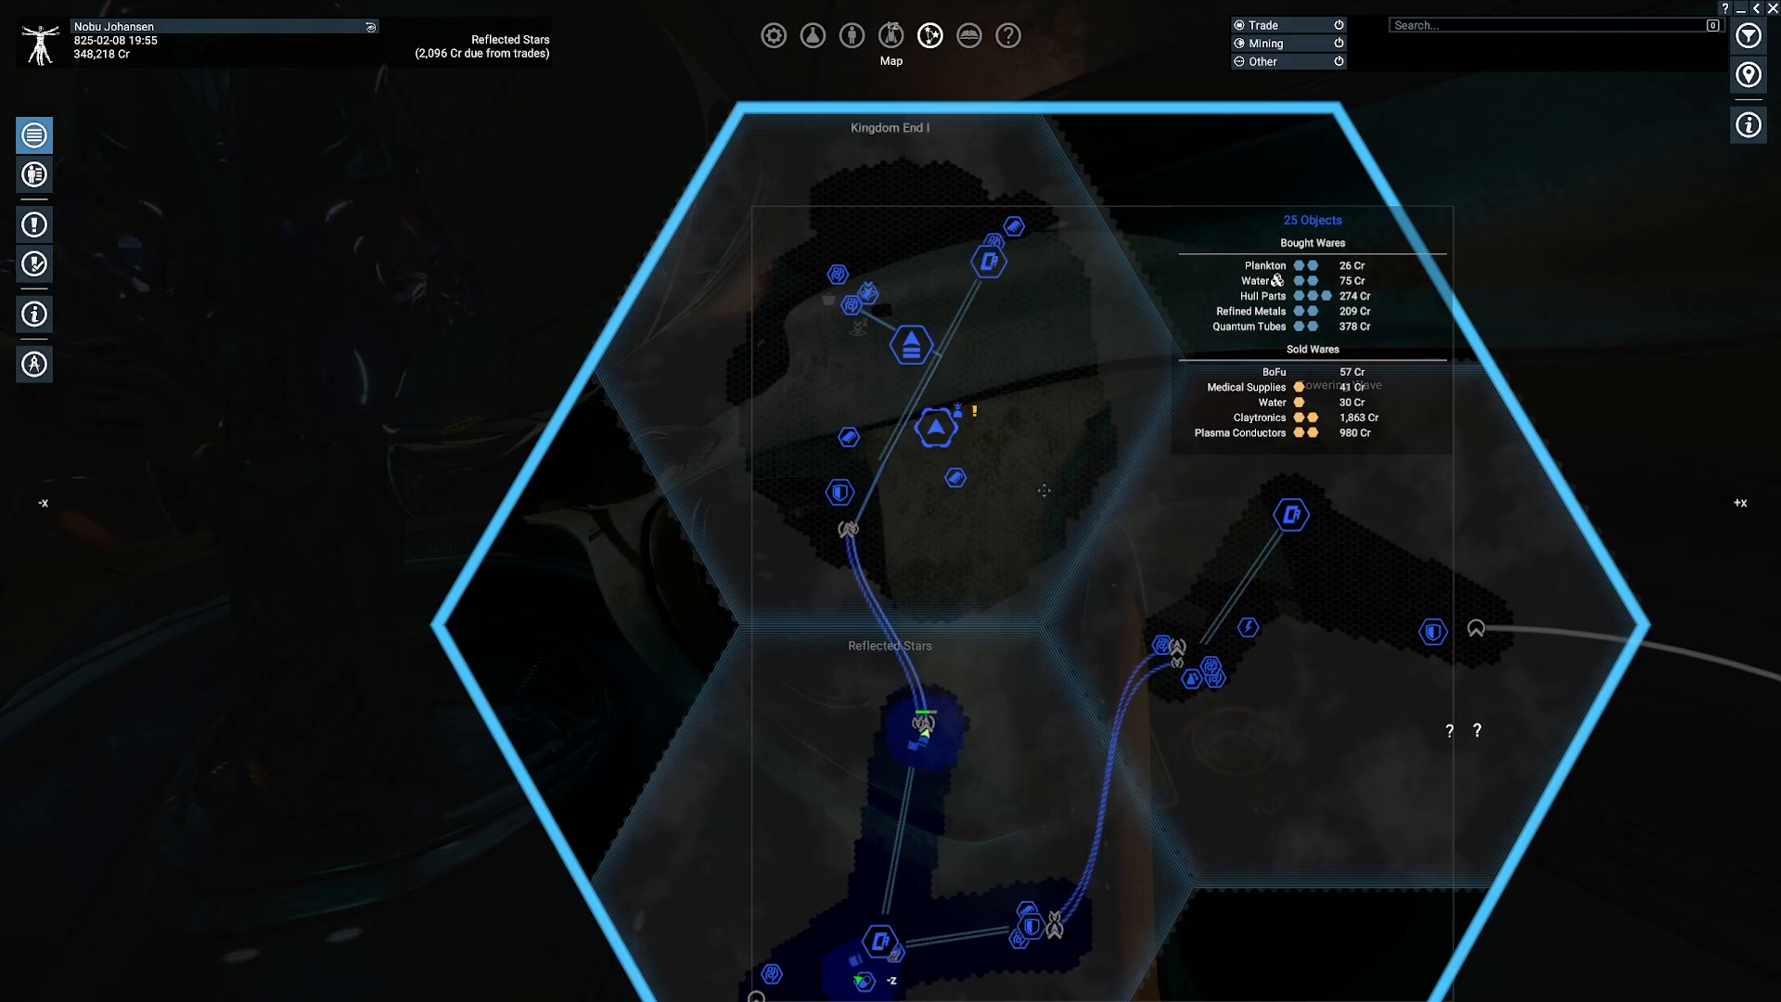
{"action": "mouse_move", "coordinate": [1062, 403]}
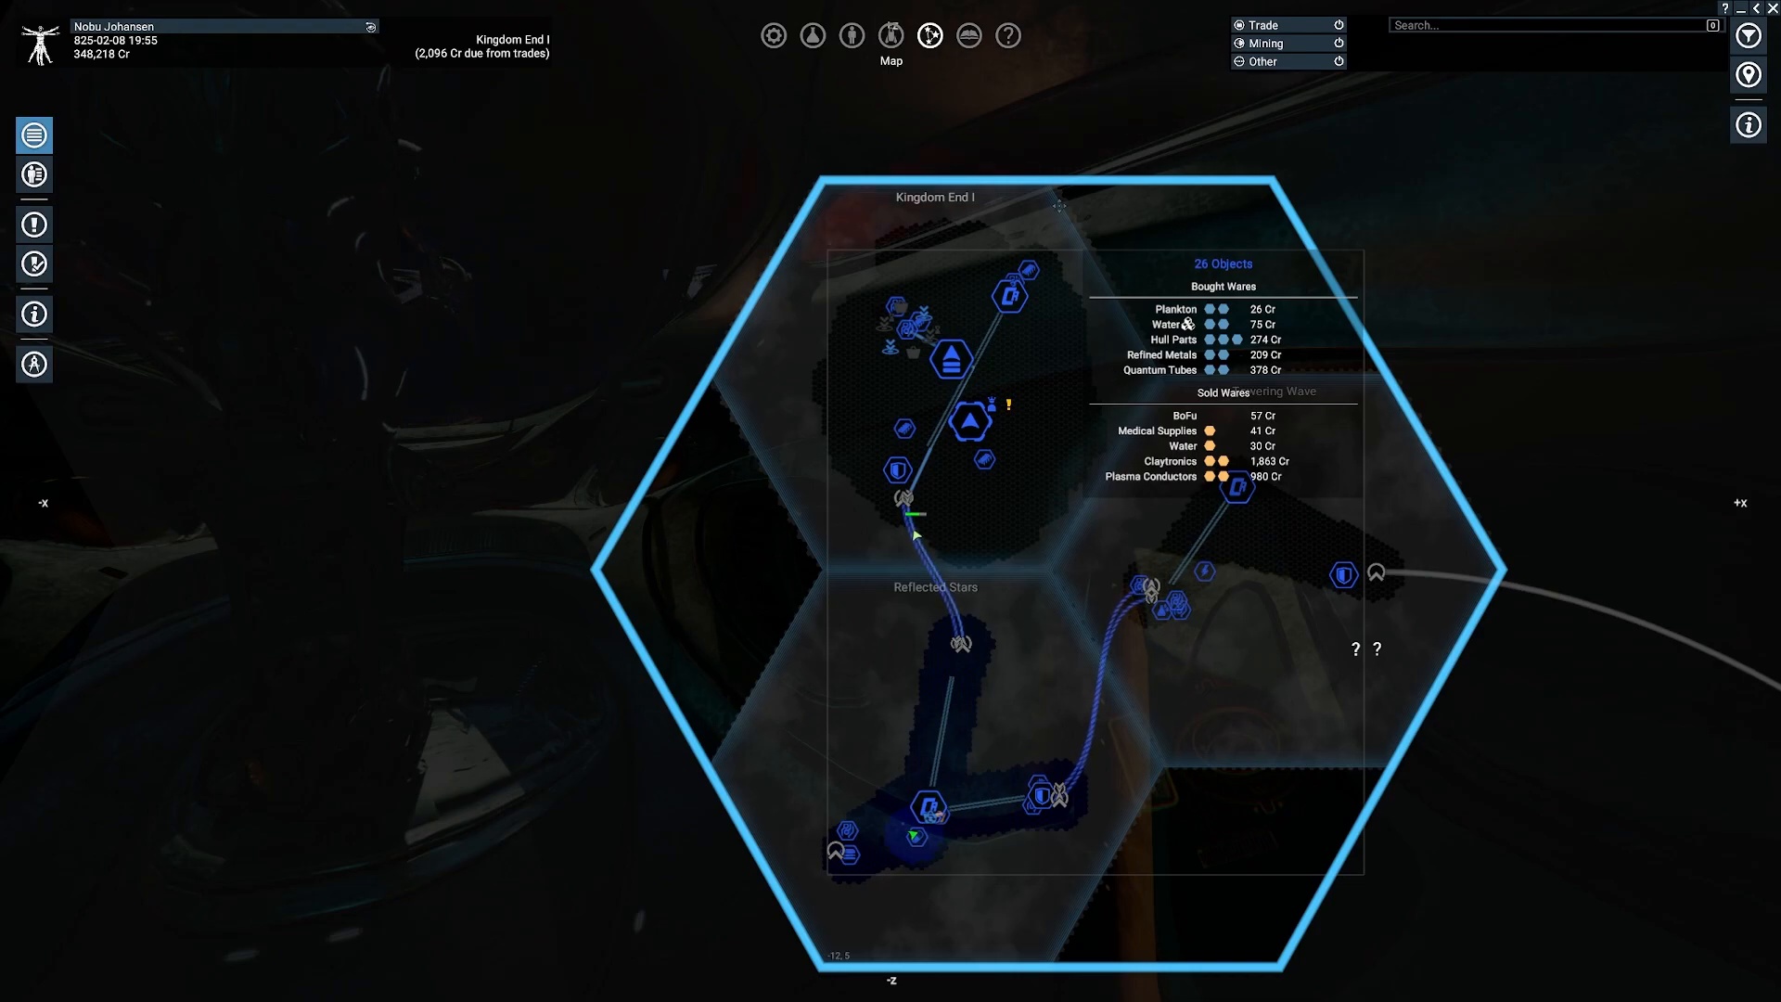
Step: Open Buy ships at the BOR Boron Wharf and filter the shop to Size S
{"action": "right_click", "coordinate": [966, 417]}
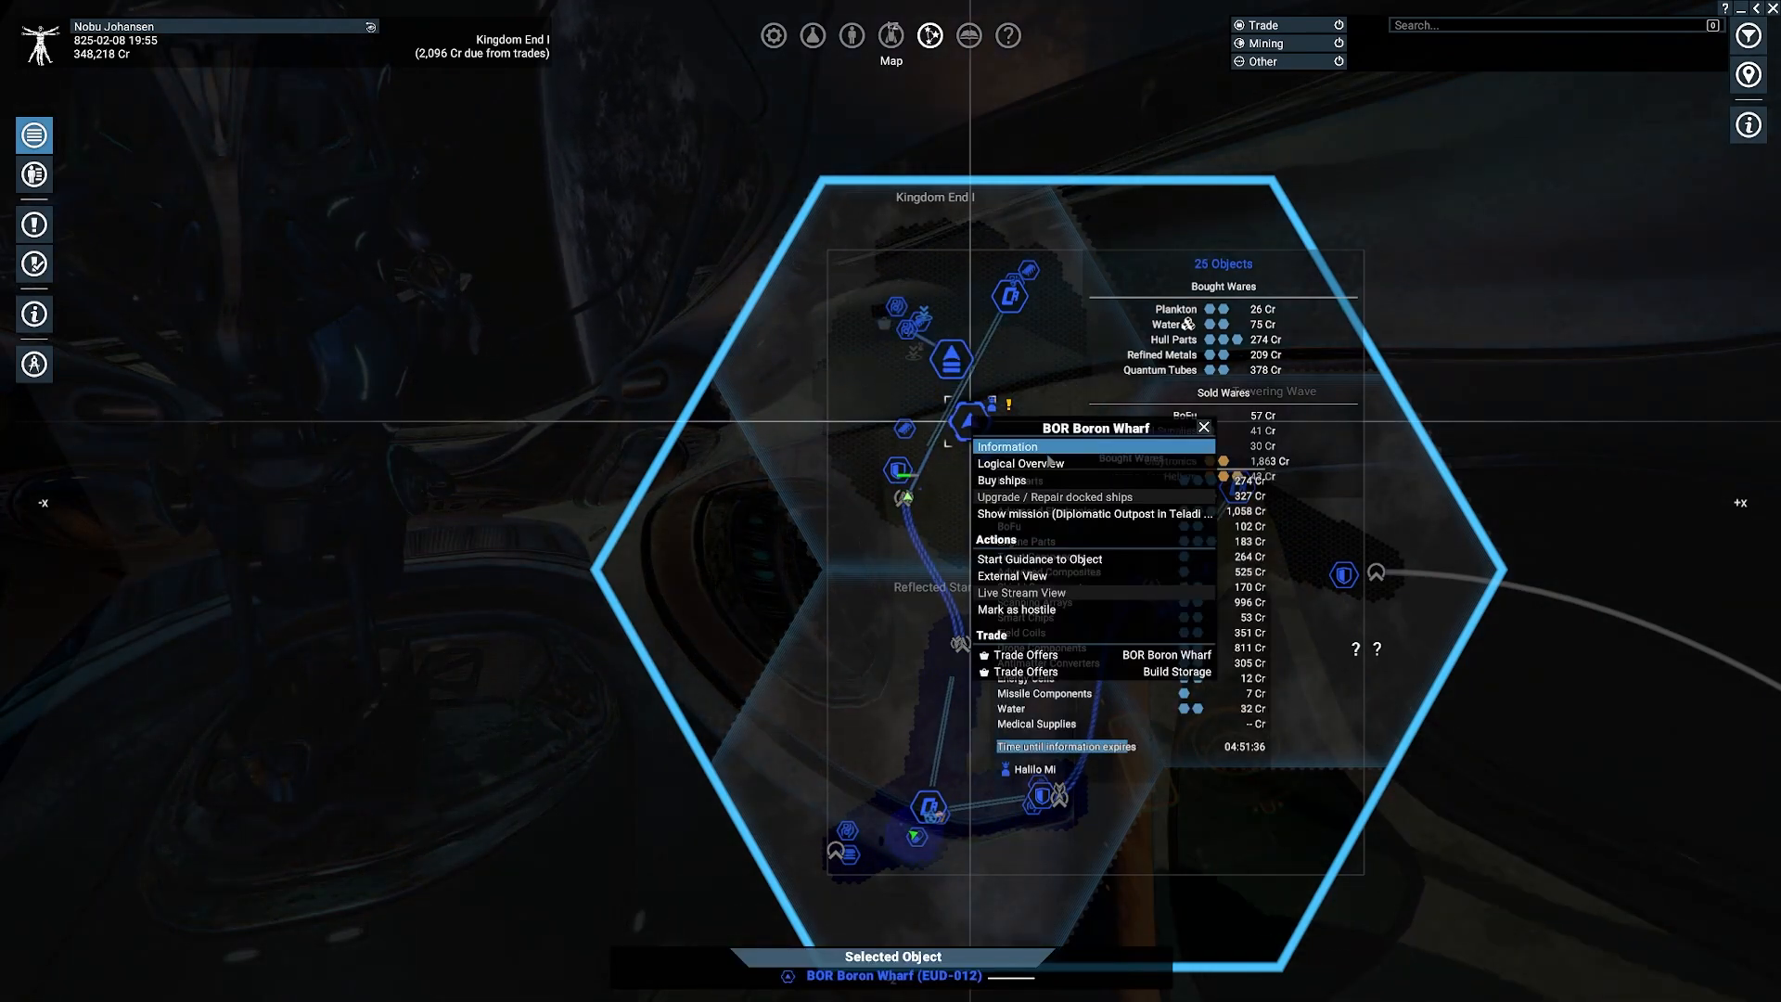
{"action": "left_click", "coordinate": [1001, 480]}
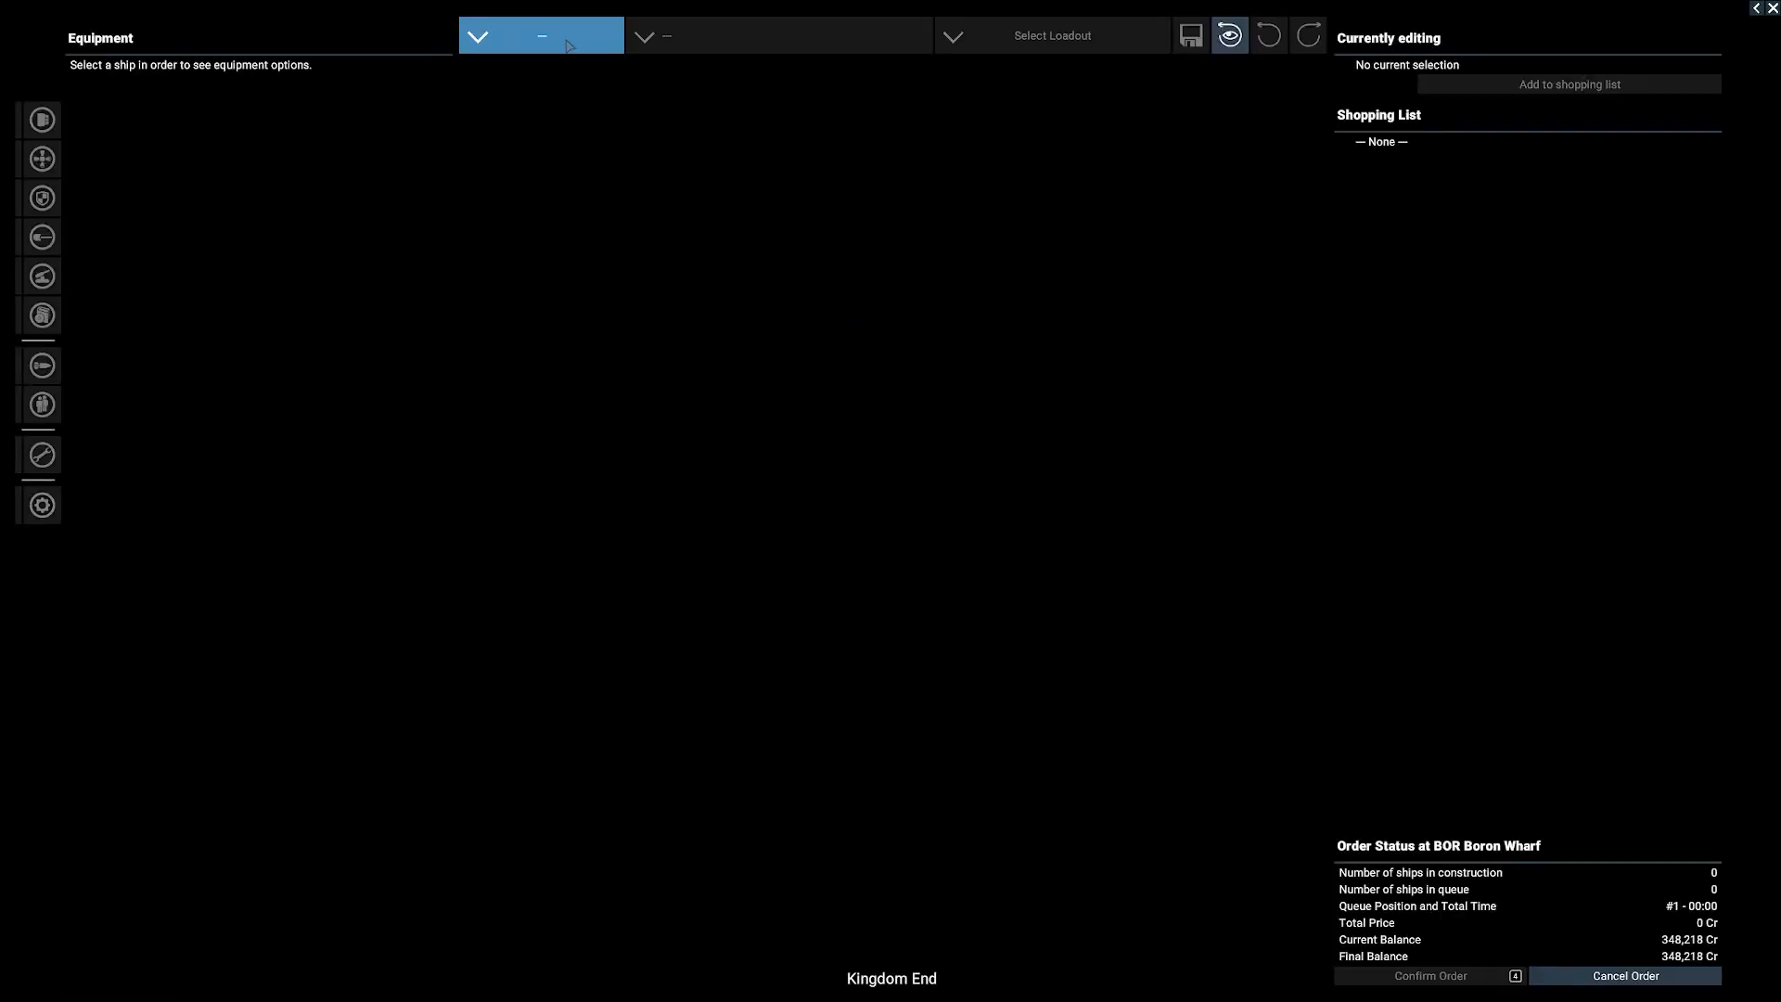
{"action": "left_click", "coordinate": [540, 36]}
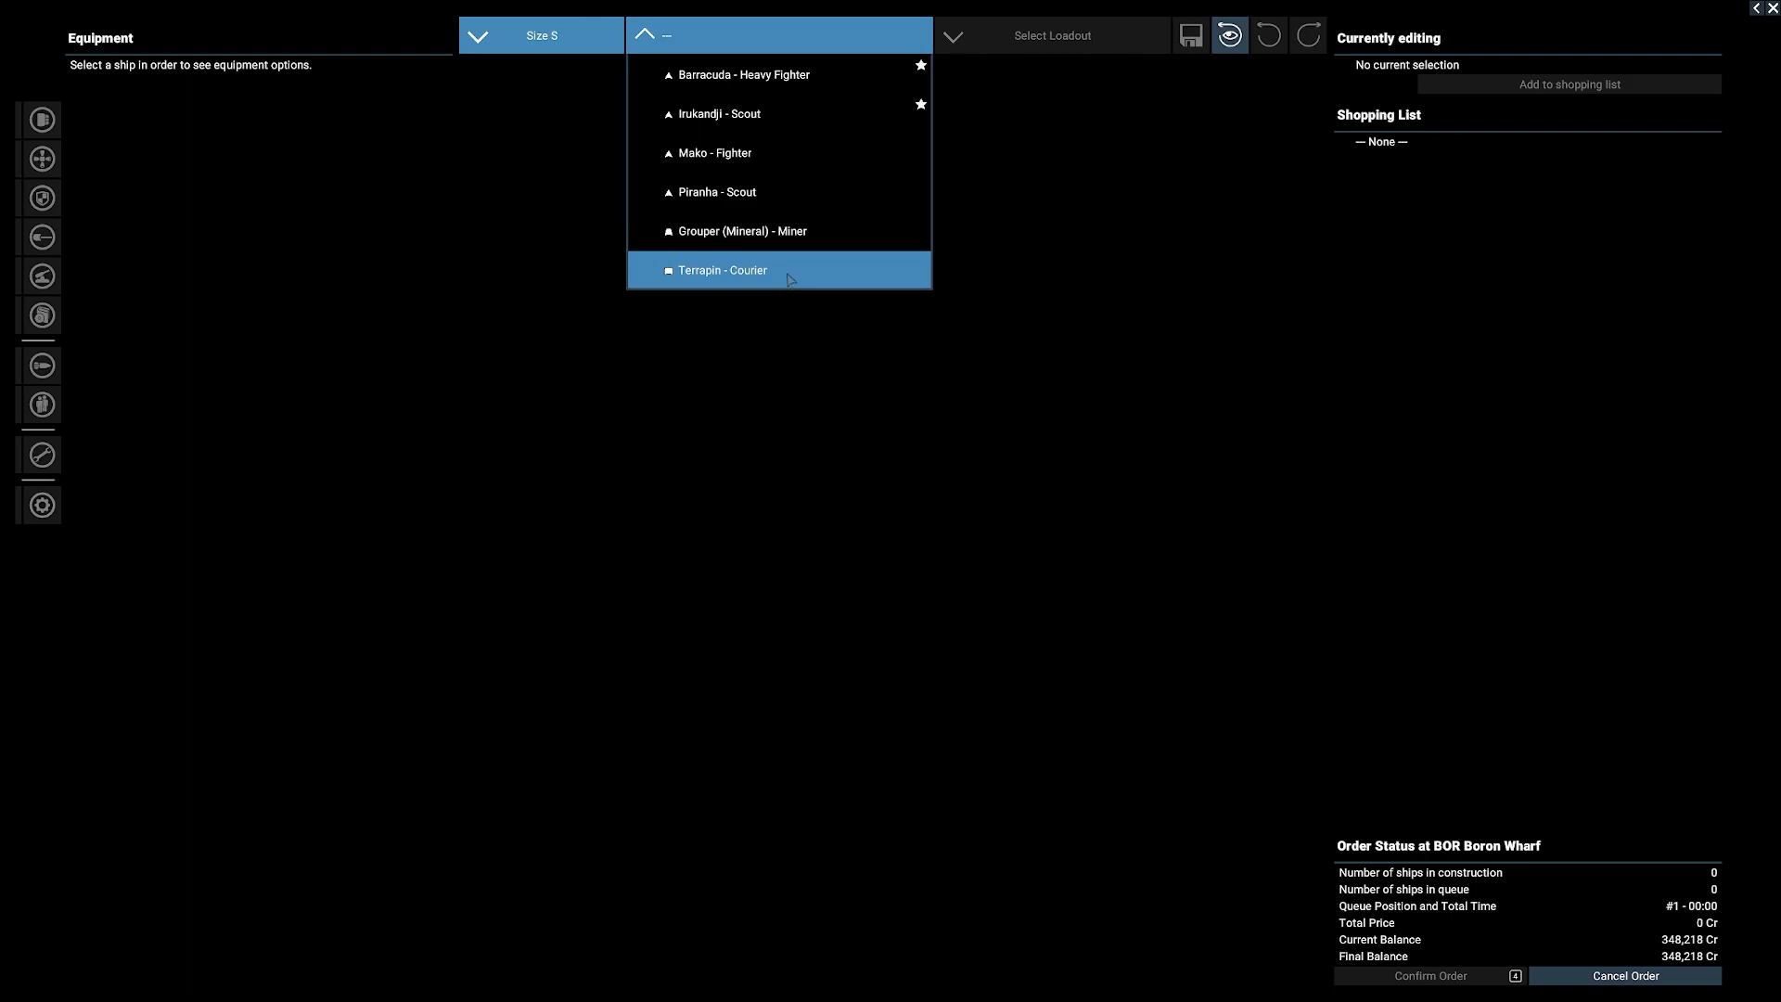
Step: Preview the Terrapin courier with the Minimum Preset, then reset the configurator to no selection
{"action": "left_click", "coordinate": [722, 270]}
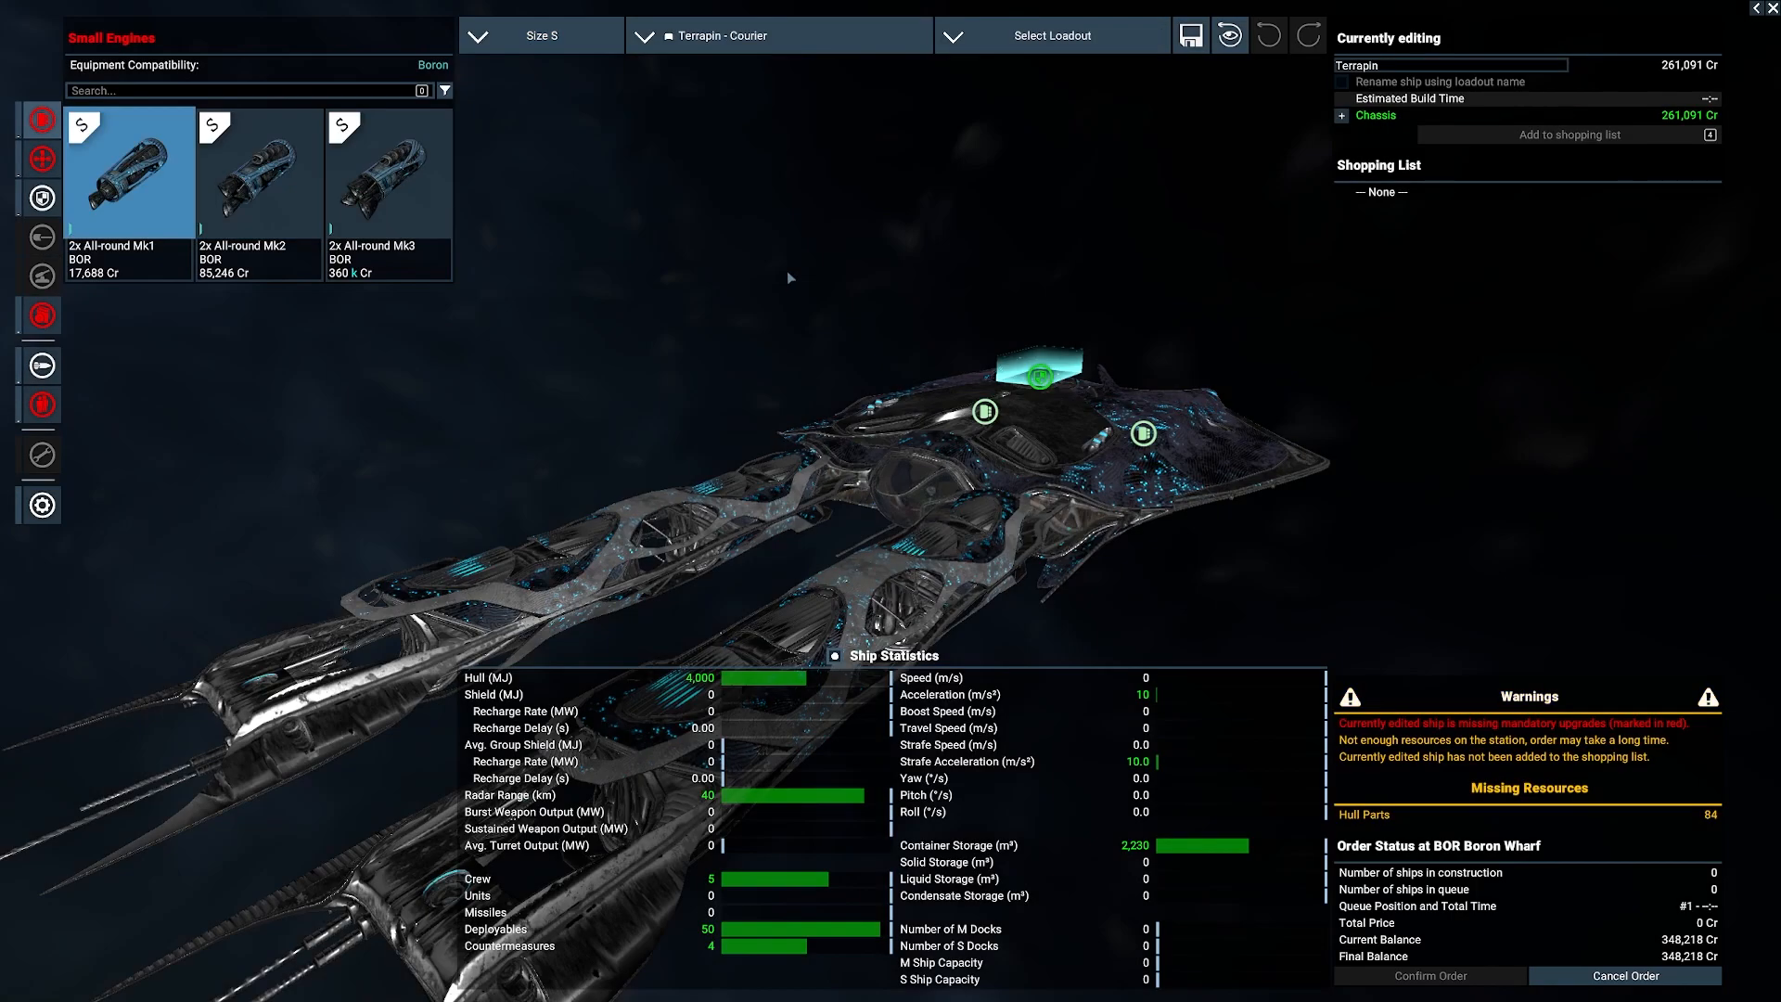
{"action": "mouse_move", "coordinate": [1050, 35]}
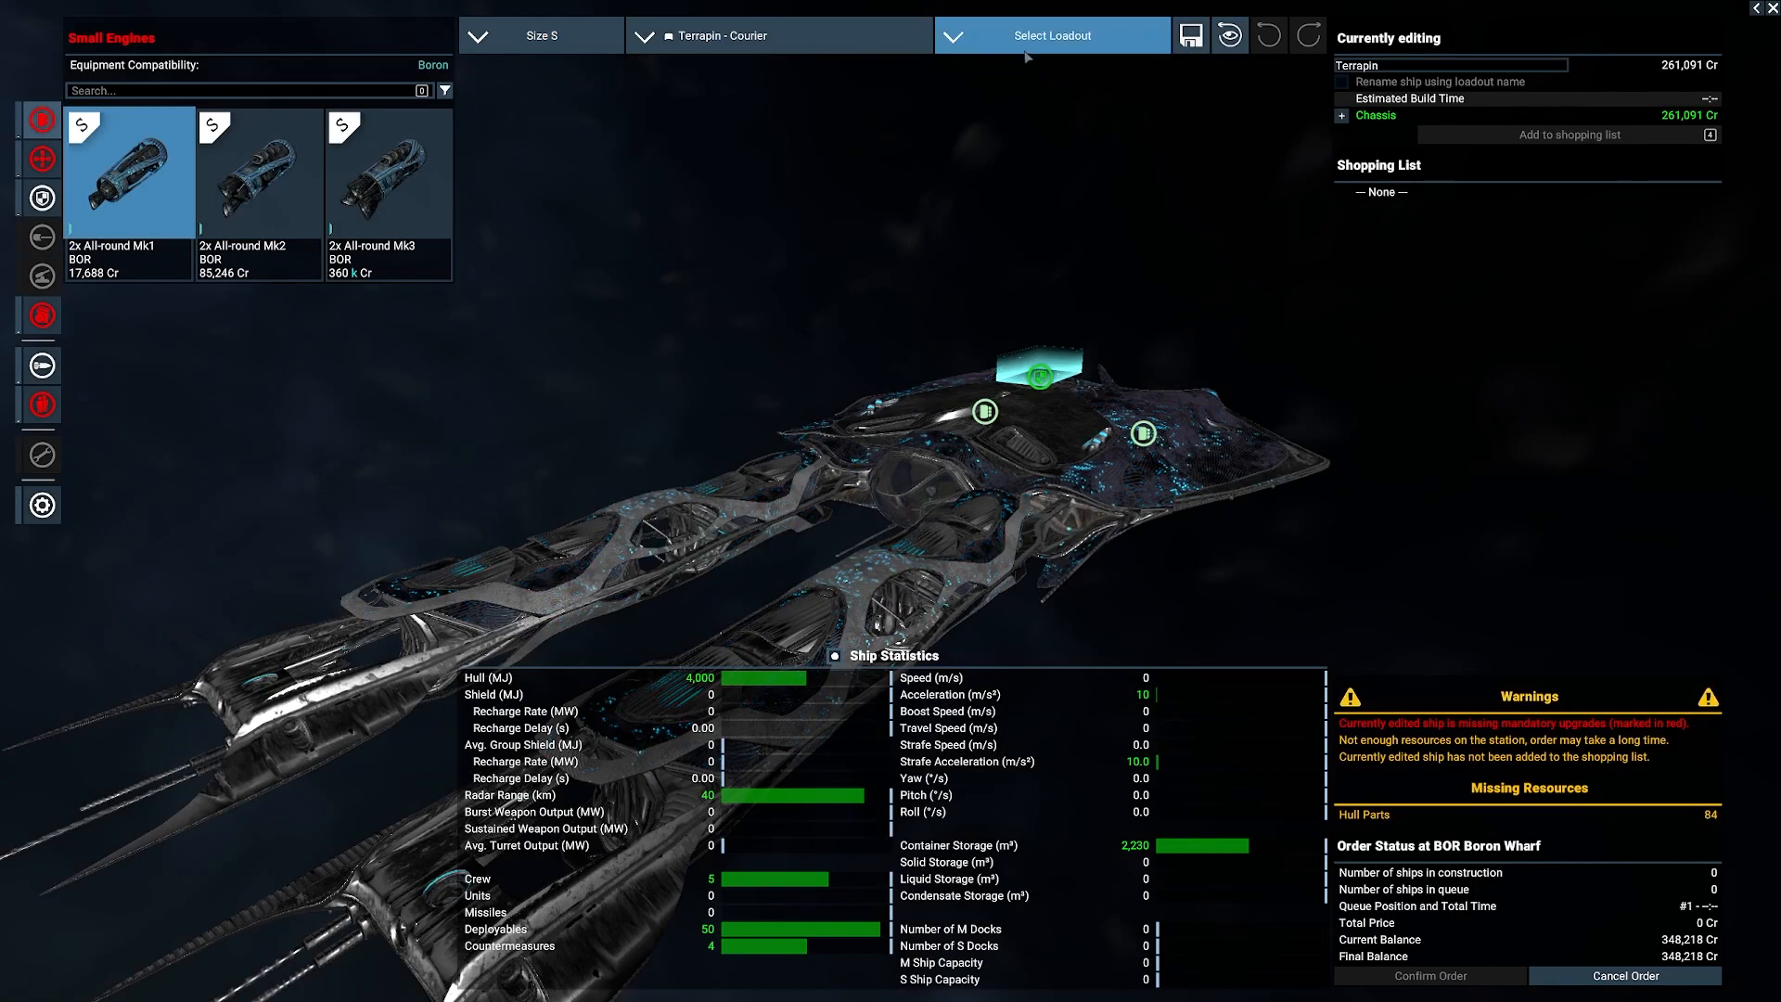
{"action": "left_click", "coordinate": [1049, 34]}
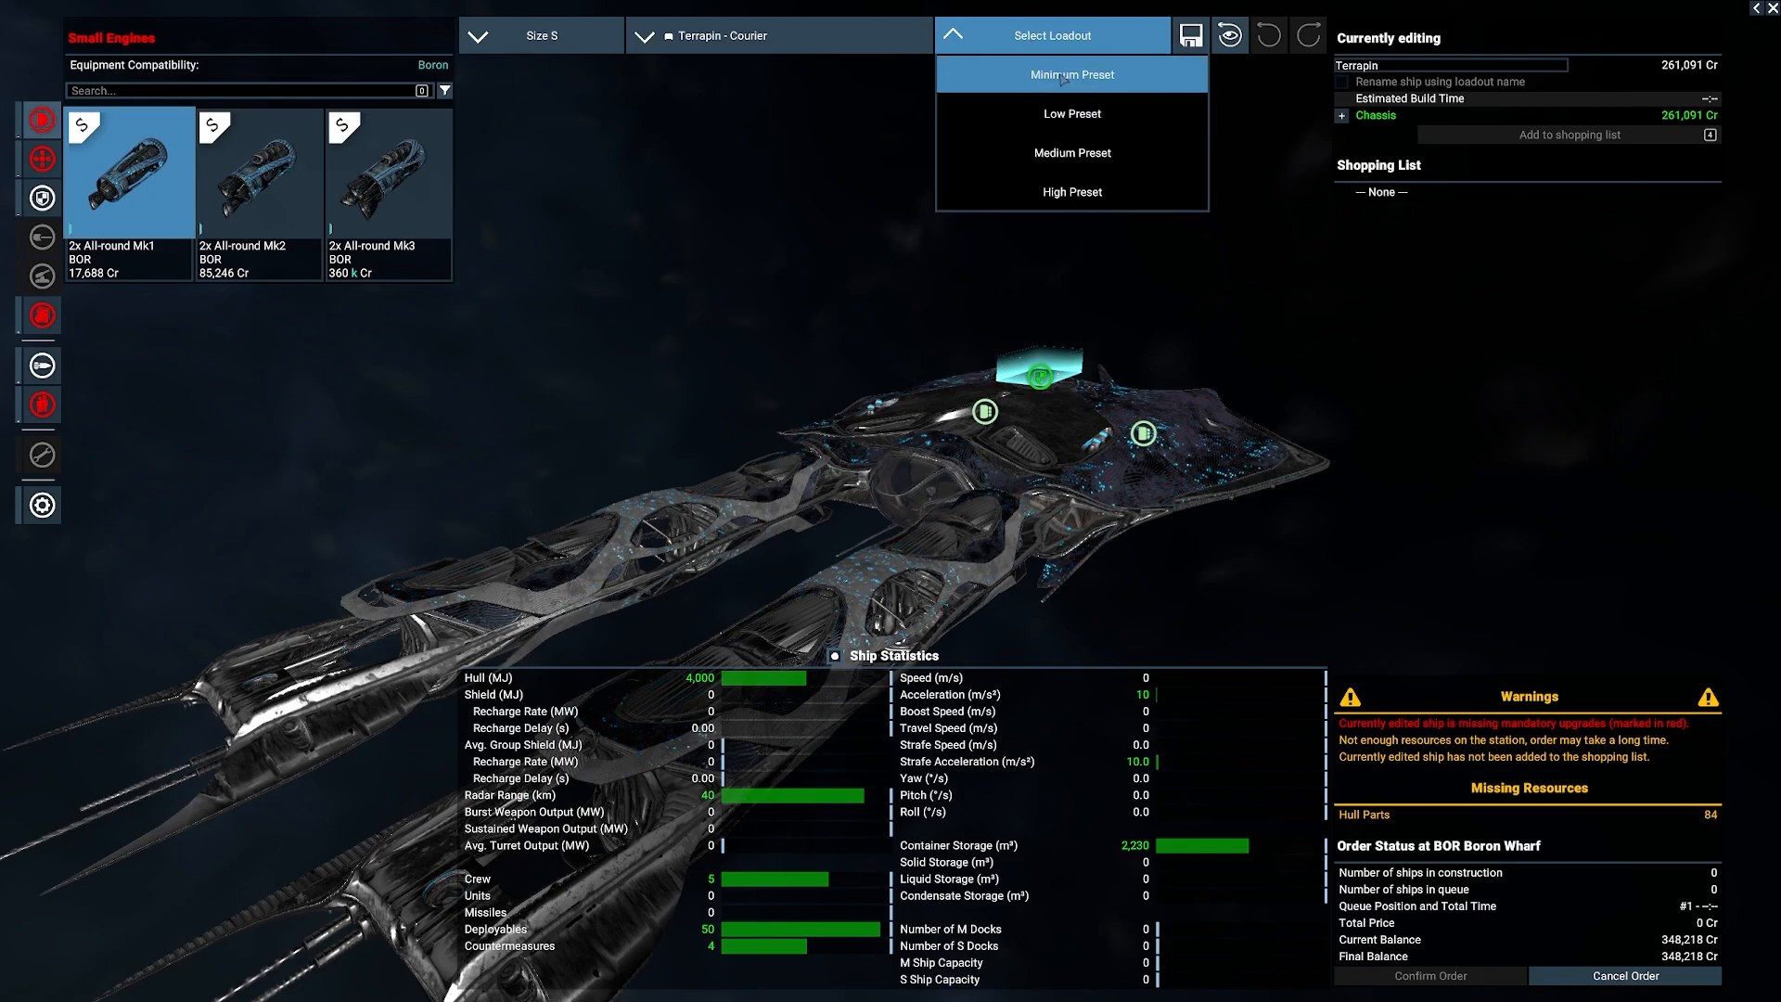
{"action": "left_click", "coordinate": [1069, 74]}
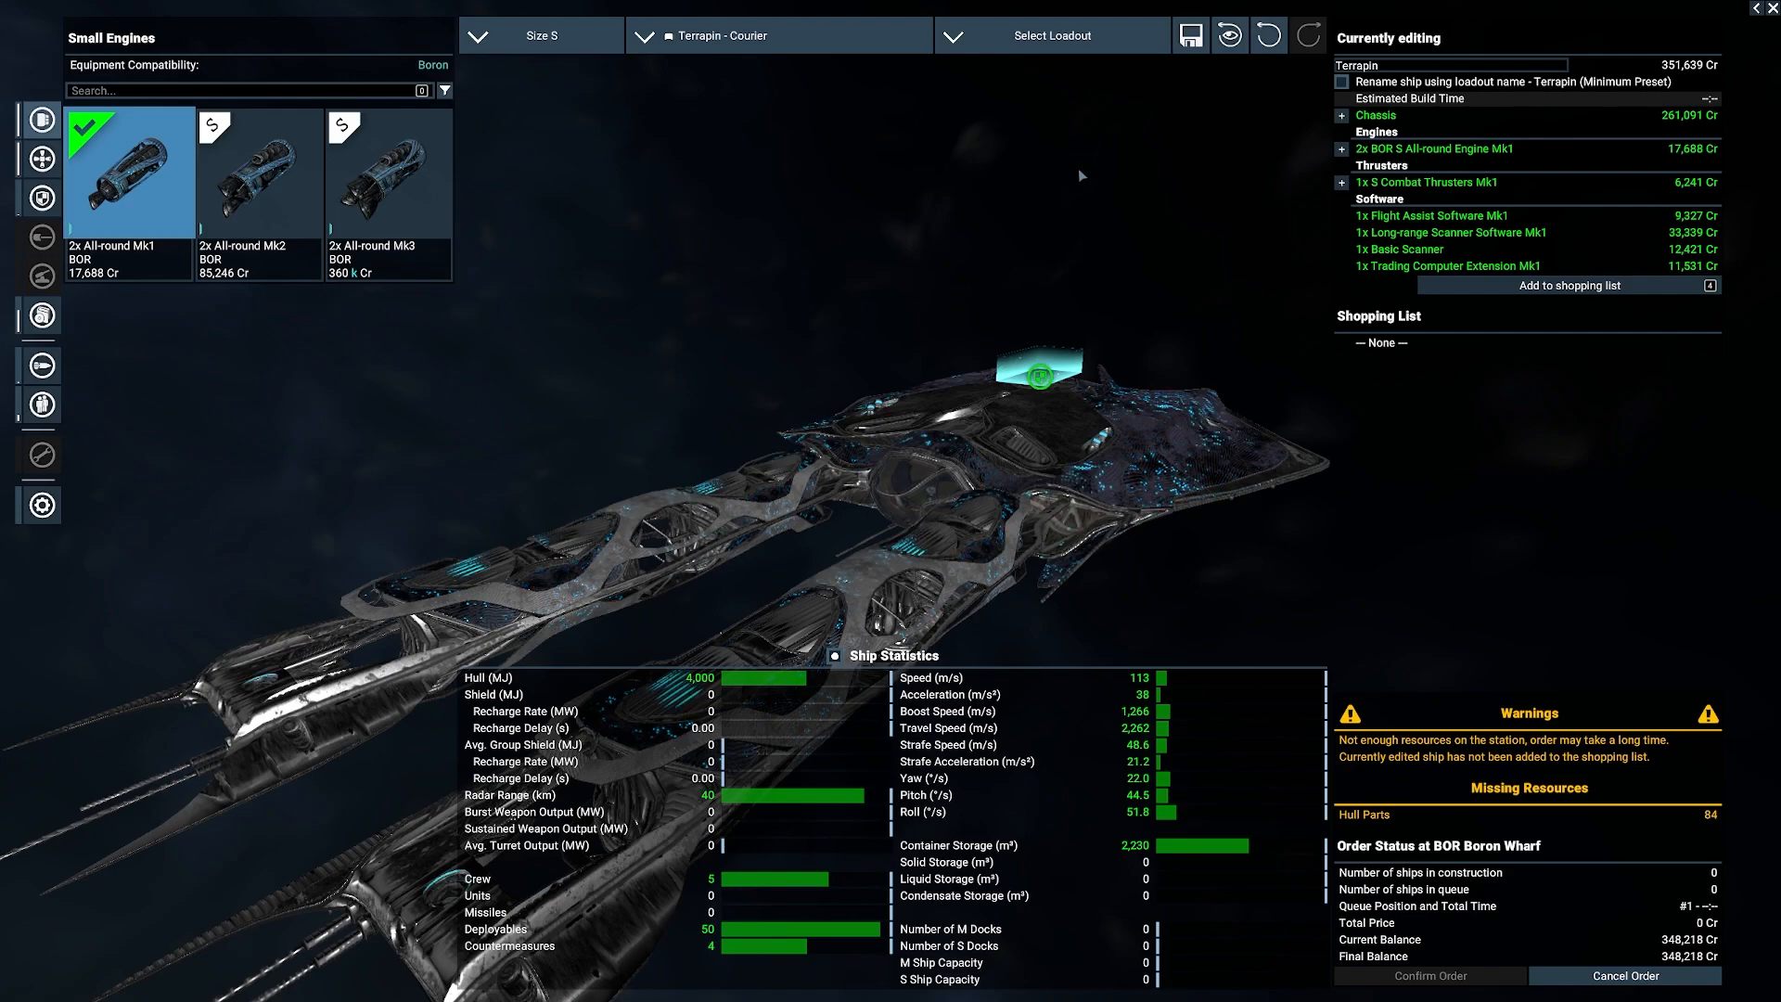
{"action": "mouse_move", "coordinate": [39, 405]}
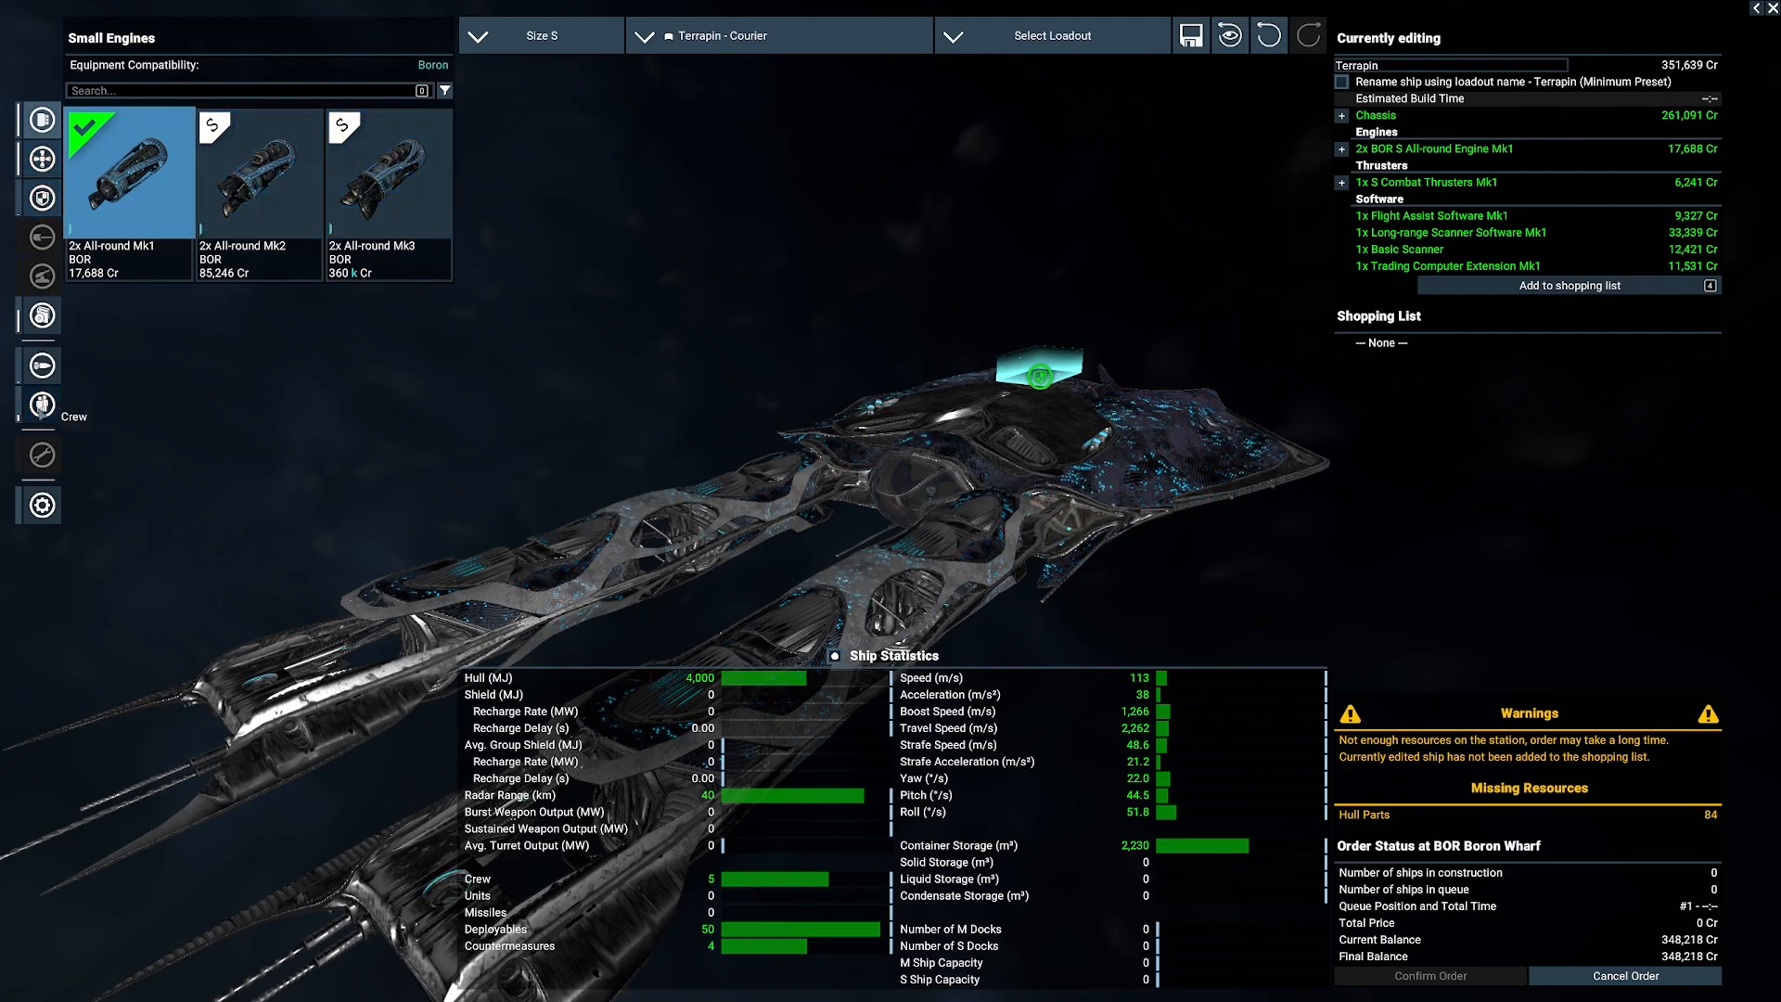
{"action": "left_click", "coordinate": [40, 405]}
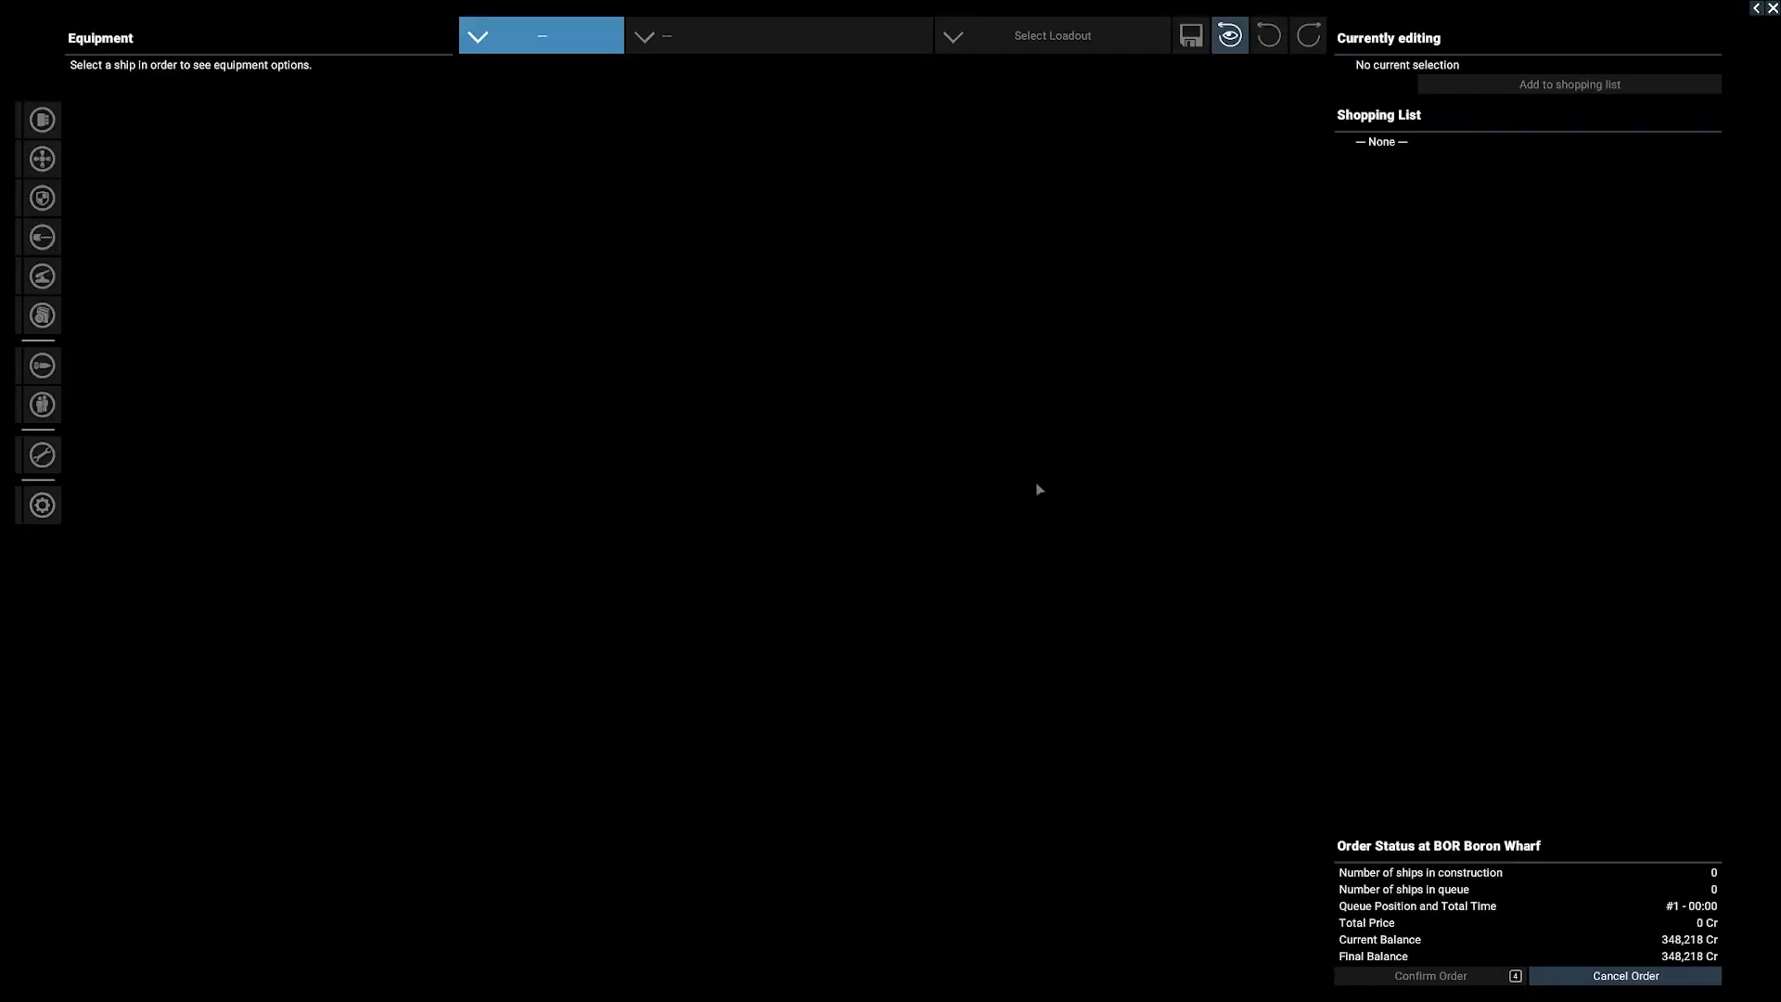
Step: Configure a small Barracuda heavy fighter with the minimum loadout, then bring up the ship model list
{"action": "left_click", "coordinate": [541, 35]}
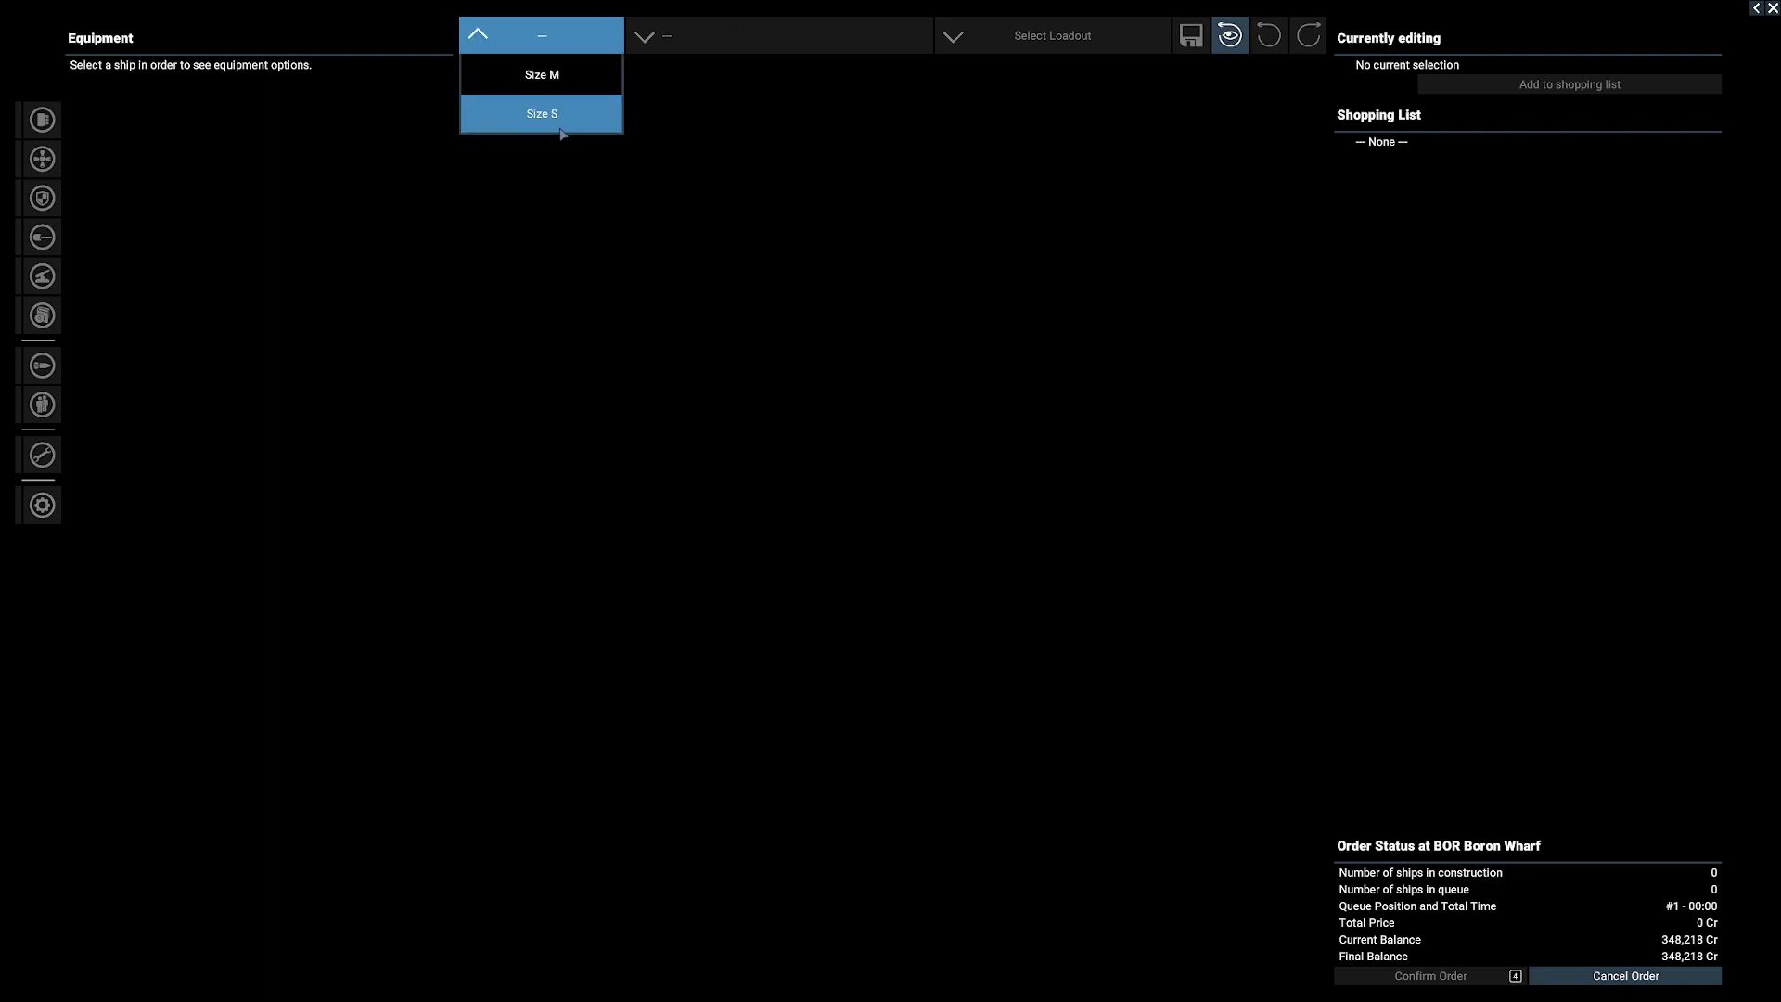
{"action": "left_click", "coordinate": [542, 113]}
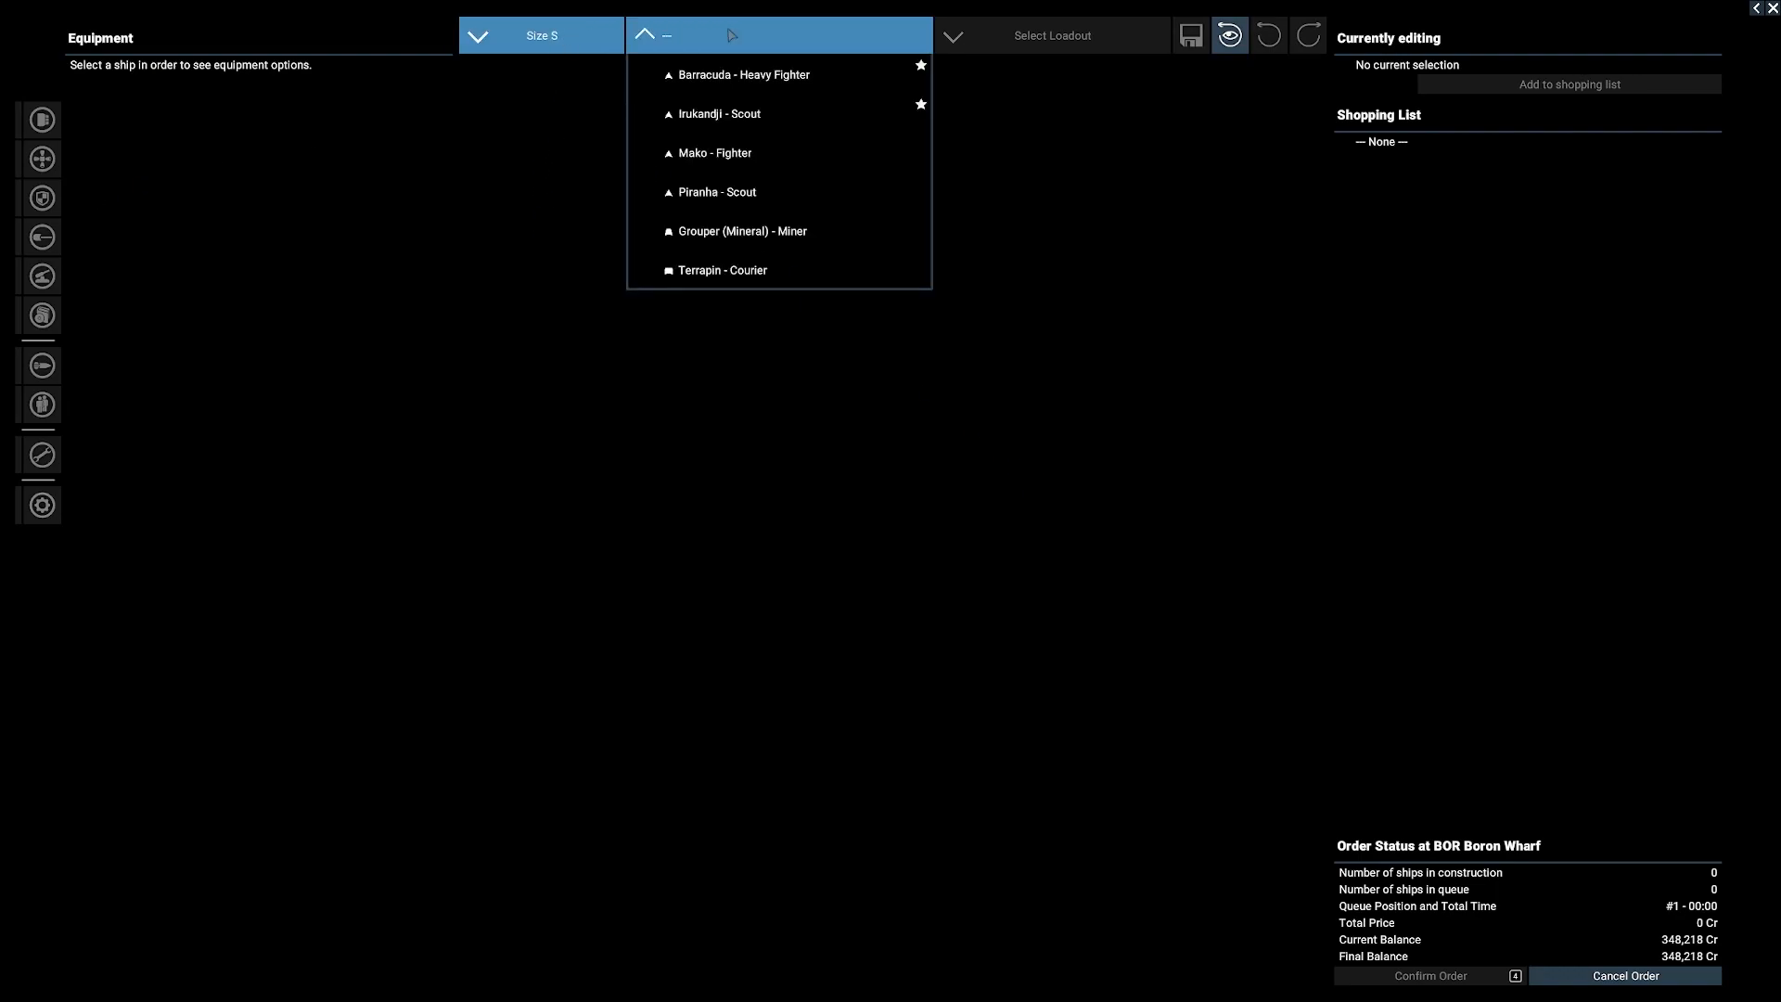
{"action": "left_click", "coordinate": [742, 75]}
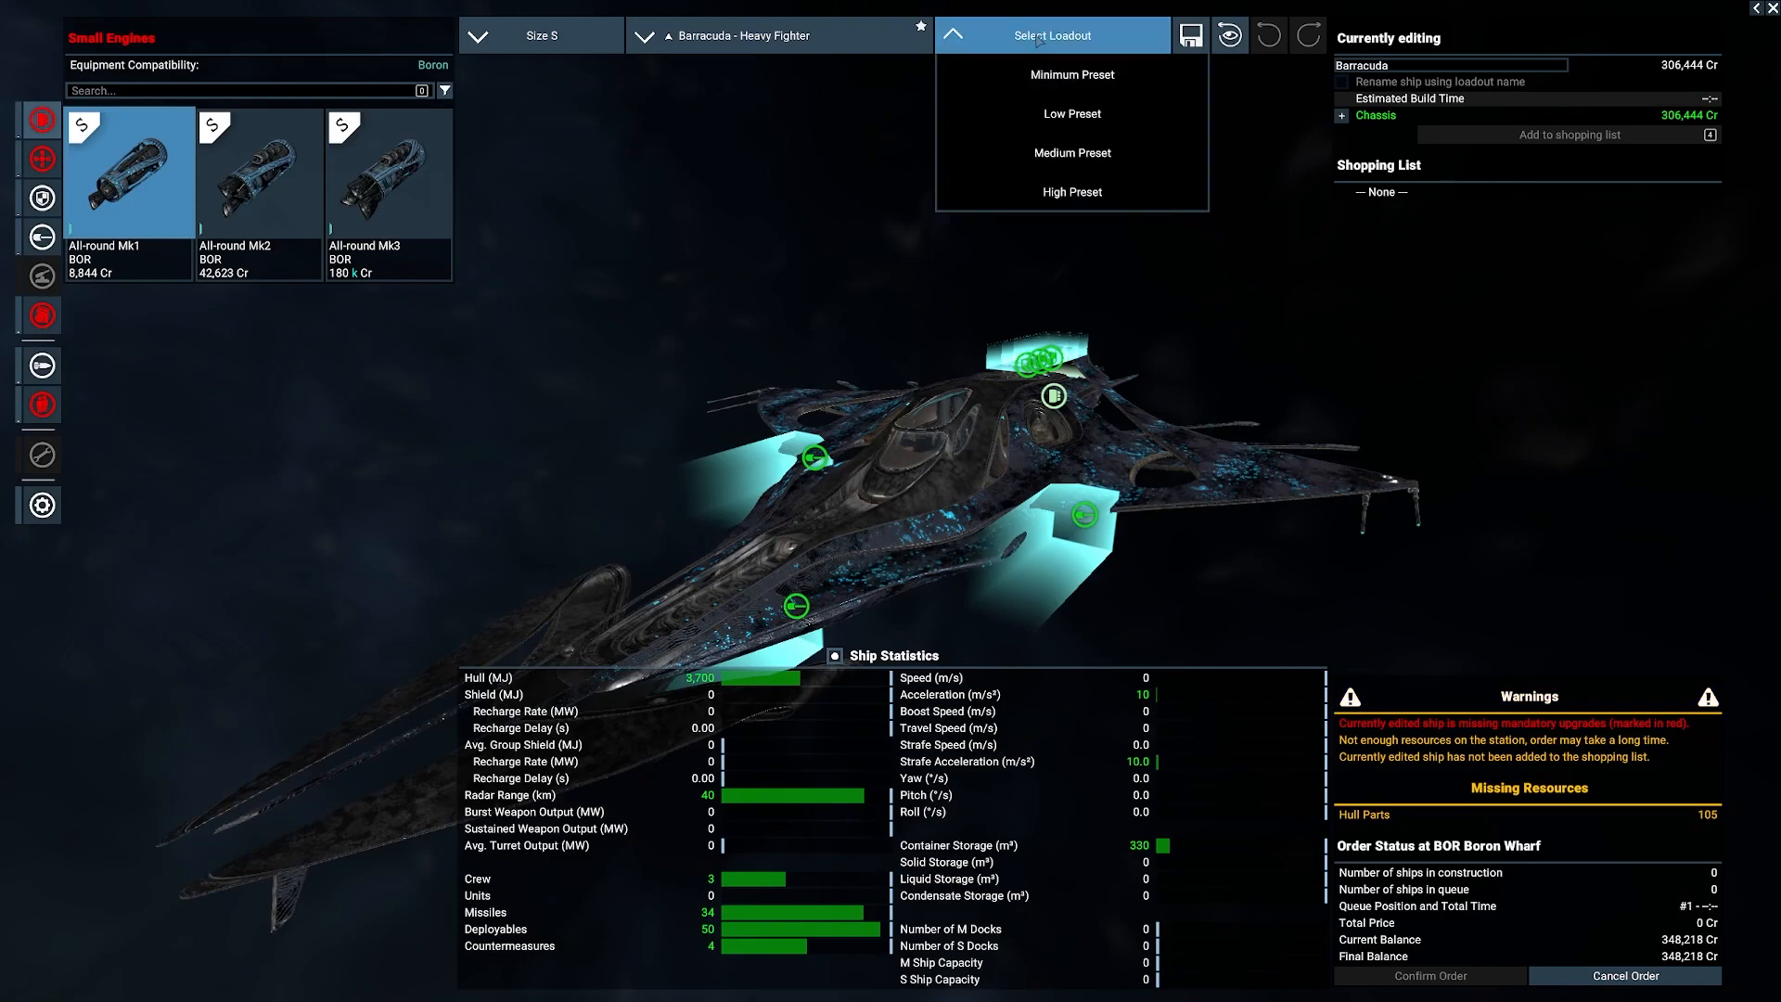
{"action": "left_click", "coordinate": [1069, 74]}
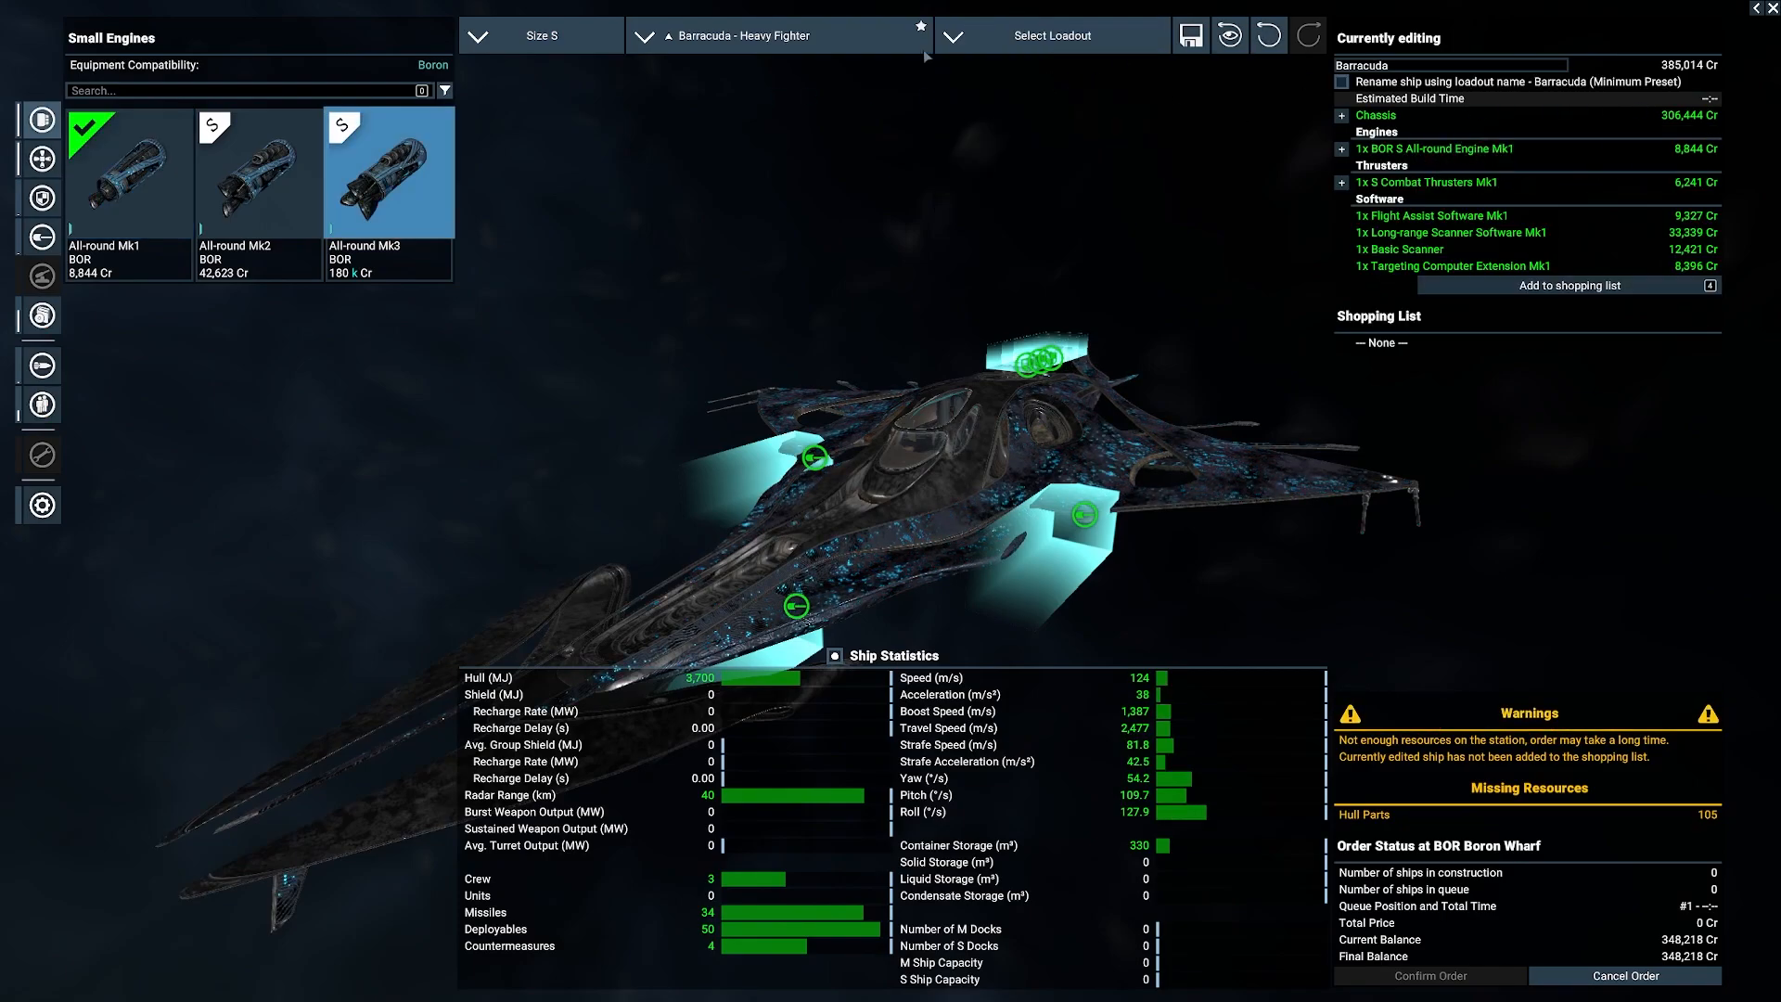
{"action": "left_click", "coordinate": [541, 35]}
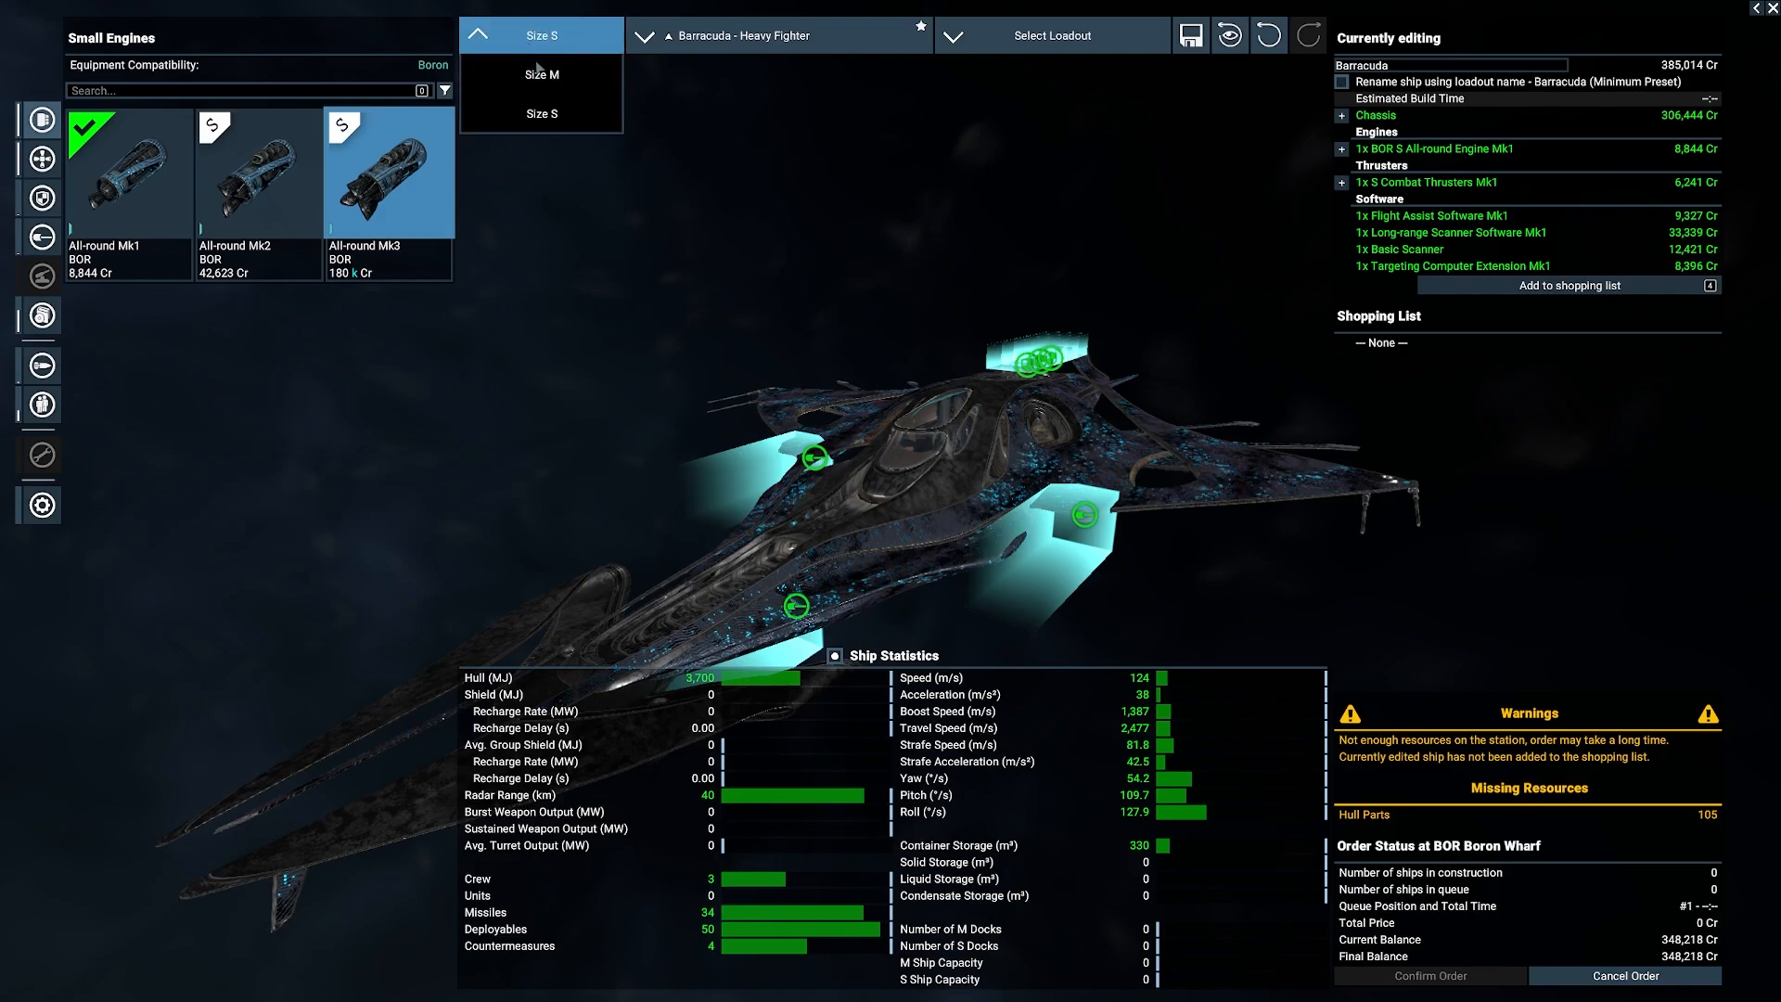
{"action": "left_click", "coordinate": [779, 35]}
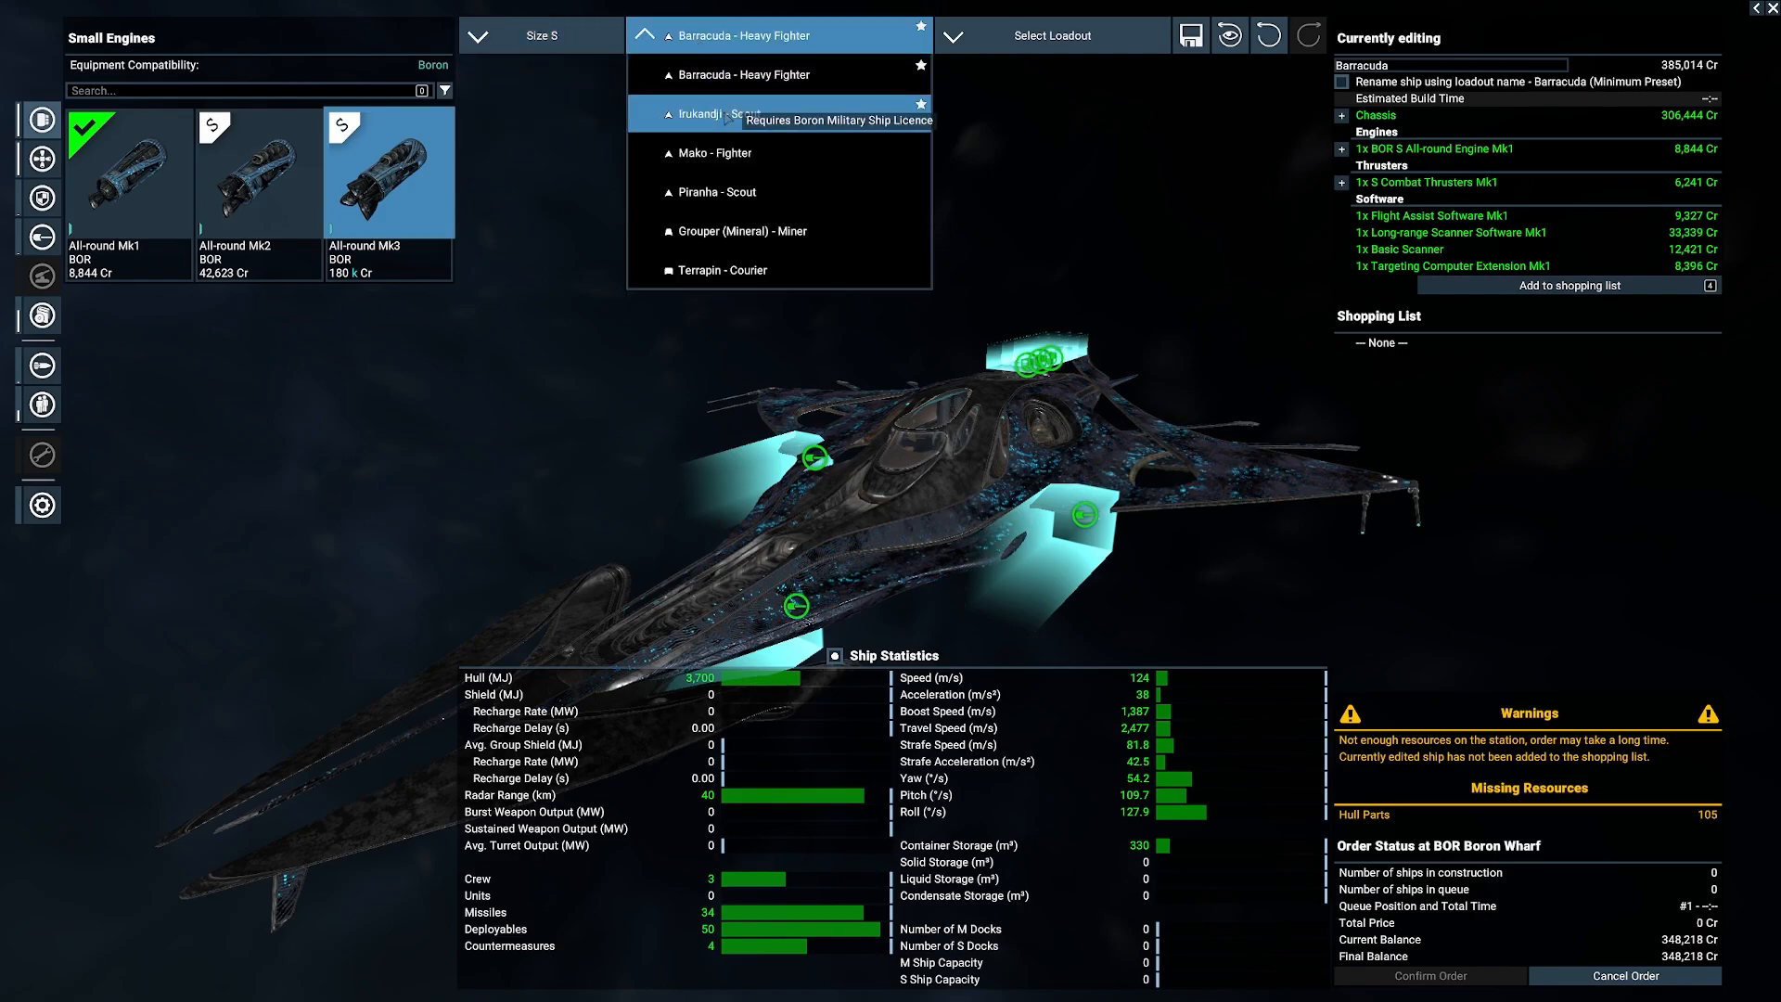
Step: Fit the Irukandji scout with the minimum preset and view the Mako's loadout presets
{"action": "left_click", "coordinate": [738, 113]}
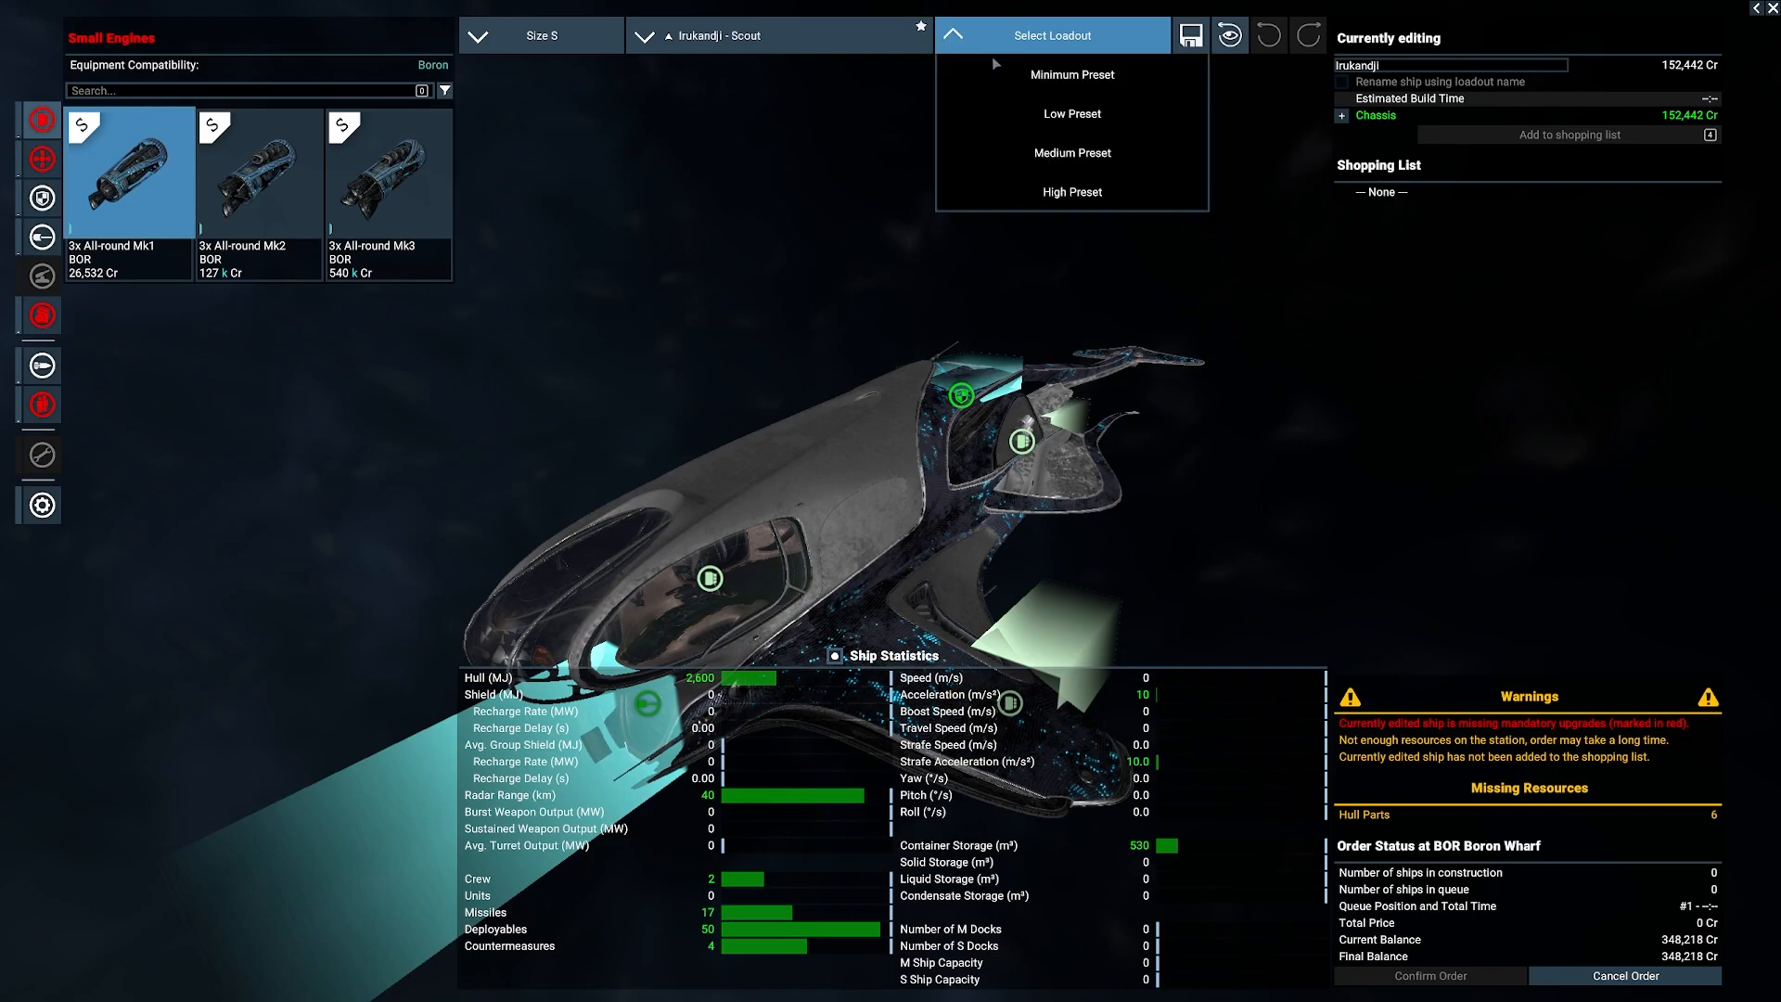
{"action": "left_click", "coordinate": [1069, 74]}
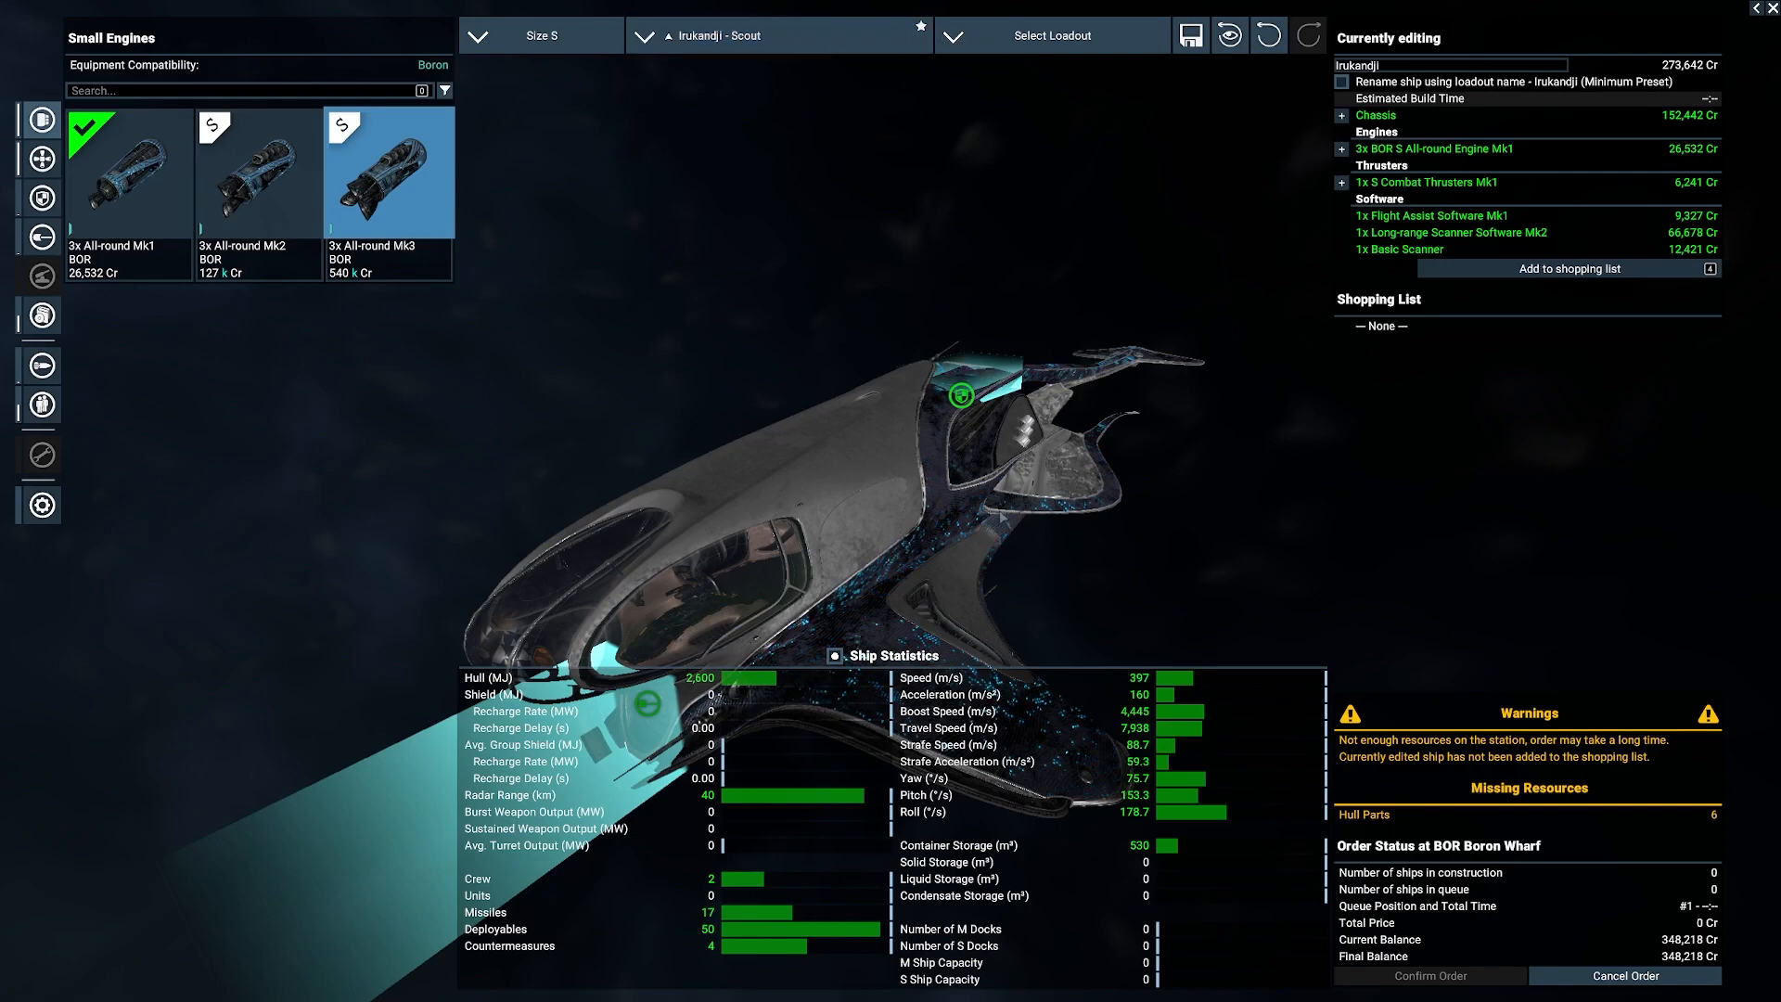
{"action": "mouse_move", "coordinate": [1292, 396]}
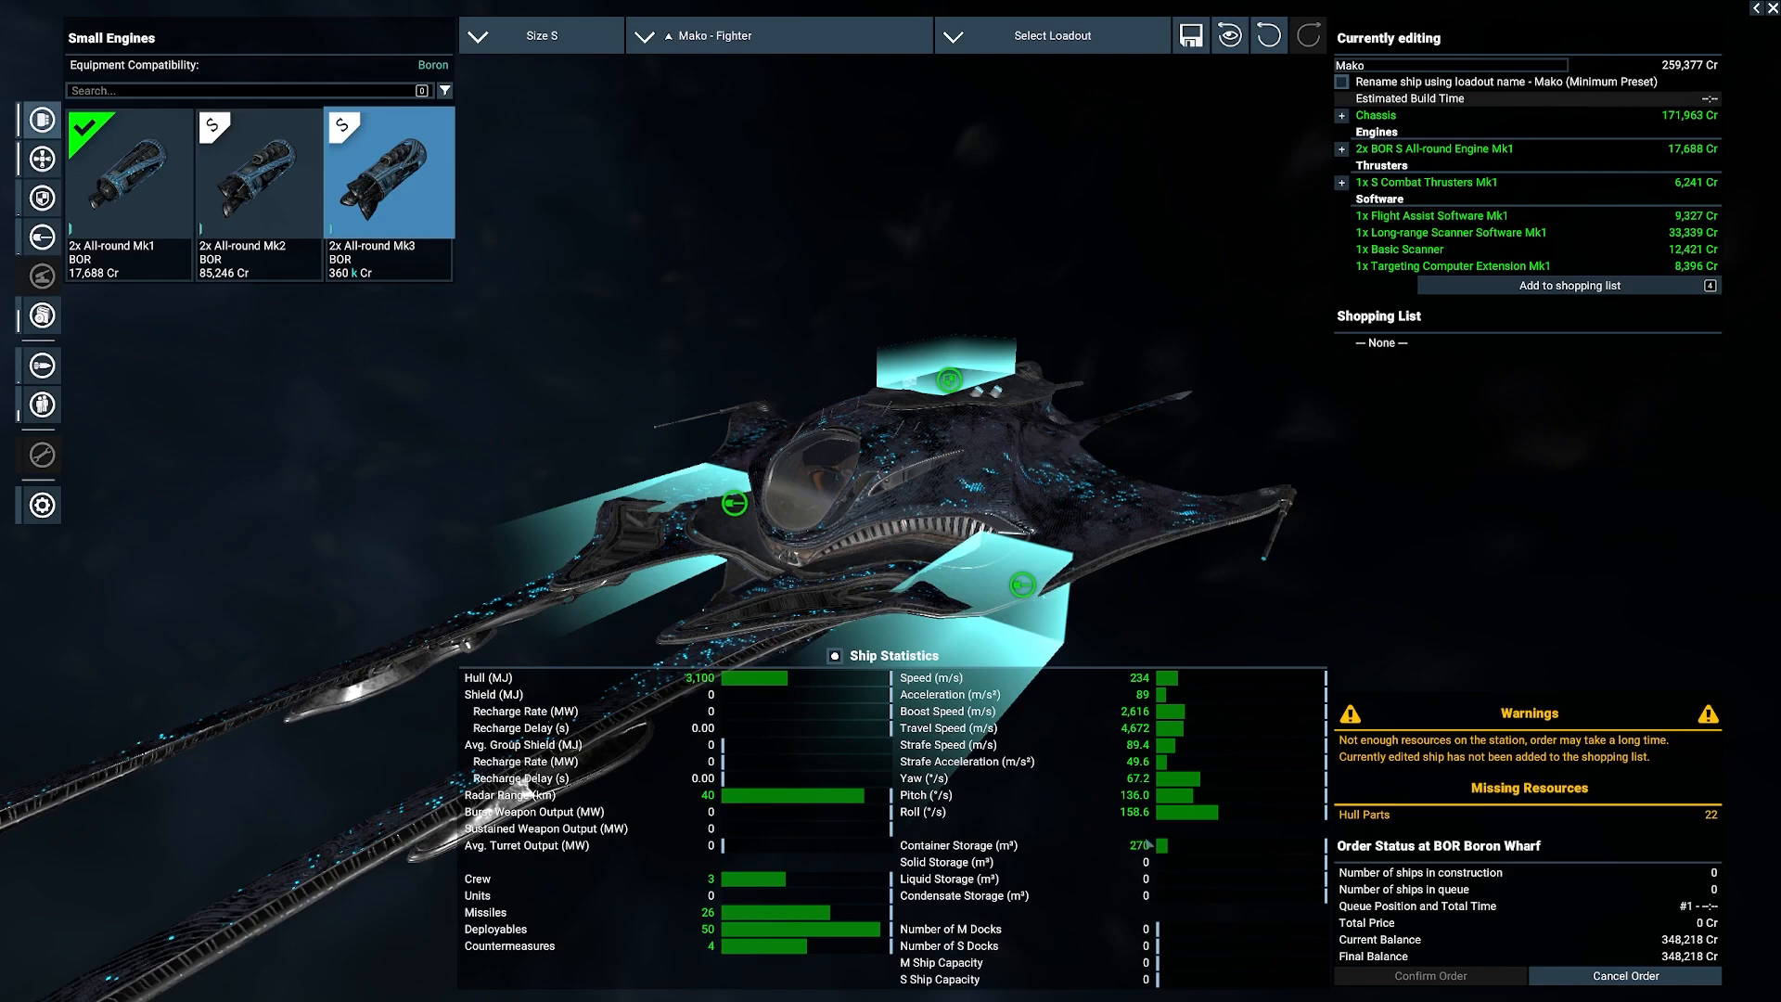
{"action": "mouse_move", "coordinate": [846, 40]}
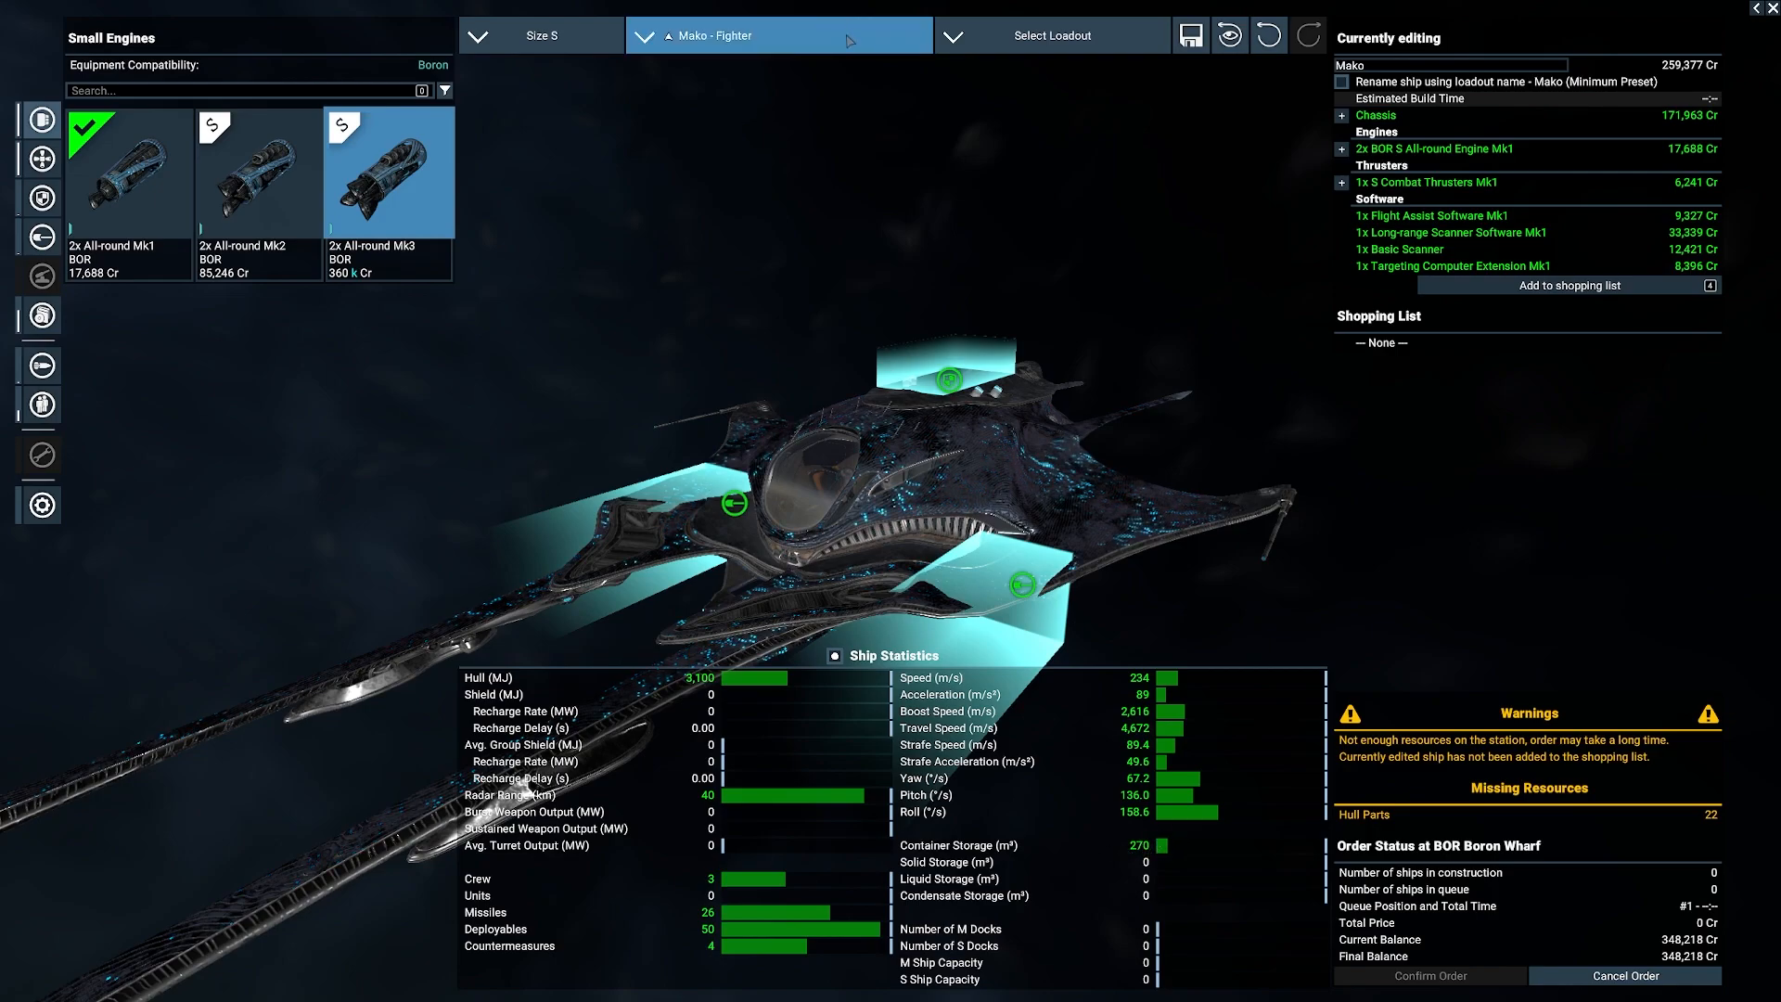
{"action": "left_click", "coordinate": [779, 36]}
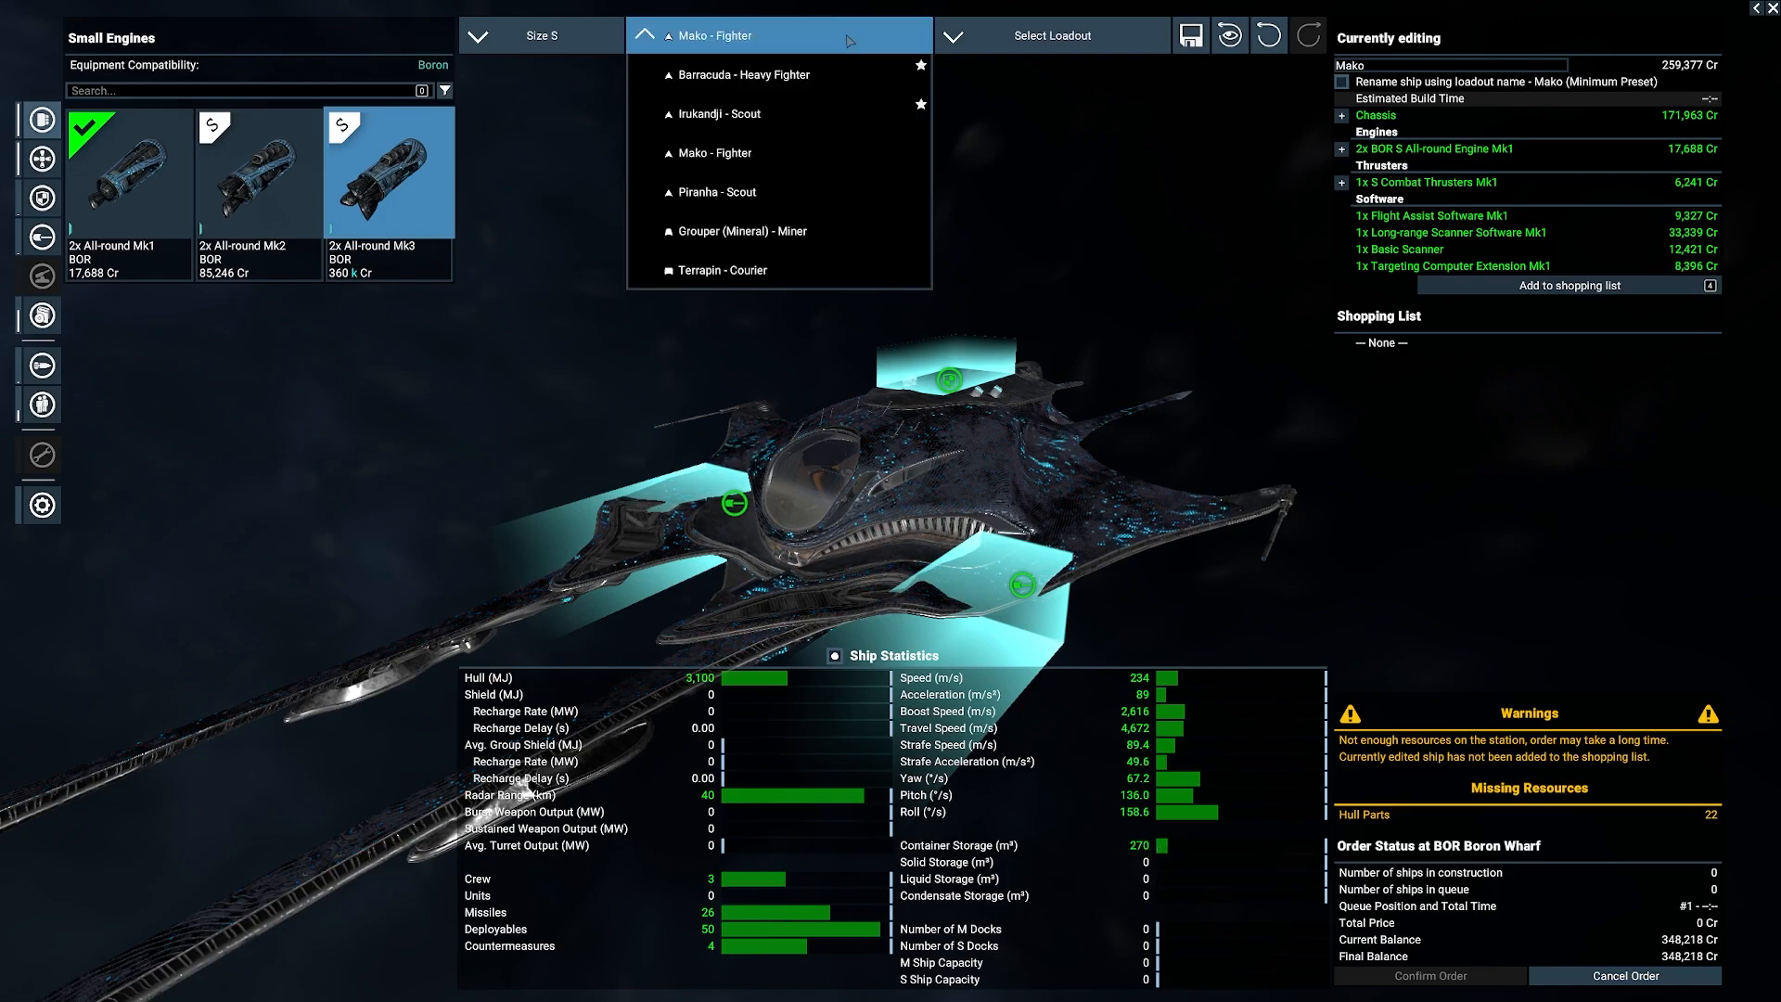
{"action": "left_click", "coordinate": [1051, 35]}
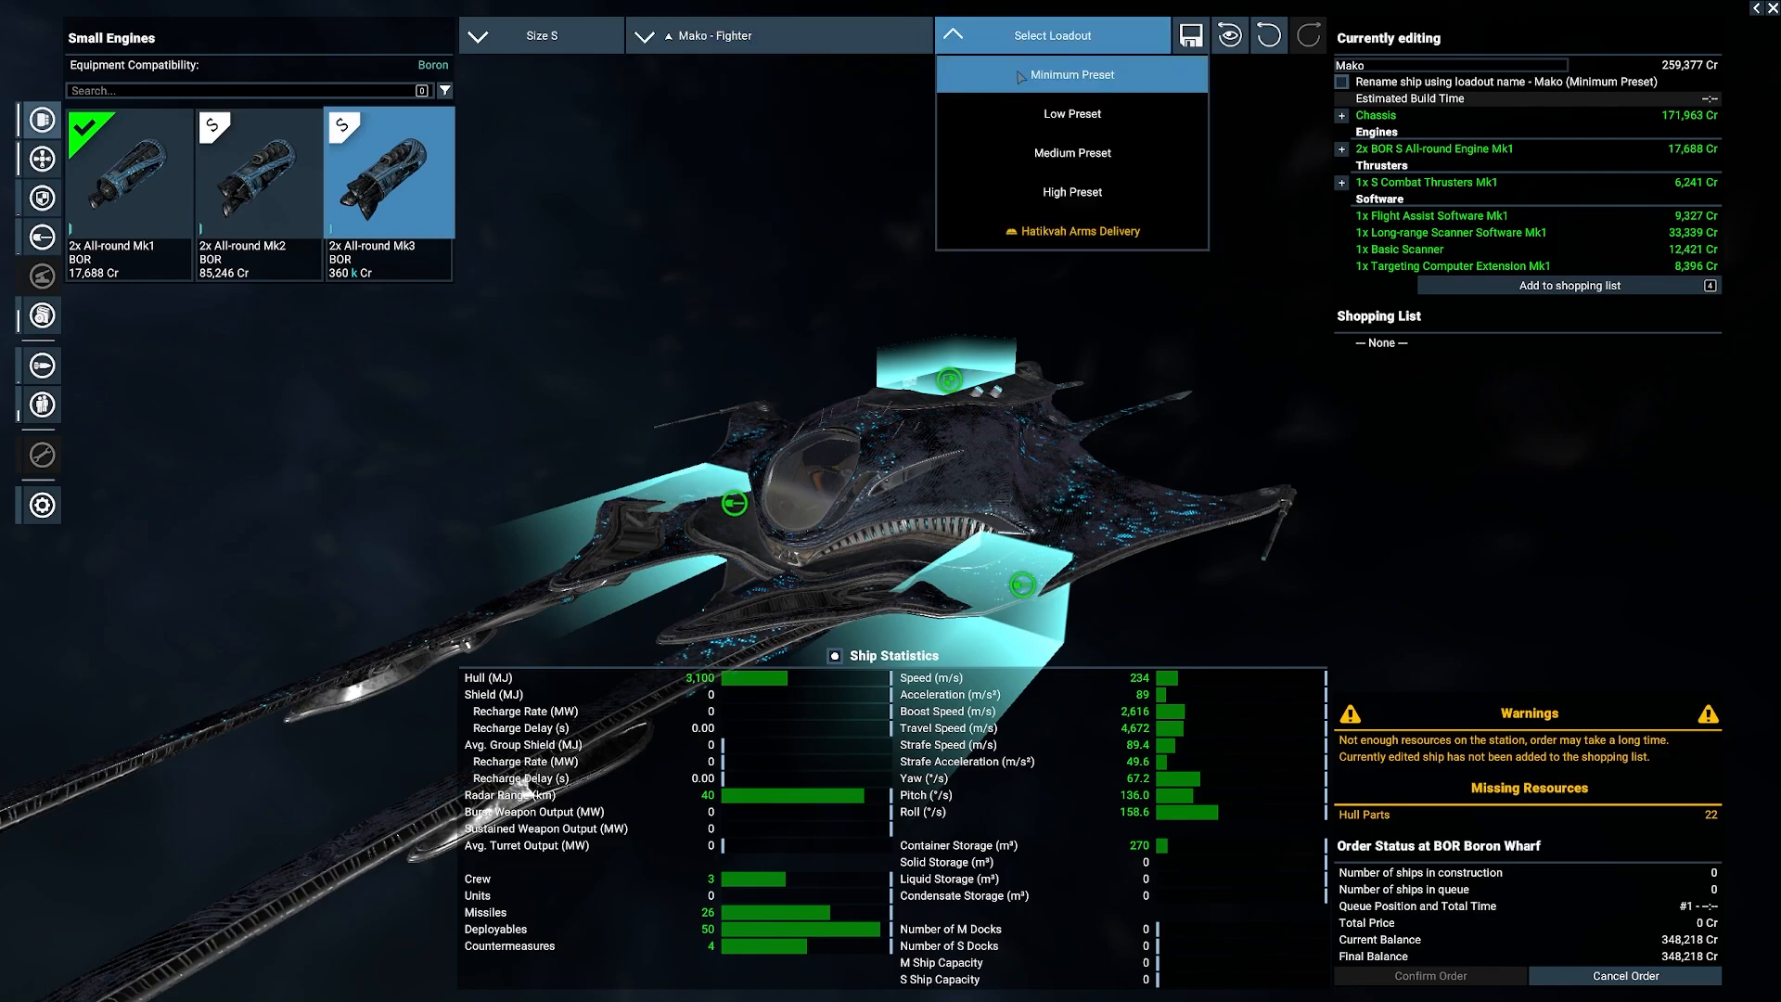
Step: Switch the configurator to the Piranha scout, then to the Grouper mineral miner
{"action": "left_click", "coordinate": [779, 35]}
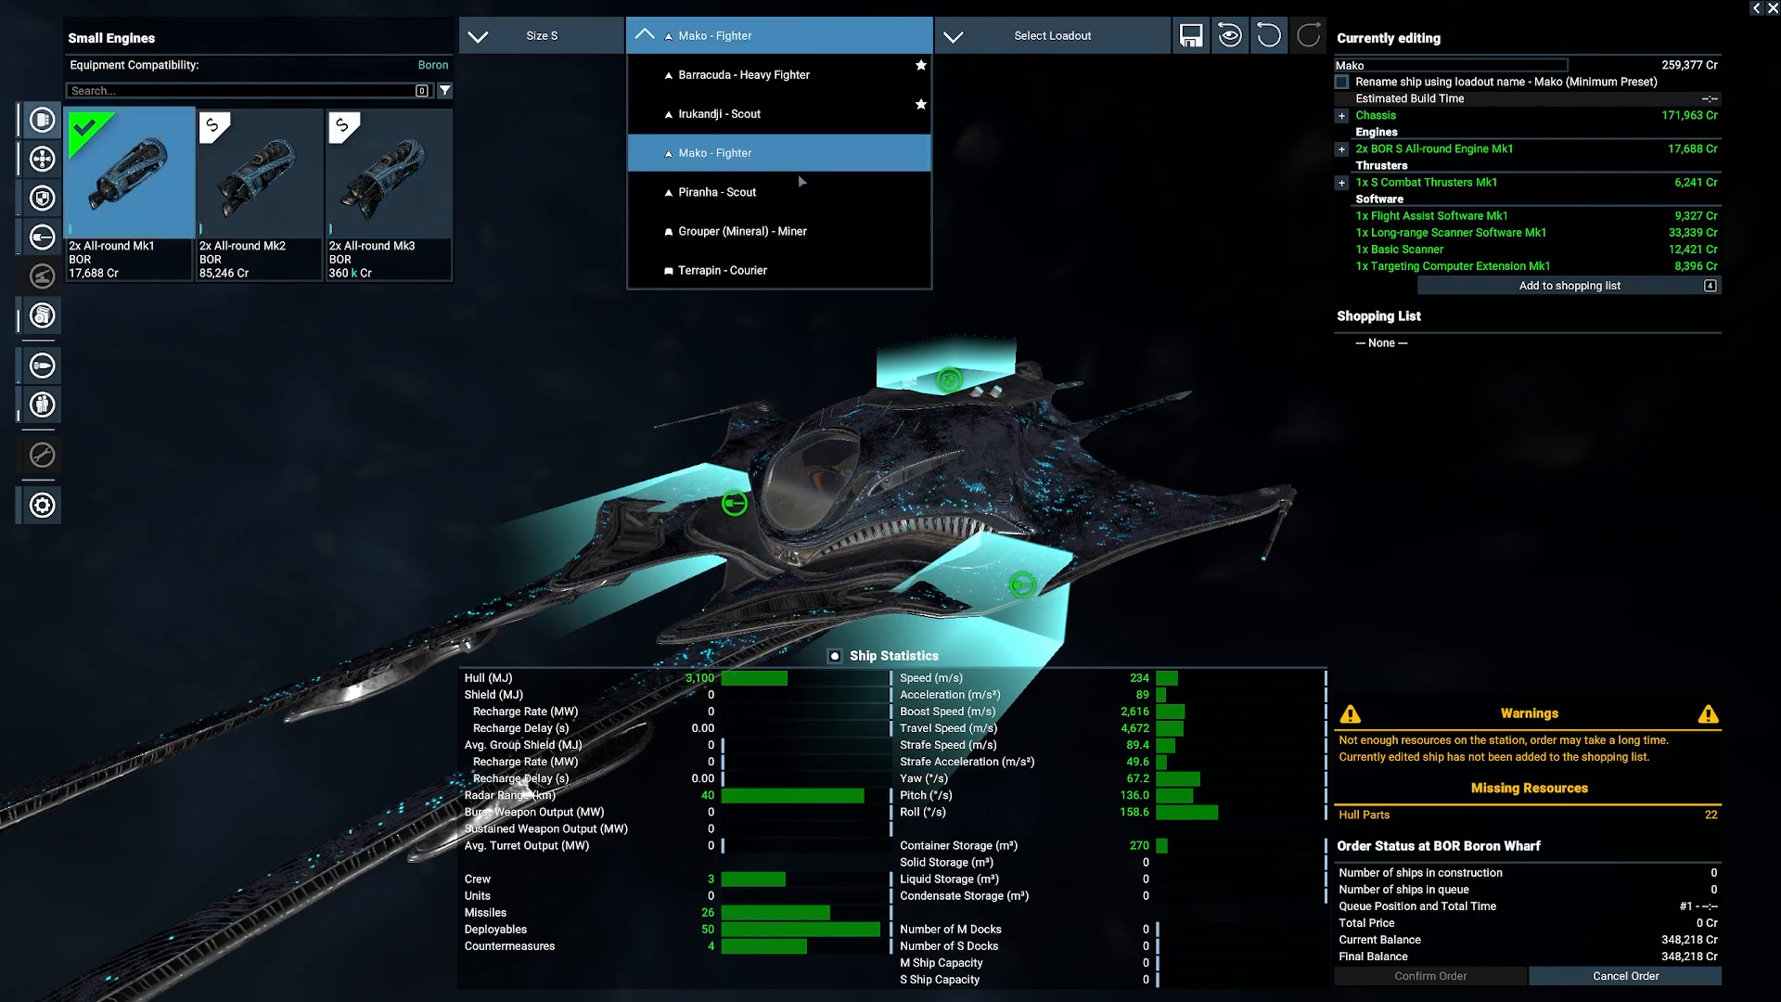
{"action": "left_click", "coordinate": [718, 191]}
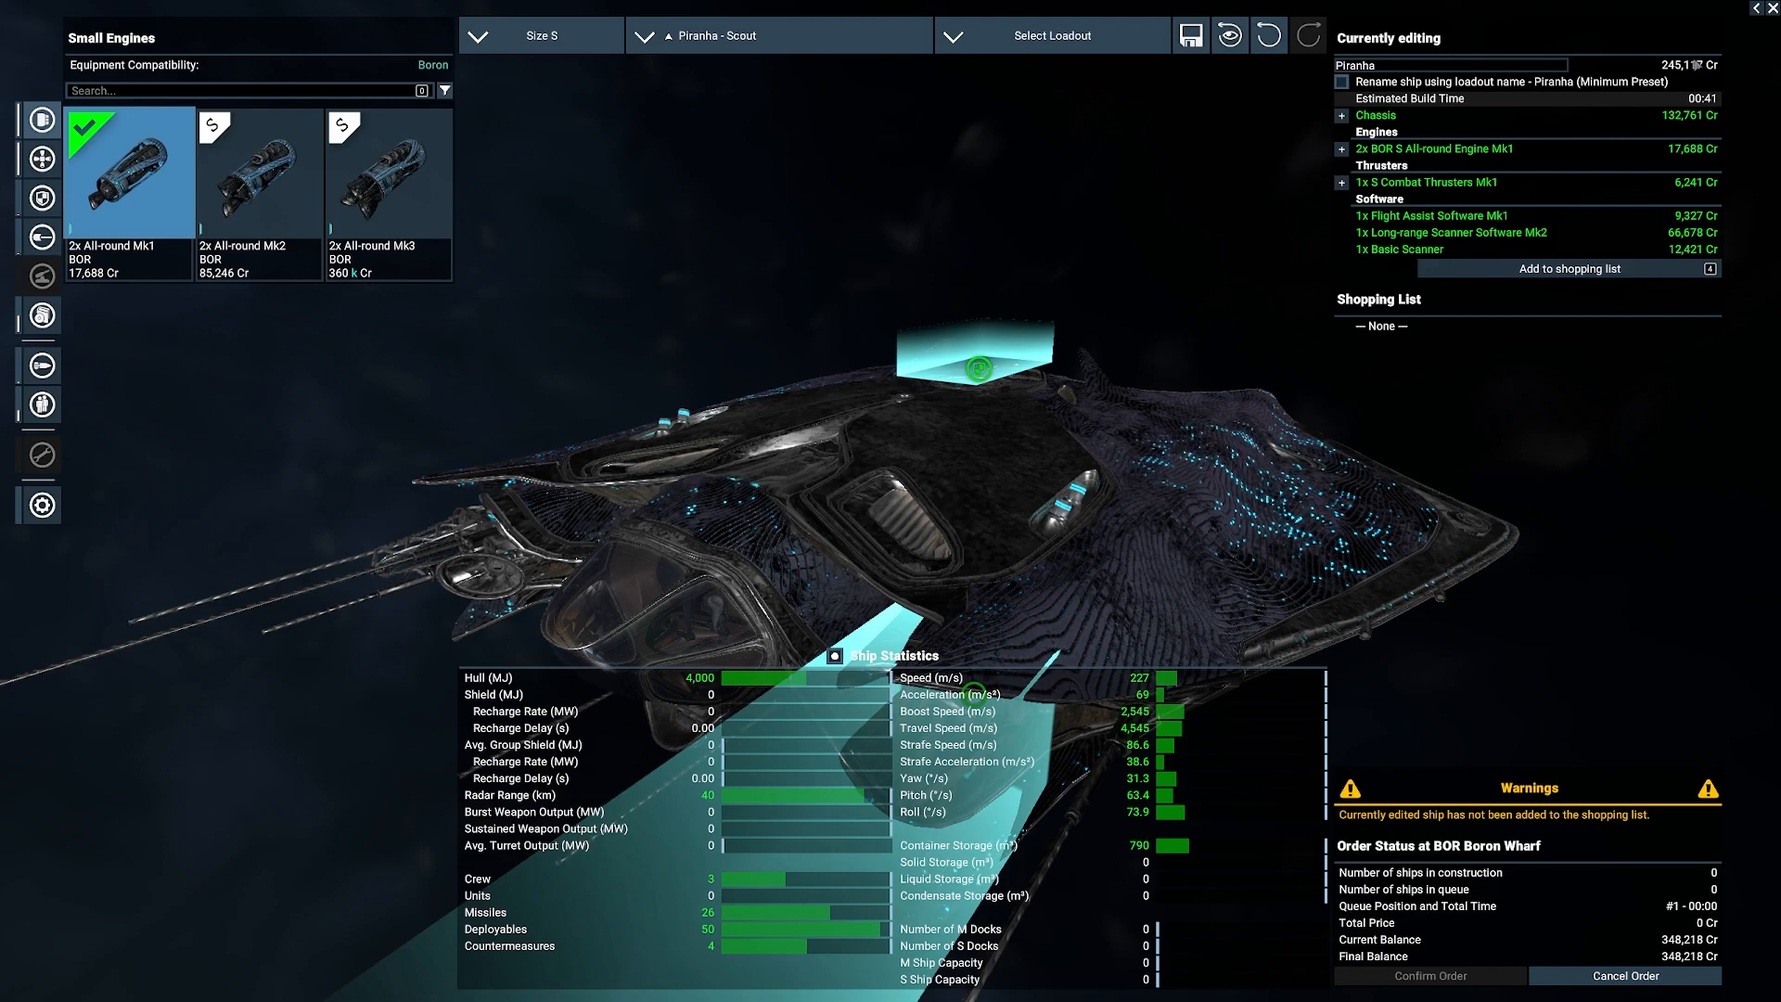
{"action": "mouse_move", "coordinate": [1123, 71]}
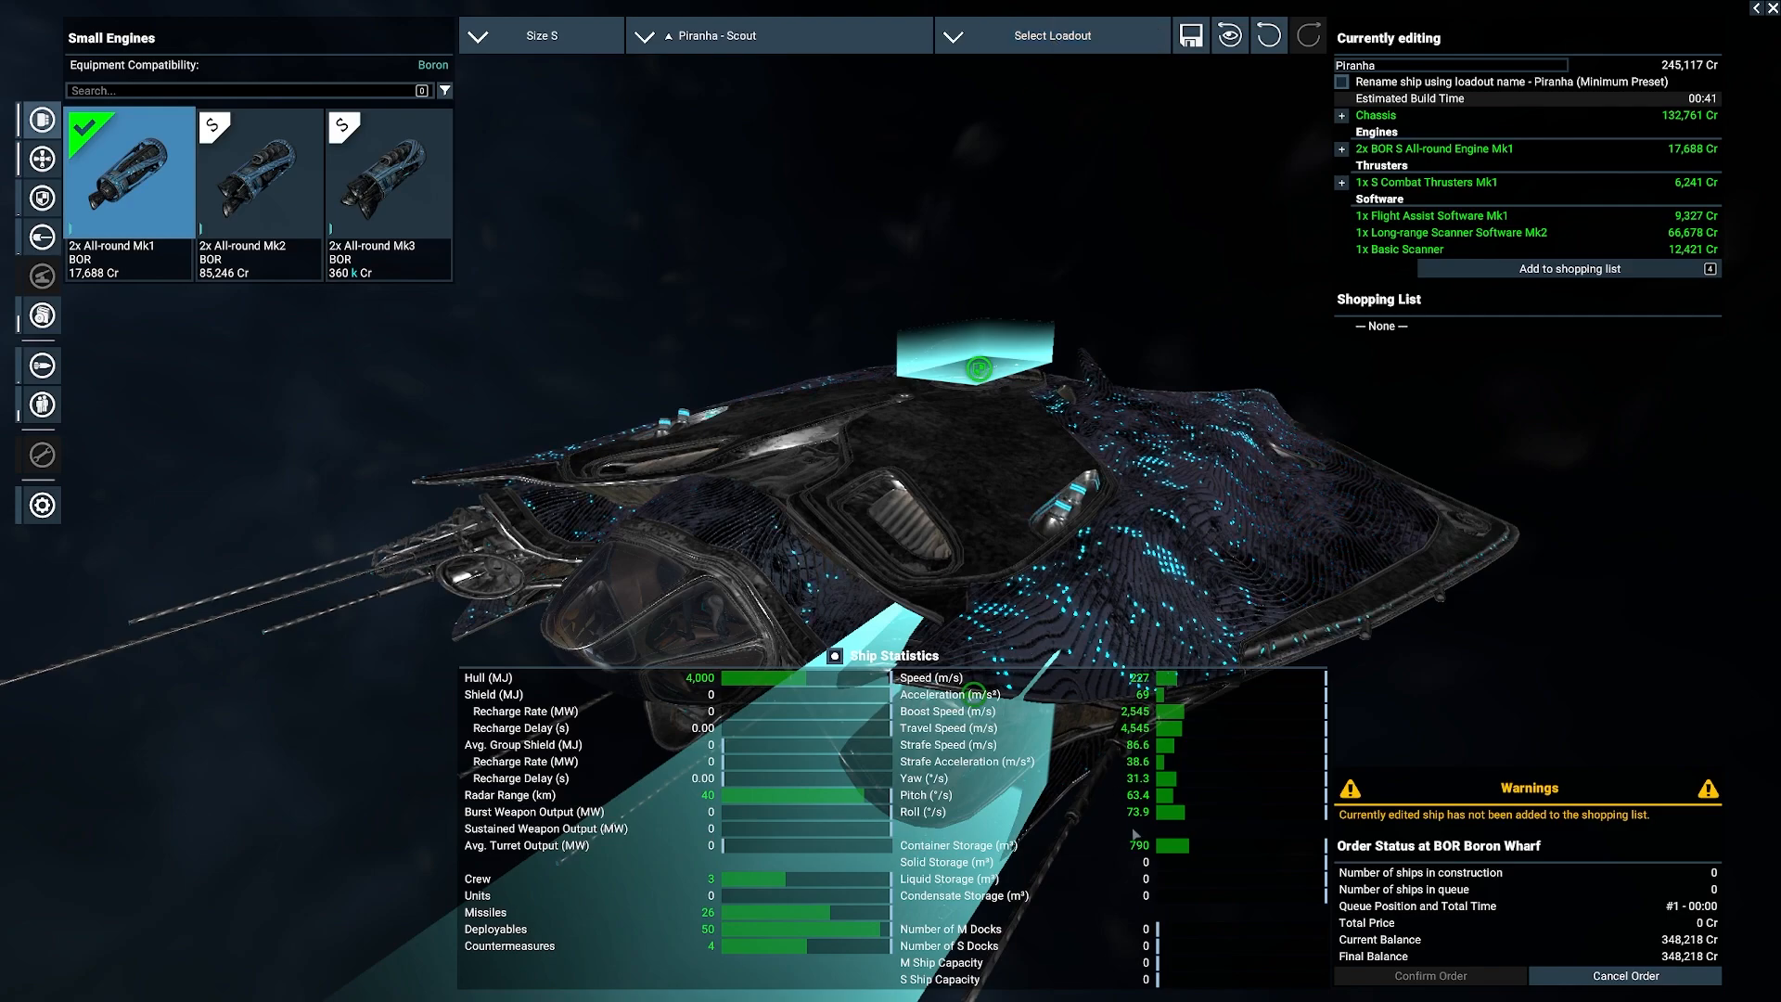
{"action": "left_click", "coordinate": [779, 35]}
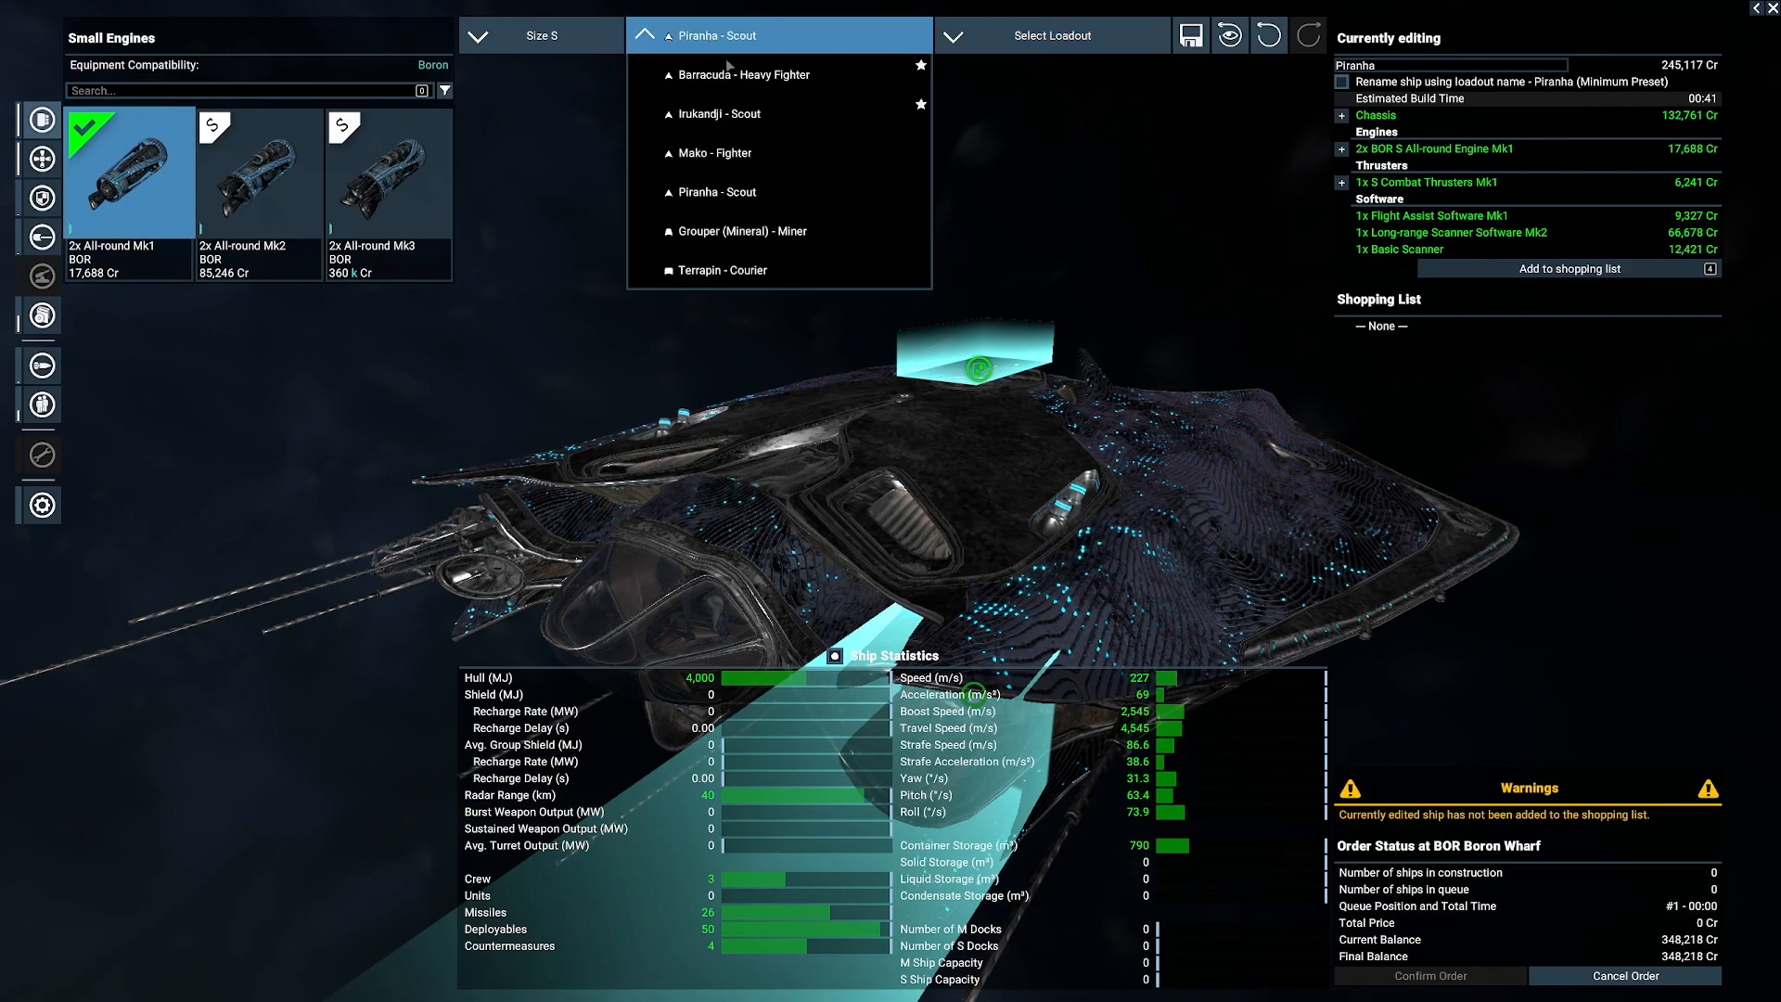
{"action": "left_click", "coordinate": [742, 231]}
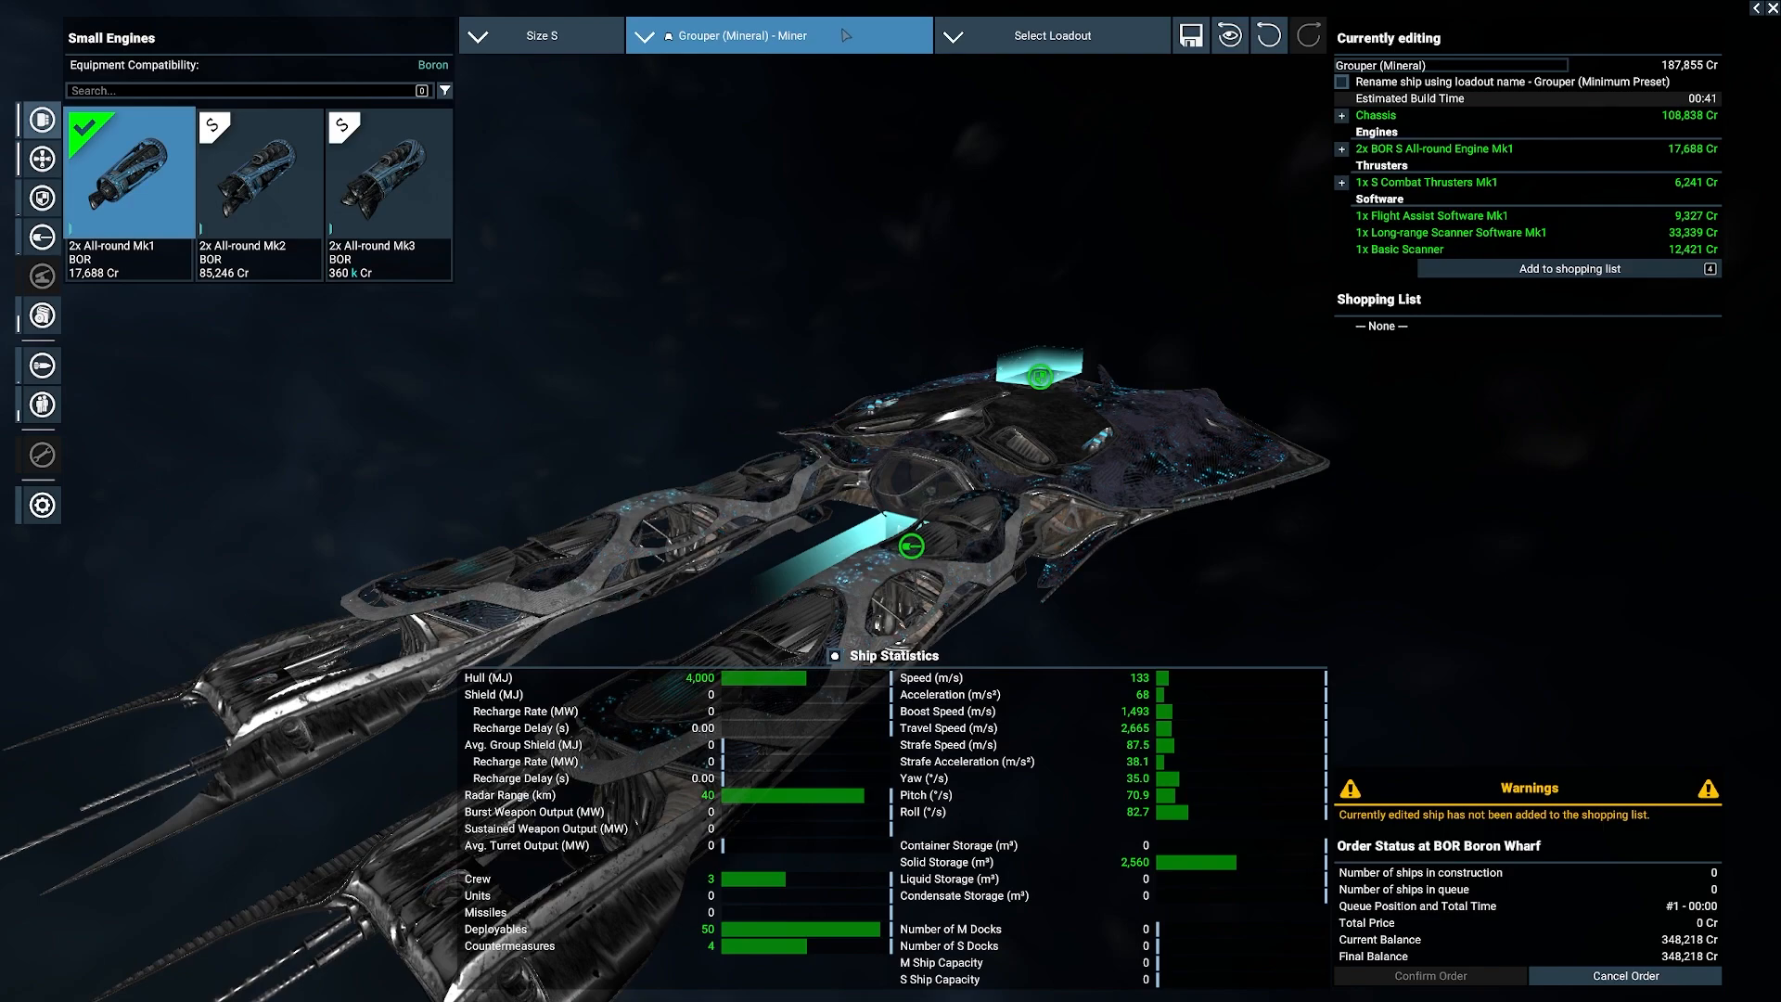
{"action": "mouse_move", "coordinate": [968, 314]}
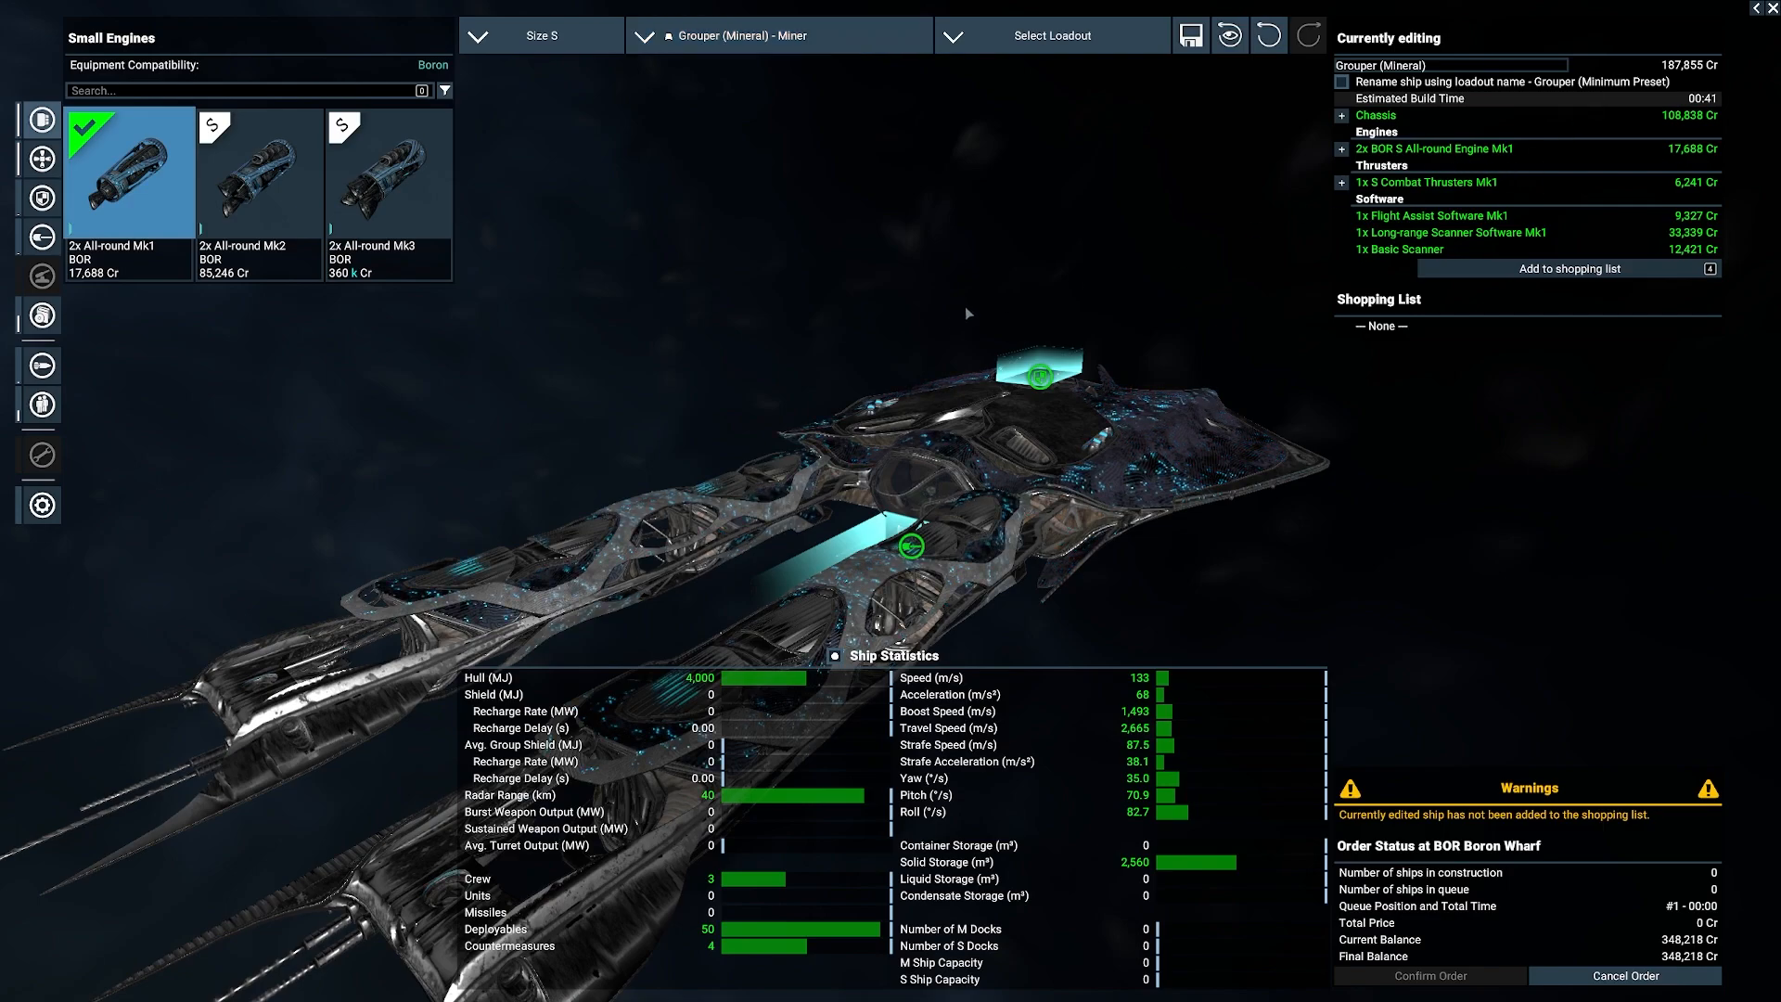
Step: Review the Grouper (Mineral) stats, then switch to the Terrapin courier at minimum loadout
{"action": "left_click", "coordinate": [778, 35]}
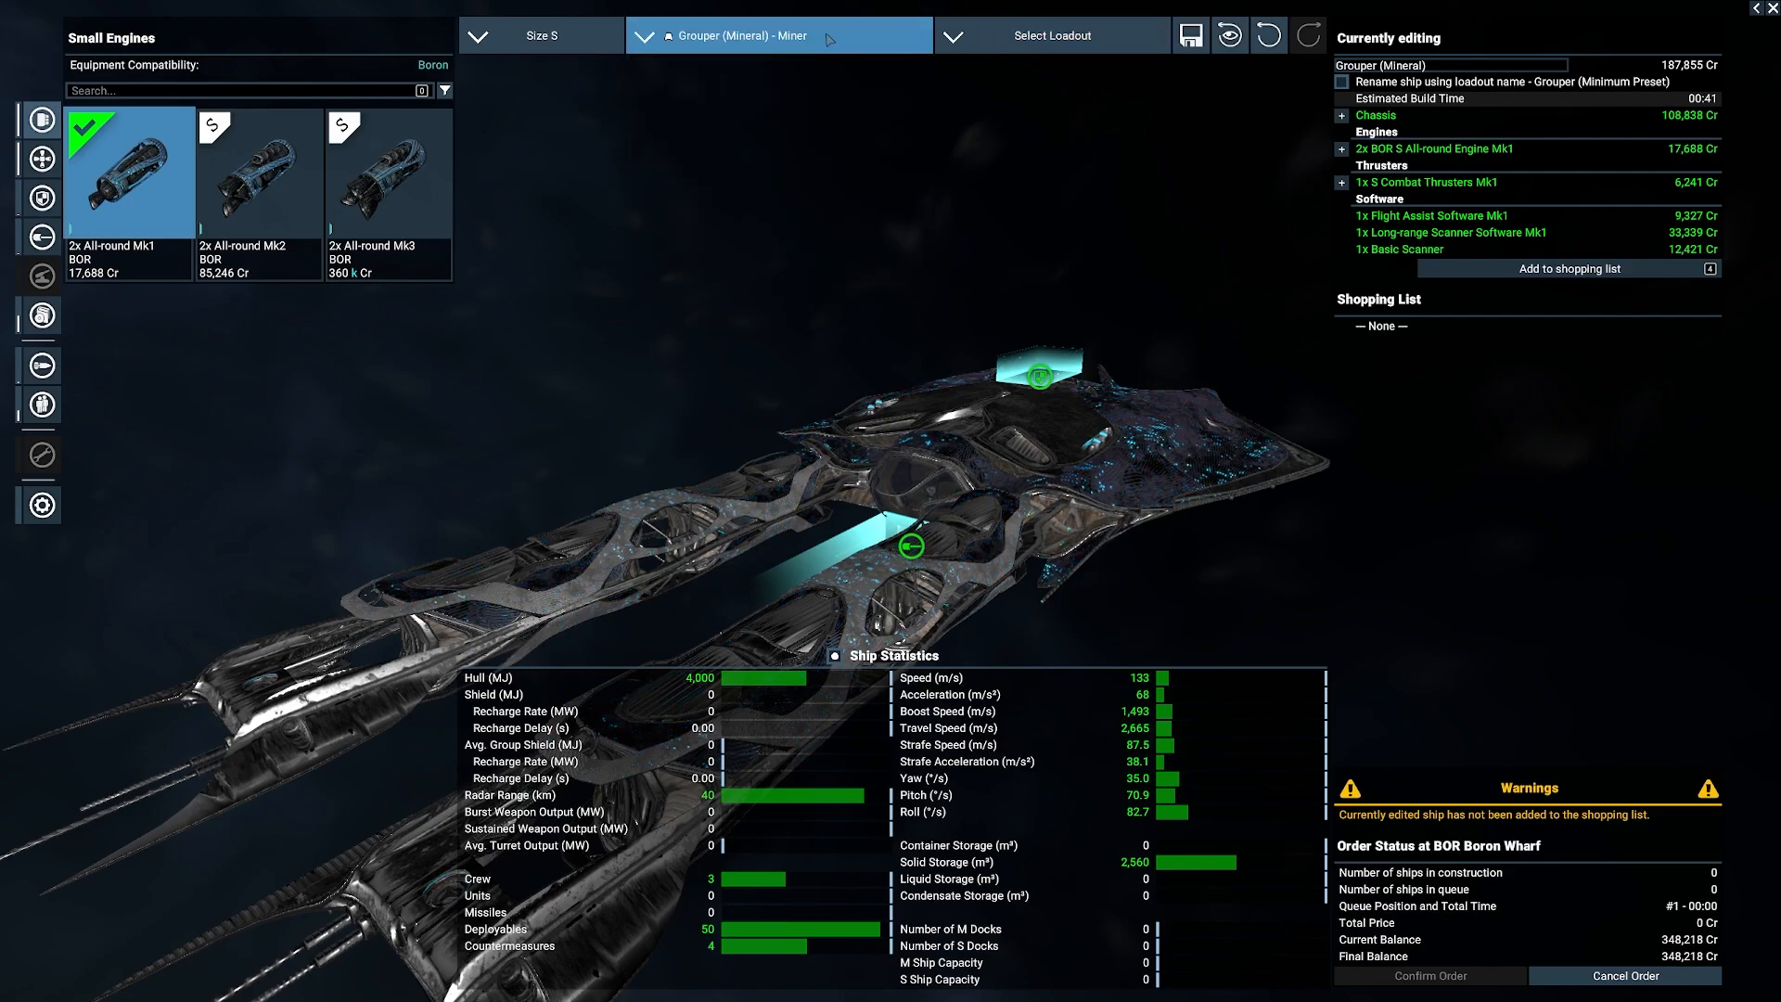
{"action": "mouse_move", "coordinate": [1062, 870]}
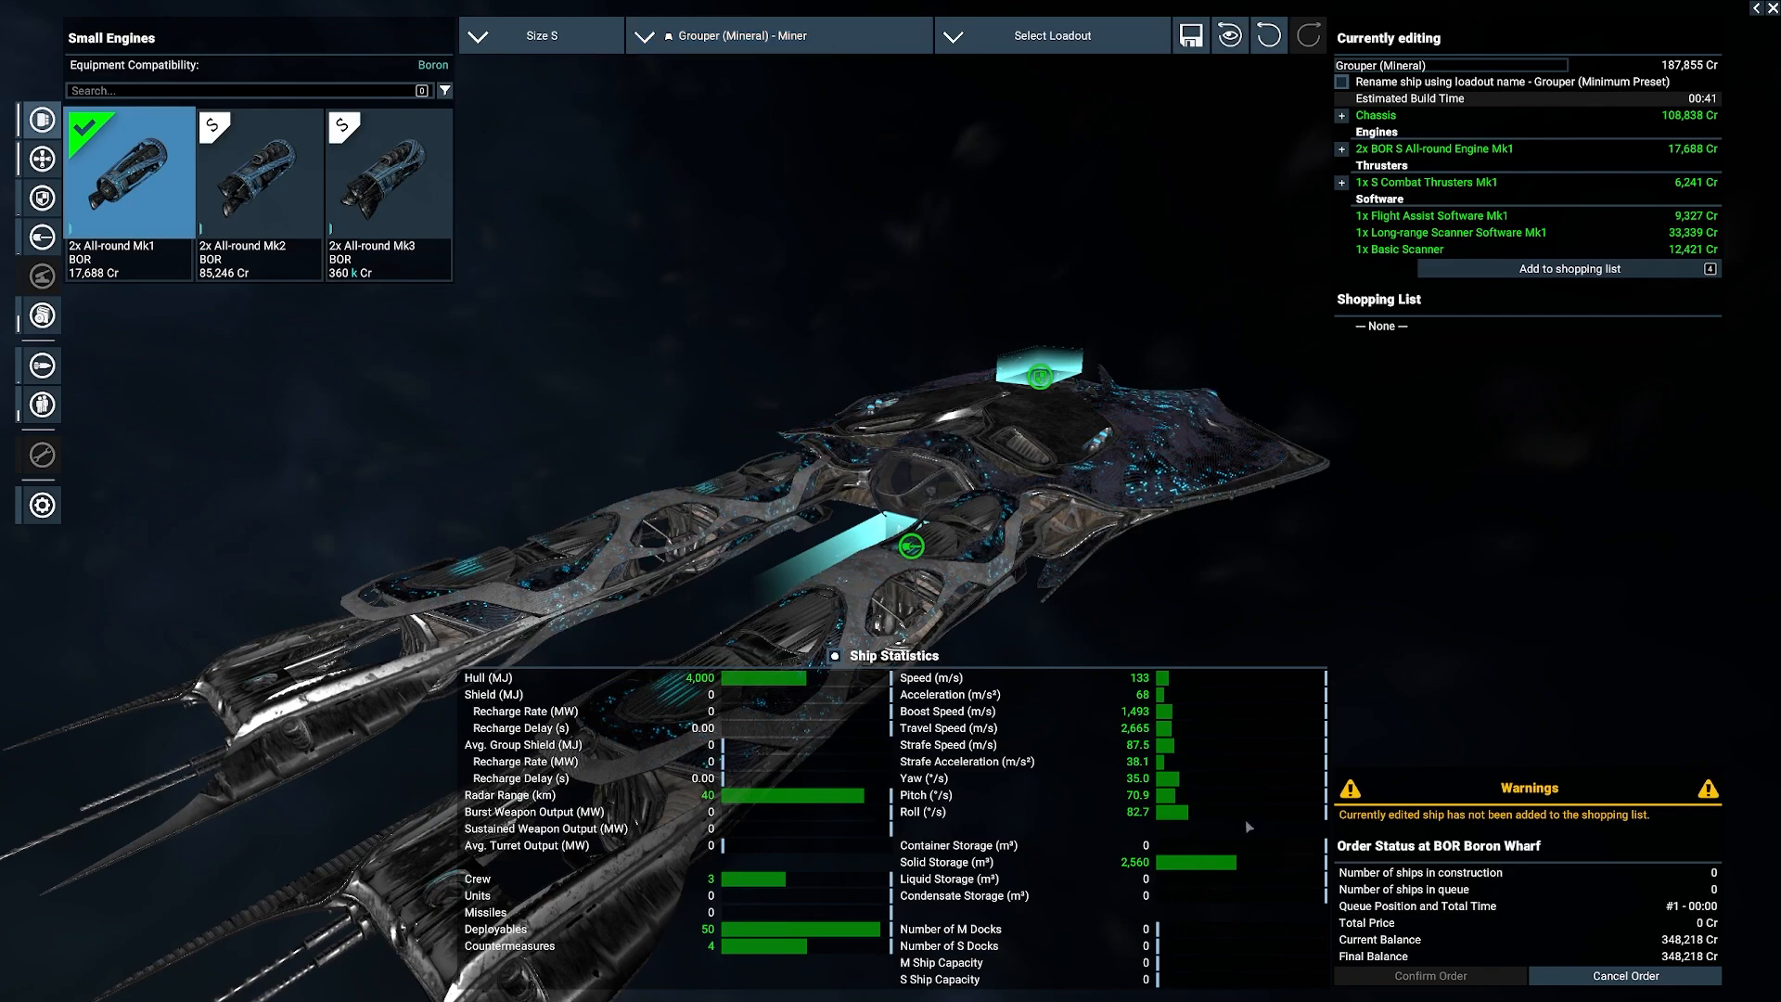
{"action": "left_click", "coordinate": [778, 36]}
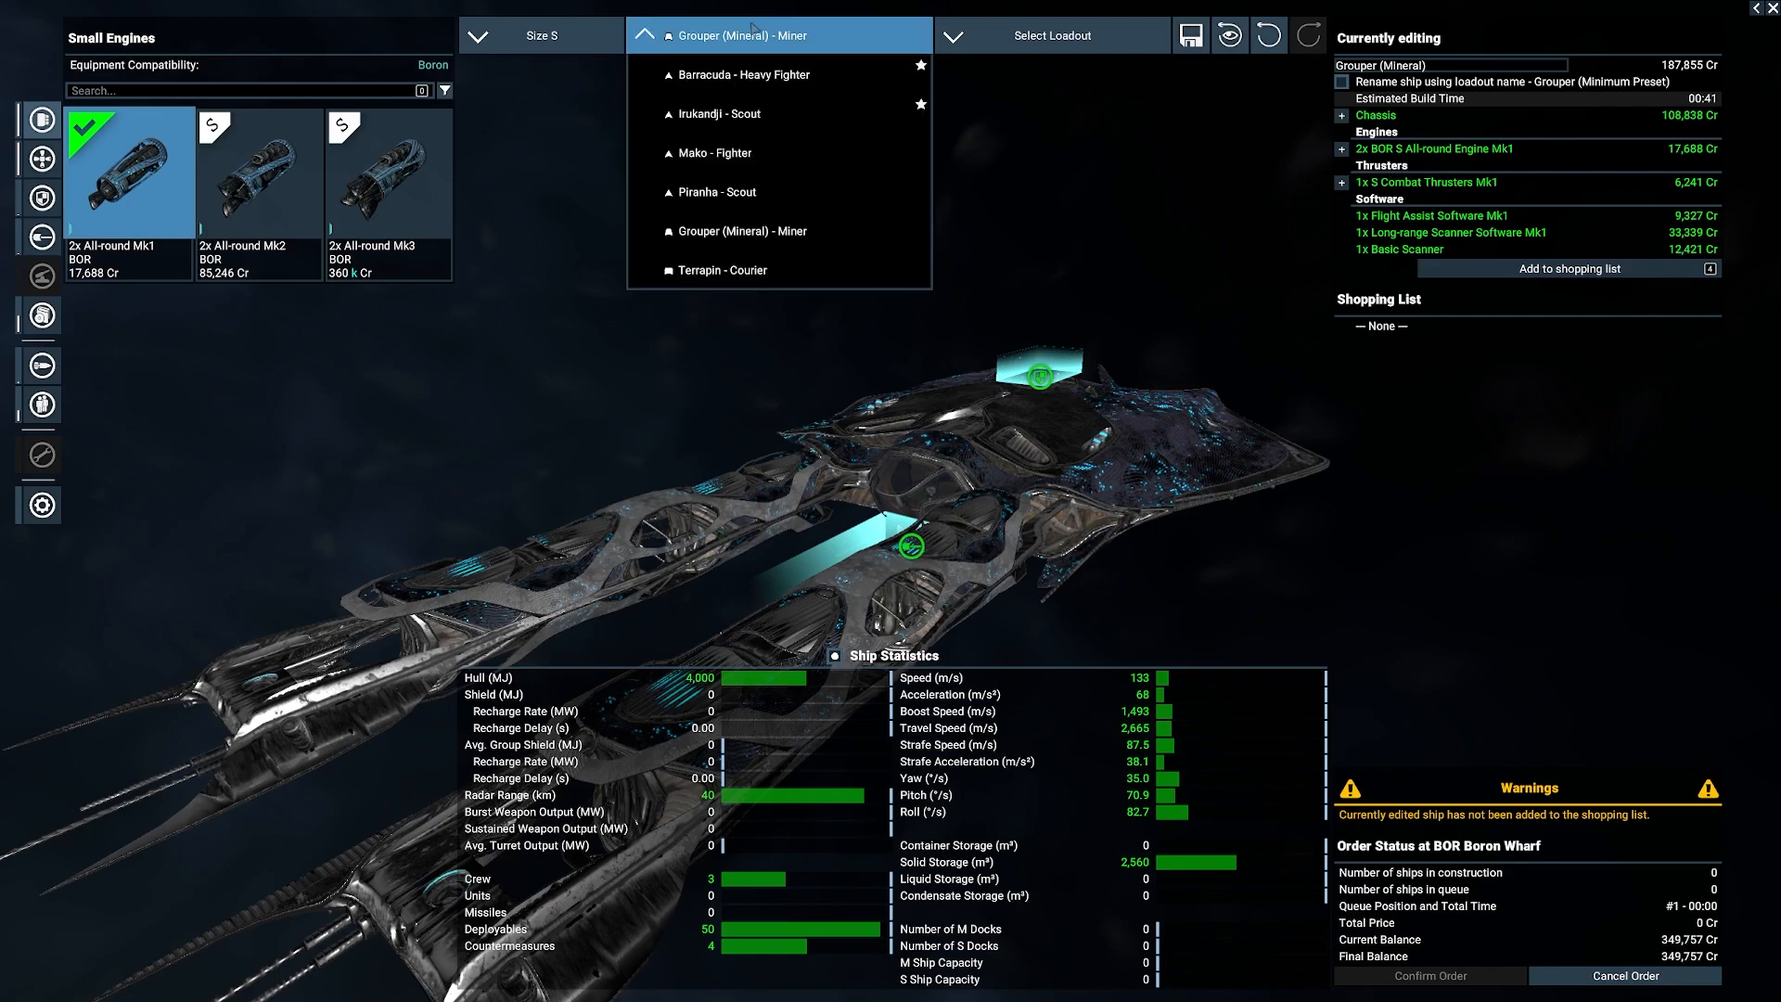
{"action": "left_click", "coordinate": [719, 269]}
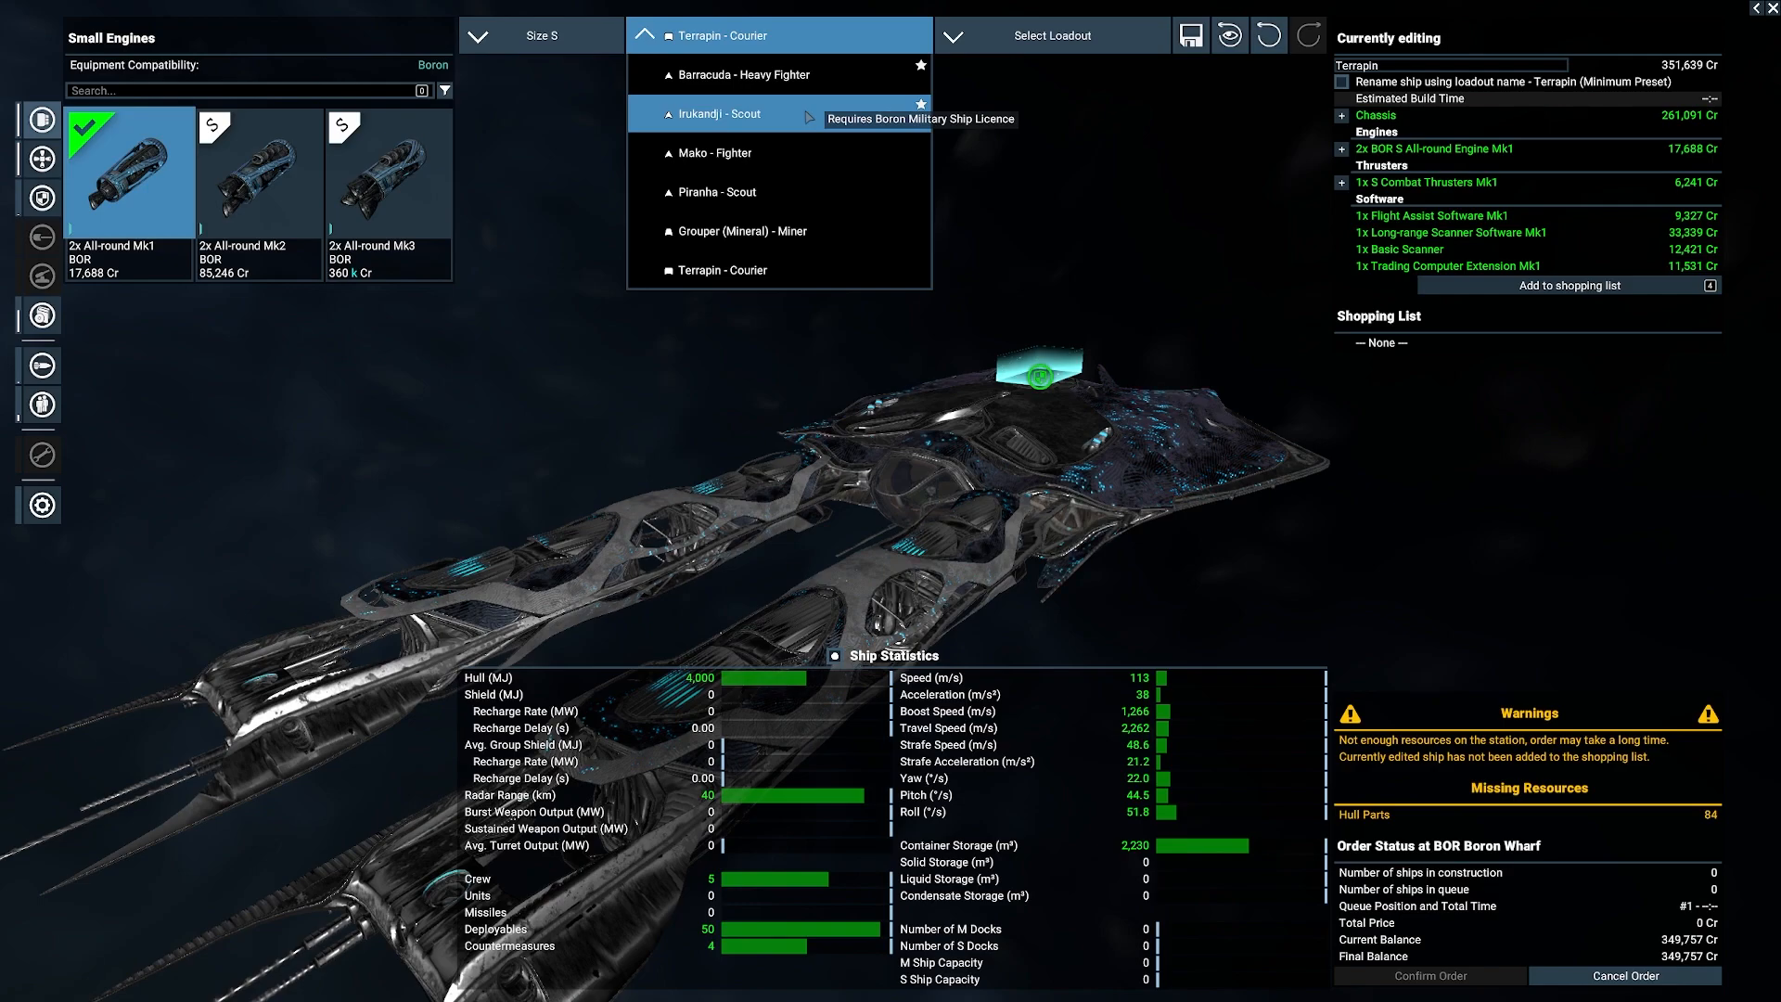
Step: Fit the Mako, then the Irukandji scout, each with its minimum preset
{"action": "left_click", "coordinate": [720, 152]}
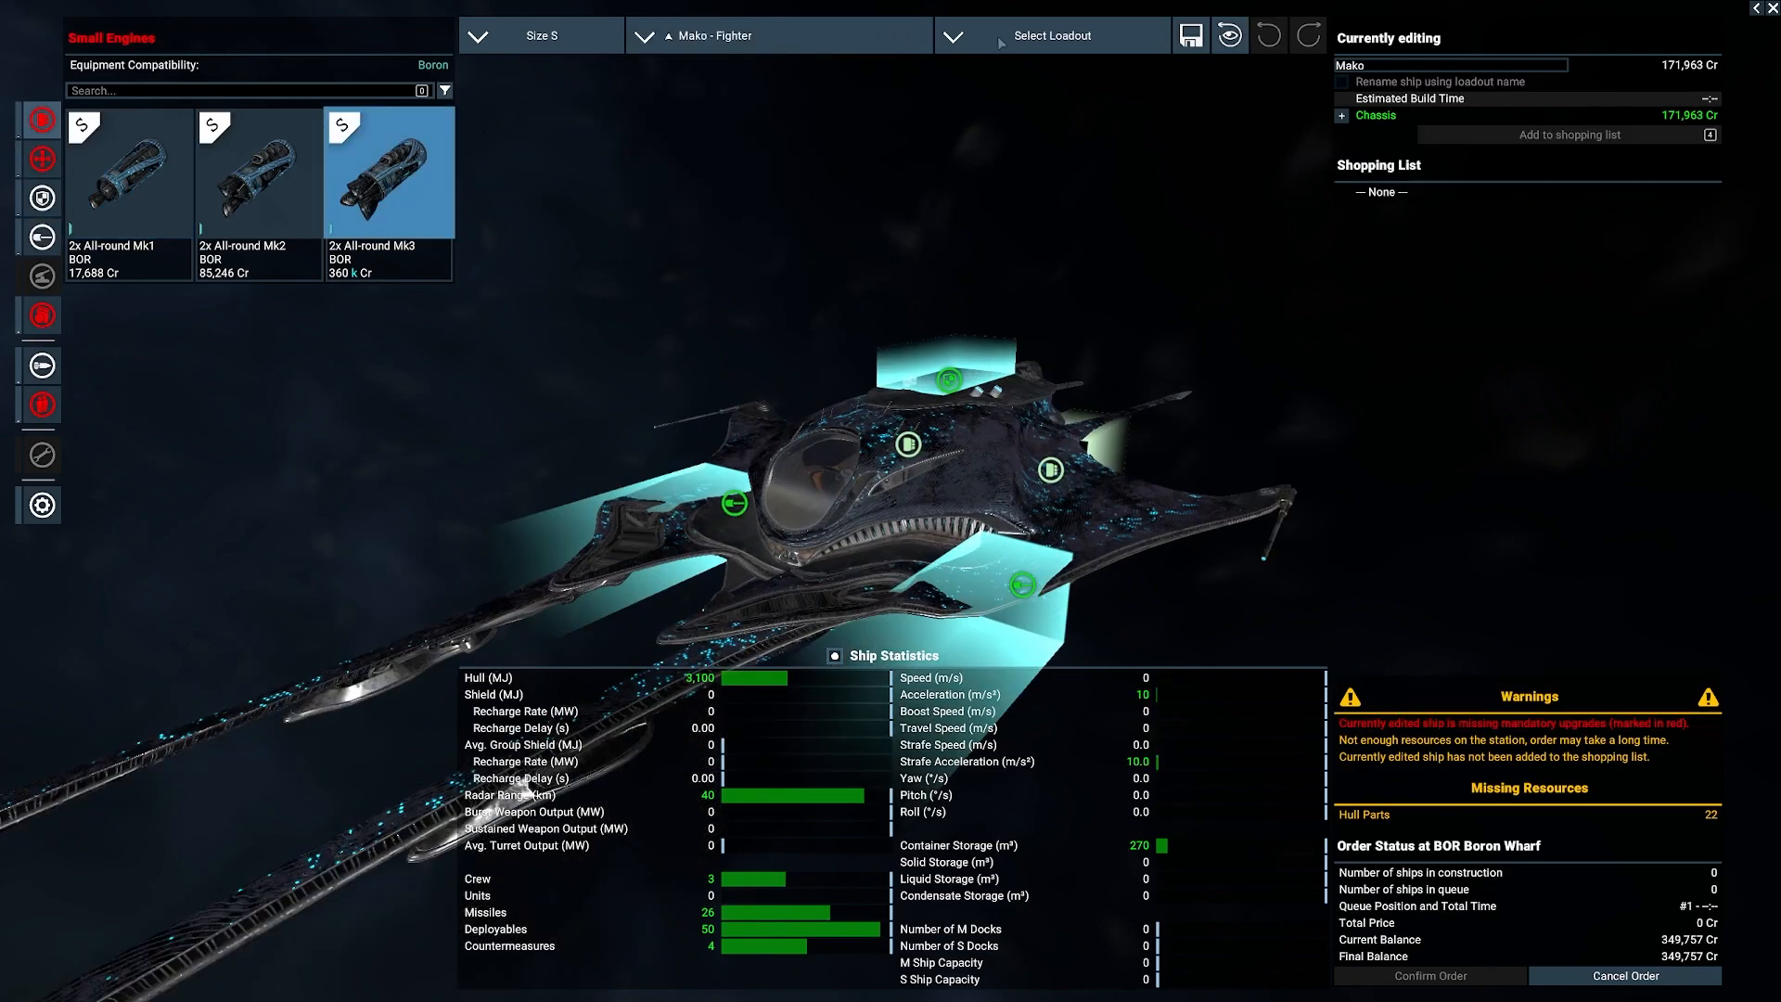
{"action": "left_click", "coordinate": [128, 170]}
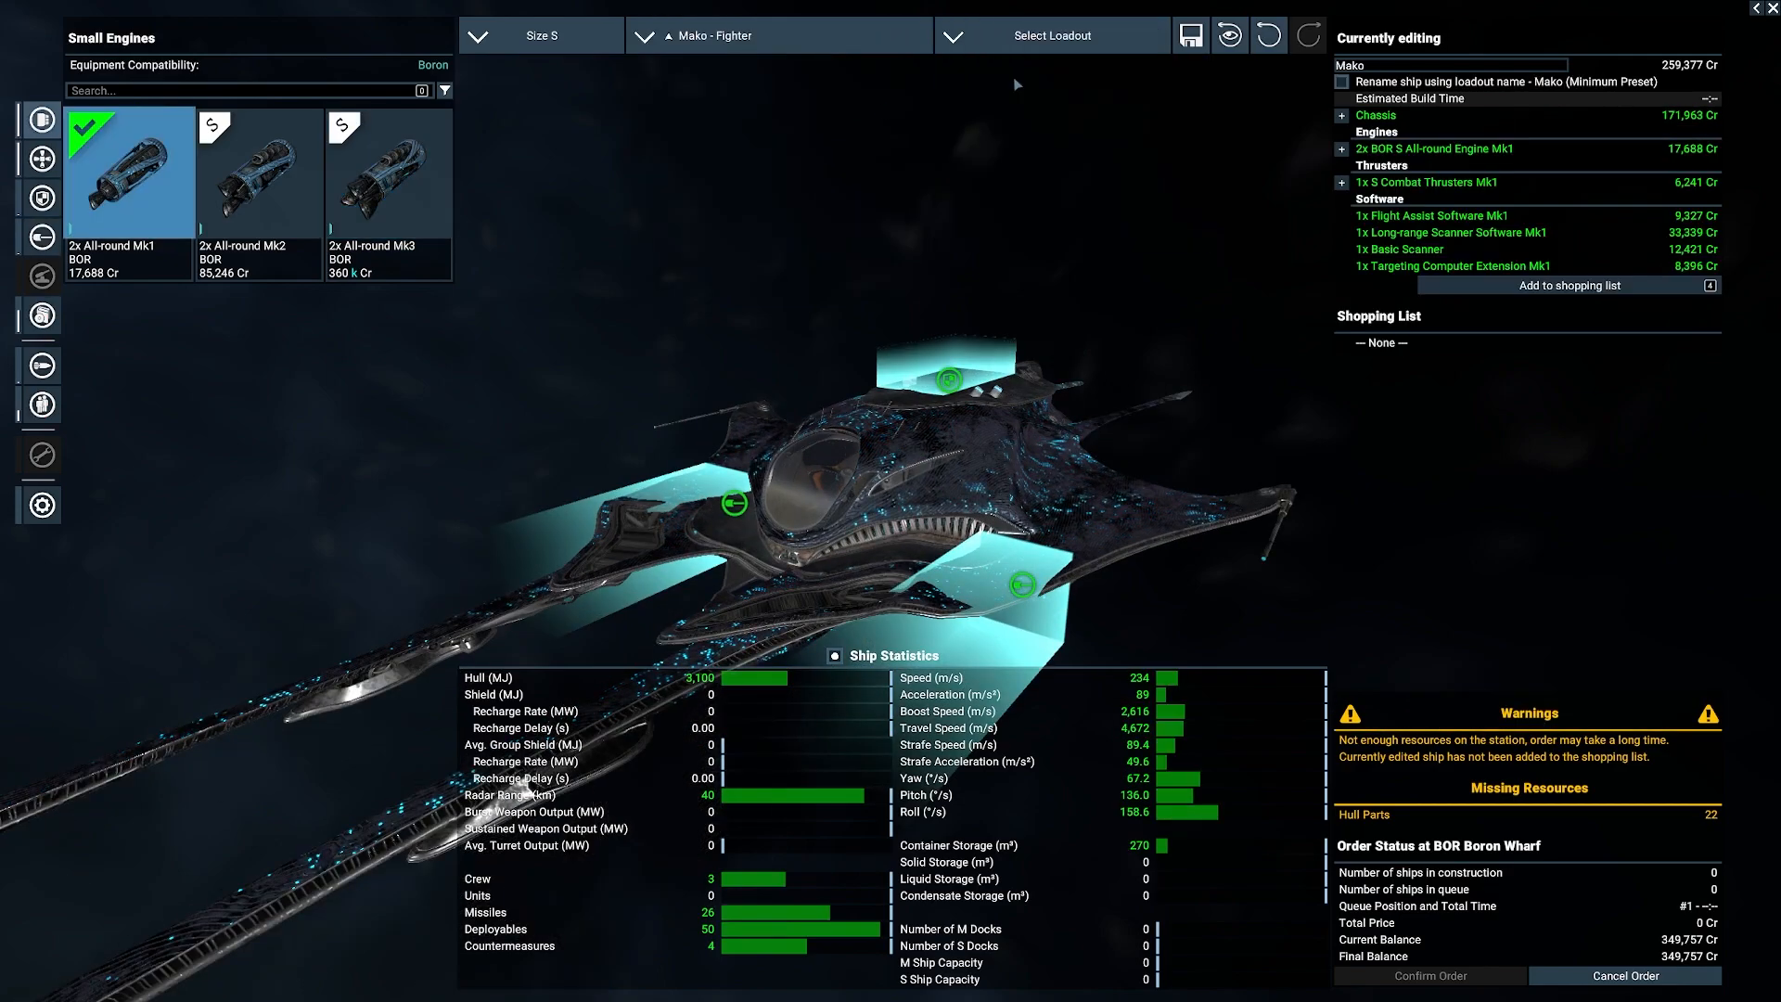
{"action": "left_click", "coordinate": [778, 36]}
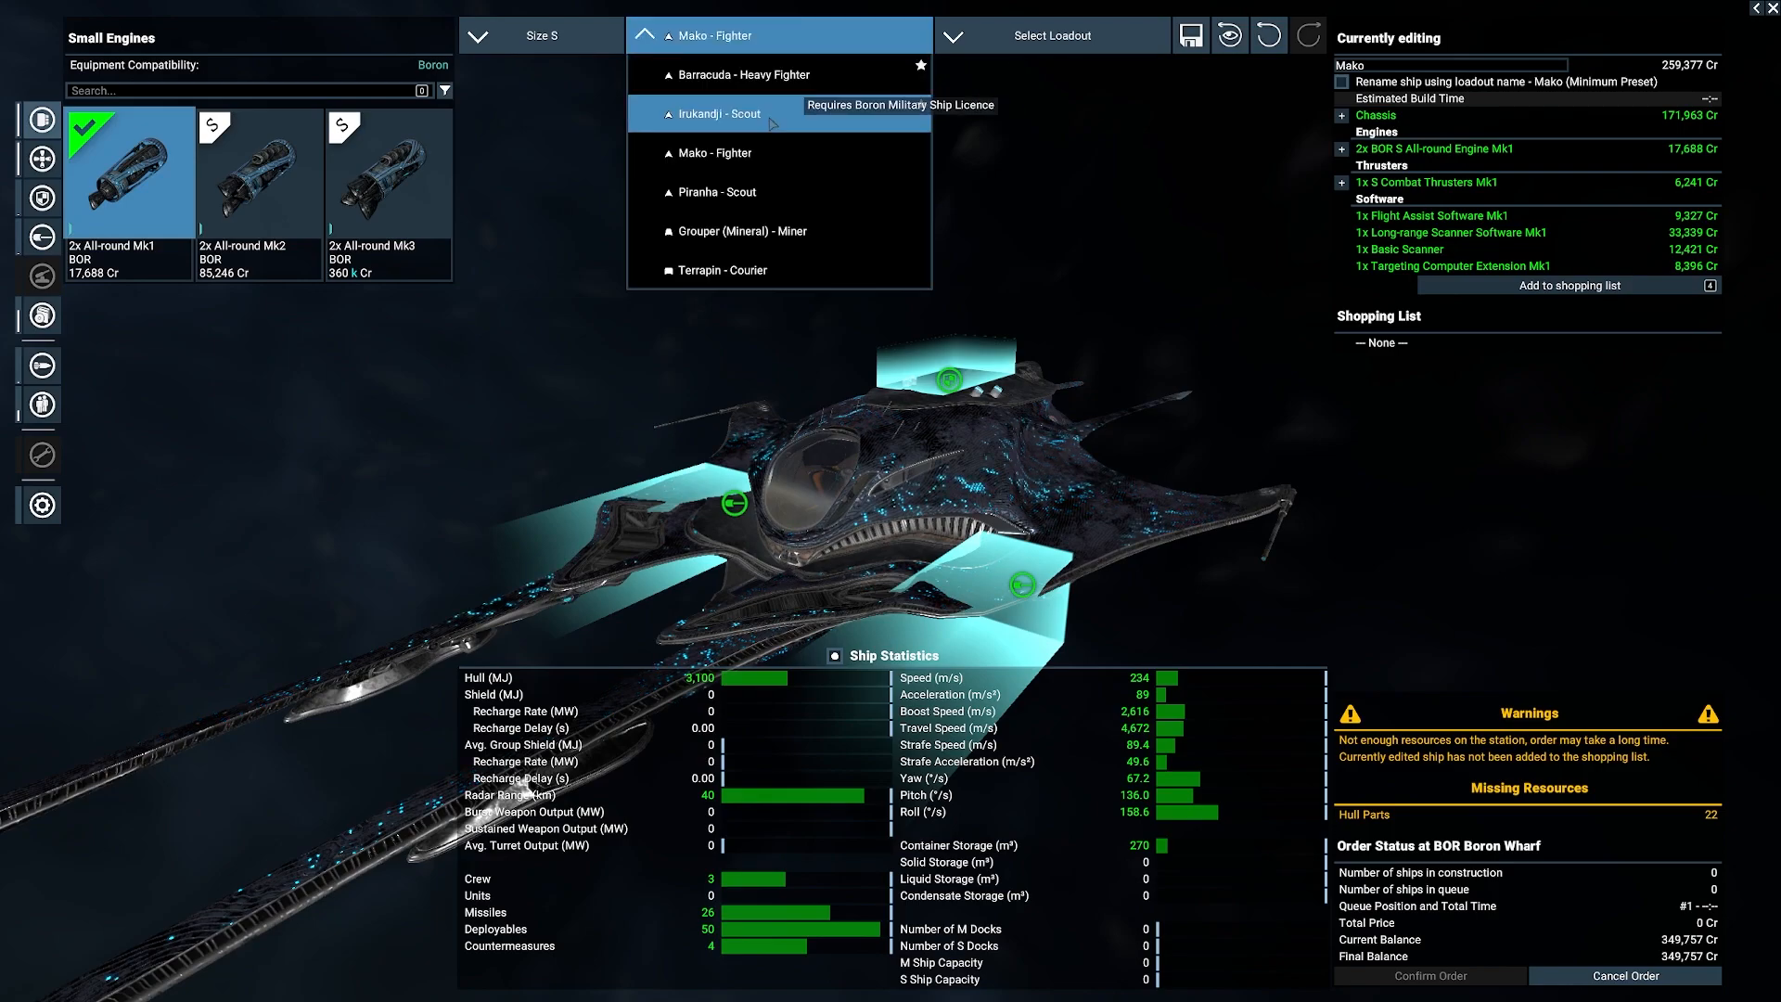
{"action": "left_click", "coordinate": [716, 113]}
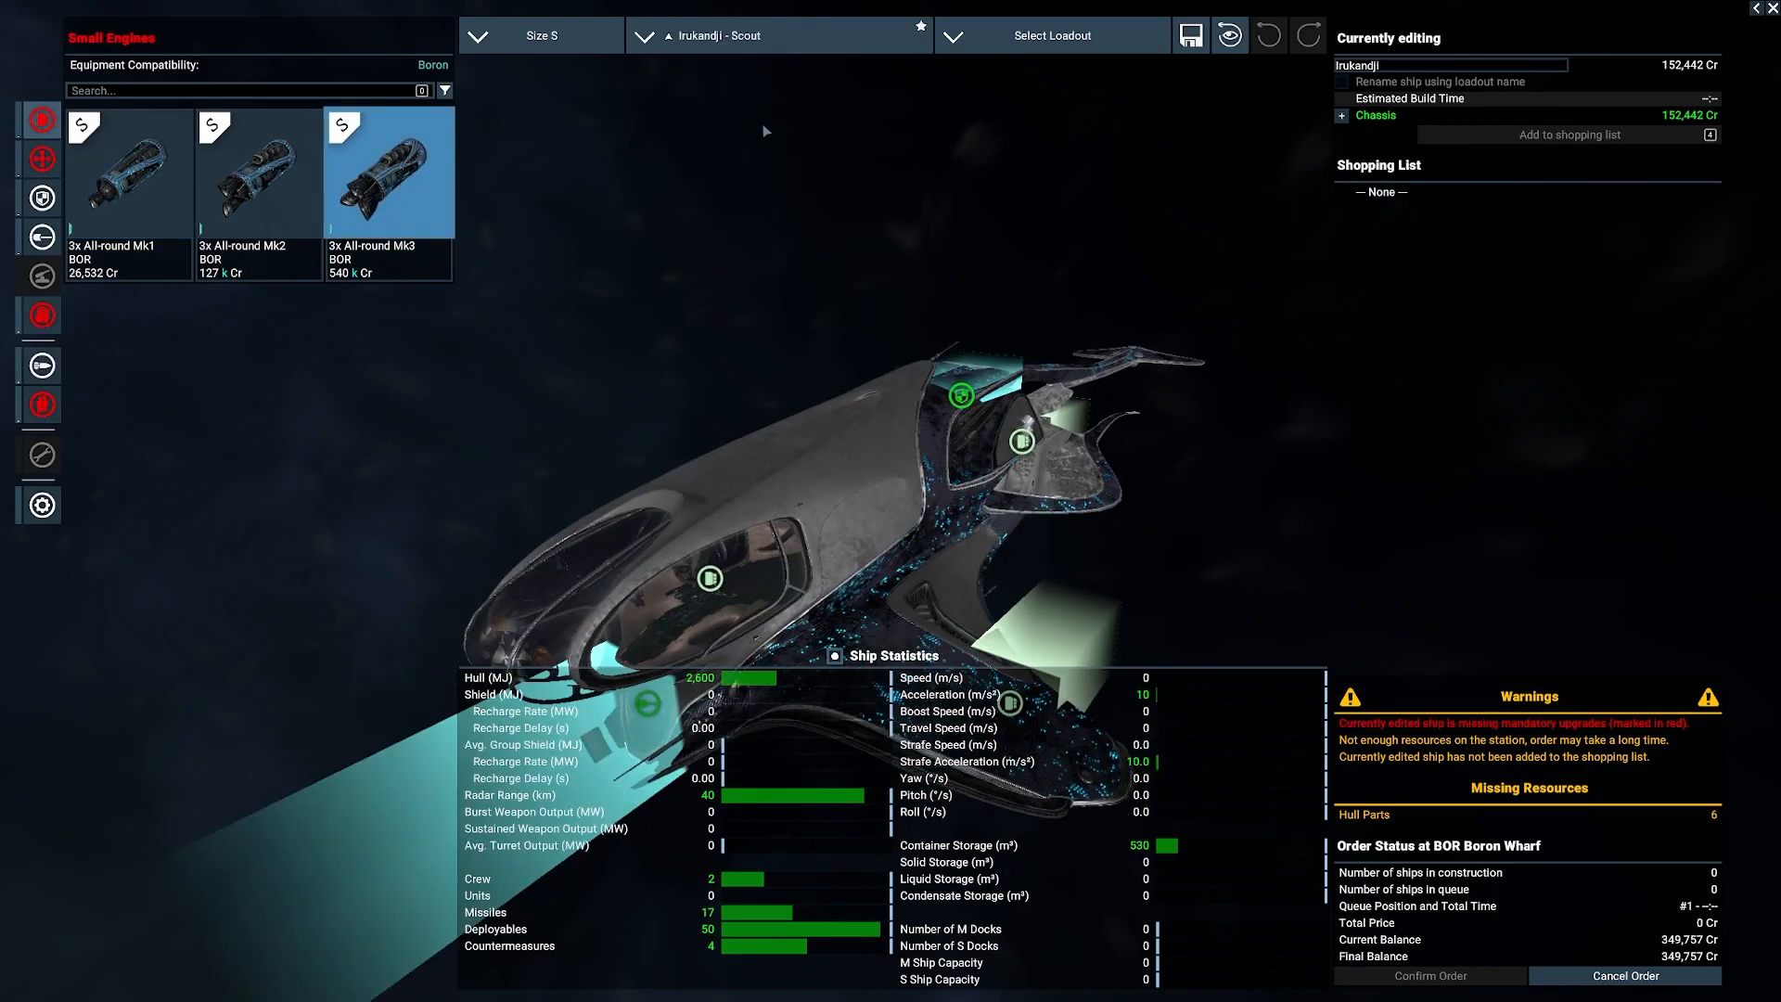
{"action": "left_click", "coordinate": [130, 171]}
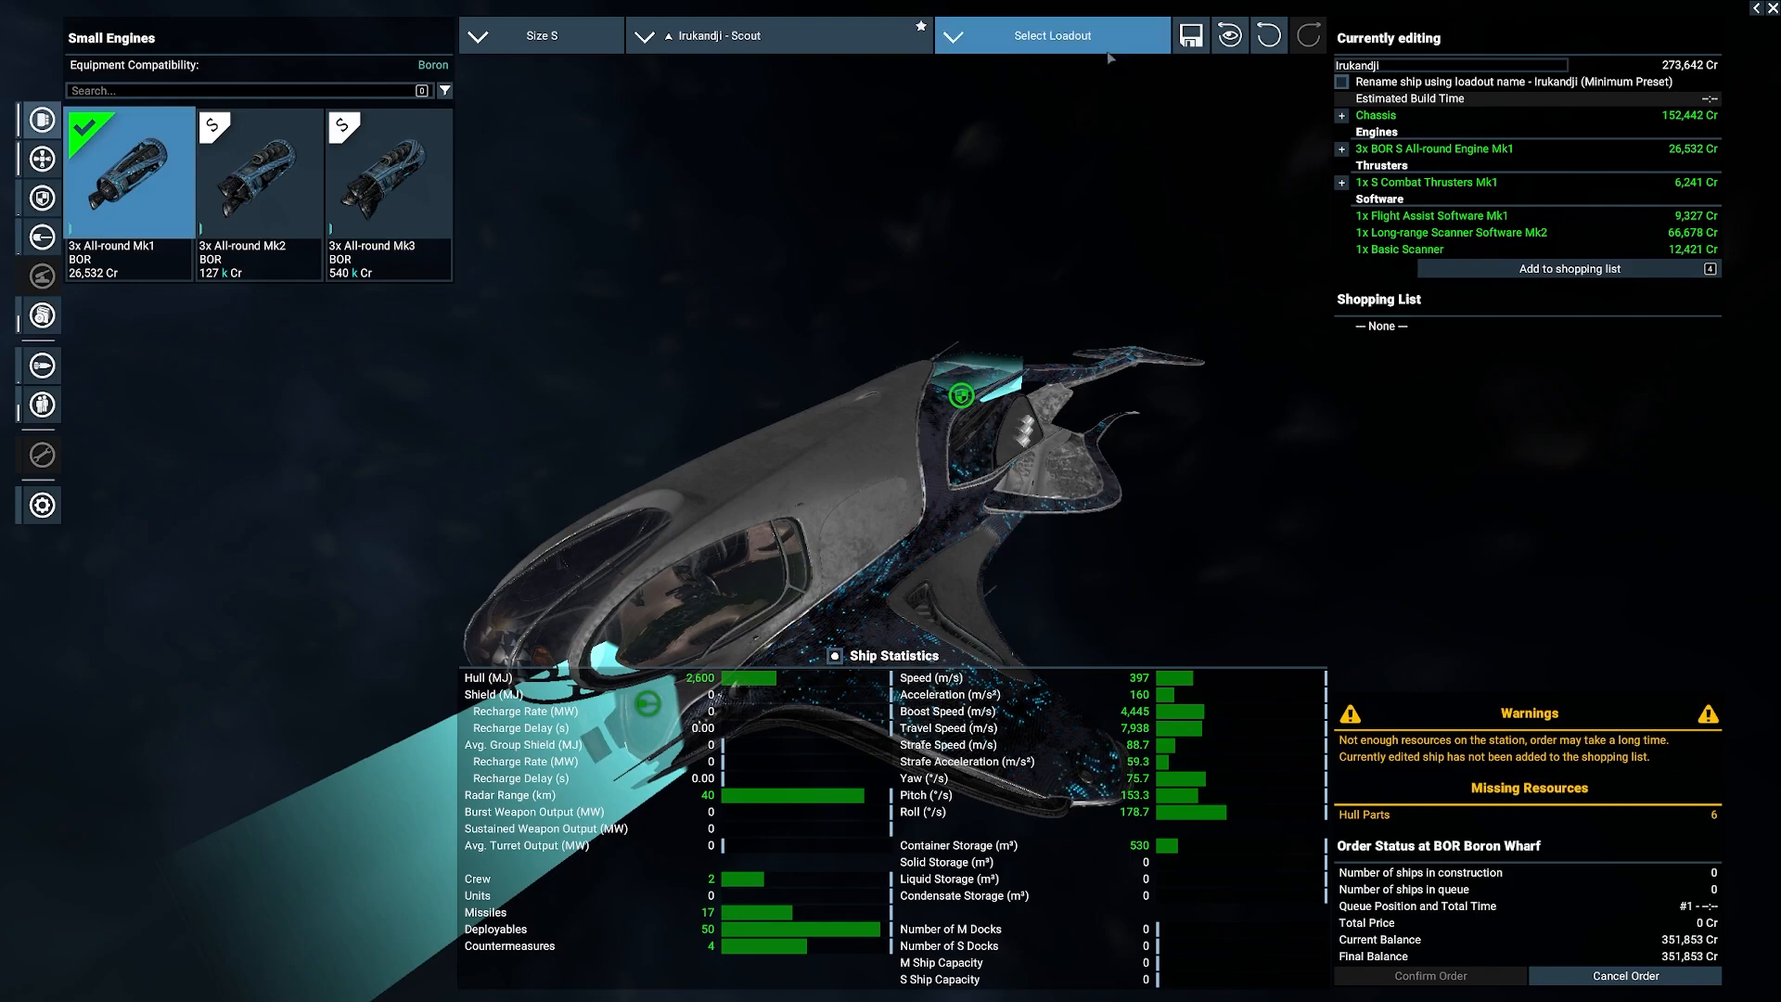
Step: Order one minimum-preset Mako fighter for 259,377 Cr via the shopping list
{"action": "left_click", "coordinate": [779, 35]}
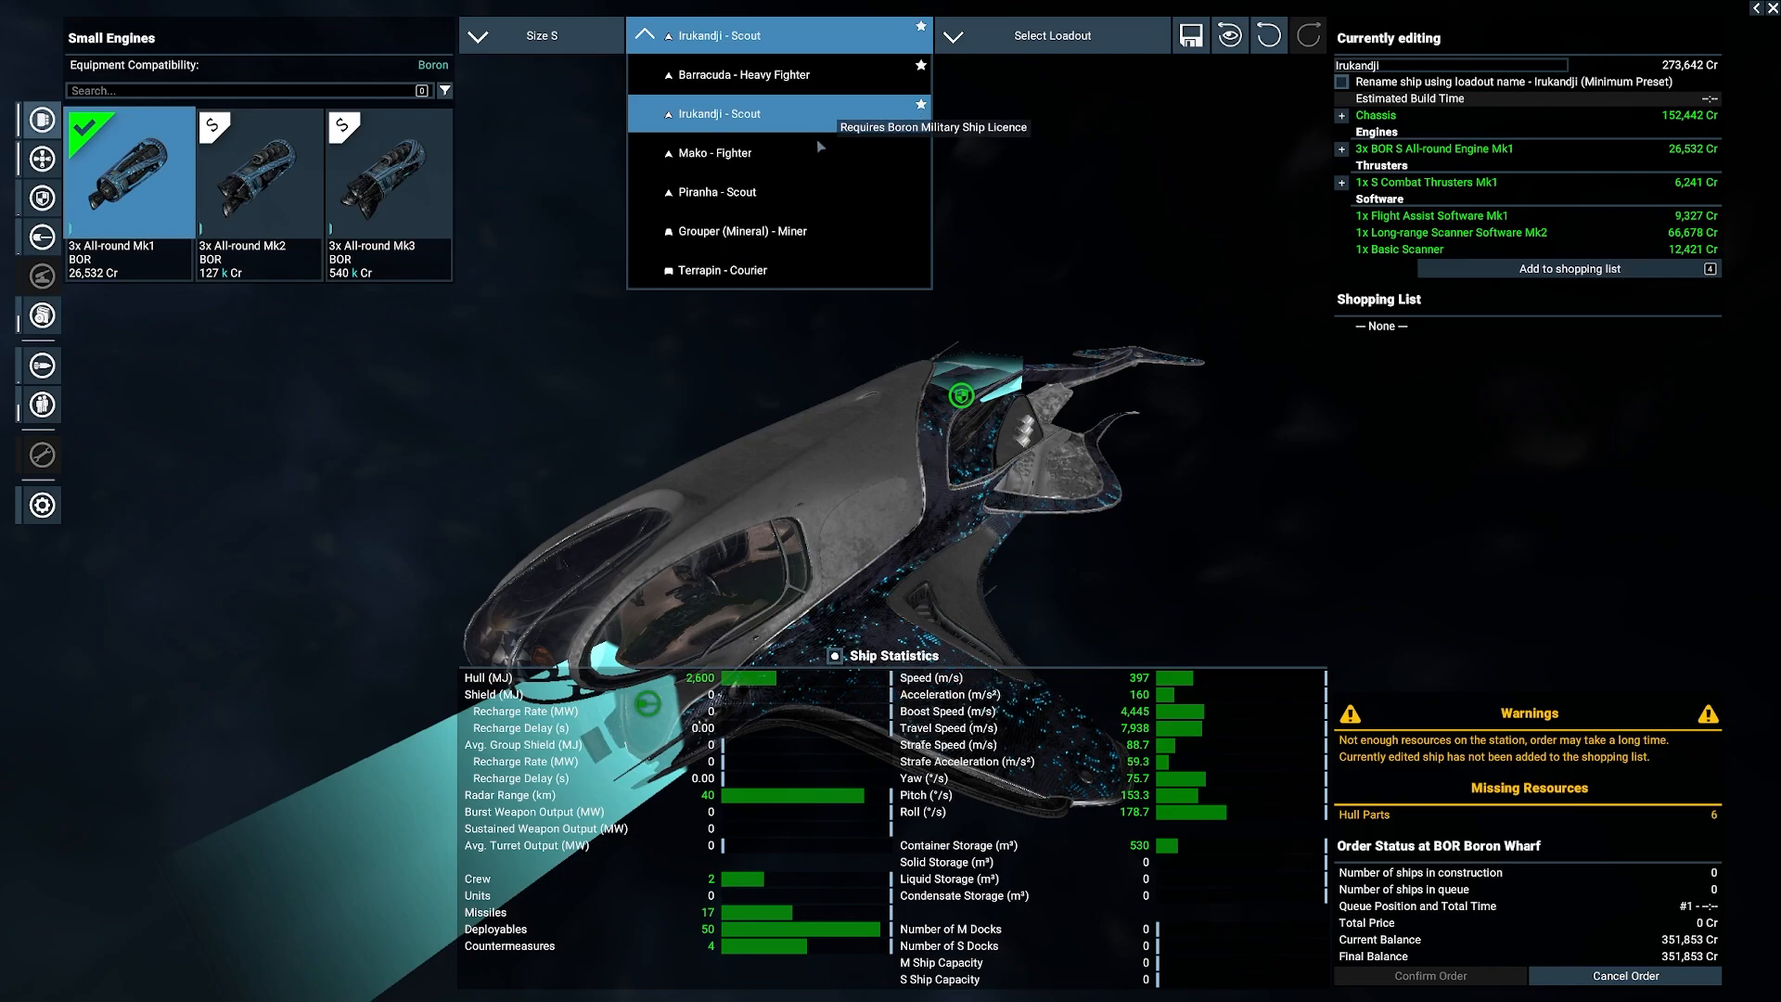
{"action": "left_click", "coordinate": [720, 152]}
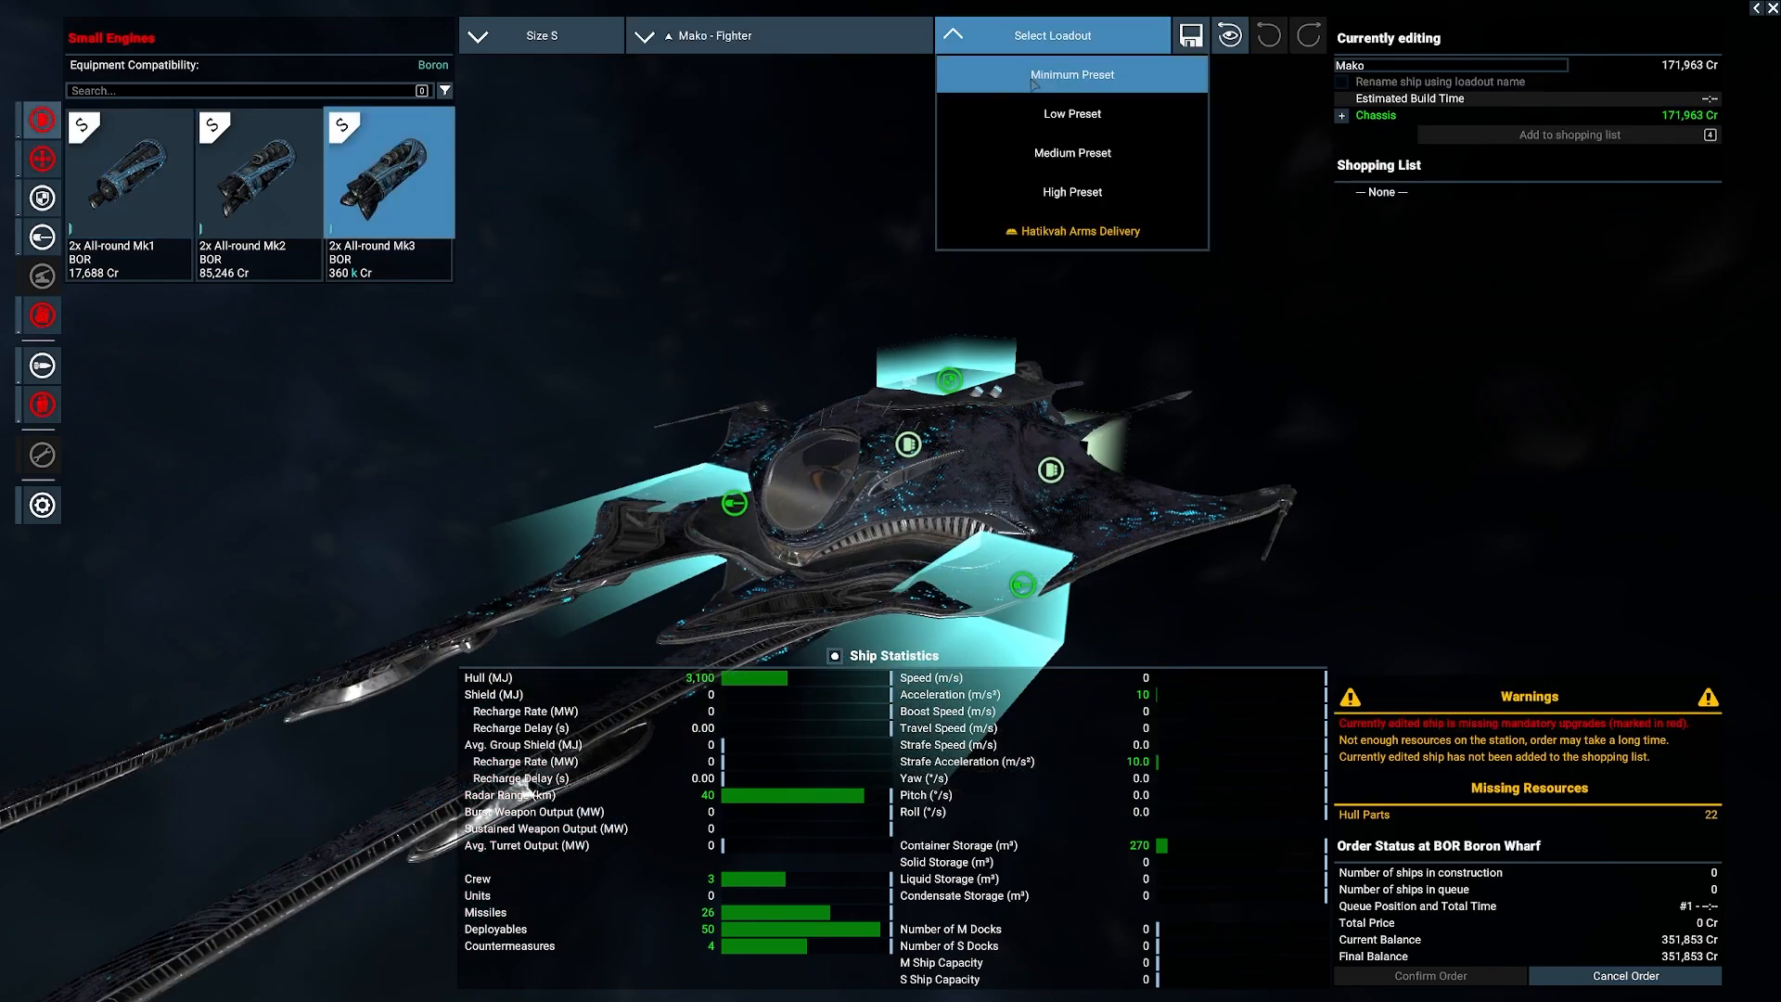
{"action": "left_click", "coordinate": [1068, 74]}
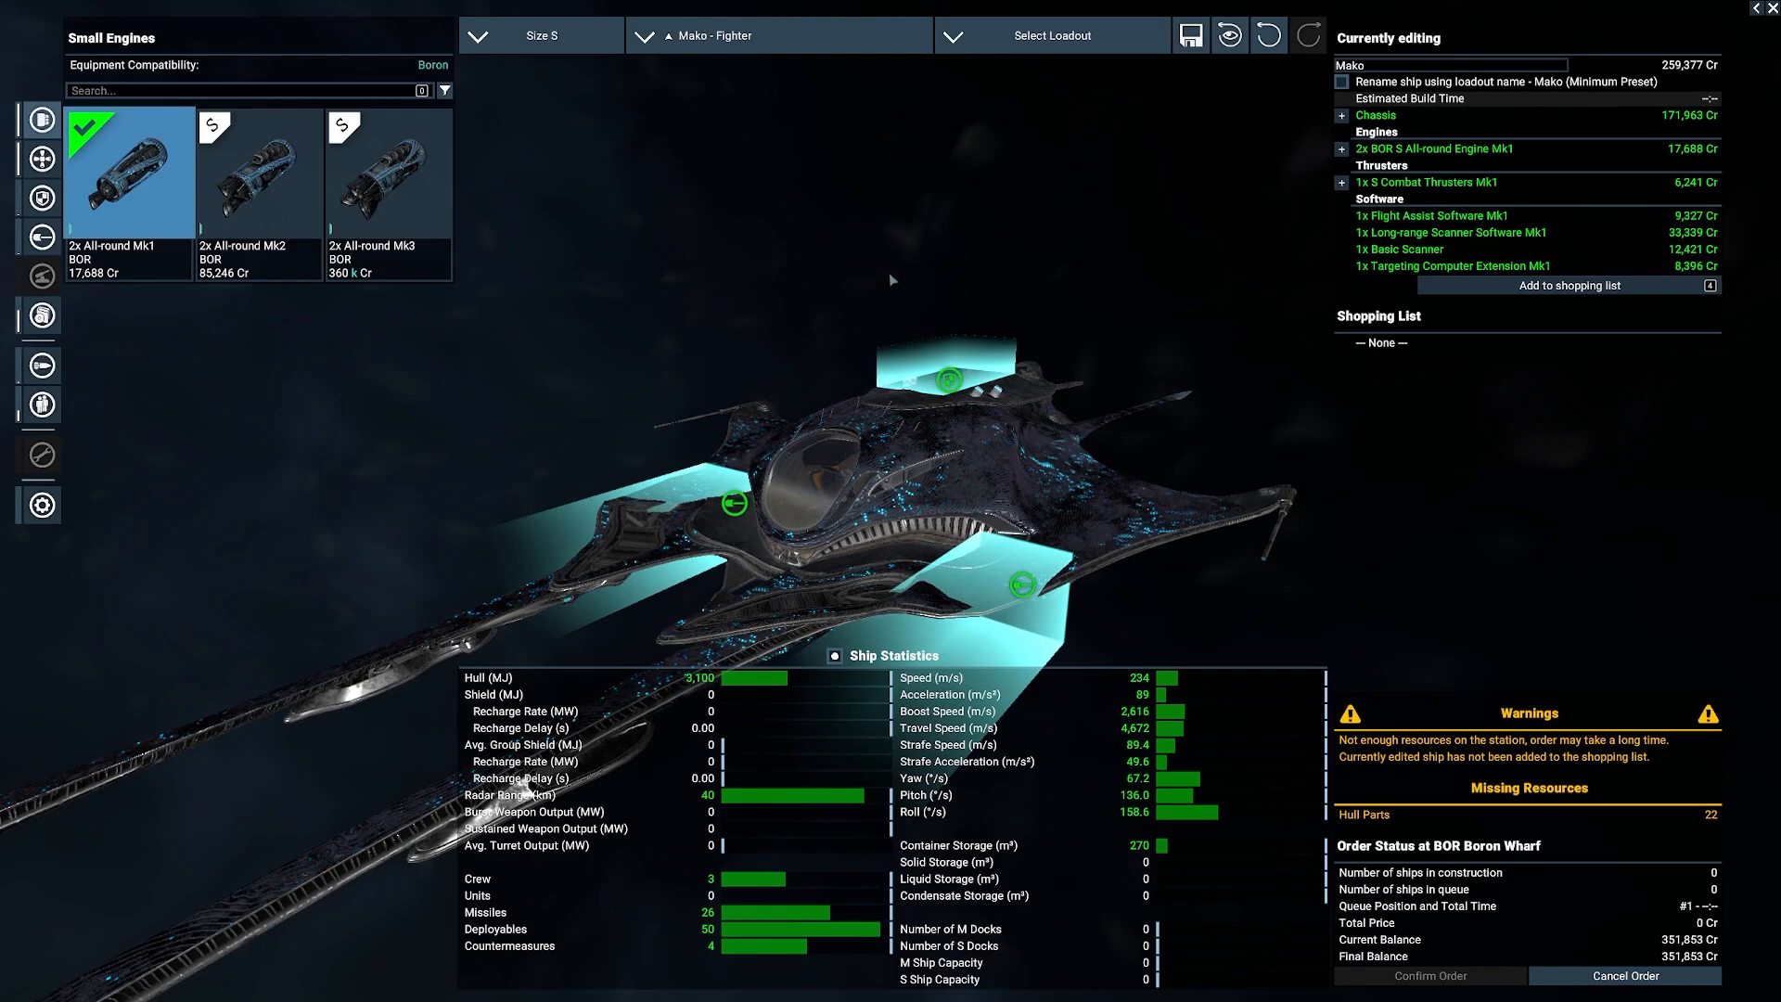
{"action": "mouse_move", "coordinate": [847, 324]}
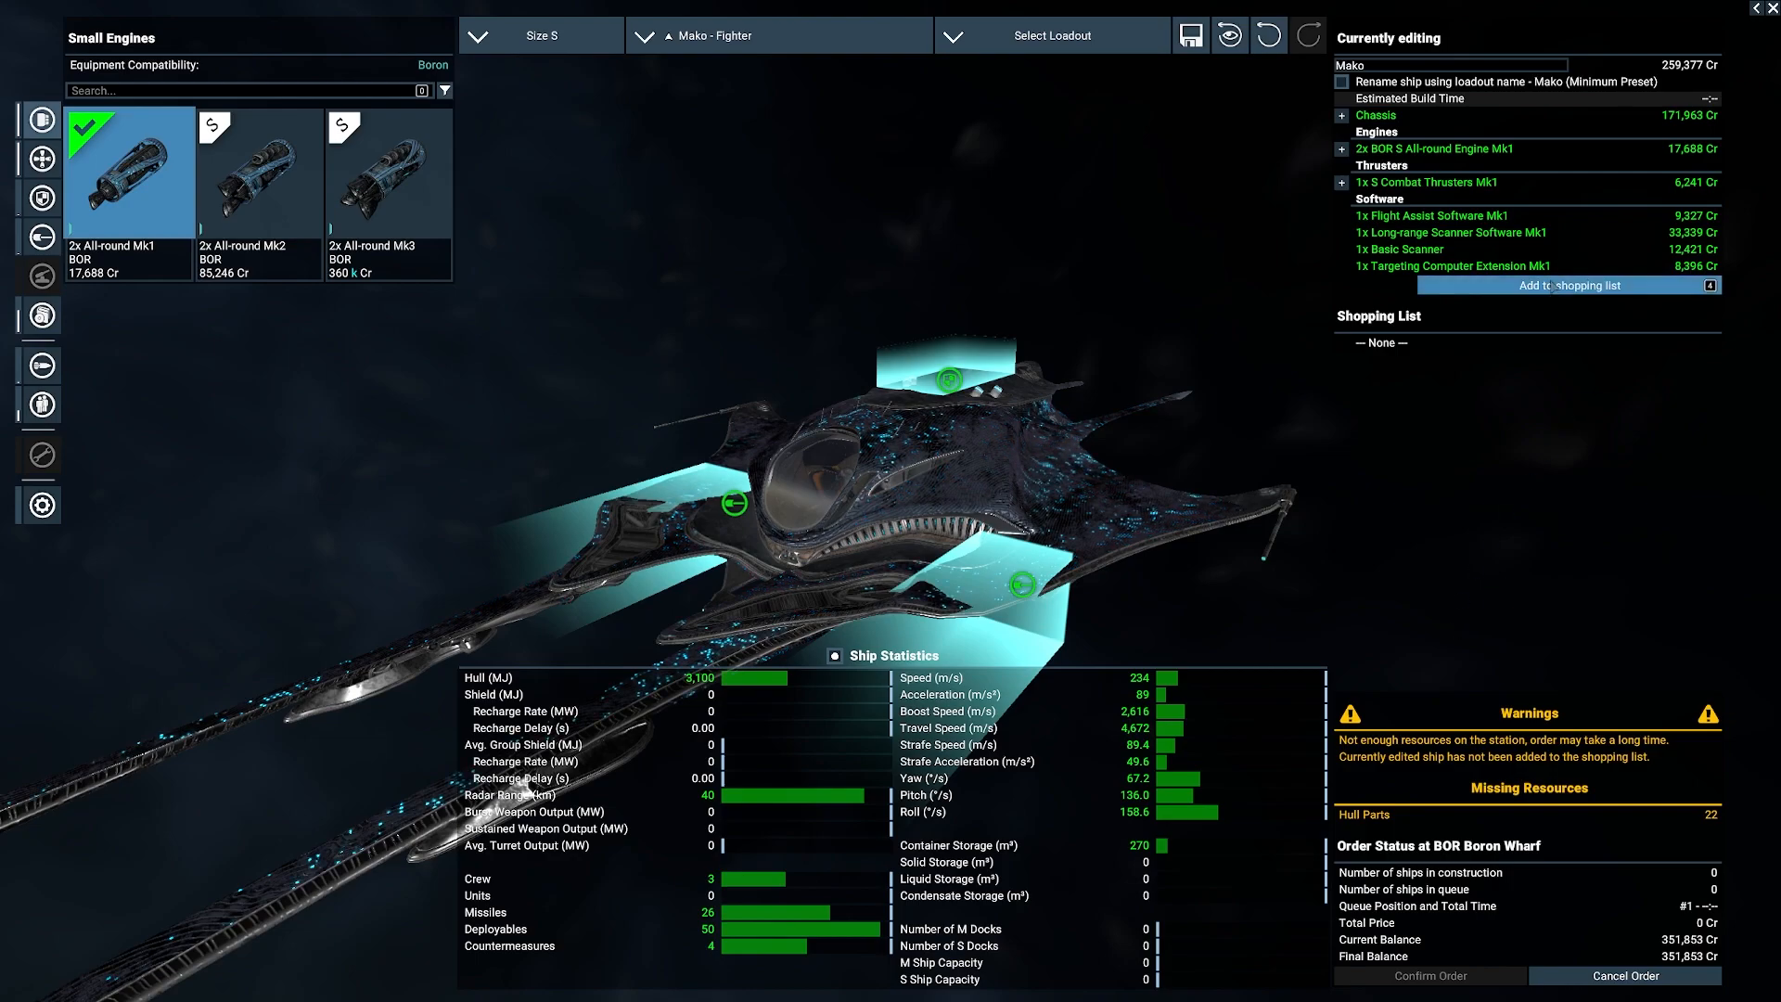
{"action": "left_click", "coordinate": [1568, 285]}
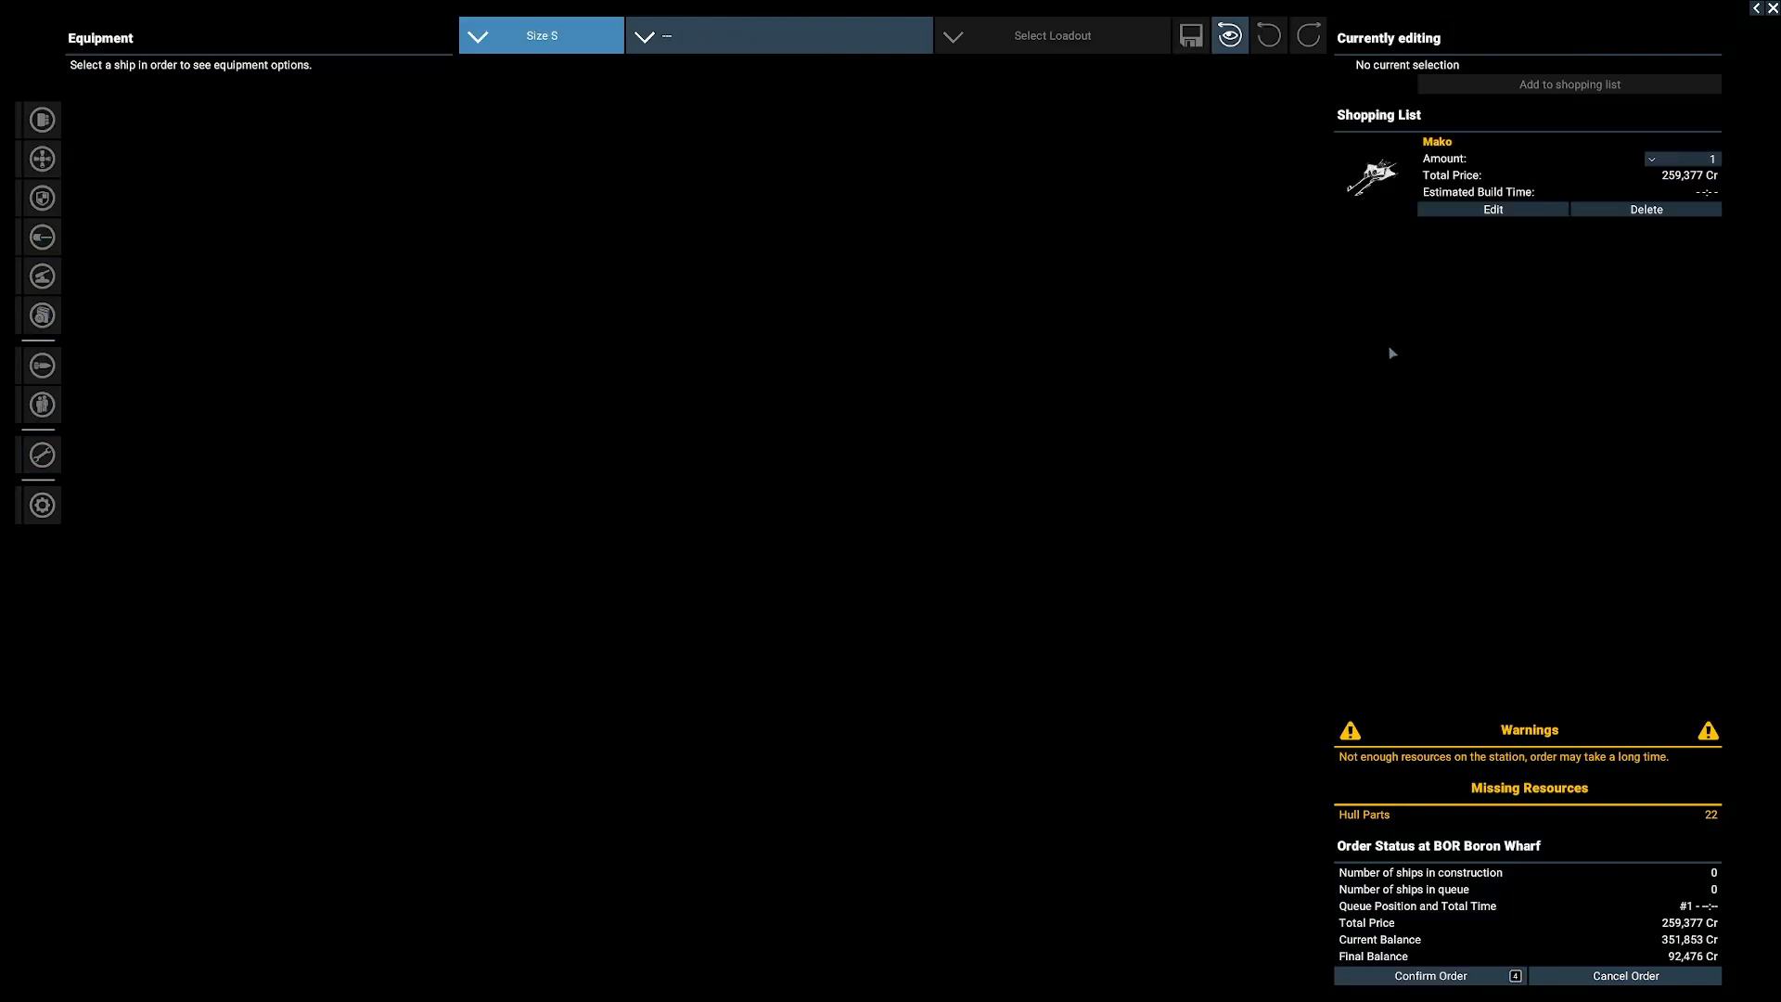
{"action": "mouse_move", "coordinate": [1429, 976]}
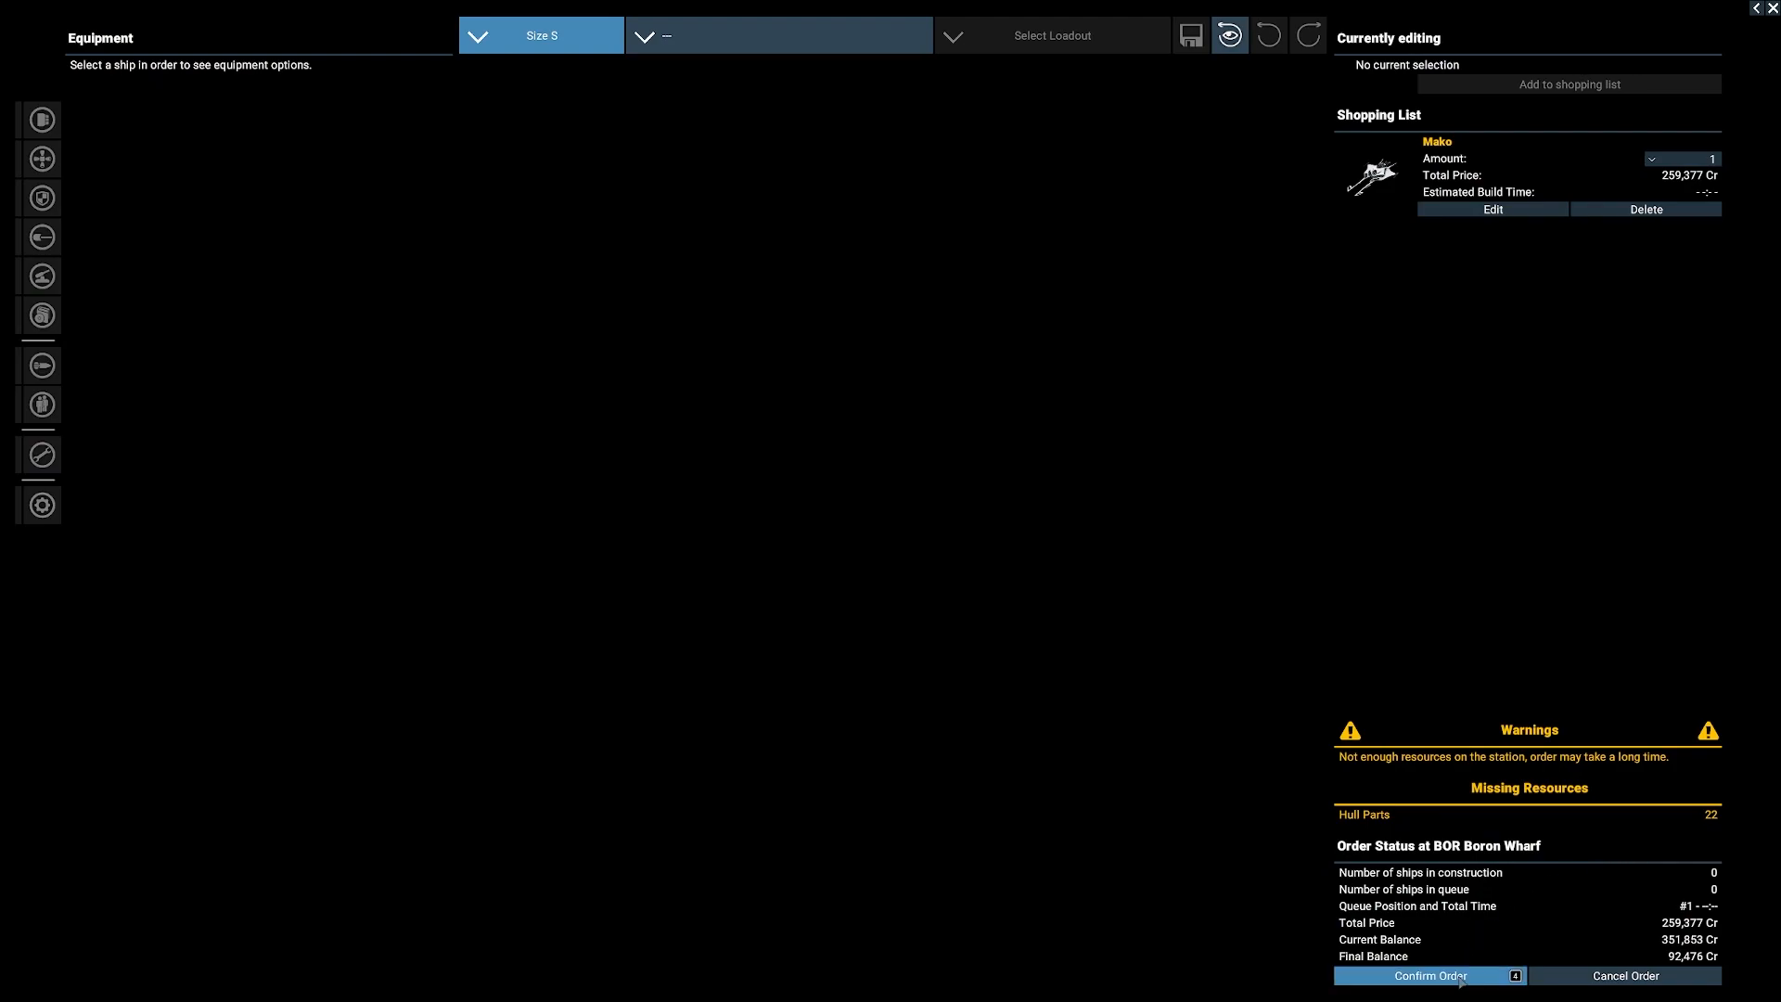
{"action": "left_click", "coordinate": [1427, 976]}
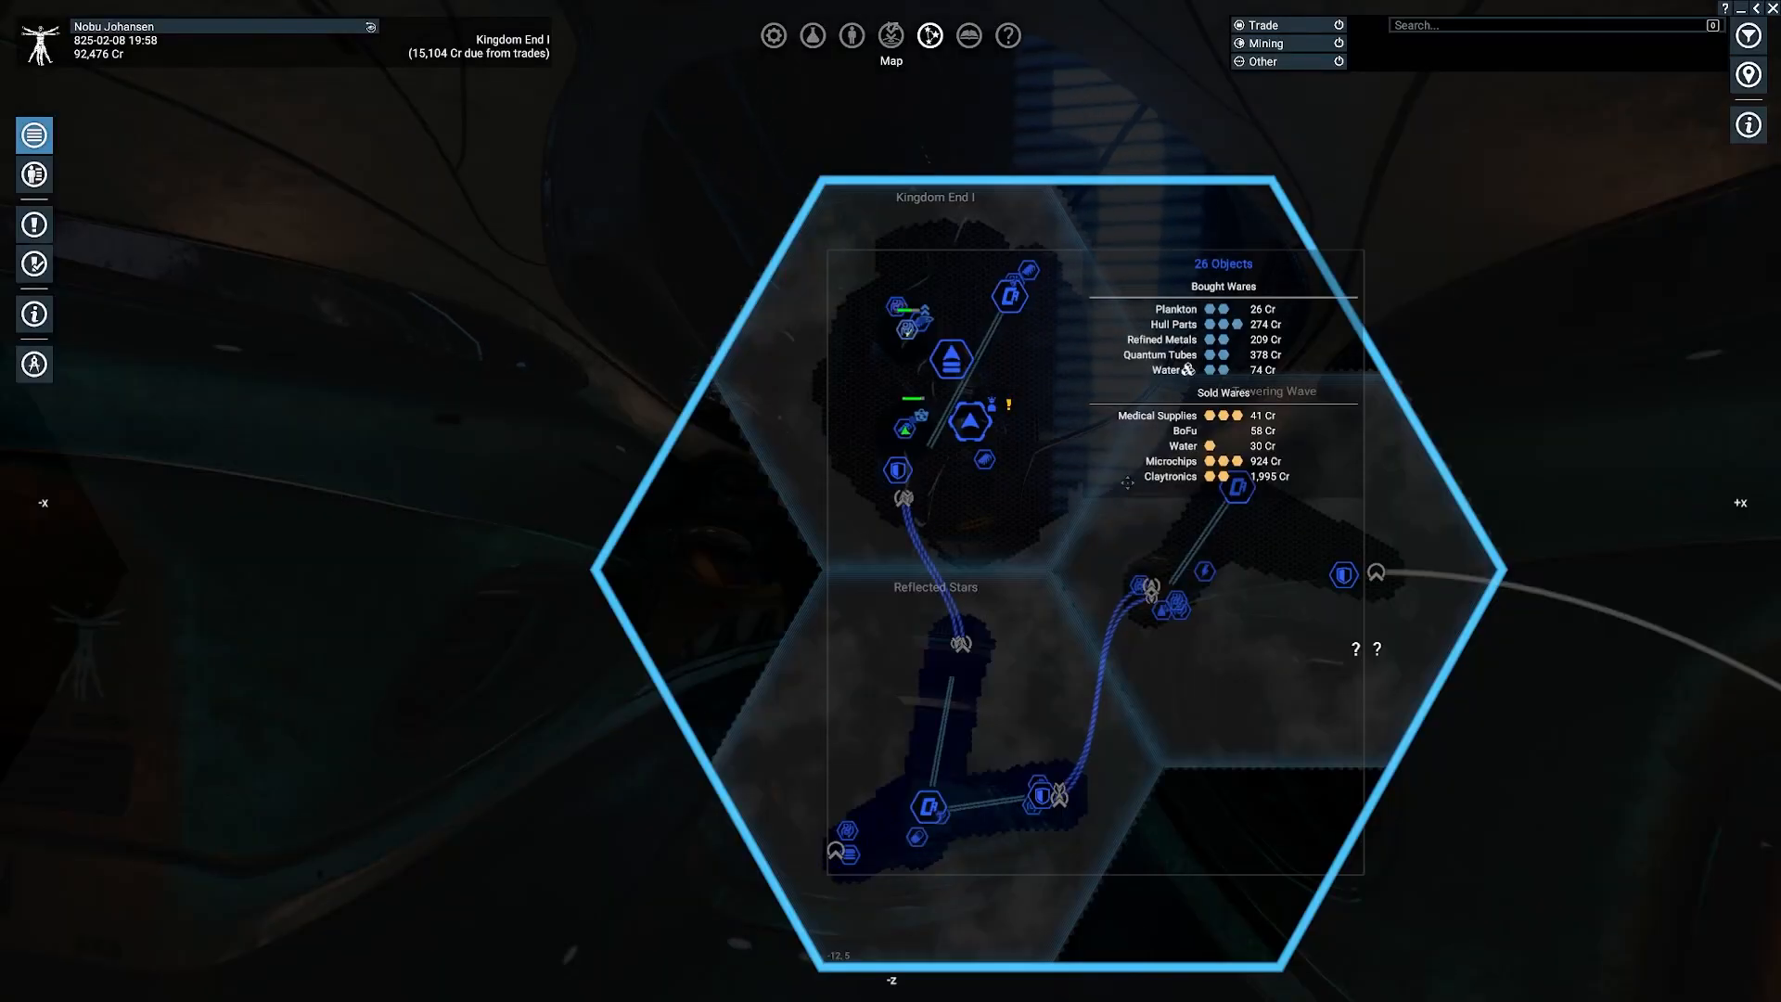
{"action": "mouse_move", "coordinate": [955, 469]}
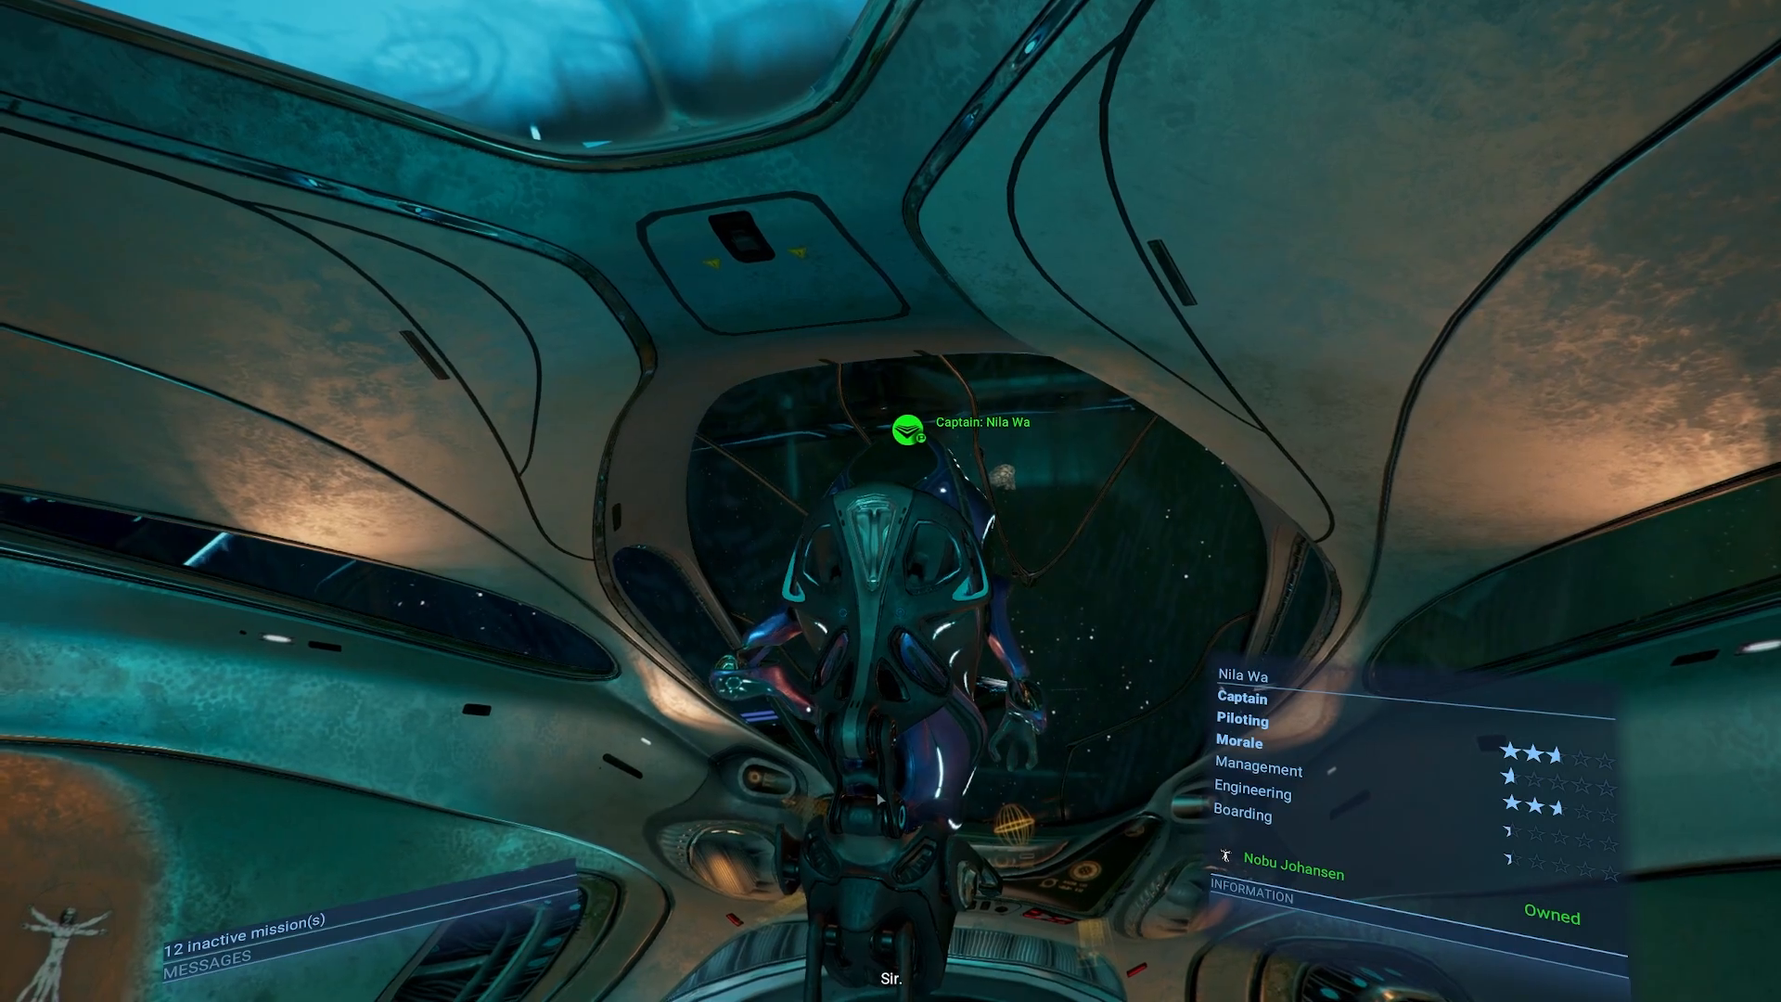
{"action": "mouse_move", "coordinate": [891, 501]}
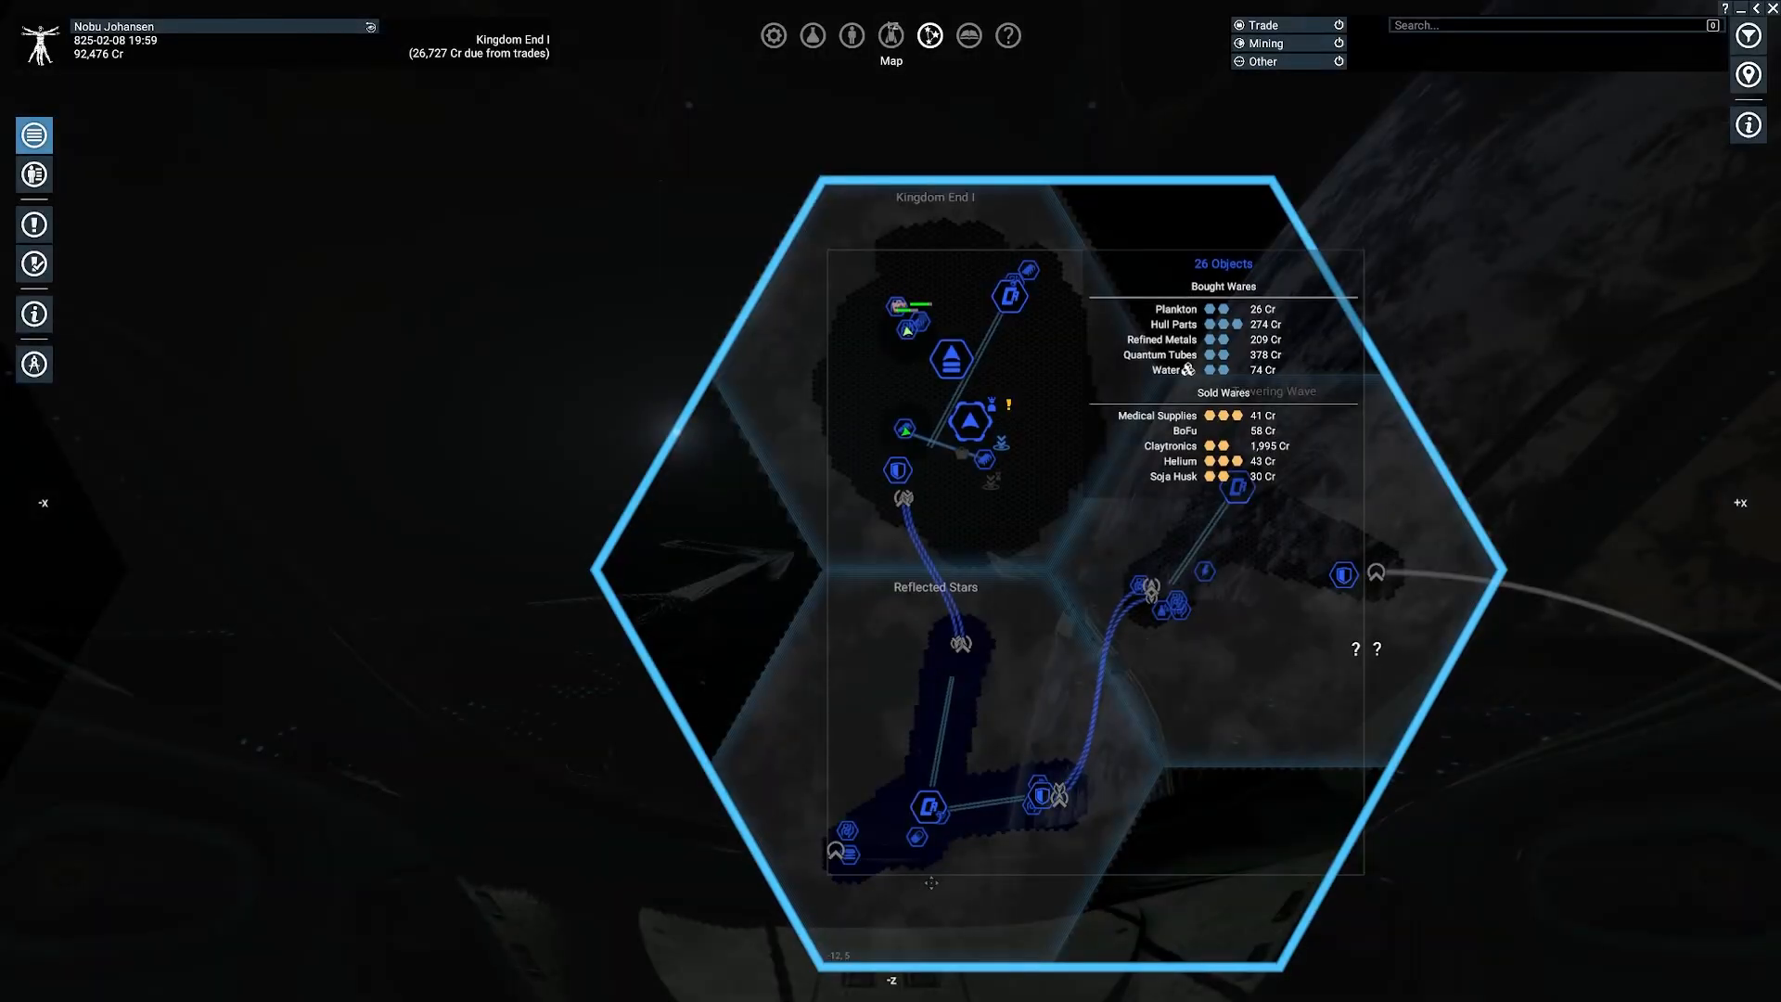
Step: Start guidance to the Reflected Stars jump gate from its map menu
{"action": "right_click", "coordinate": [845, 854]}
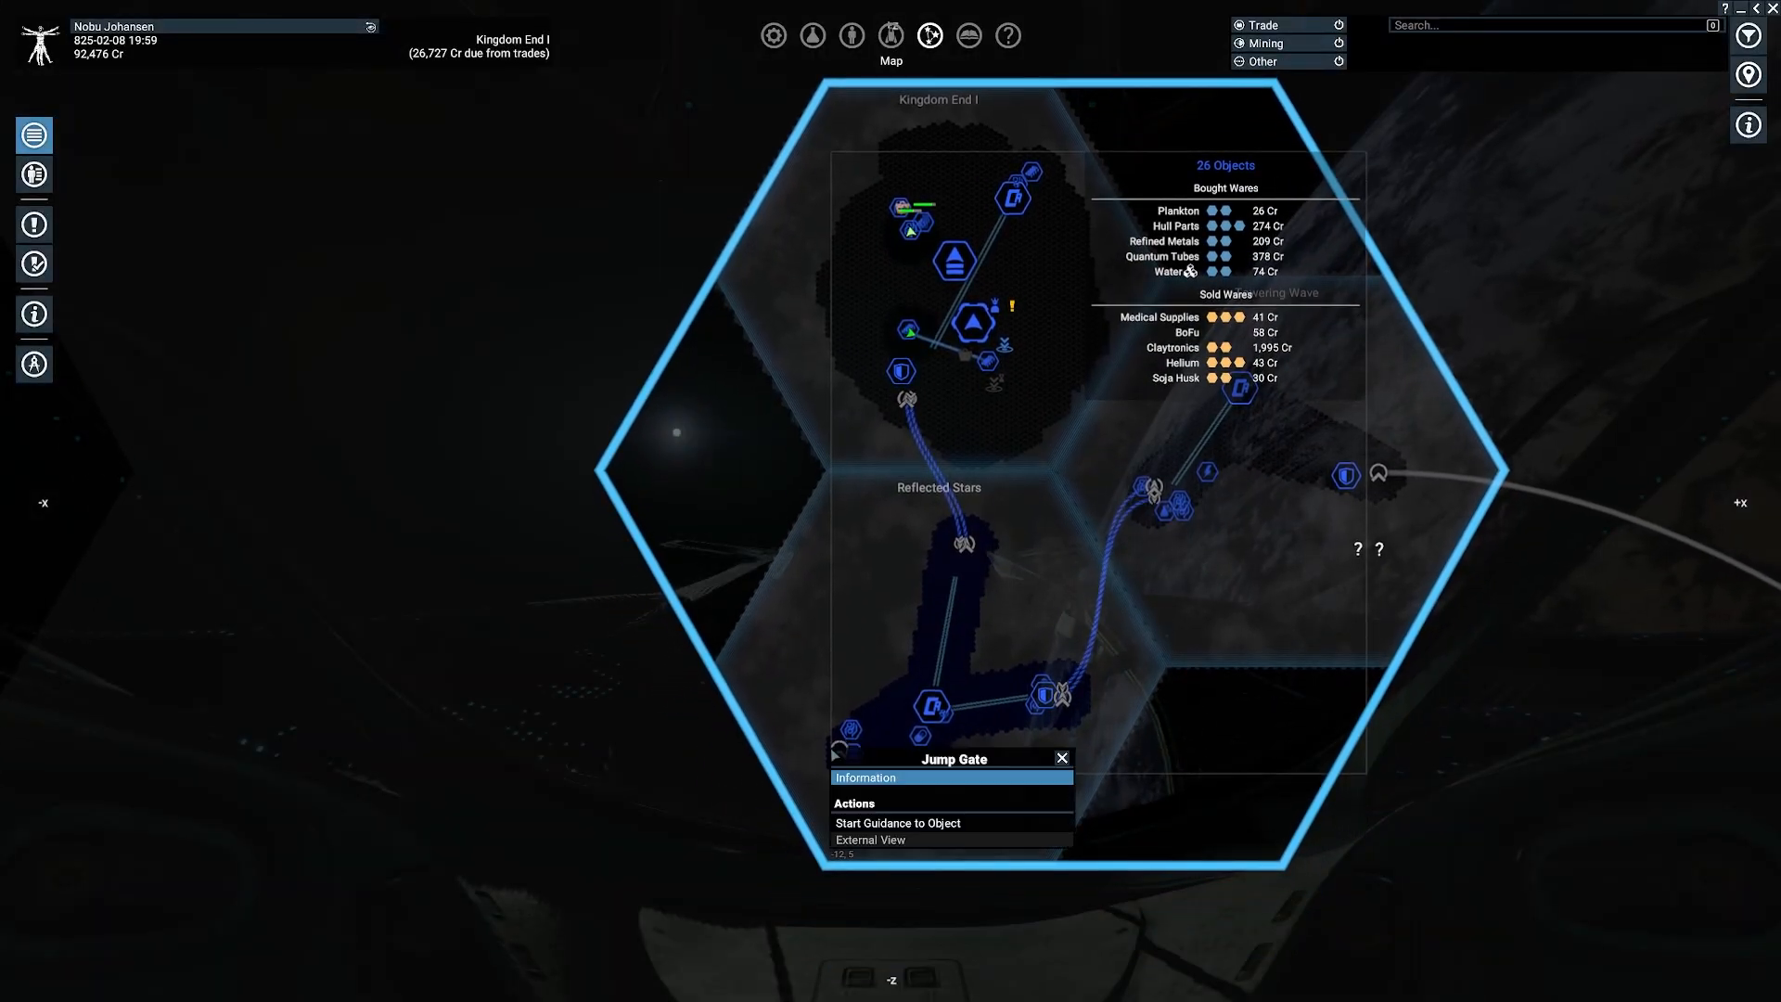
{"action": "left_click", "coordinate": [896, 823]}
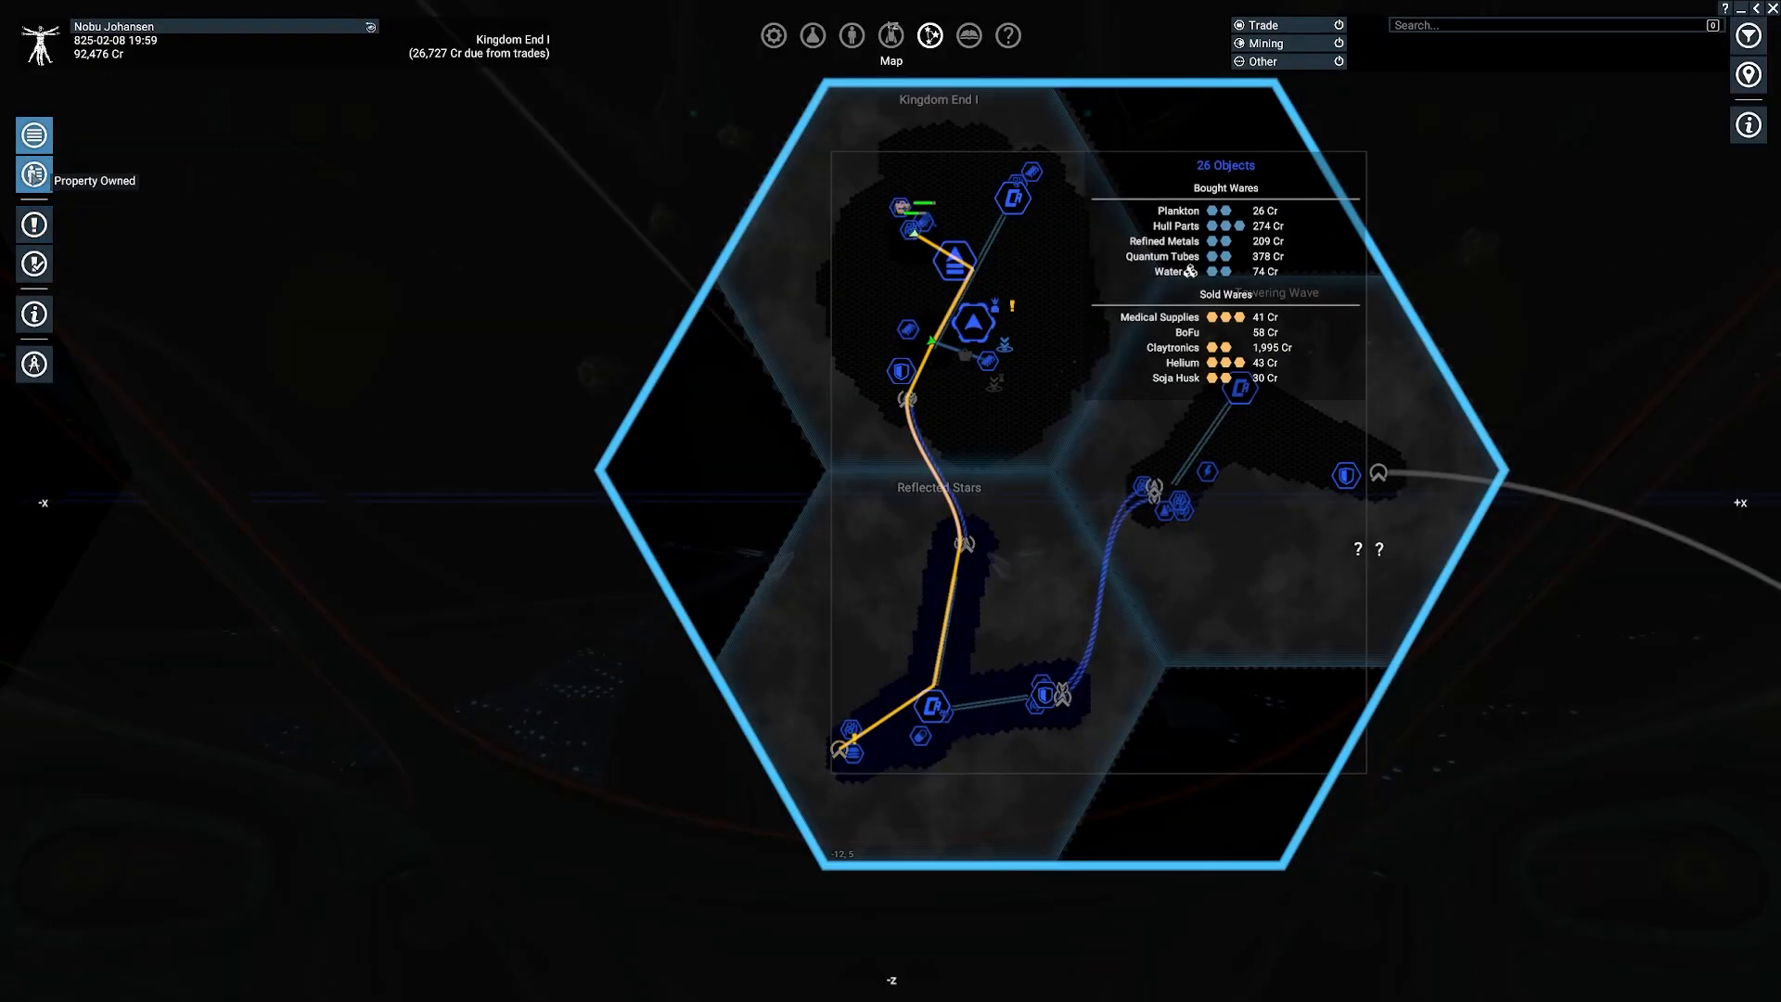
Step: Check the Property Owned list, zoom into Kingdom End I, and open BOR Boron Wharf's actions
{"action": "left_click", "coordinate": [33, 179]}
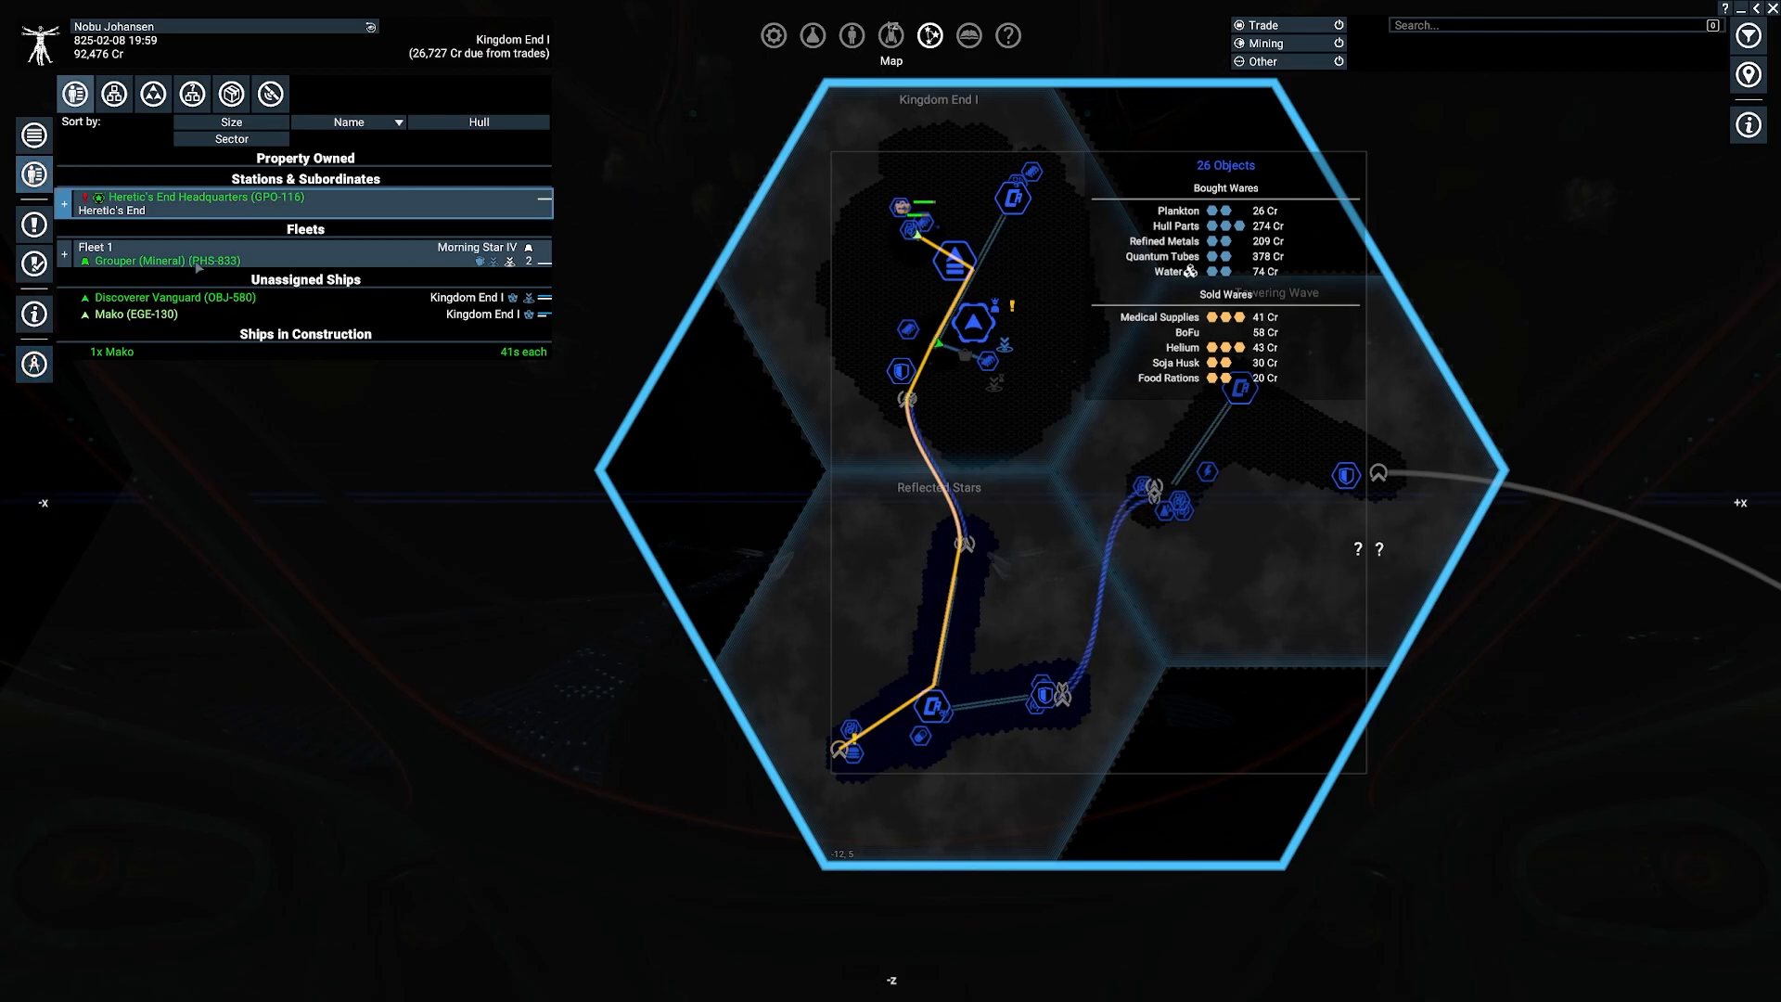
{"action": "mouse_move", "coordinate": [325, 392]}
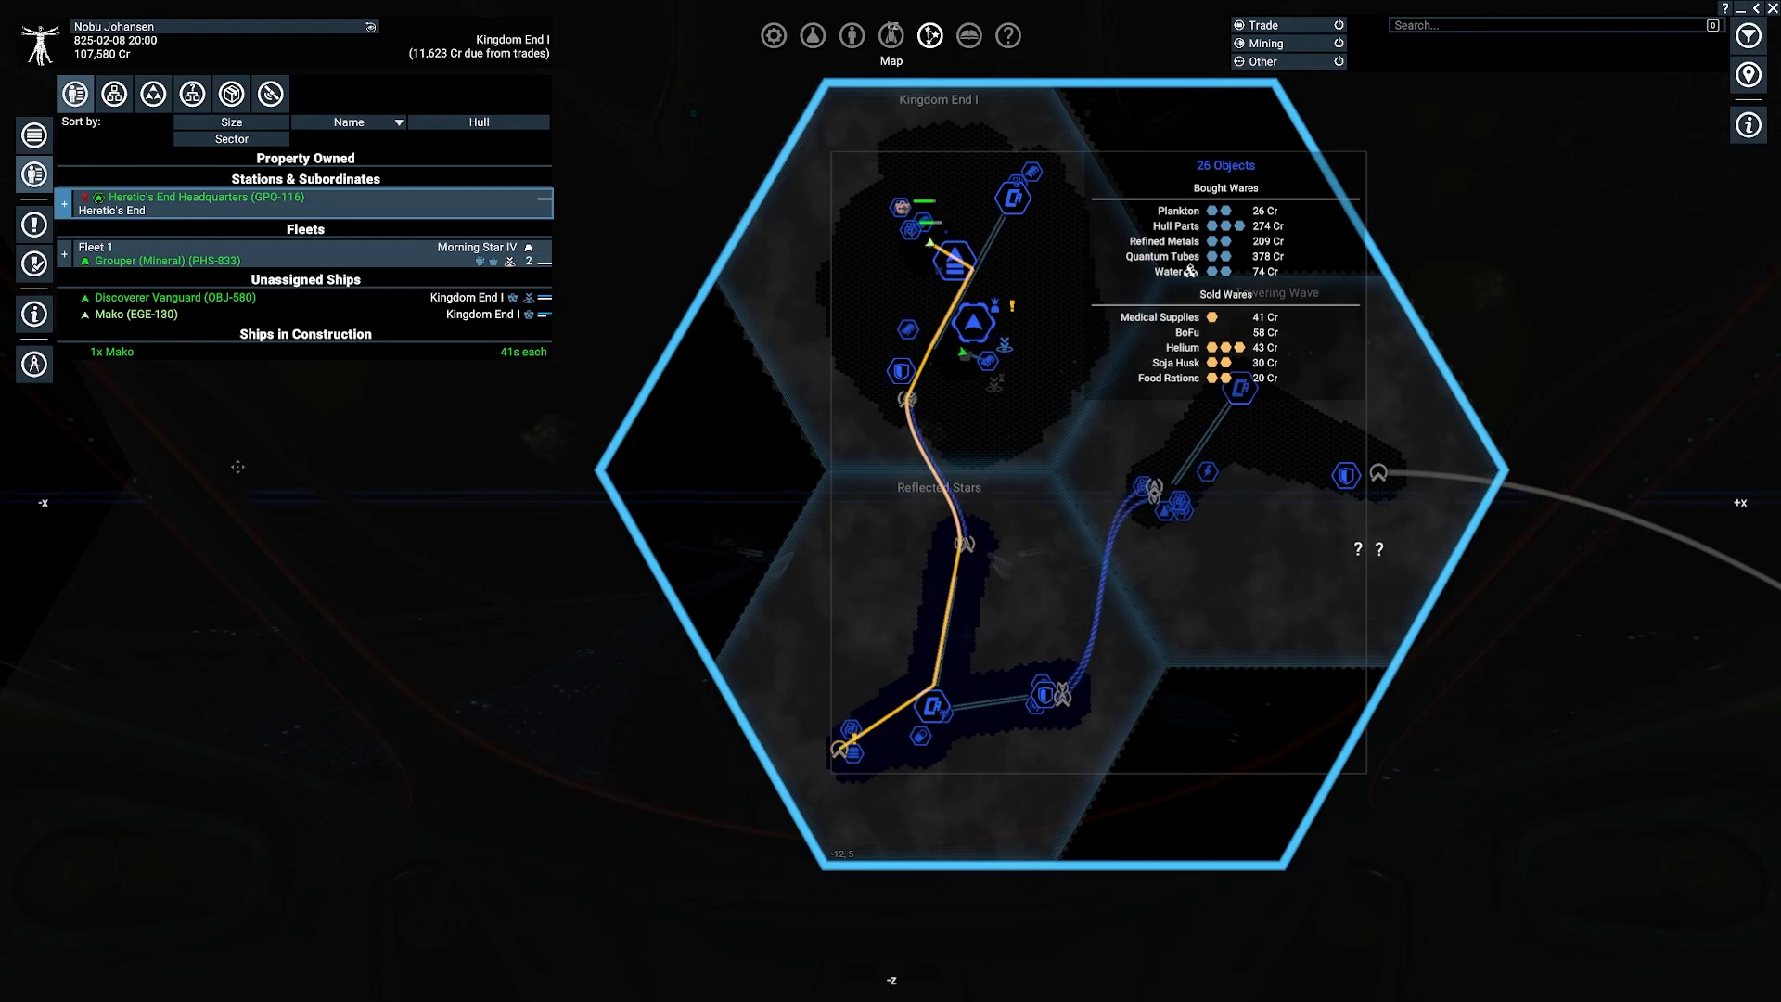
{"action": "right_click", "coordinate": [193, 197]}
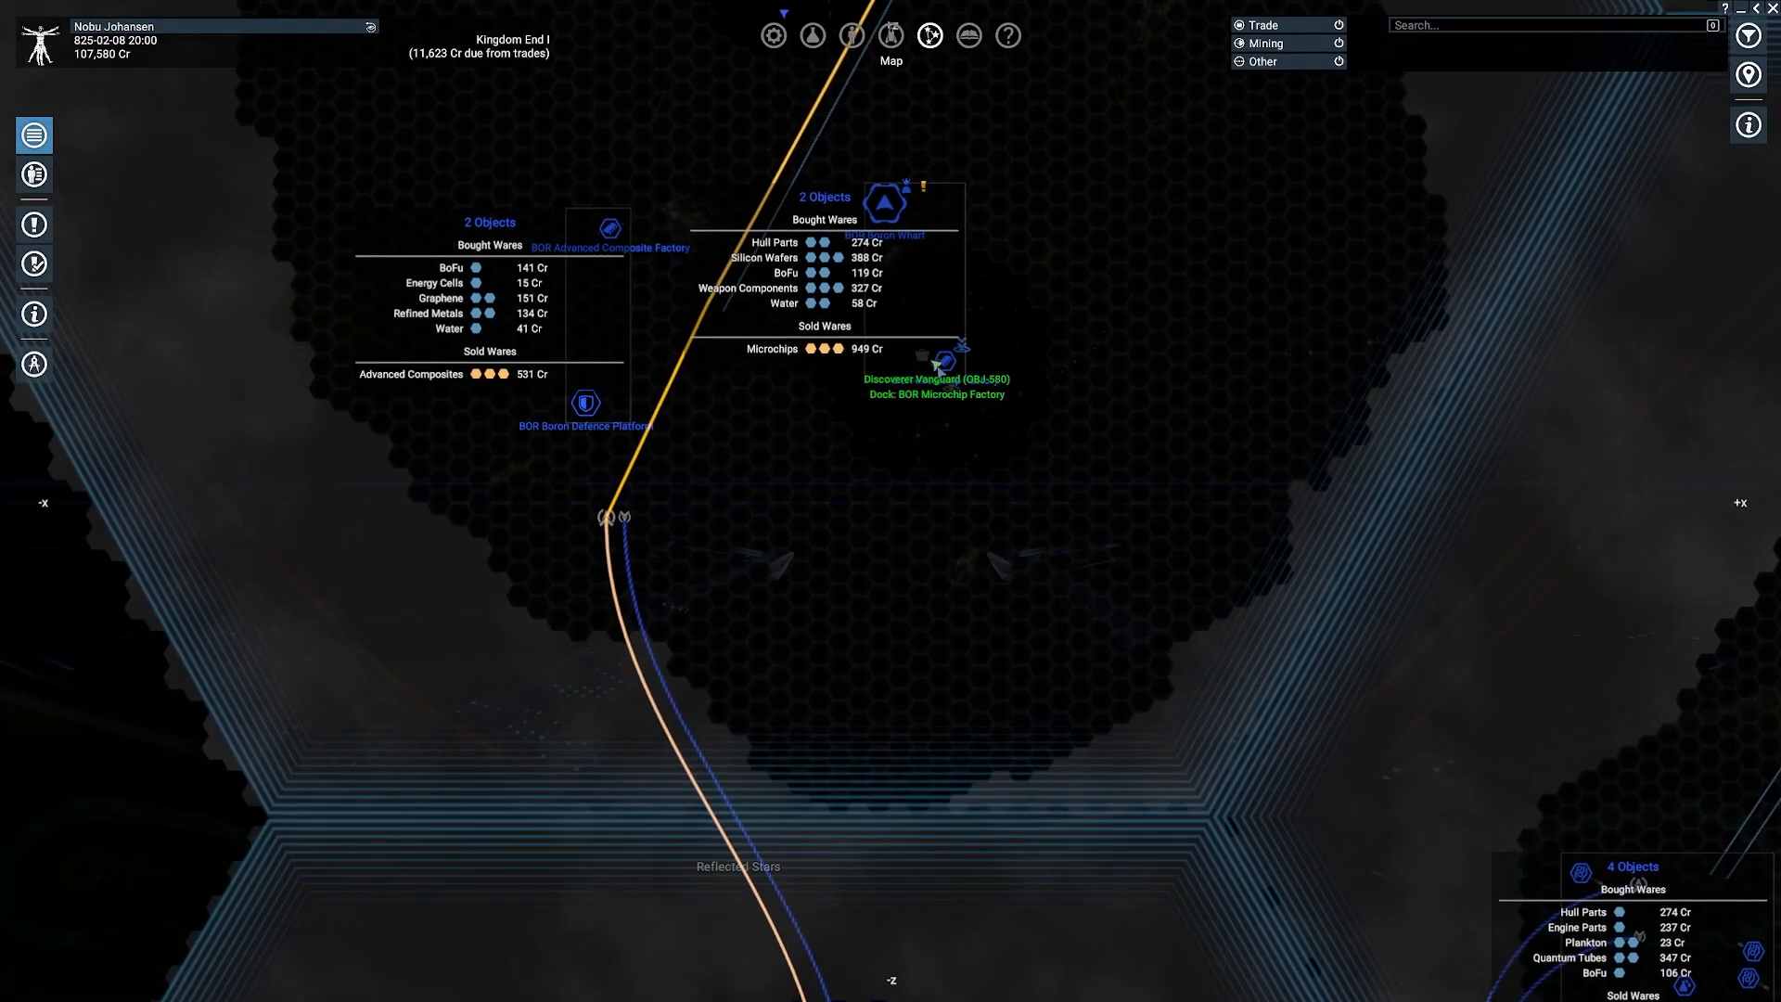
{"action": "scroll", "scroll_direction": "down", "scroll_amount": 3}
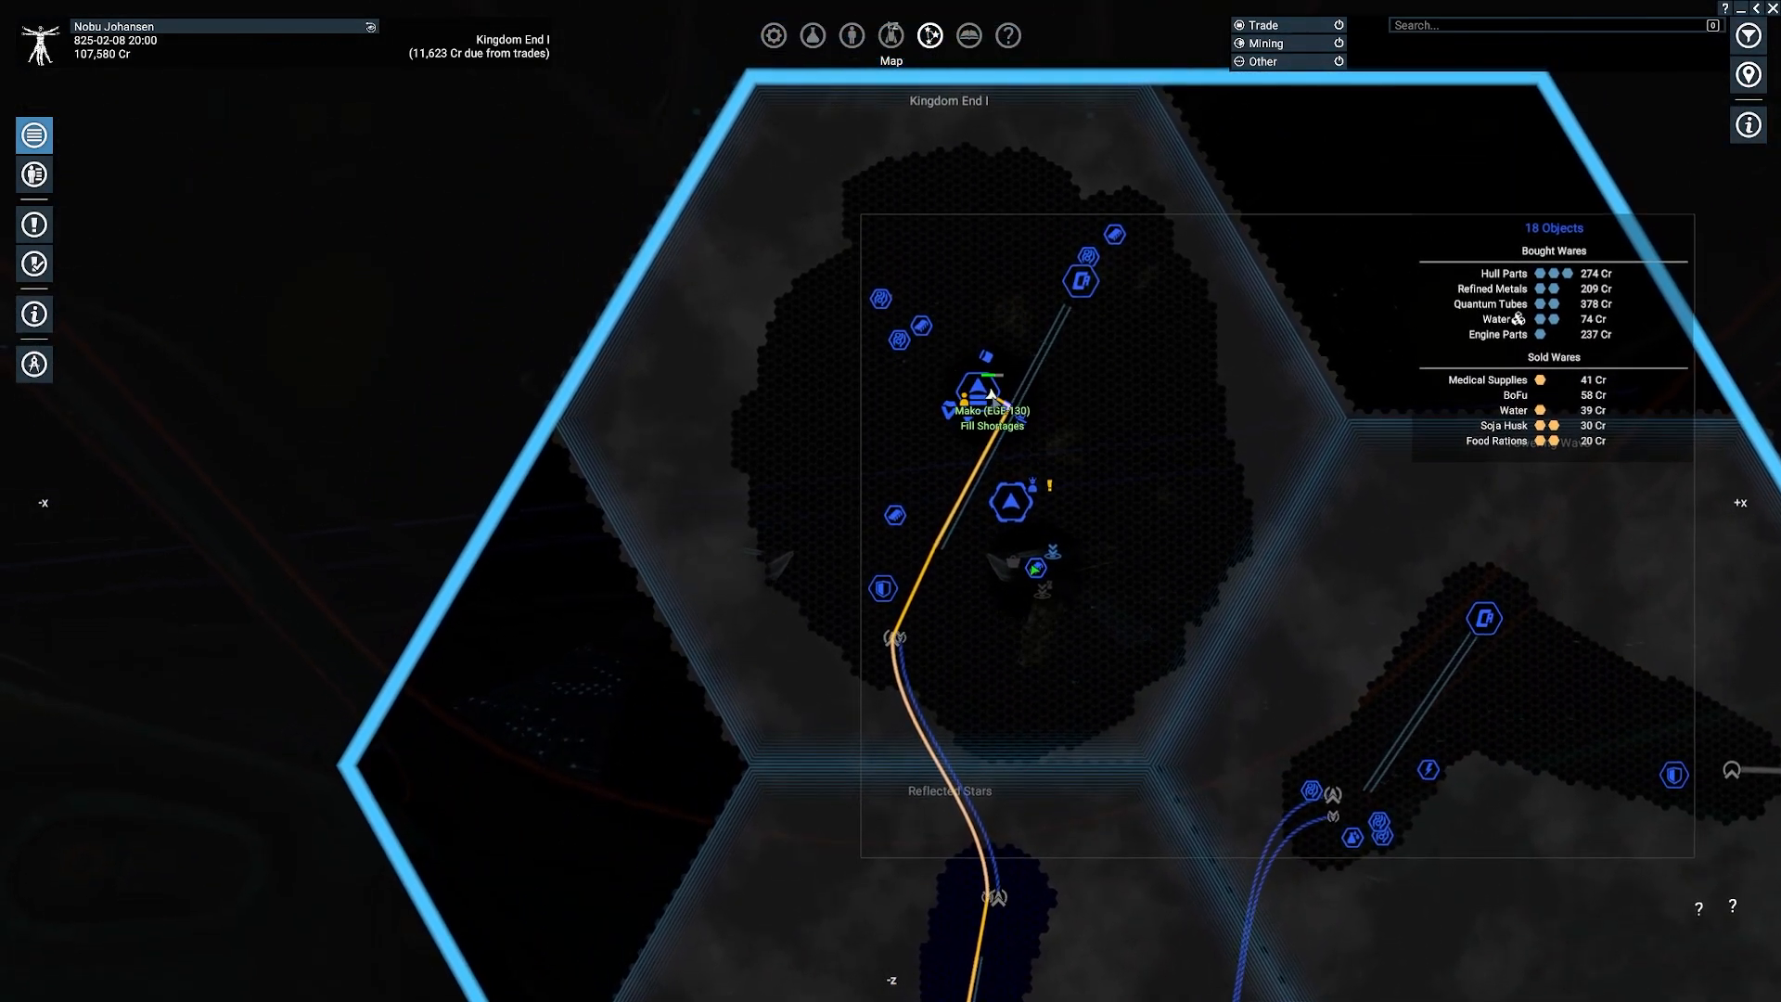
{"action": "mouse_move", "coordinate": [1032, 567]}
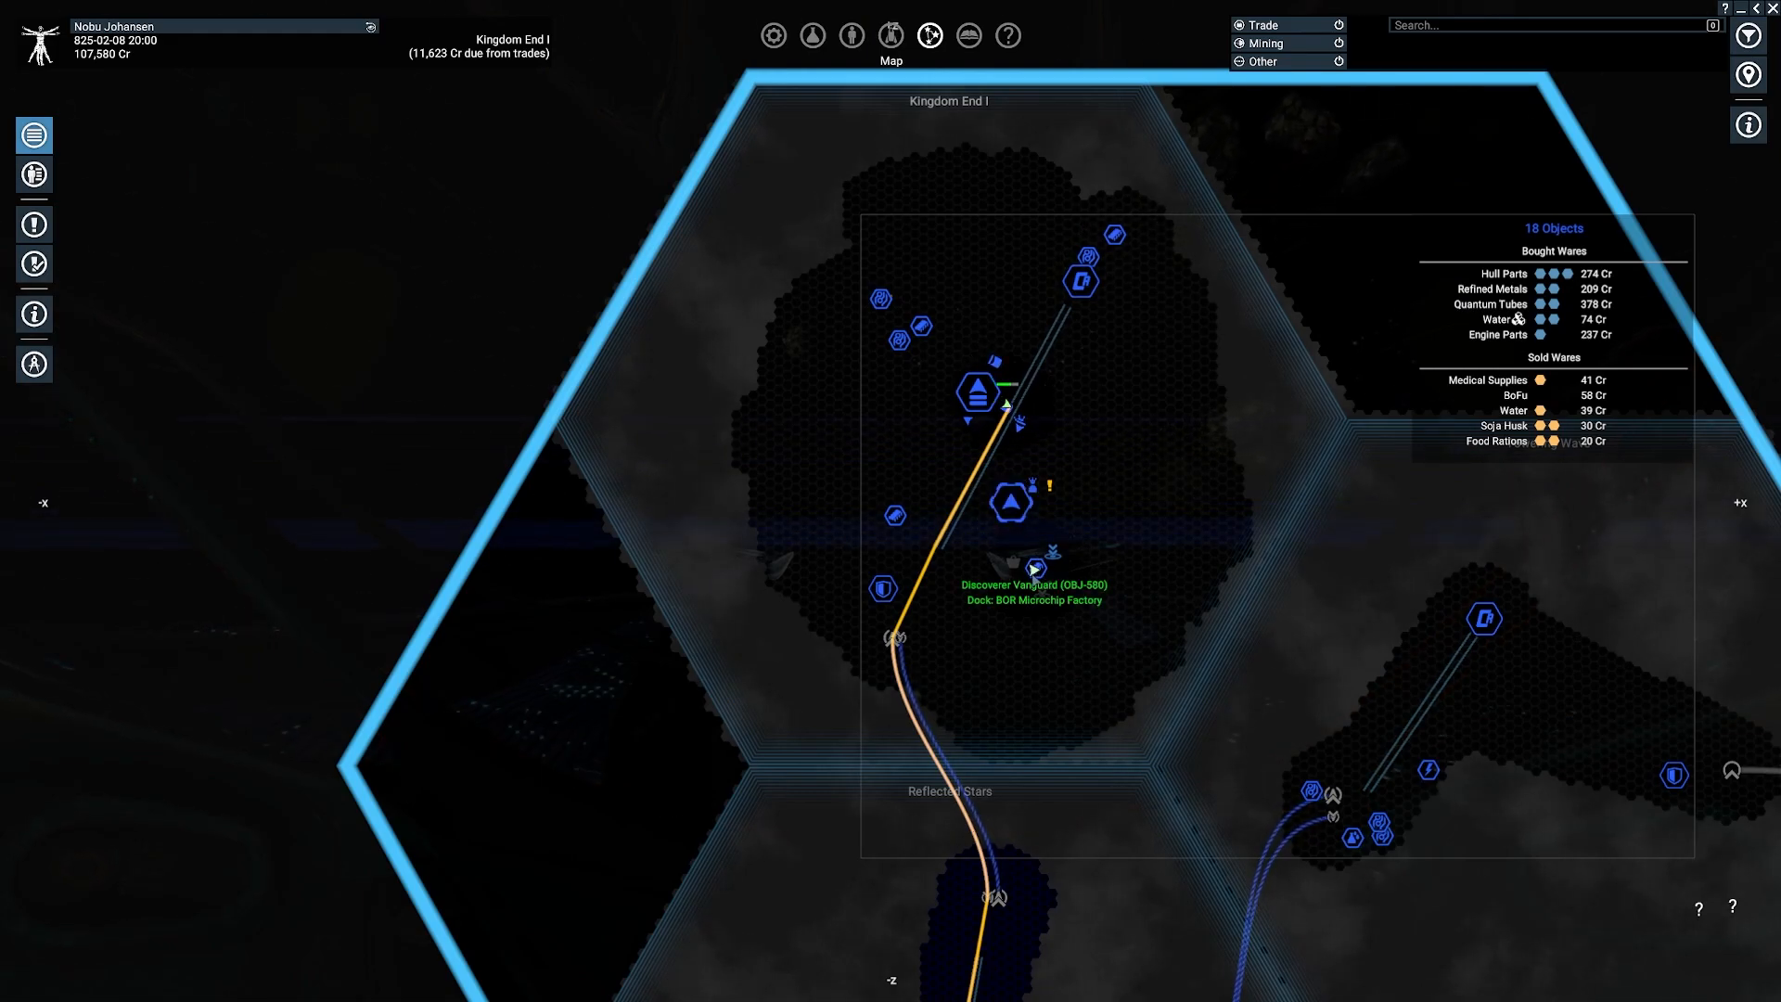
{"action": "left_click", "coordinate": [1033, 568]}
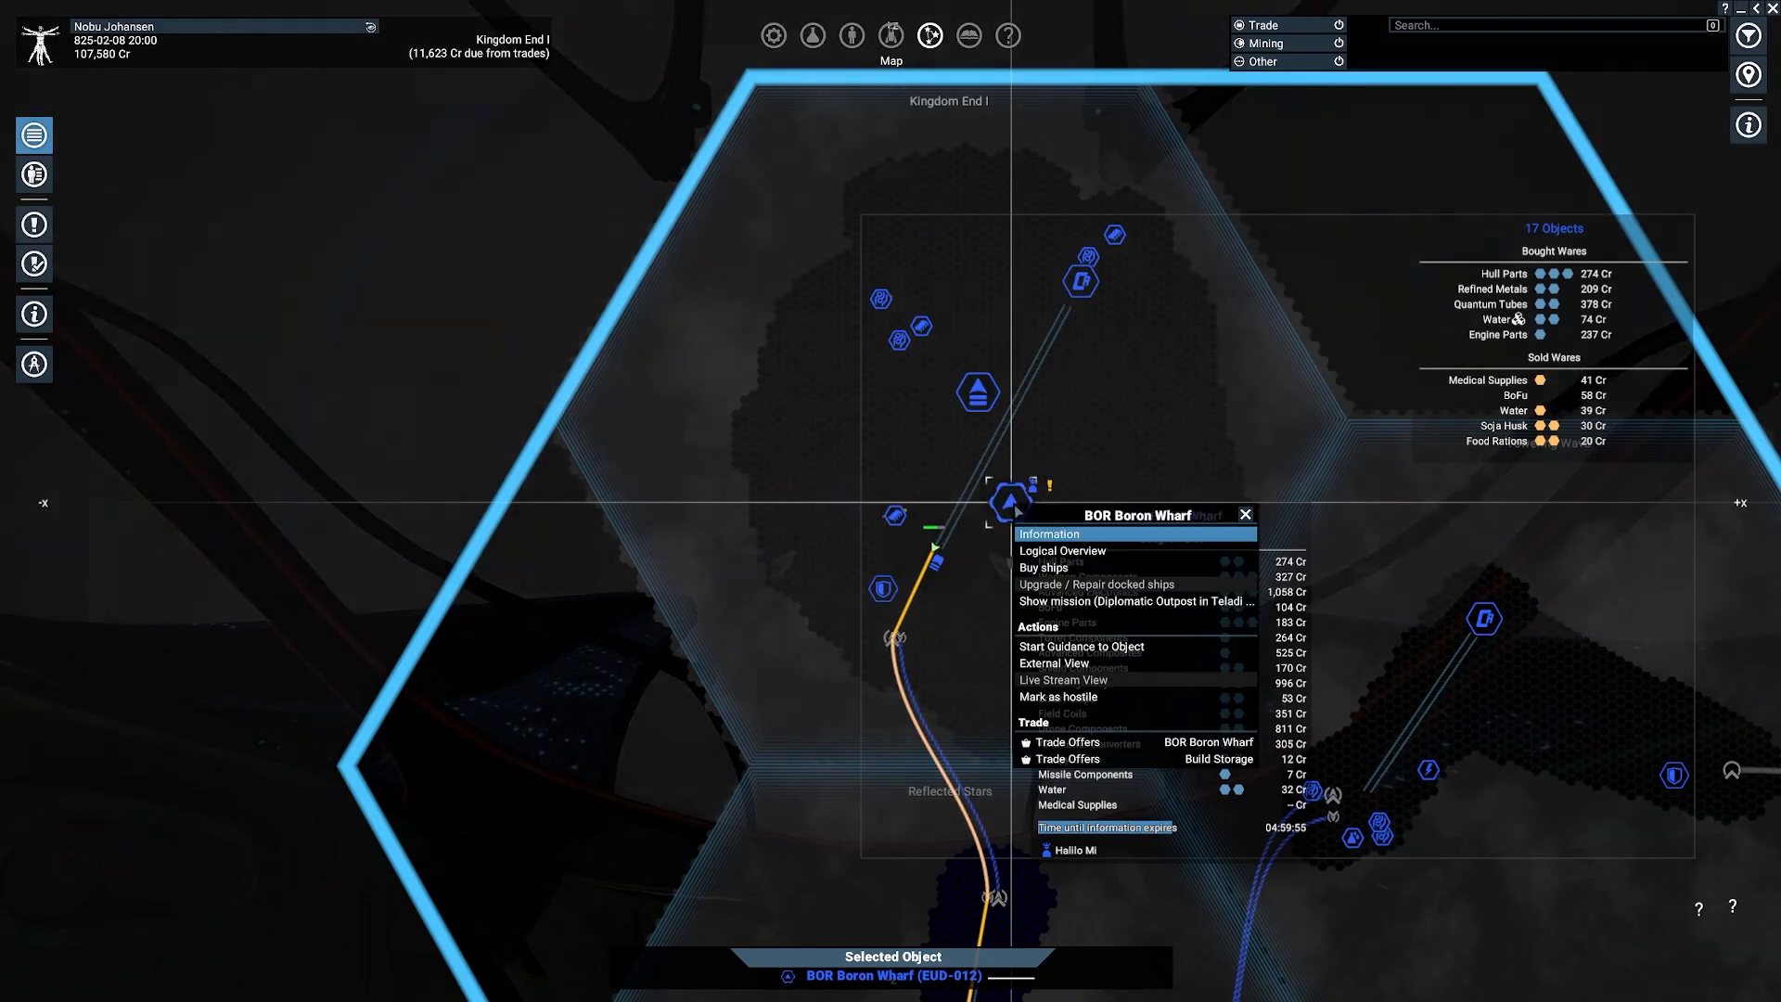
{"action": "left_click", "coordinate": [1043, 567]}
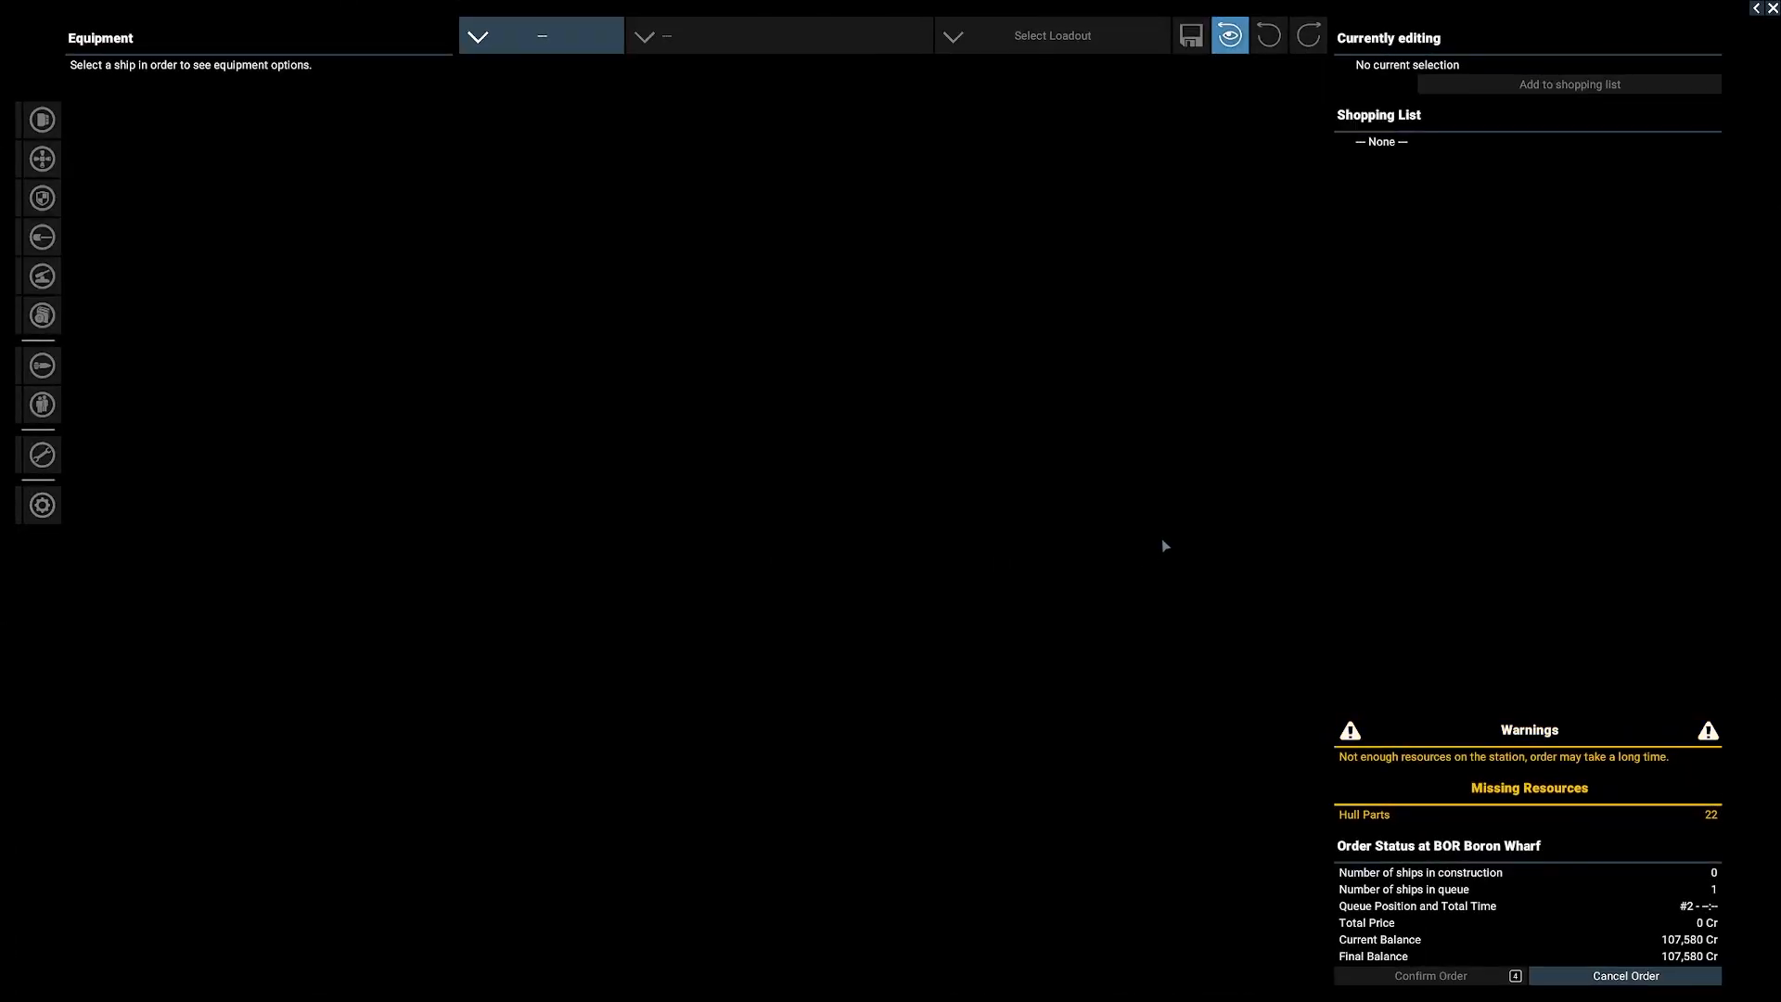
{"action": "mouse_move", "coordinate": [541, 125]}
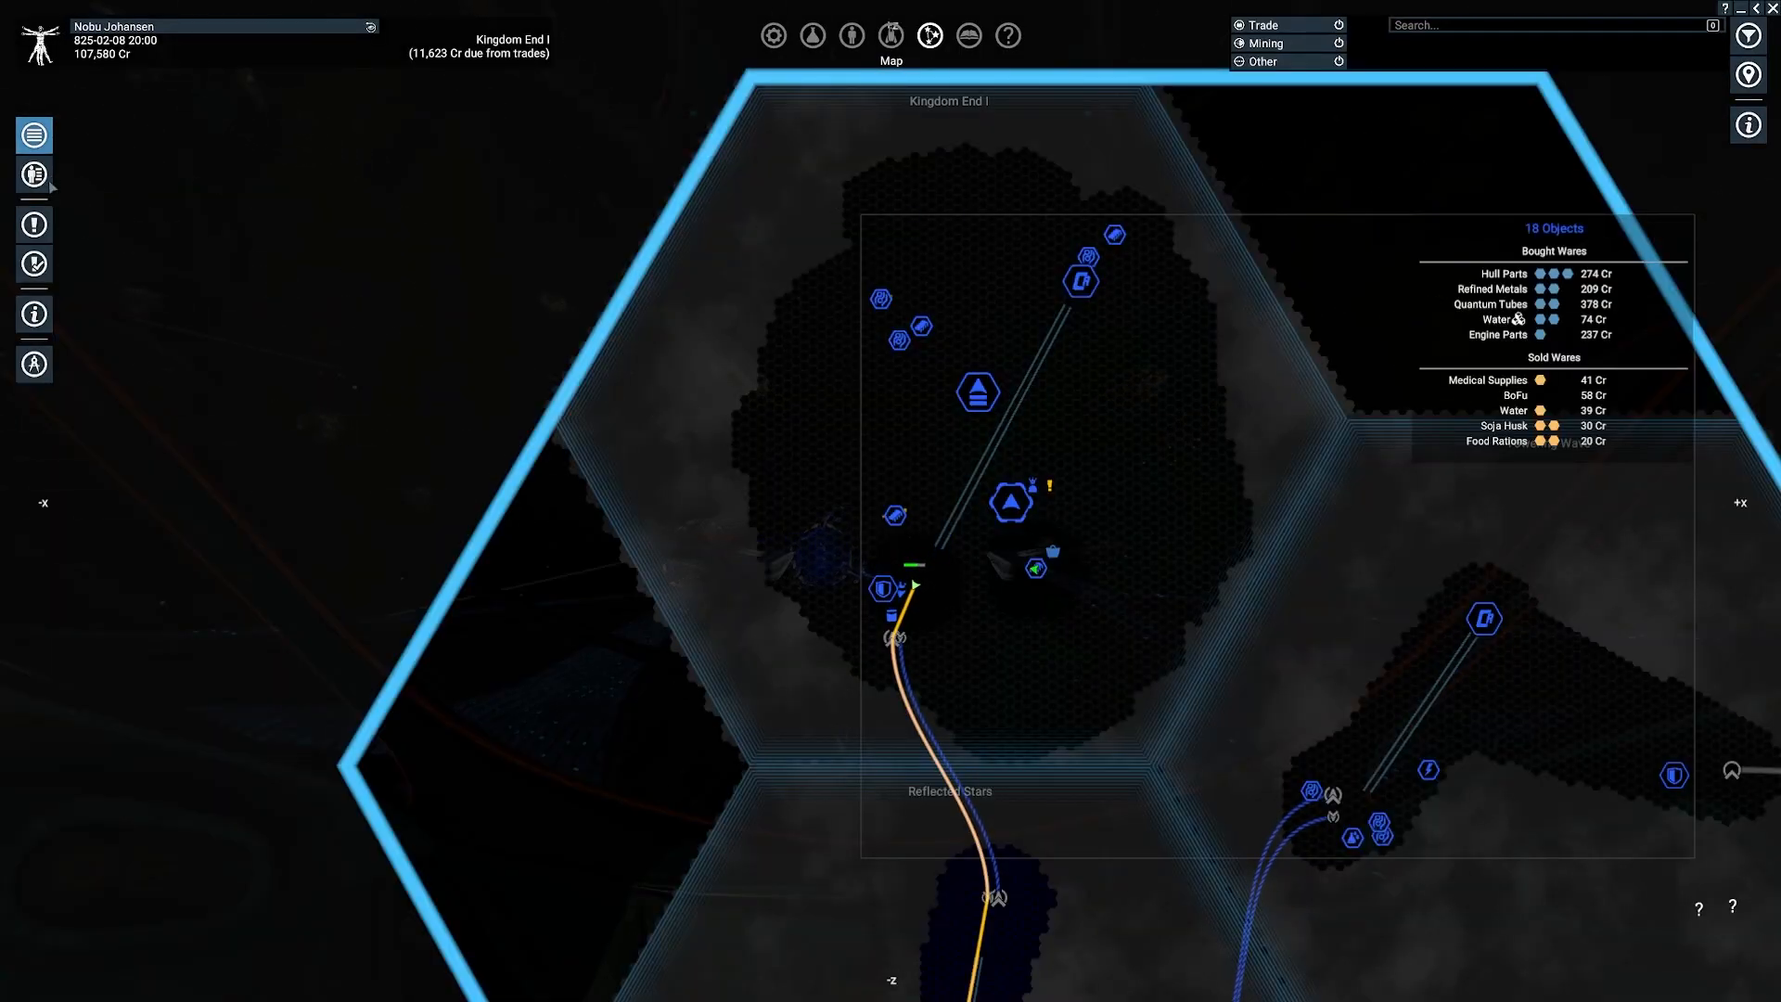
Step: List owned ships in Property Owned, sorted by size
{"action": "left_click", "coordinate": [34, 173]}
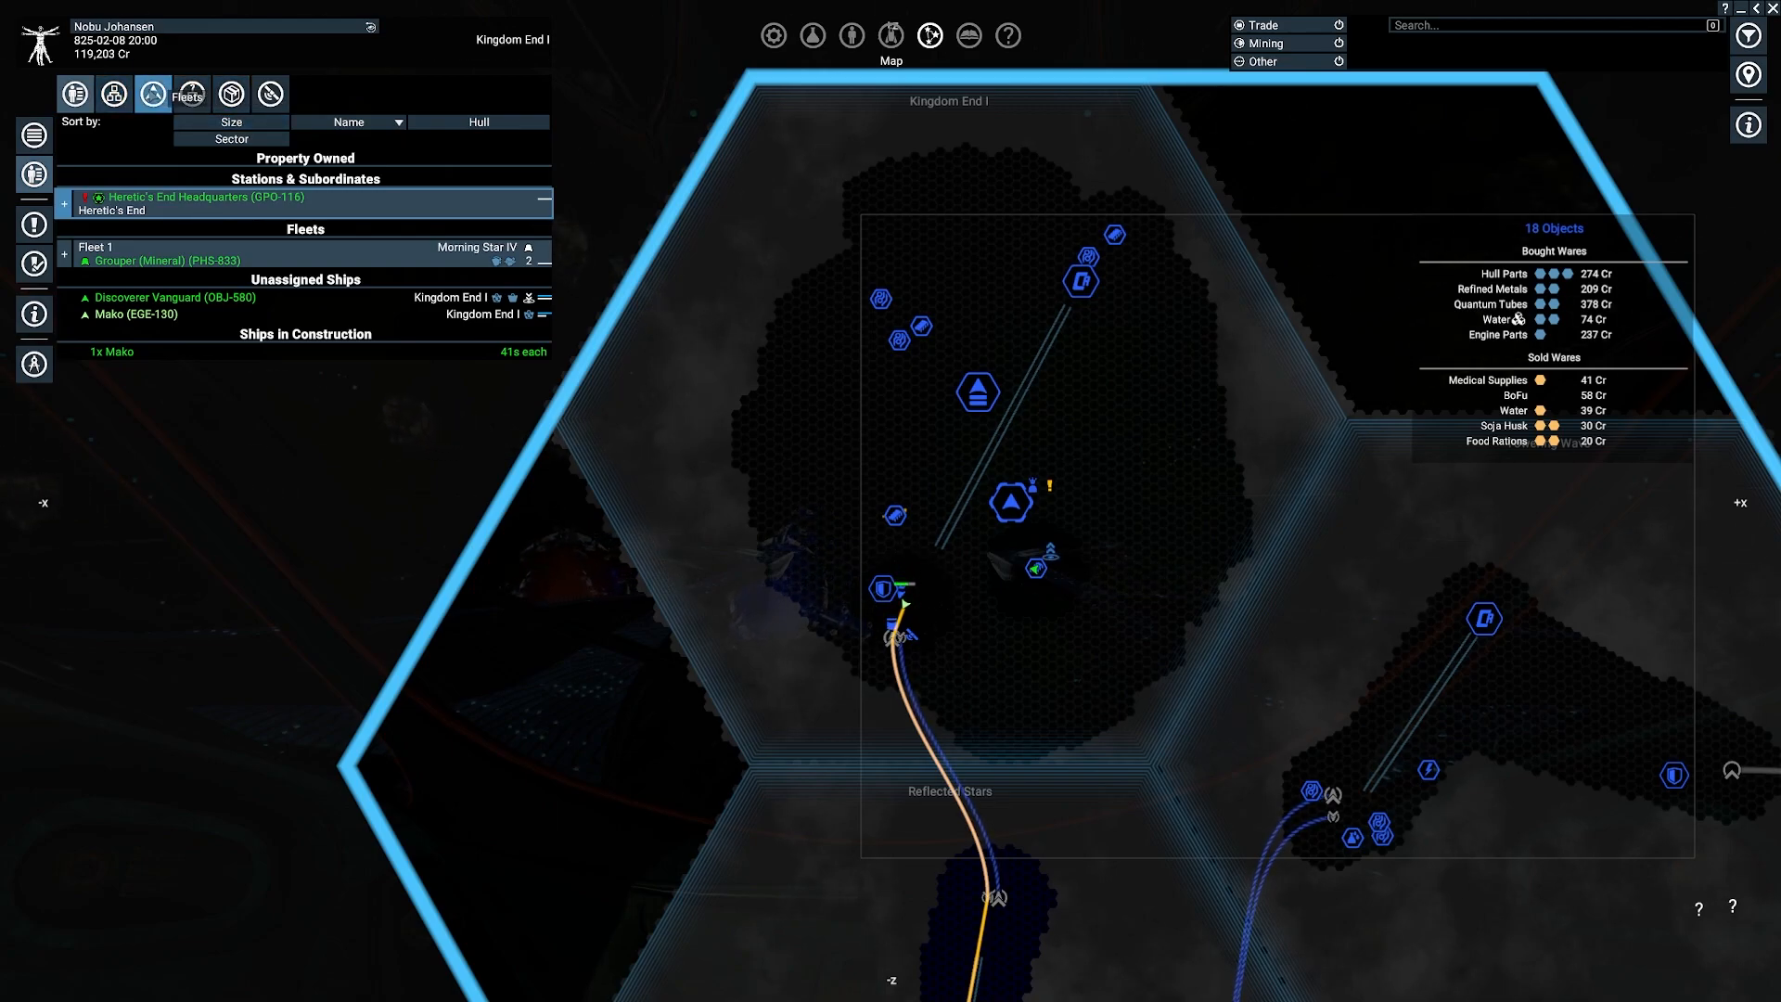
{"action": "left_click", "coordinate": [191, 95]}
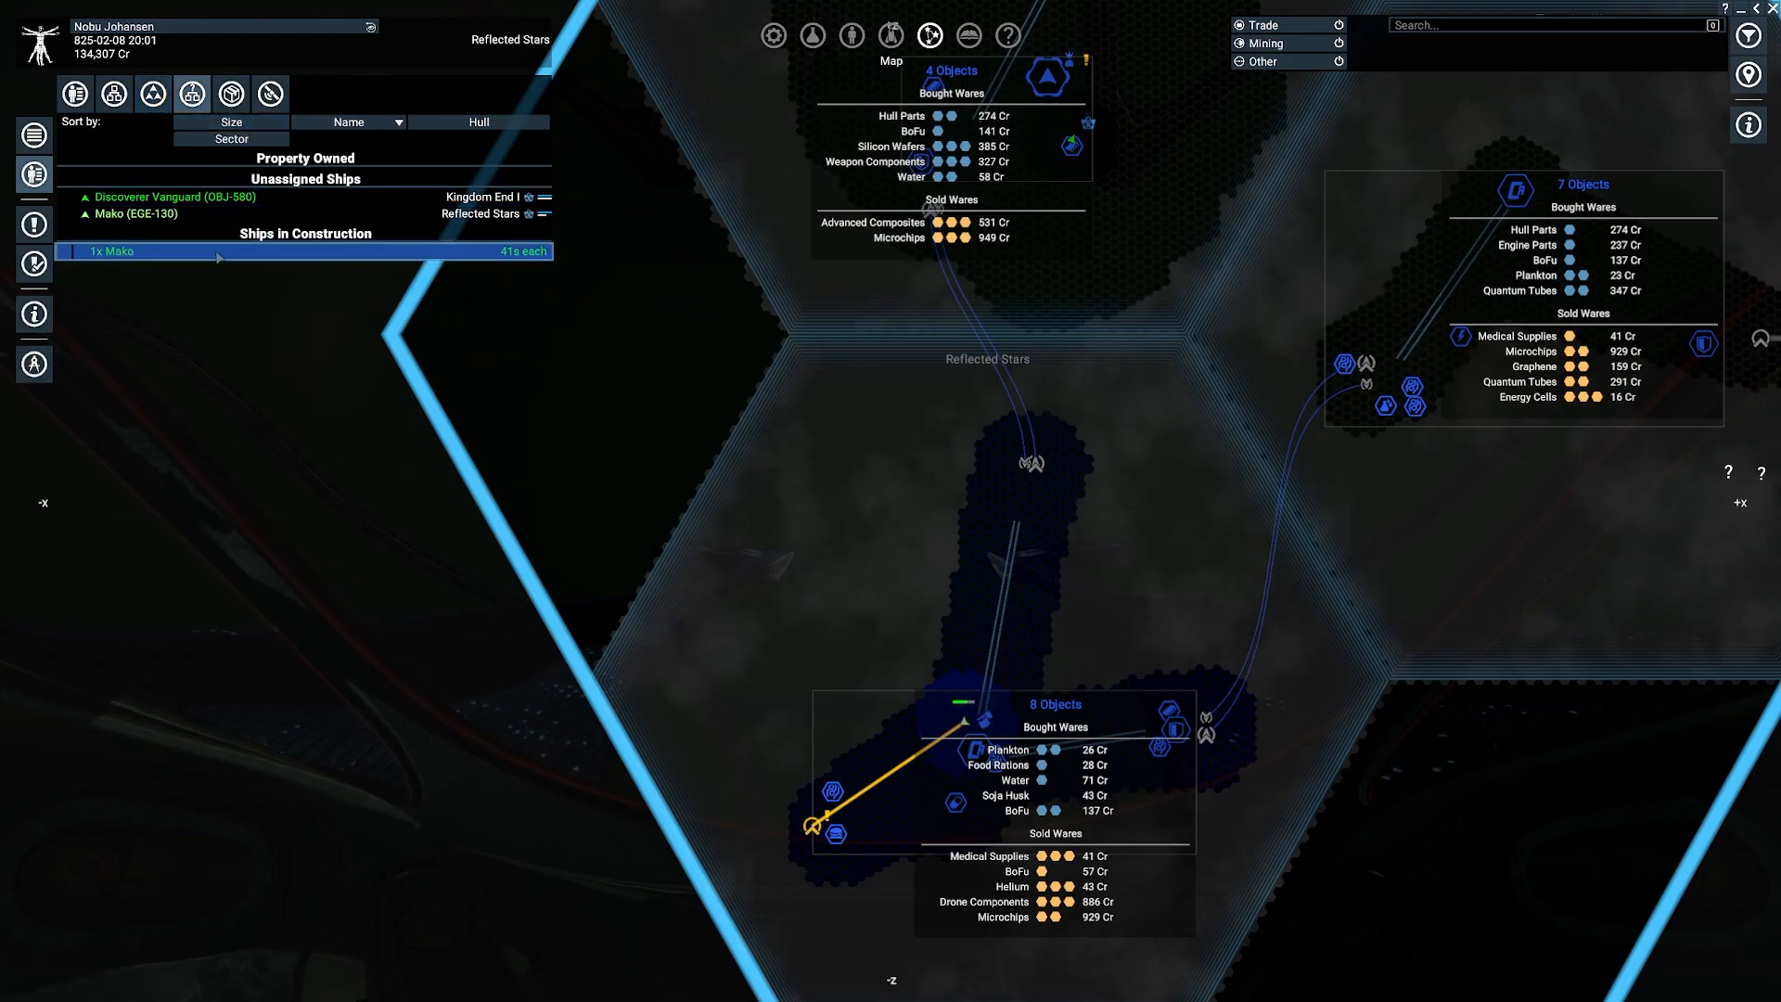
{"action": "mouse_move", "coordinate": [269, 93]}
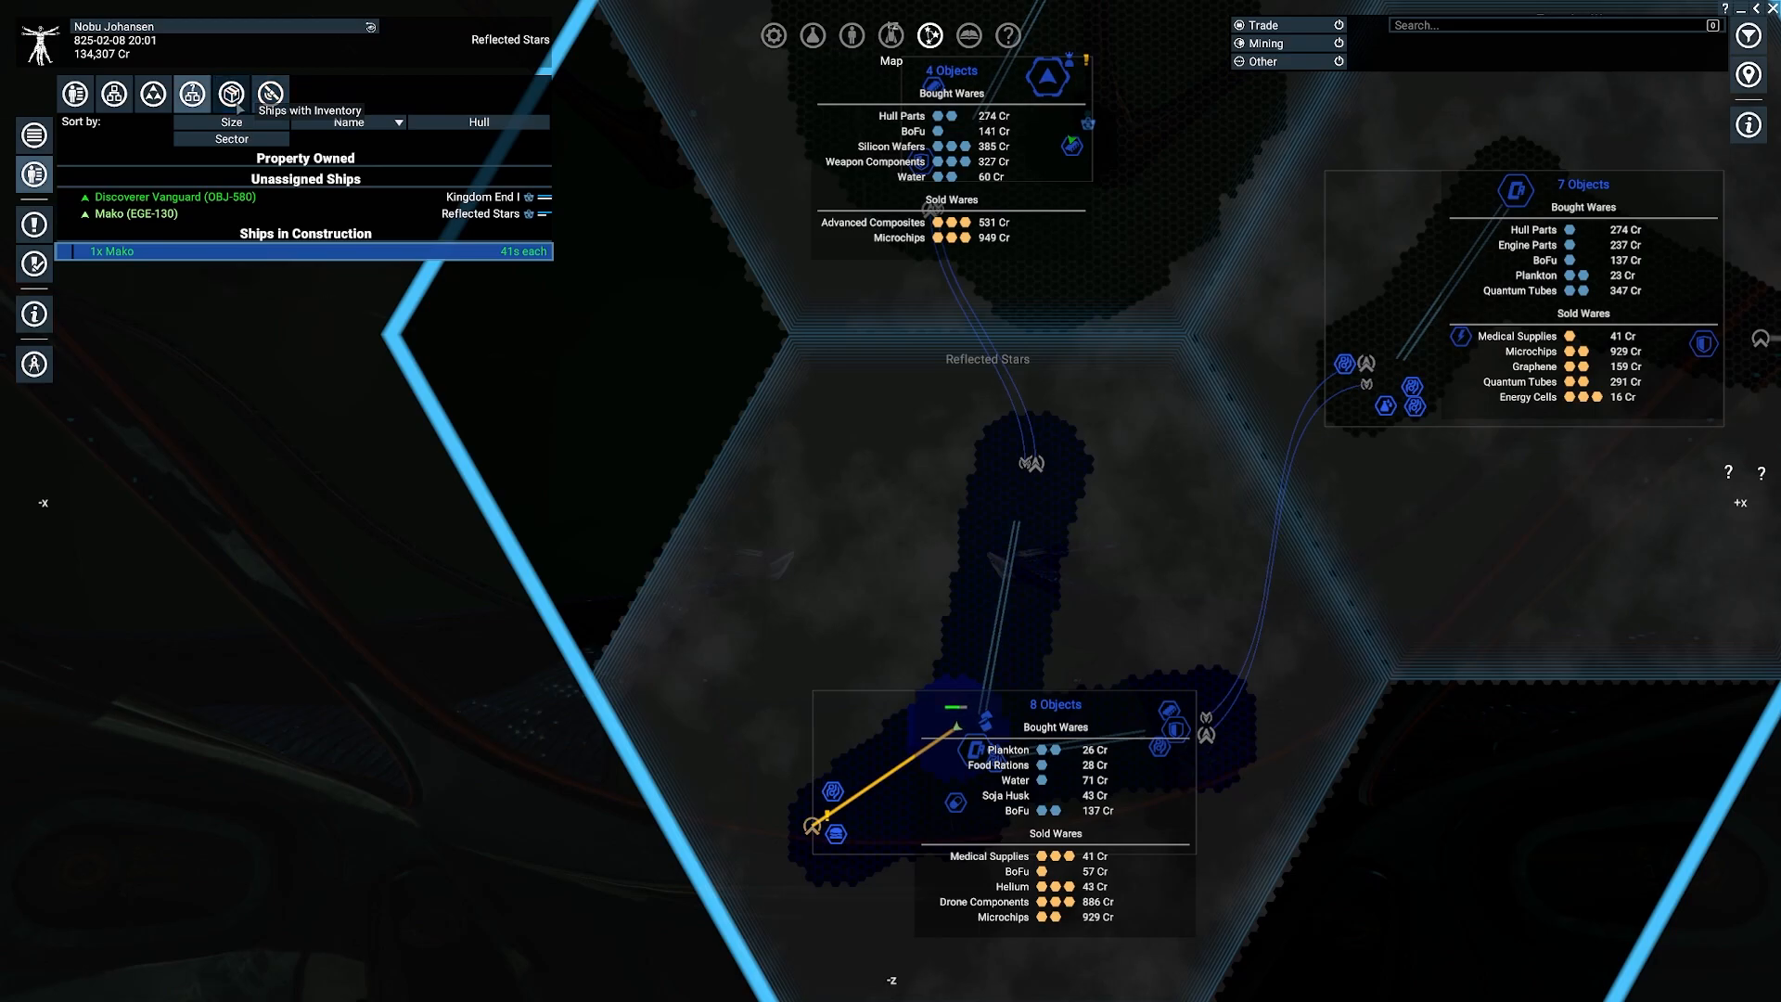
{"action": "left_click", "coordinate": [231, 122]}
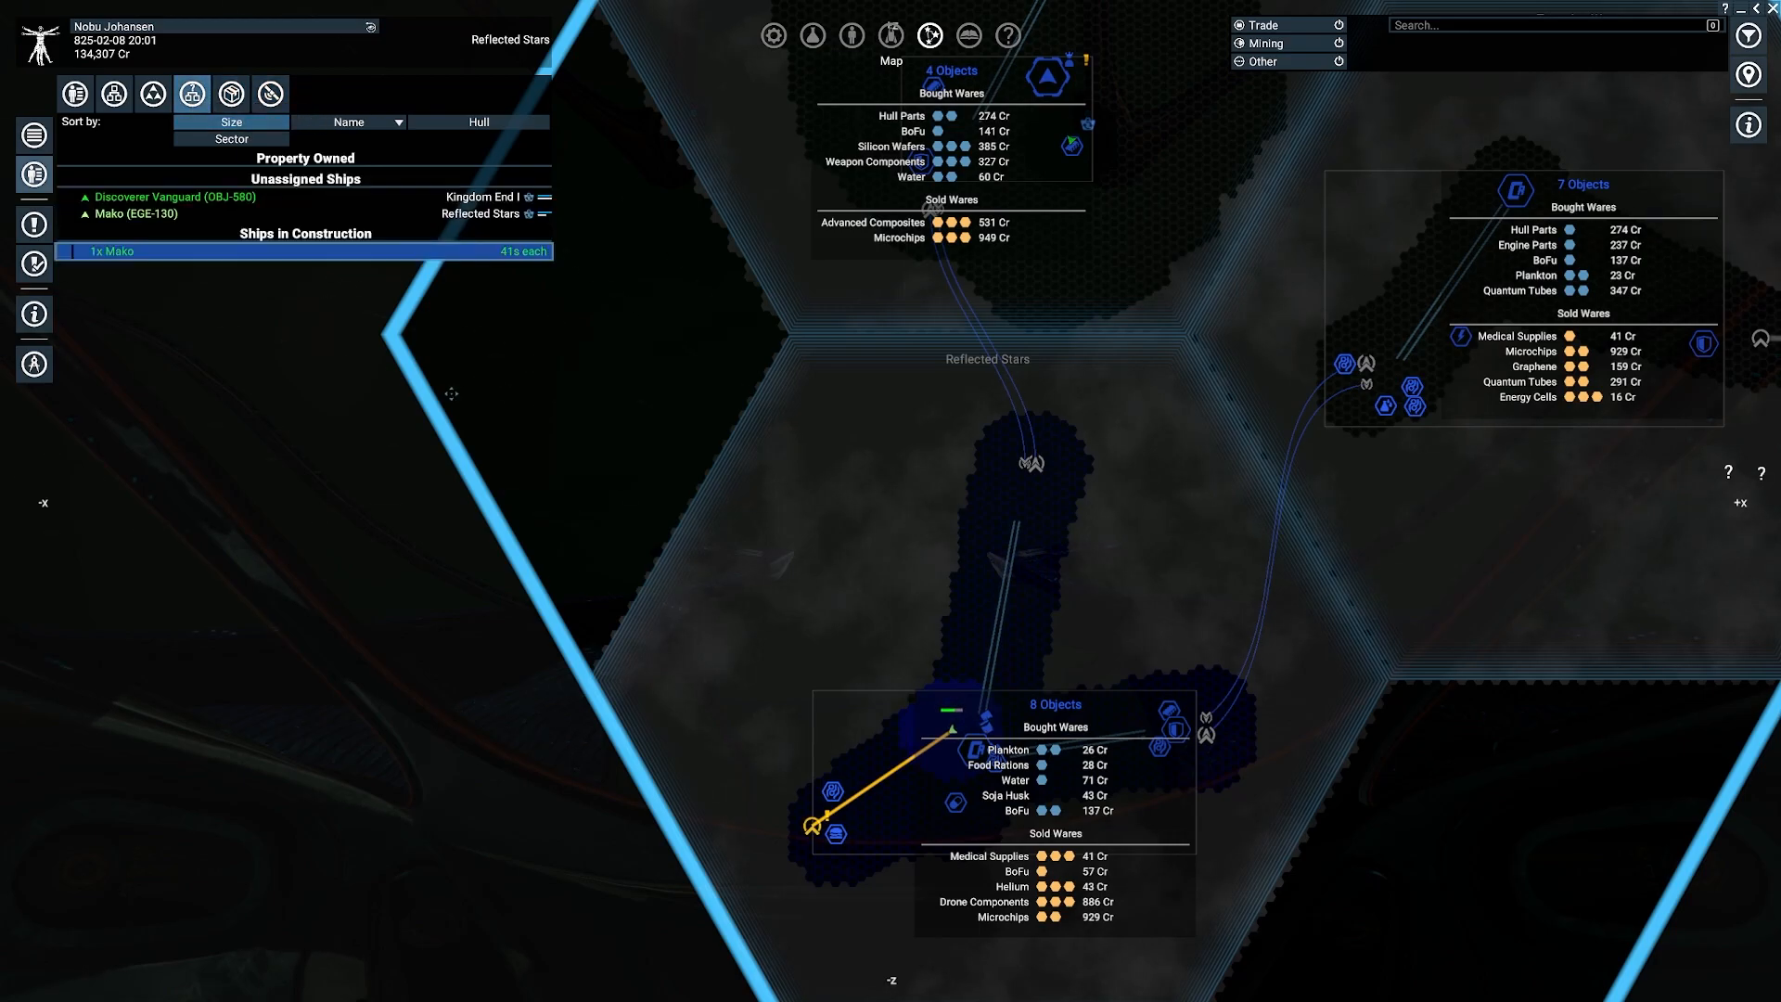
{"action": "mouse_move", "coordinate": [432, 373]}
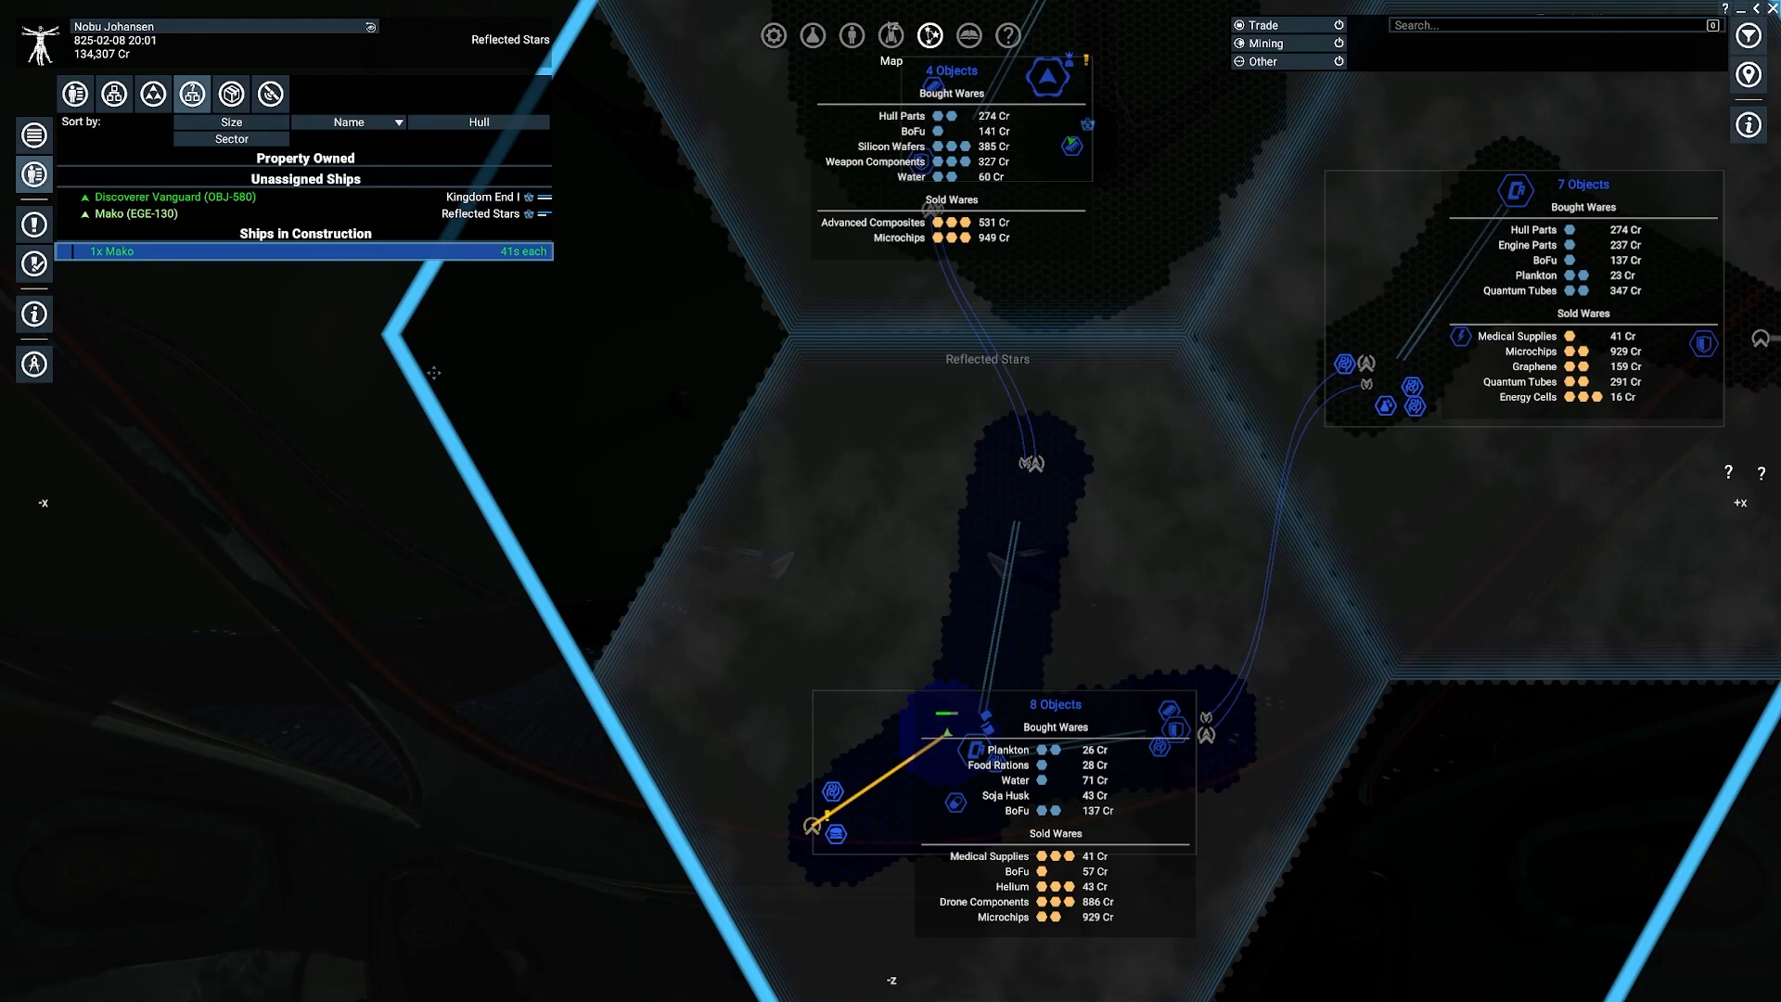
{"action": "mouse_move", "coordinate": [578, 329]}
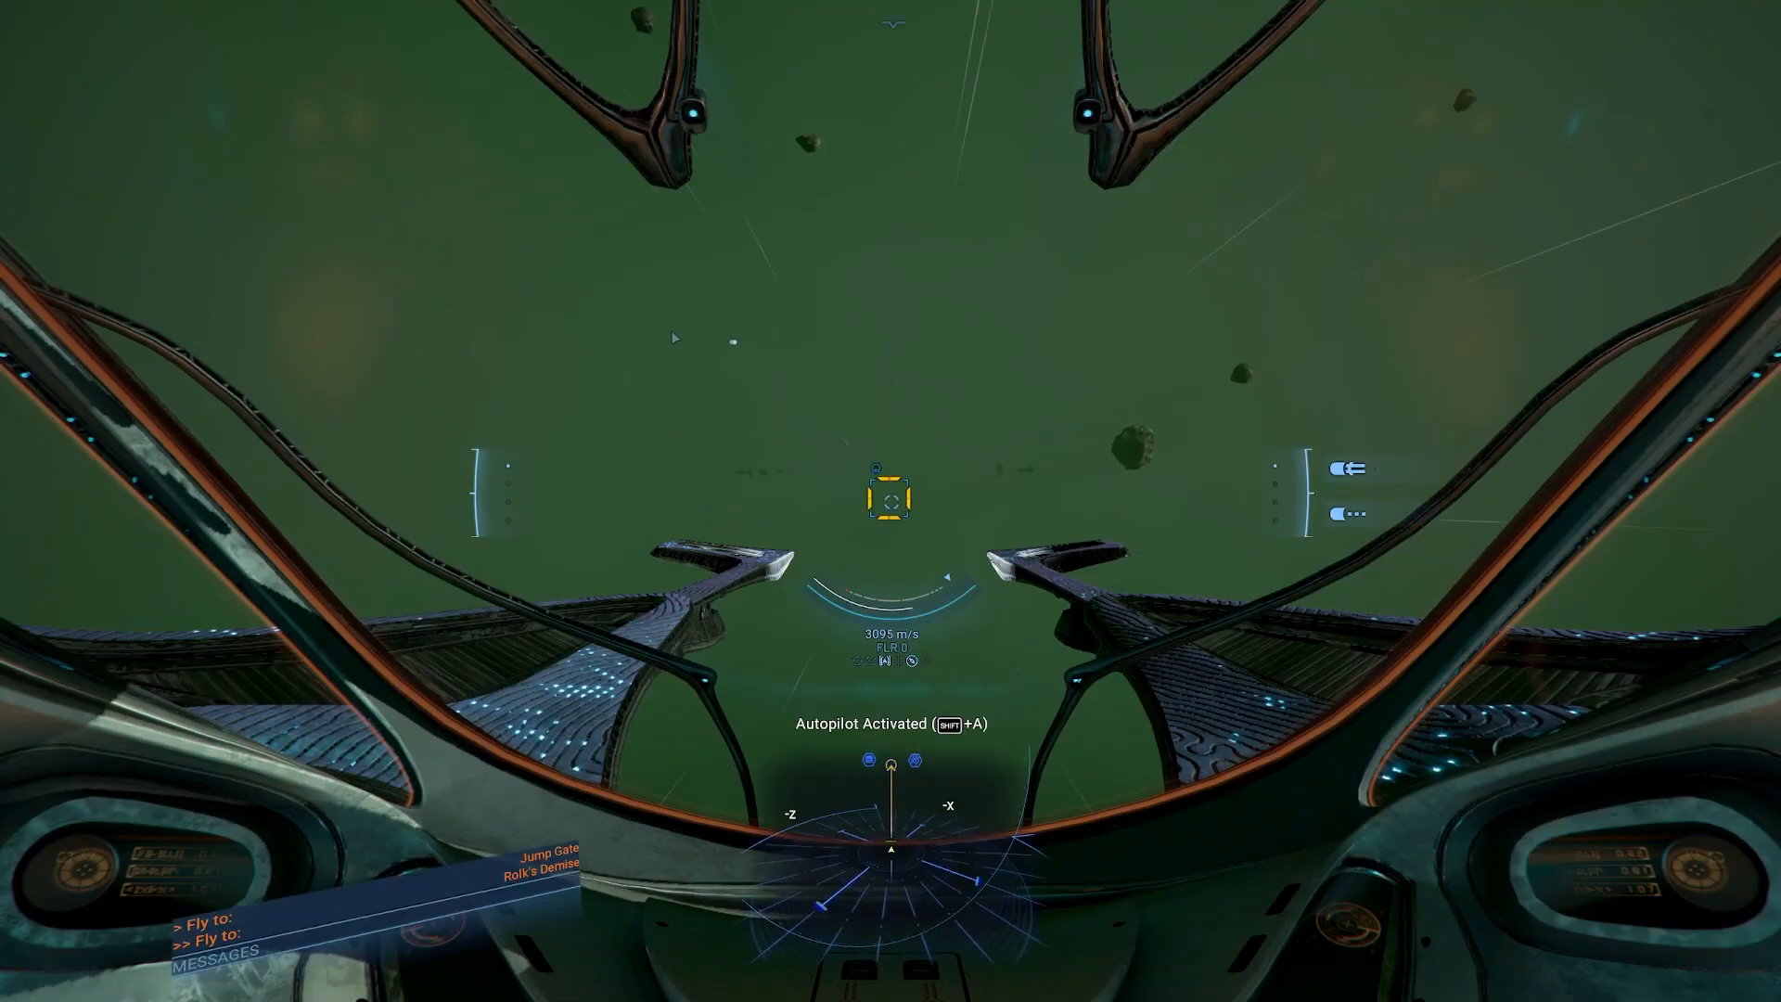
Step: Boost toward the jump gate and steer manually through into Rolk's Demise
{"action": "key", "text": "f1"}
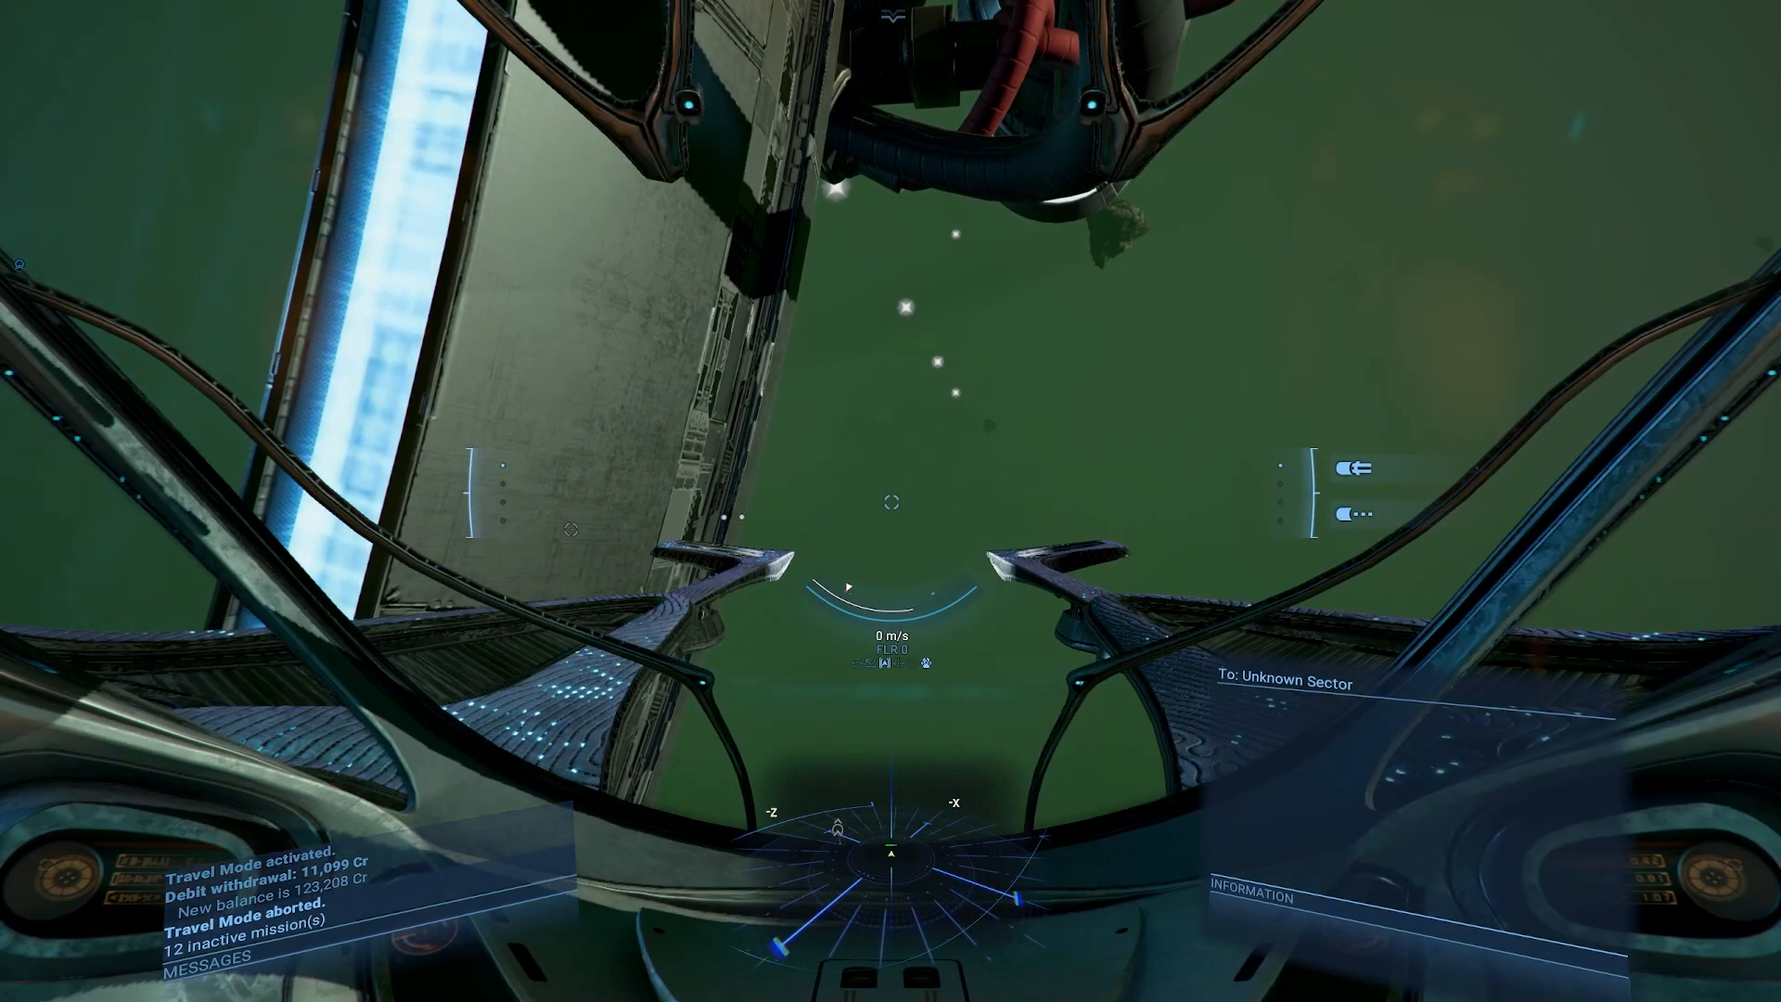
{"action": "key", "text": "w"}
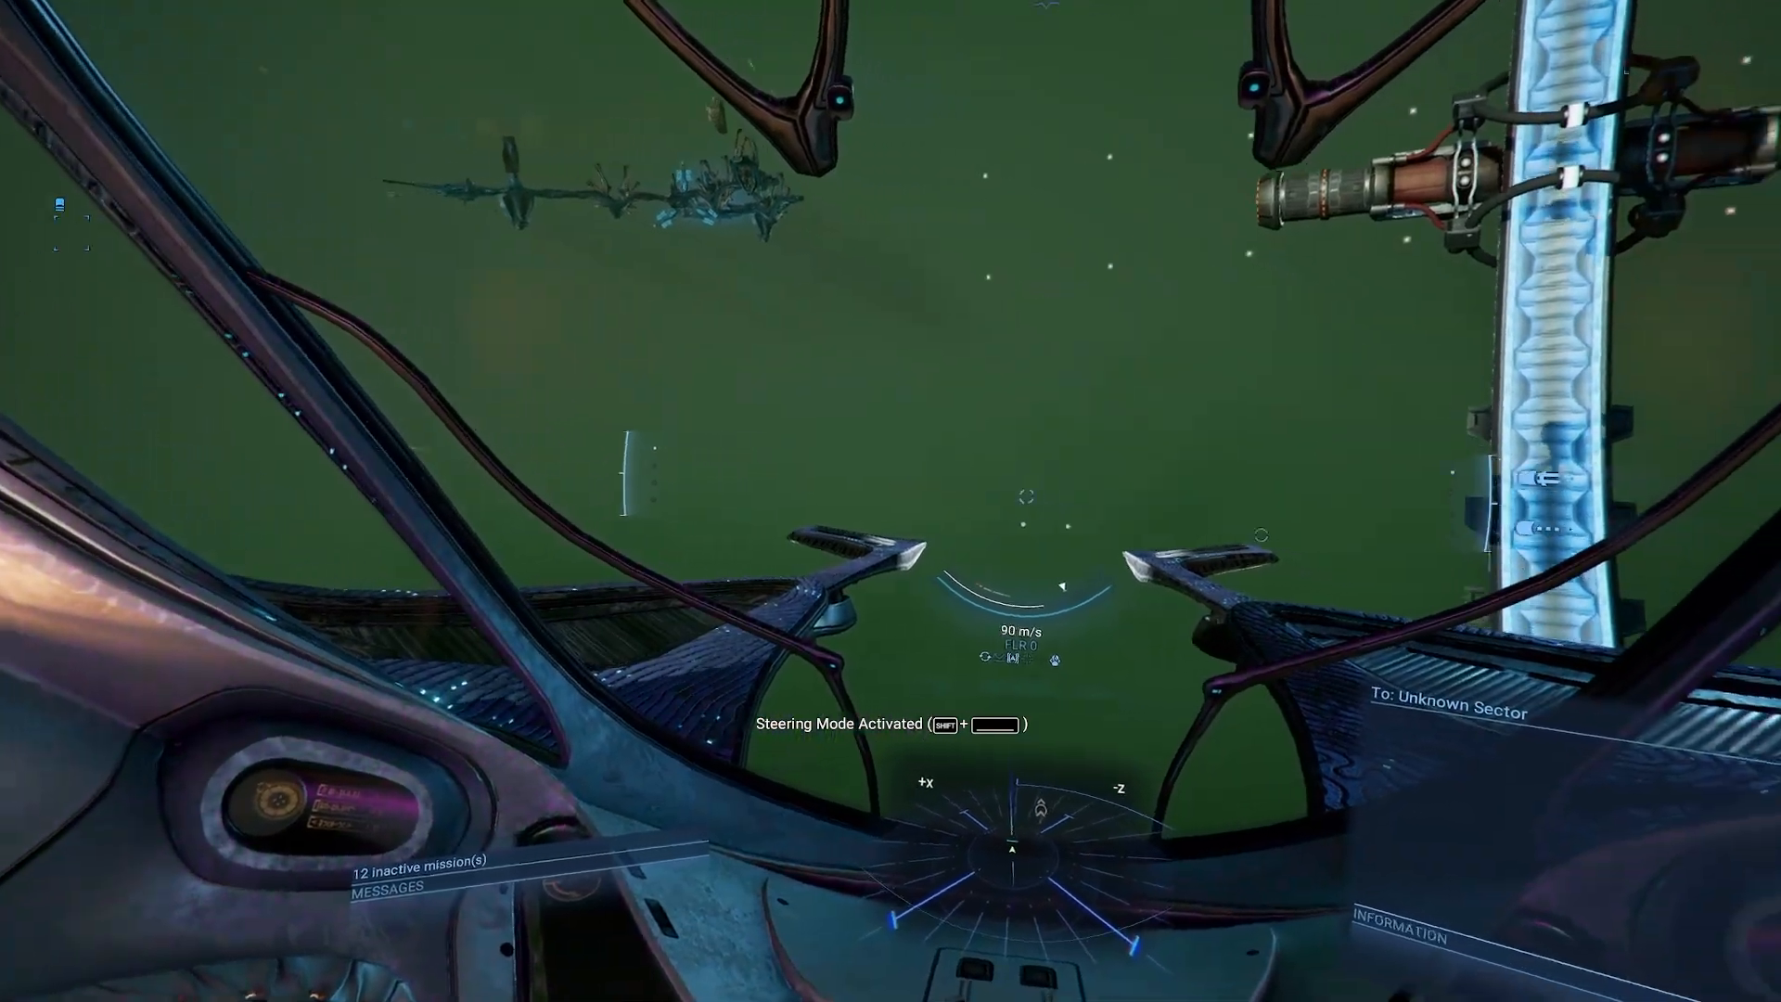
{"action": "key", "text": "w"}
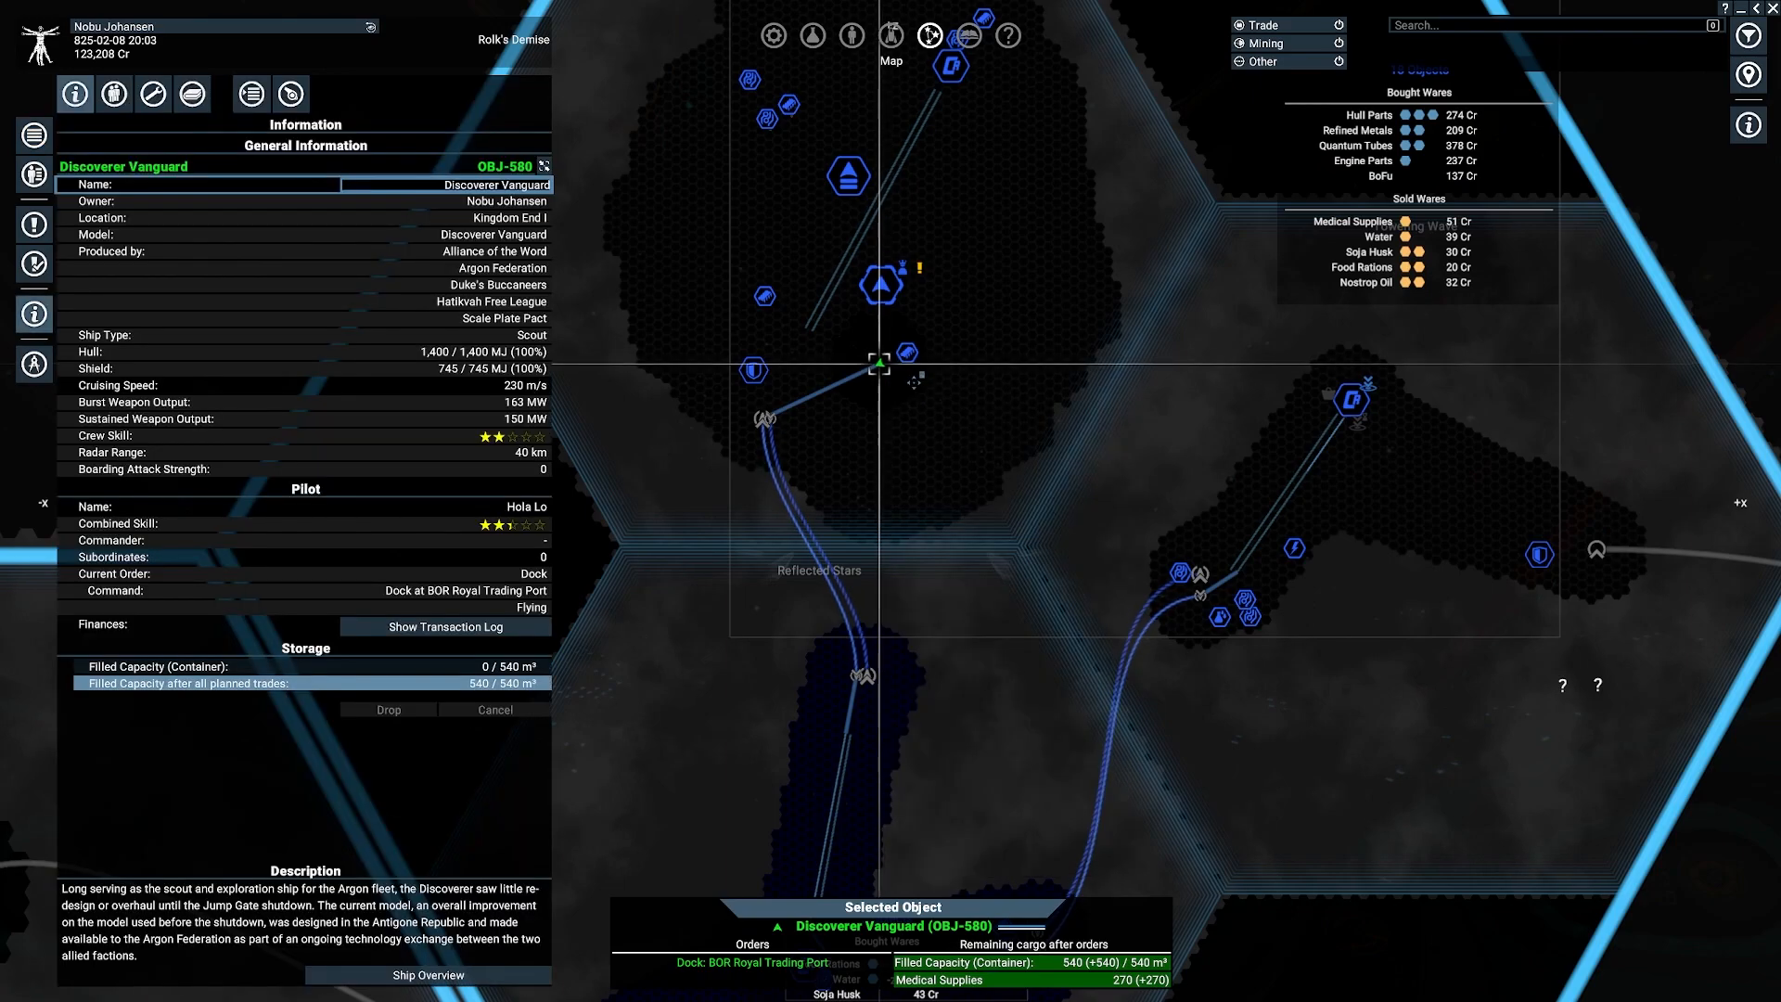
{"action": "mouse_move", "coordinate": [270, 216]}
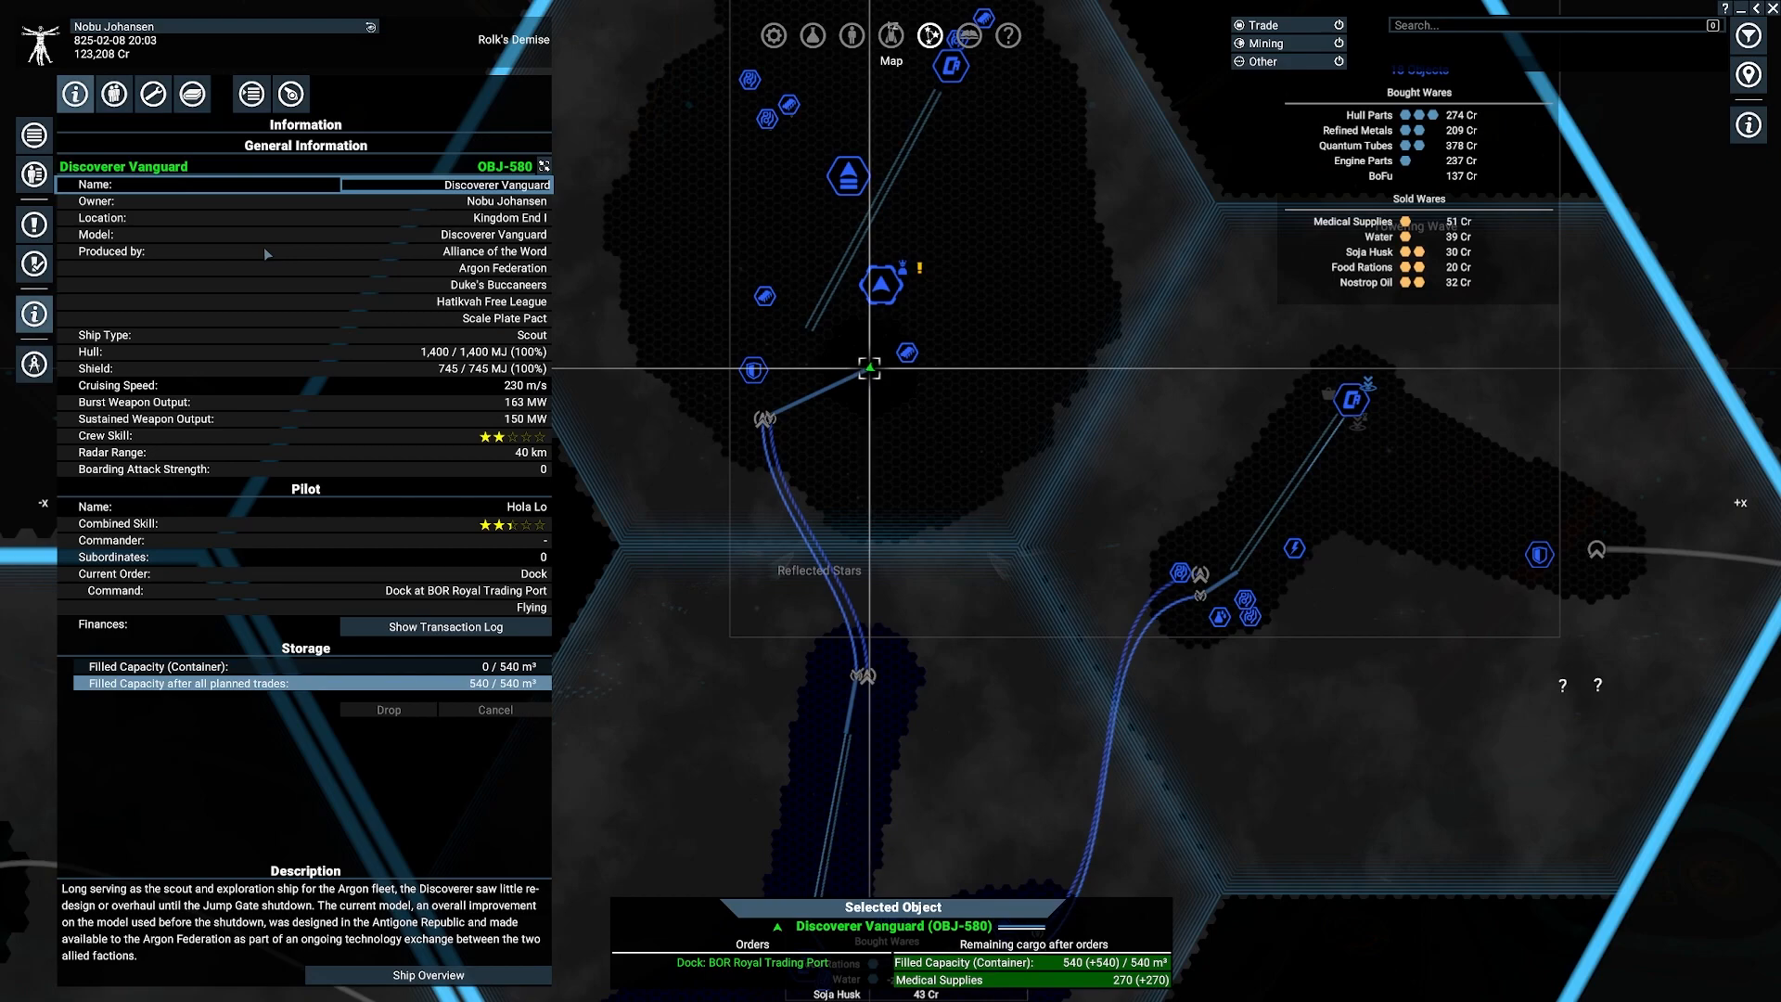
Step: Hide the Vanguard info panel, revealing Rolk's Demise, Reflected Stars and adjoining sectors
{"action": "left_click", "coordinate": [251, 93]}
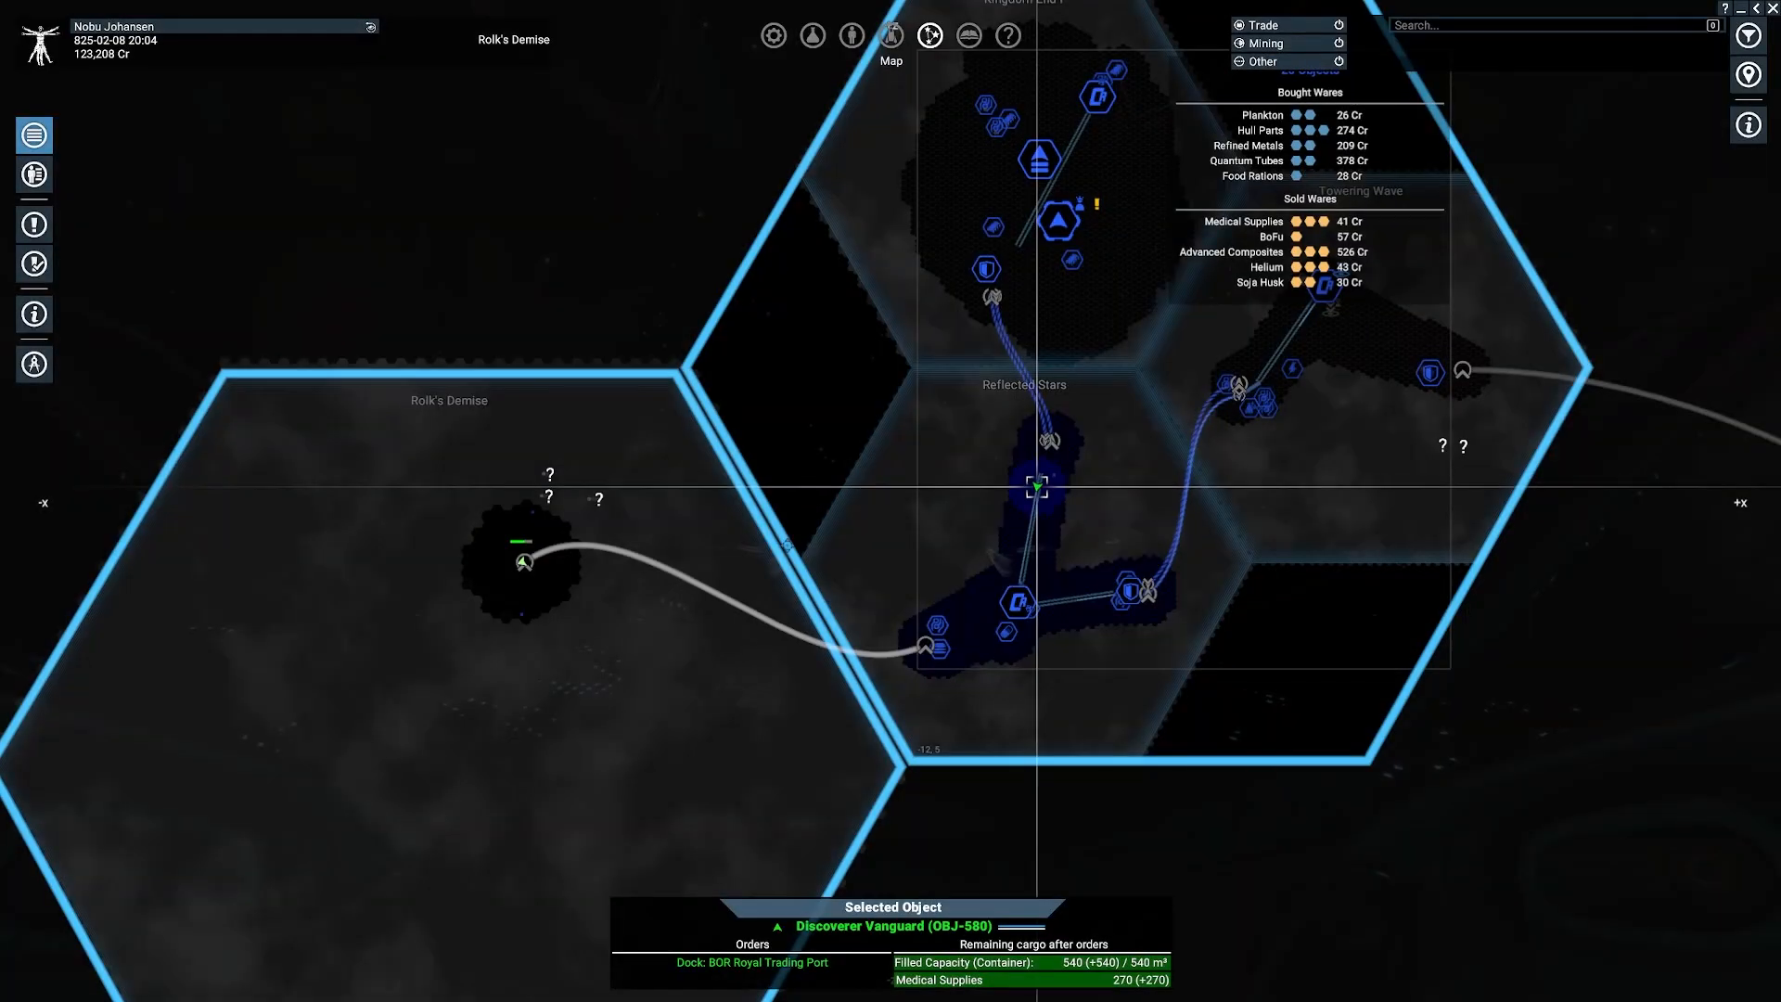
{"action": "mouse_move", "coordinate": [549, 496]}
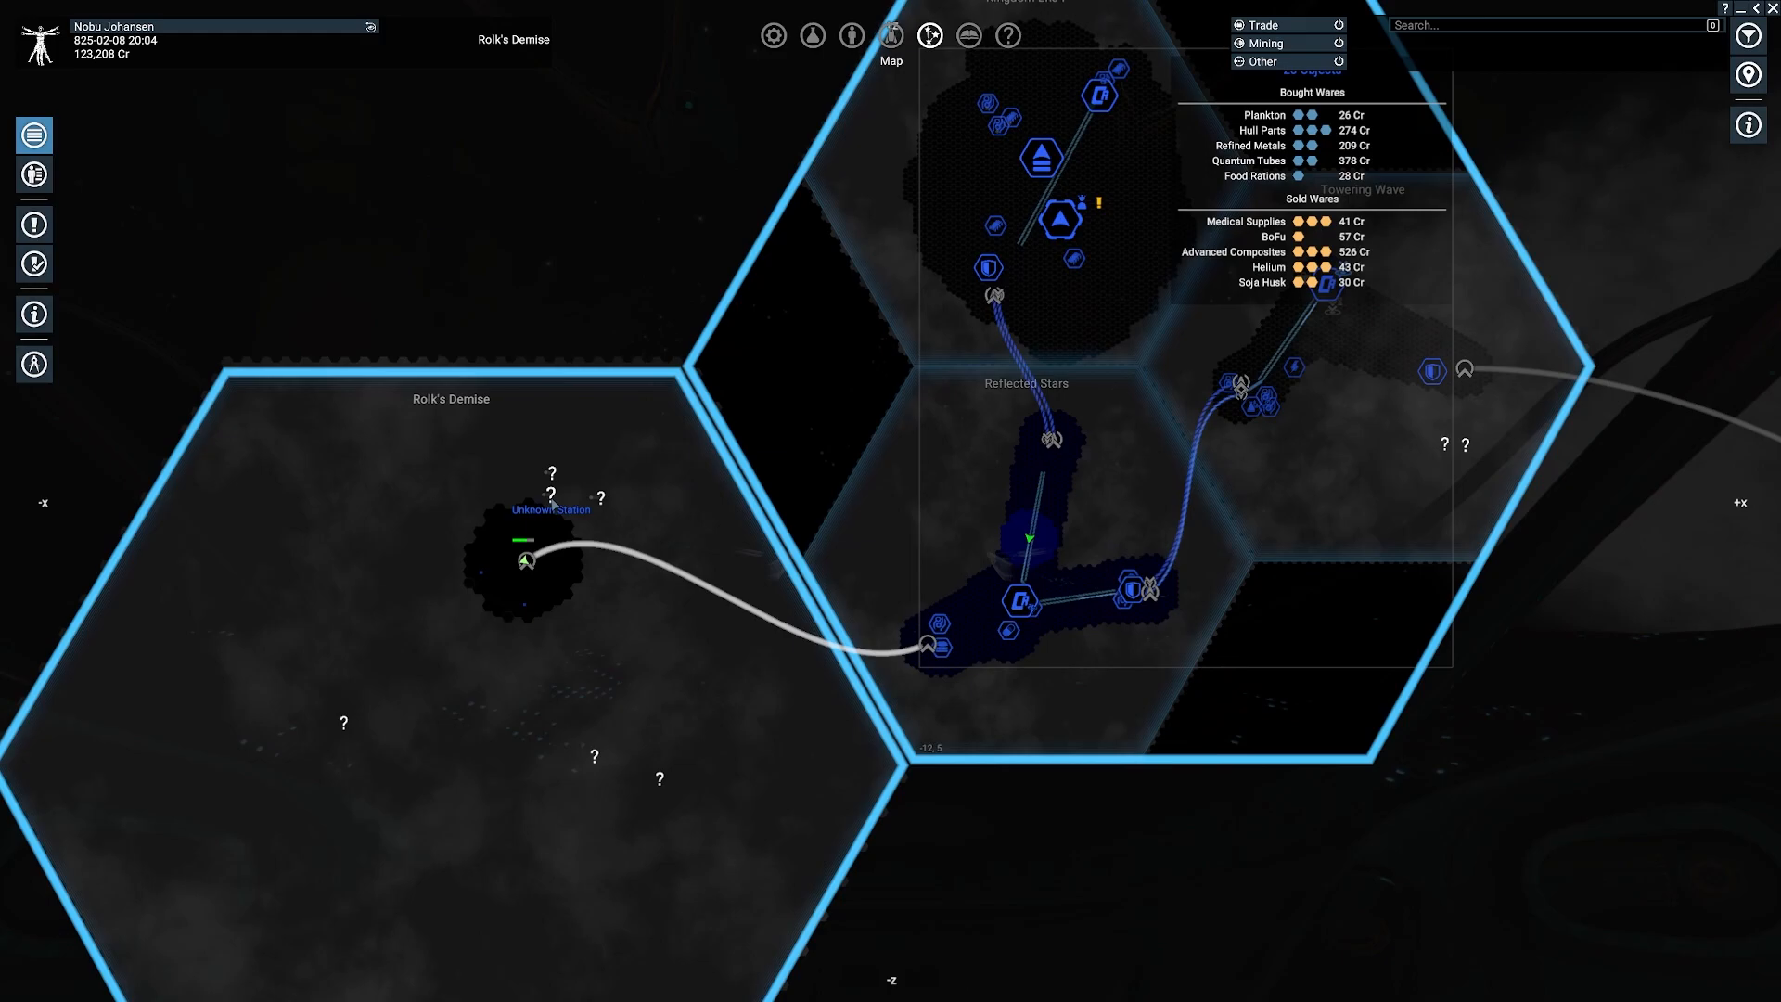
Step: Set guidance to the unknown station in Rolk's Demise and return to the cockpit
{"action": "right_click", "coordinate": [527, 560]}
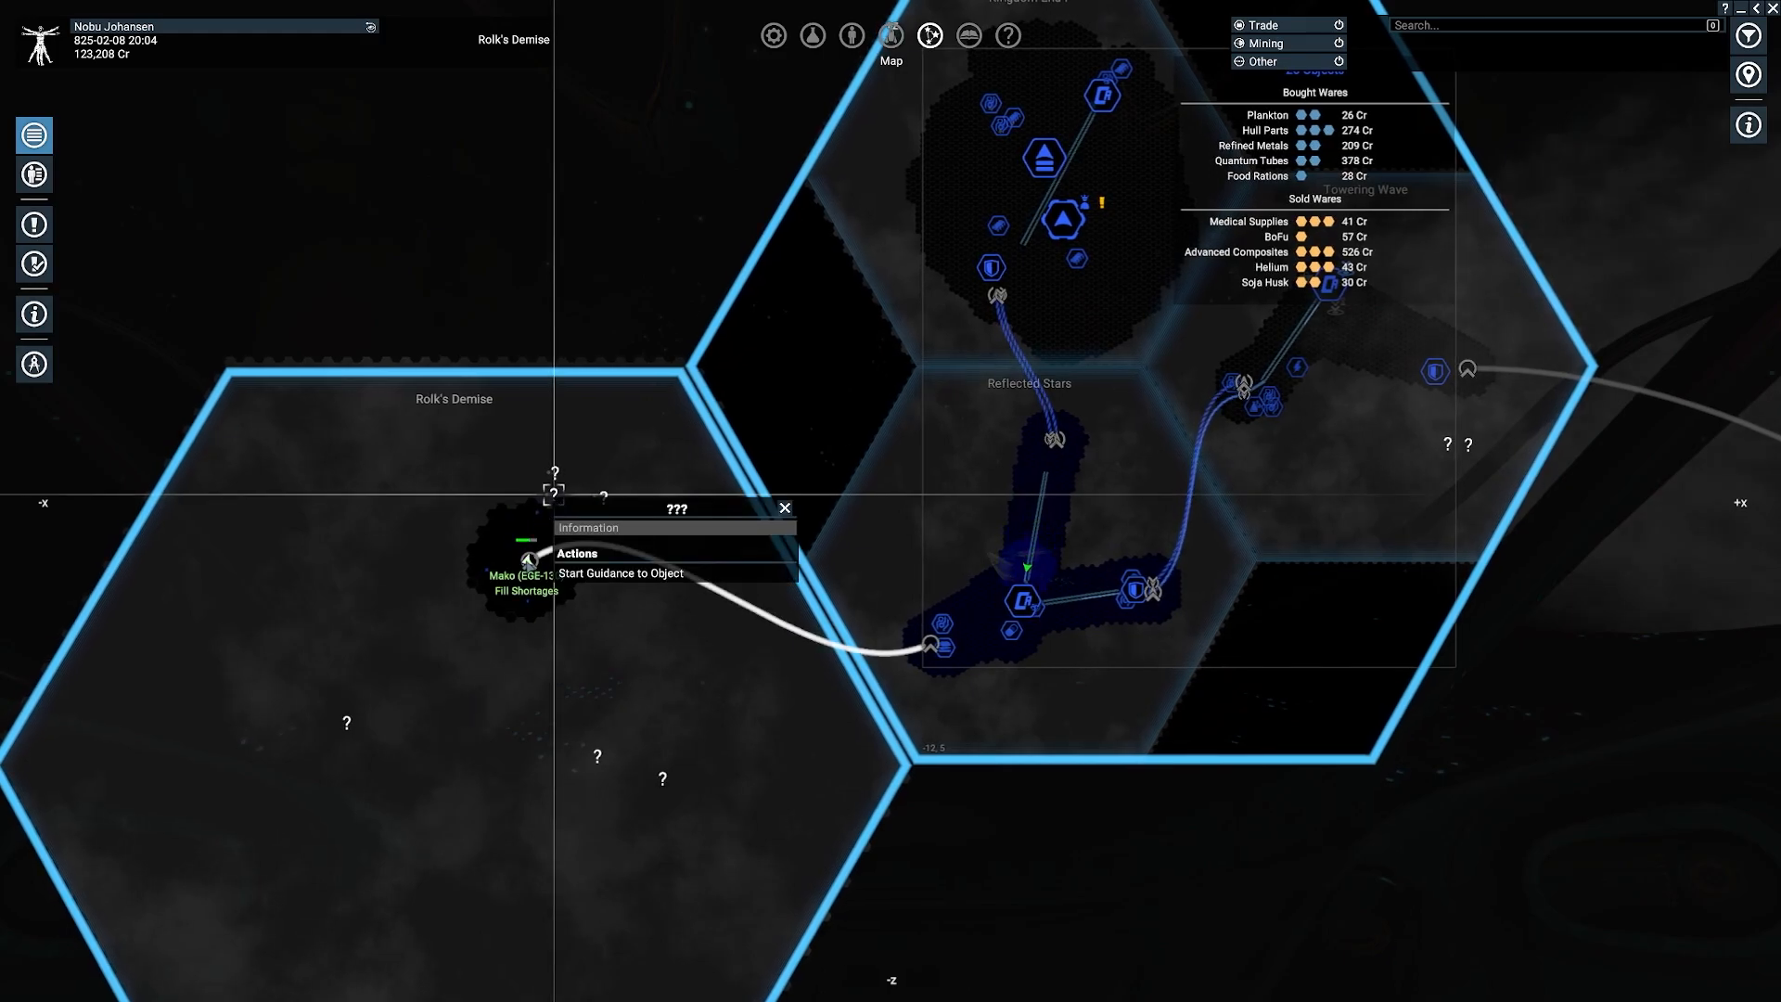
{"action": "left_click", "coordinate": [783, 508]}
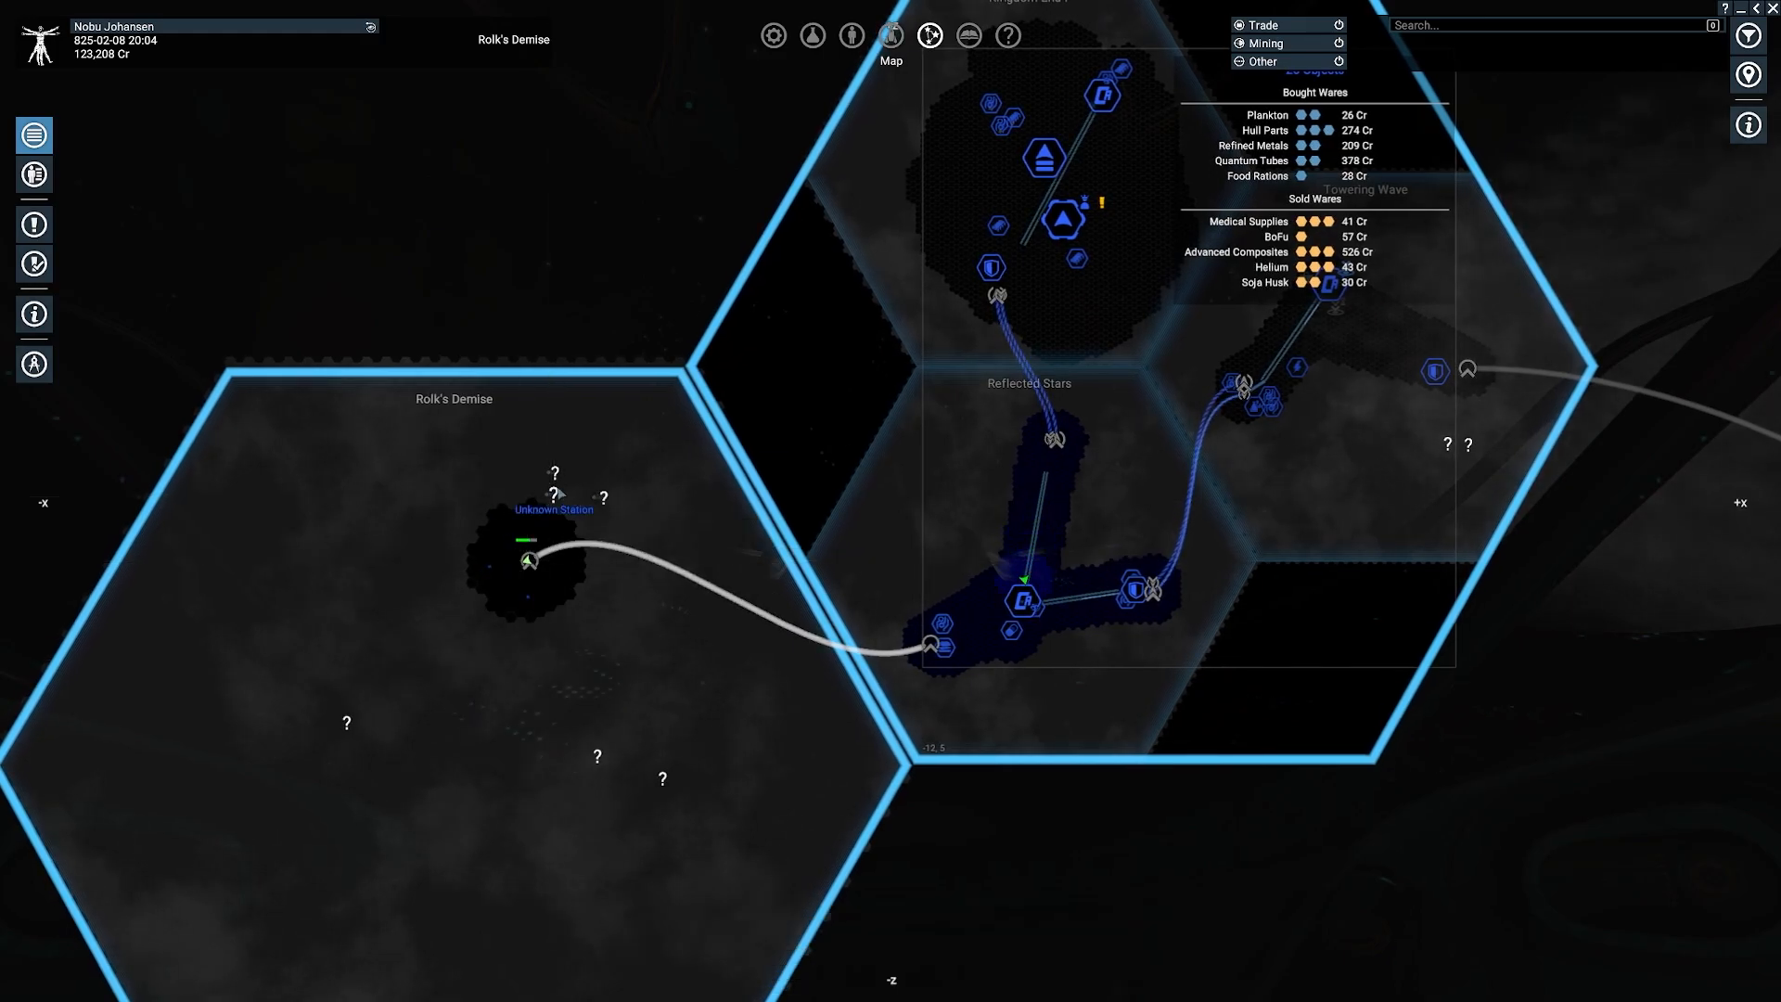
{"action": "left_click", "coordinate": [555, 490]}
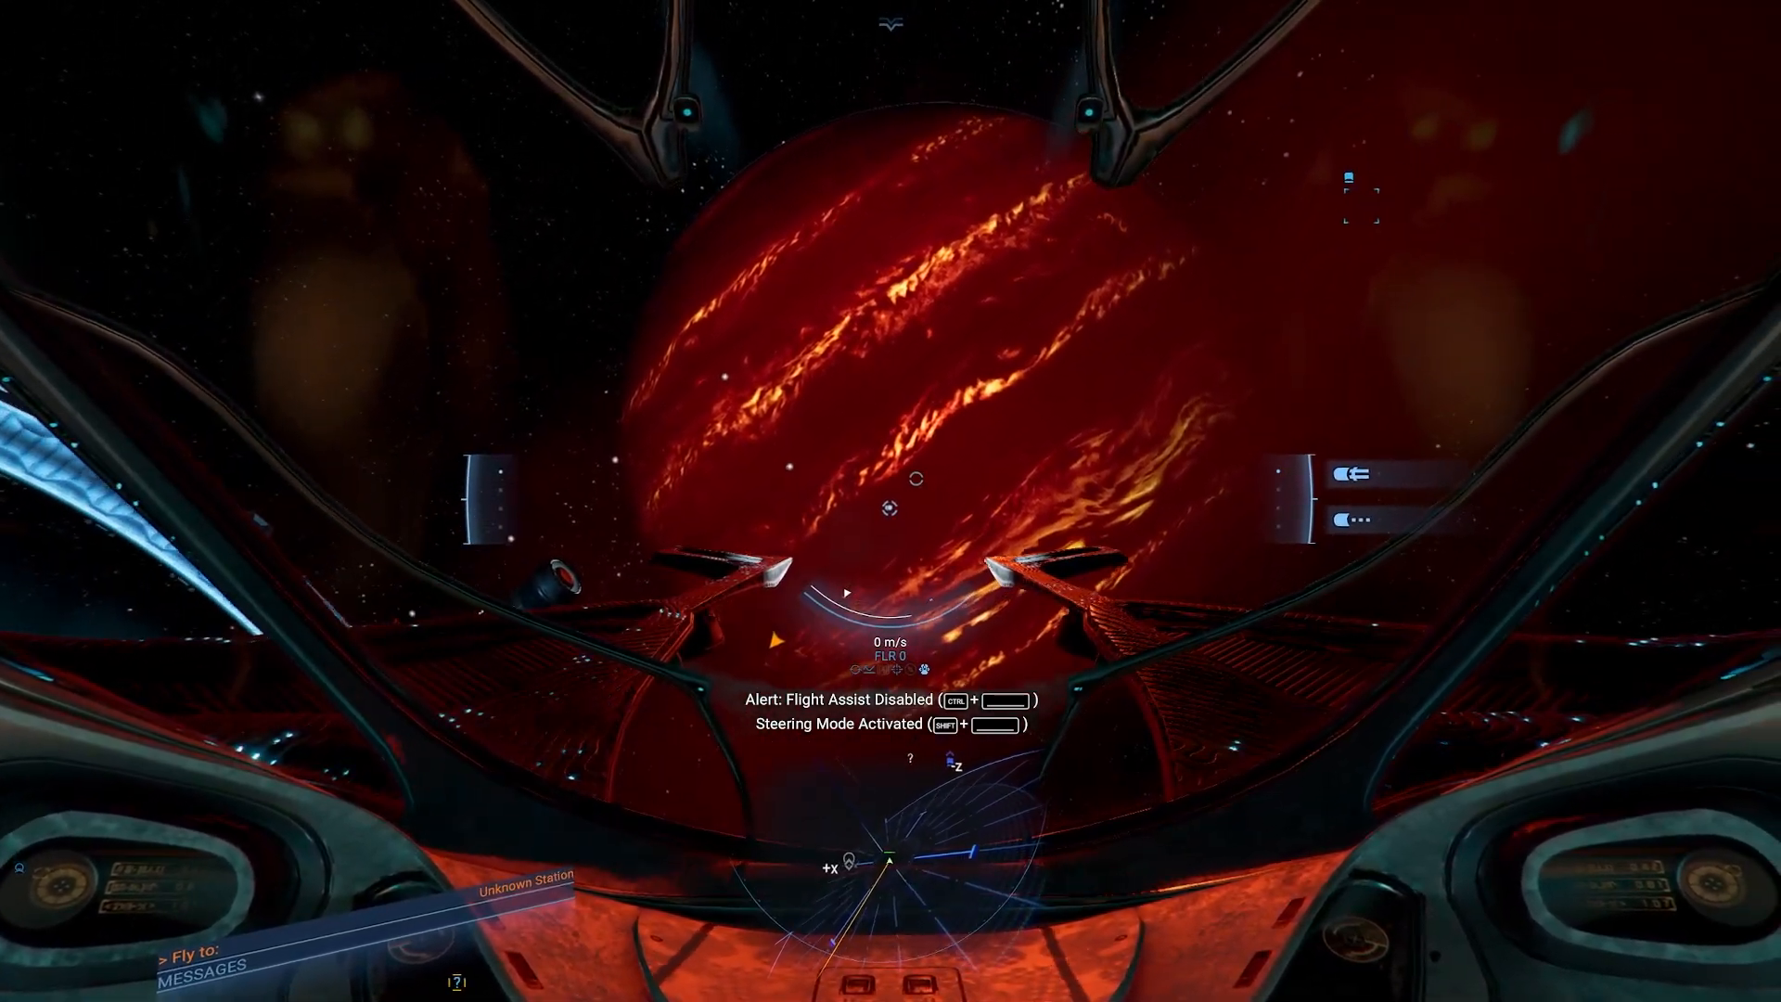
Step: Fly in external view to BOR Ice Refinery, receive 15,104 Cr, then view the map
{"action": "key", "text": "F1"}
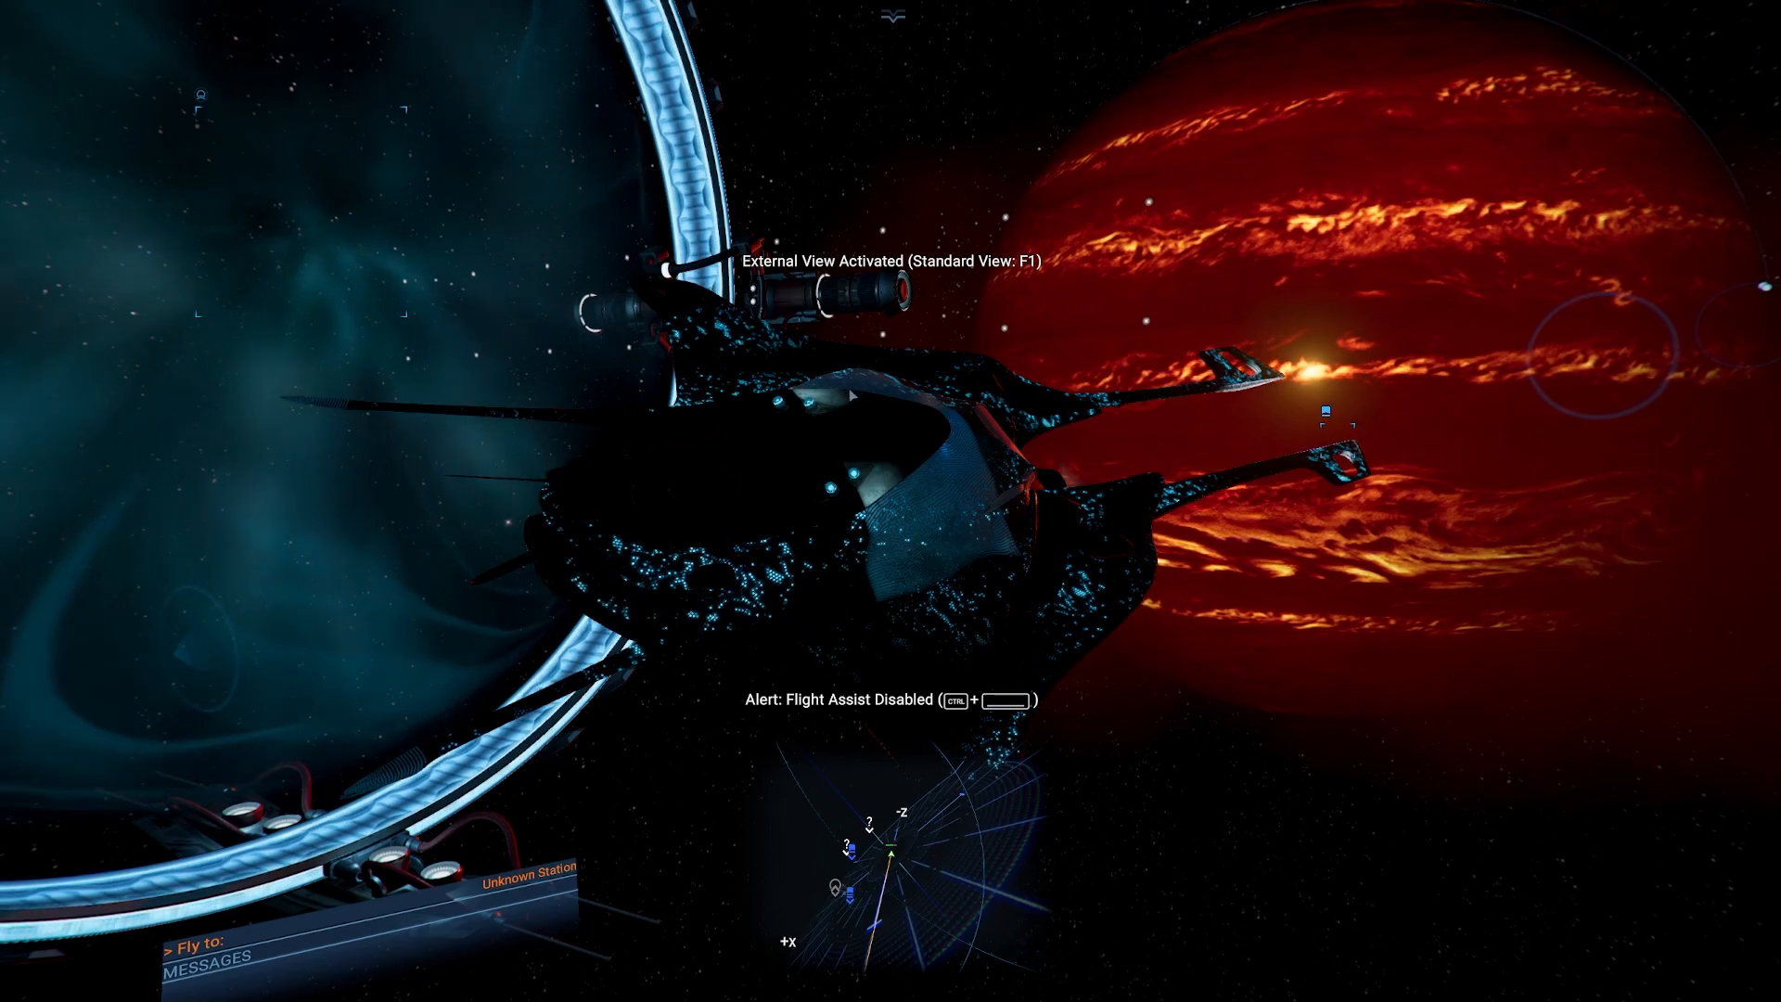
{"action": "key", "text": "shift+a"}
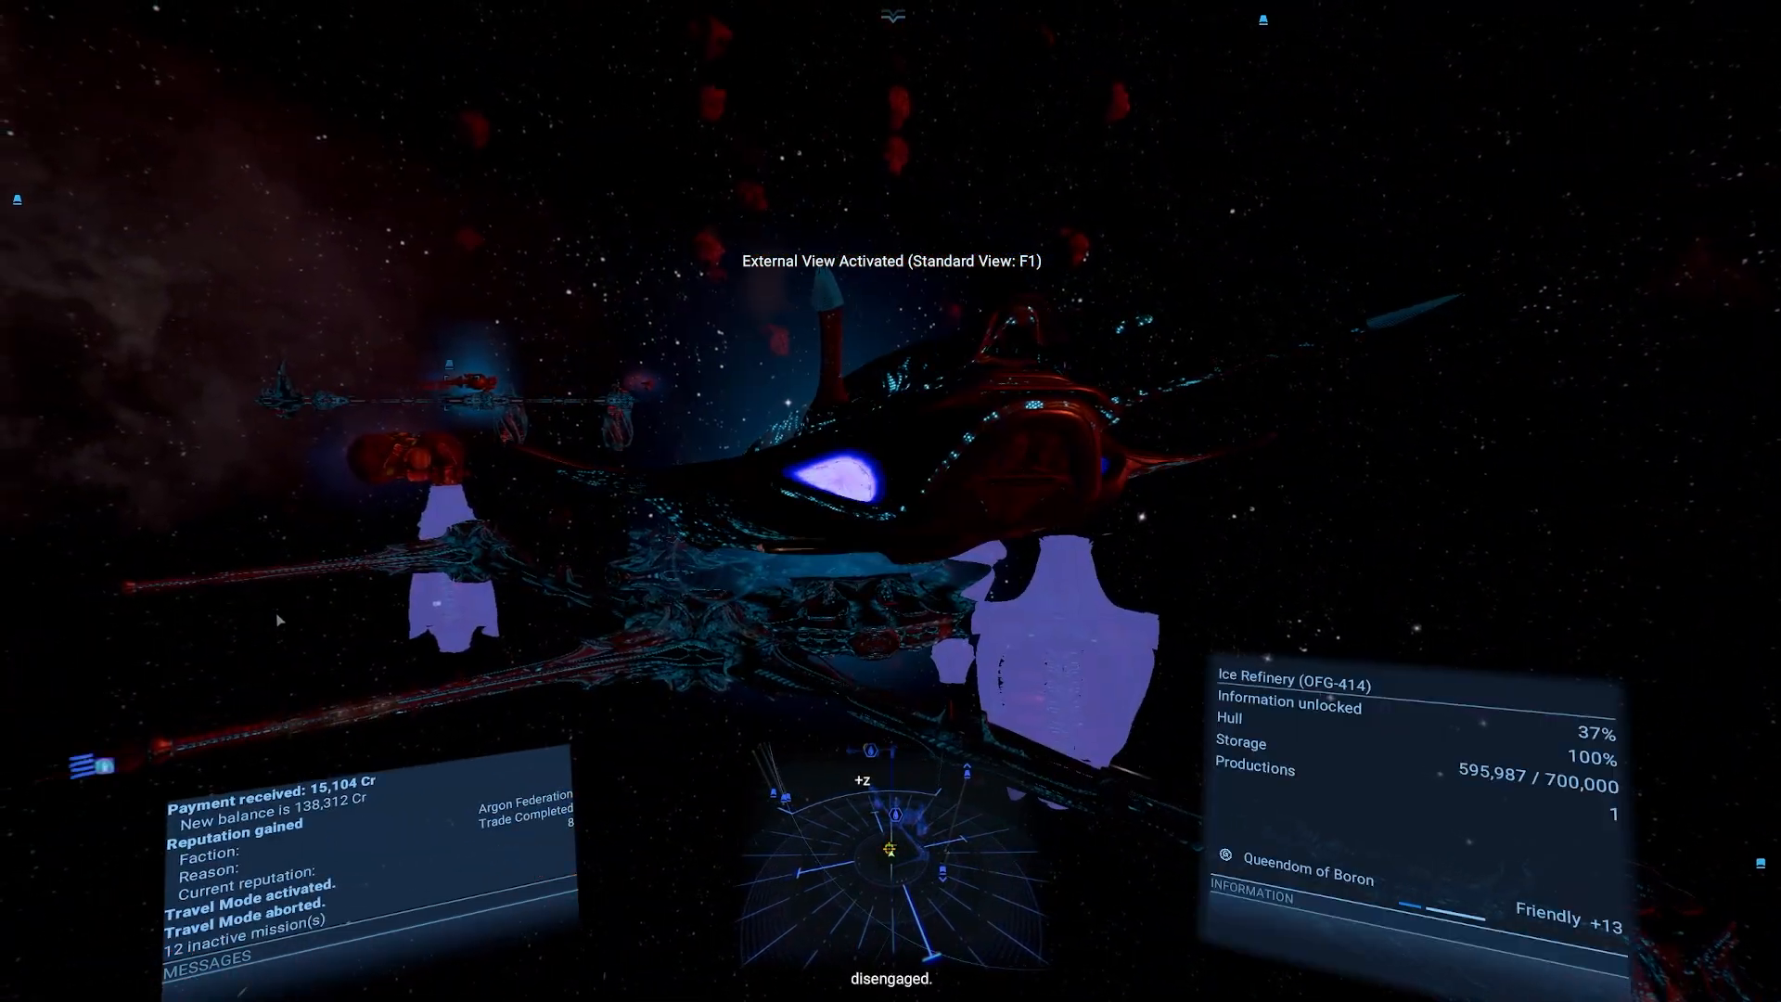
{"action": "key", "text": "m"}
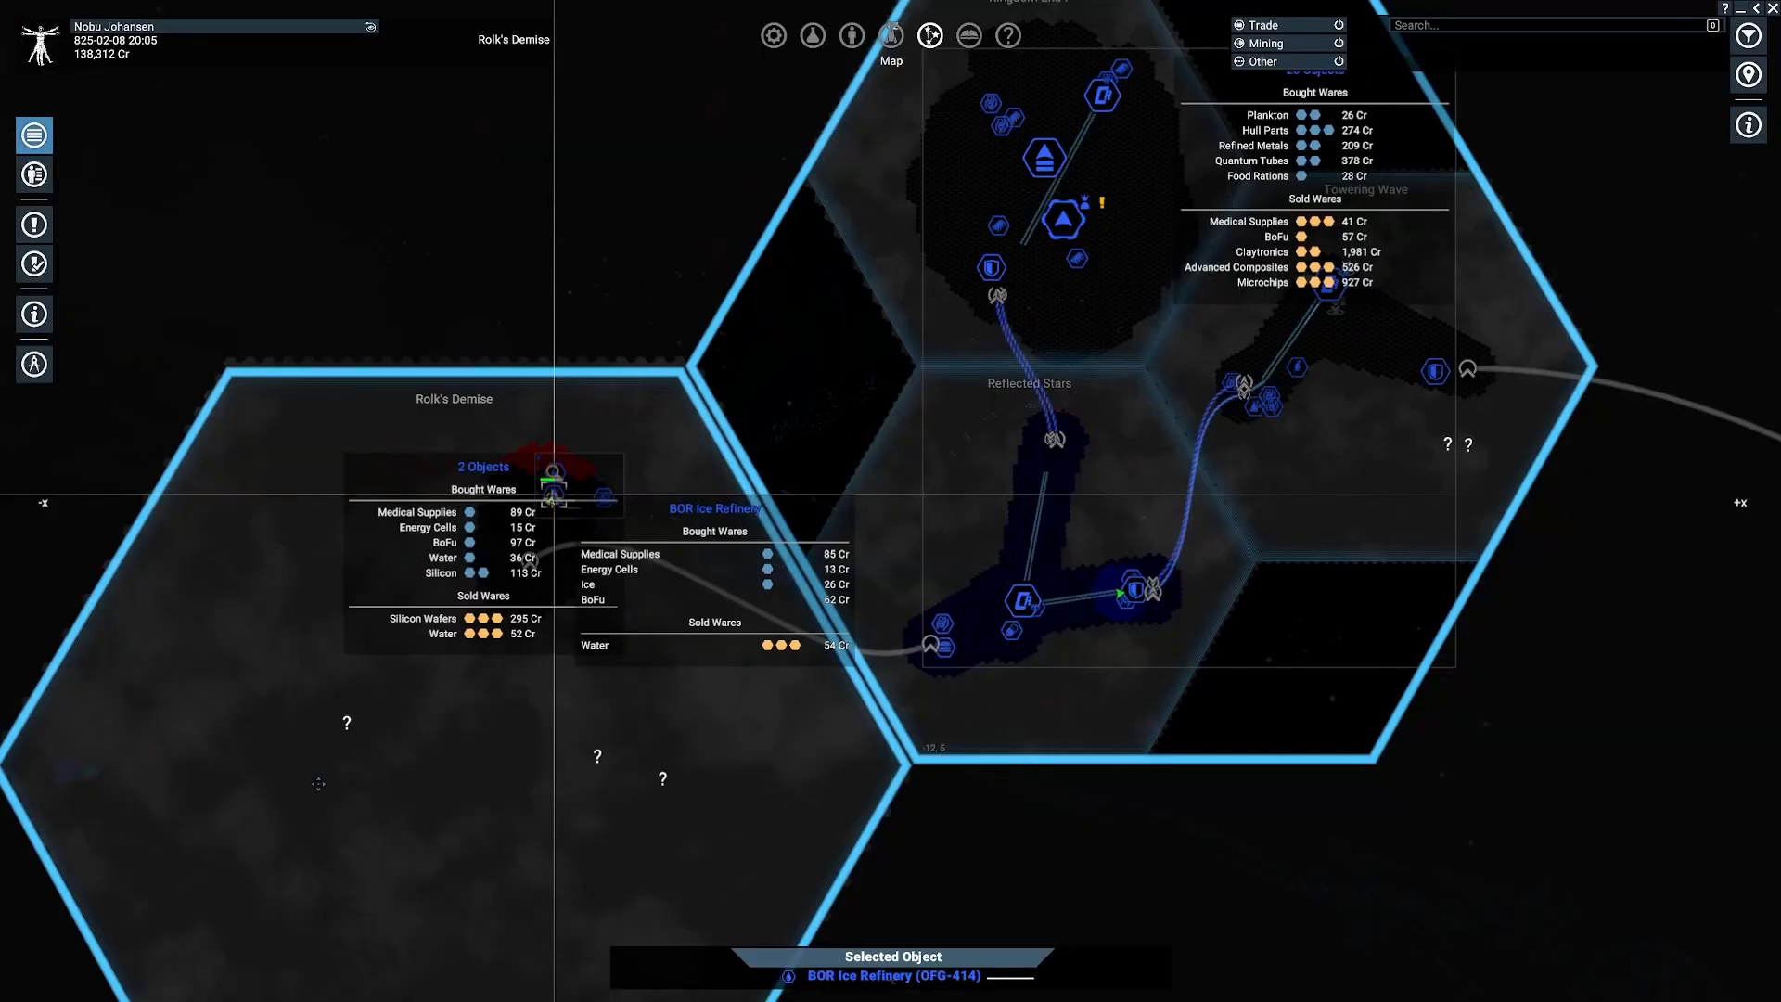
{"action": "mouse_move", "coordinate": [112, 409]}
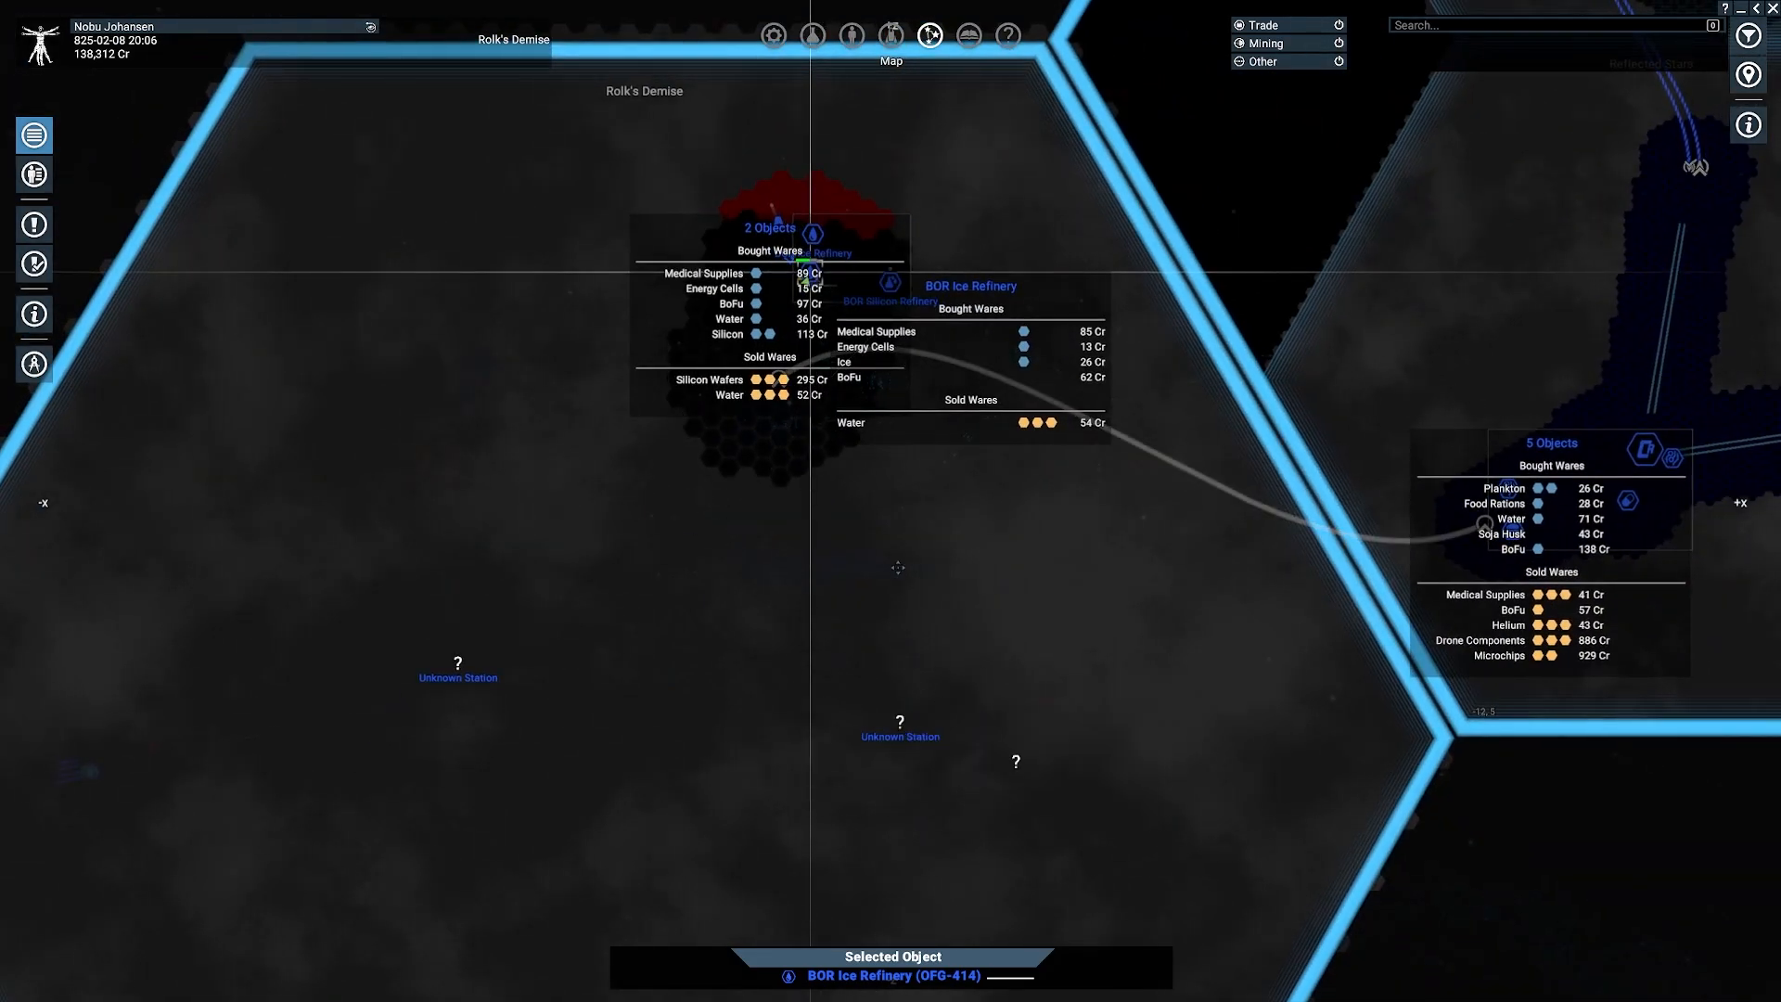
{"action": "right_click", "coordinate": [899, 720]}
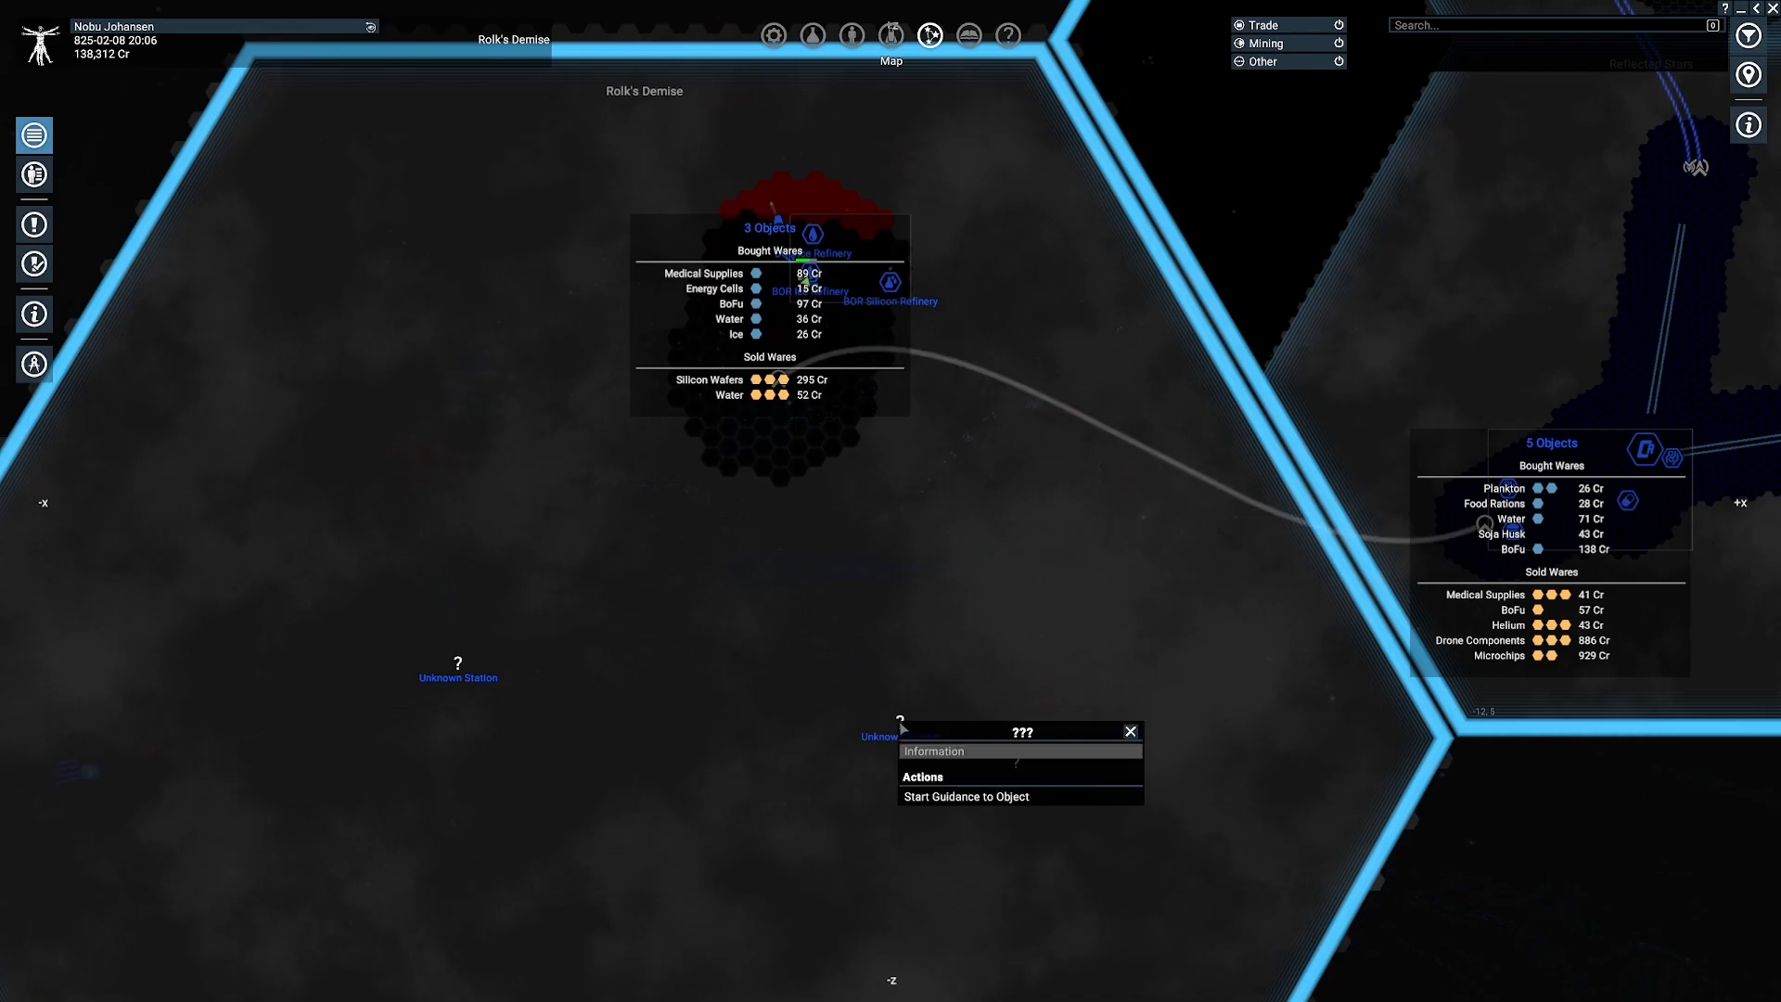
{"action": "left_click", "coordinate": [964, 796]}
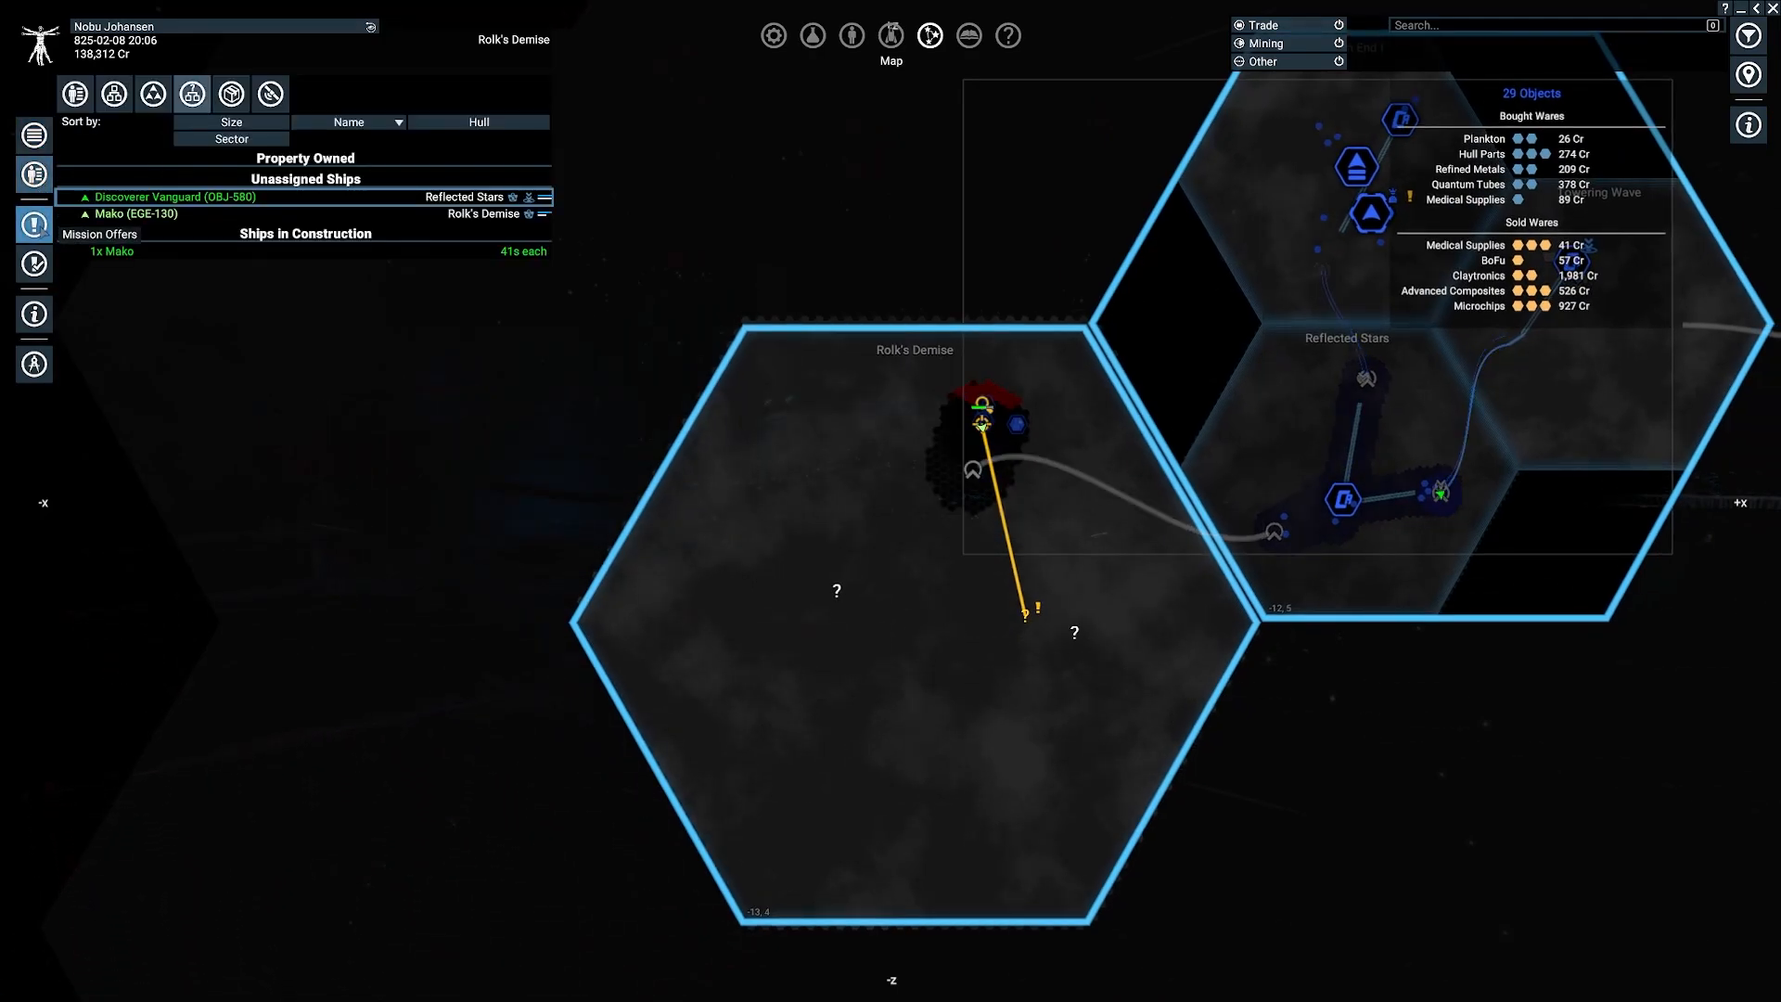
Step: Bring up the Grouper mining ship's Information from Property Owned > Fleets
{"action": "left_click", "coordinate": [152, 93]}
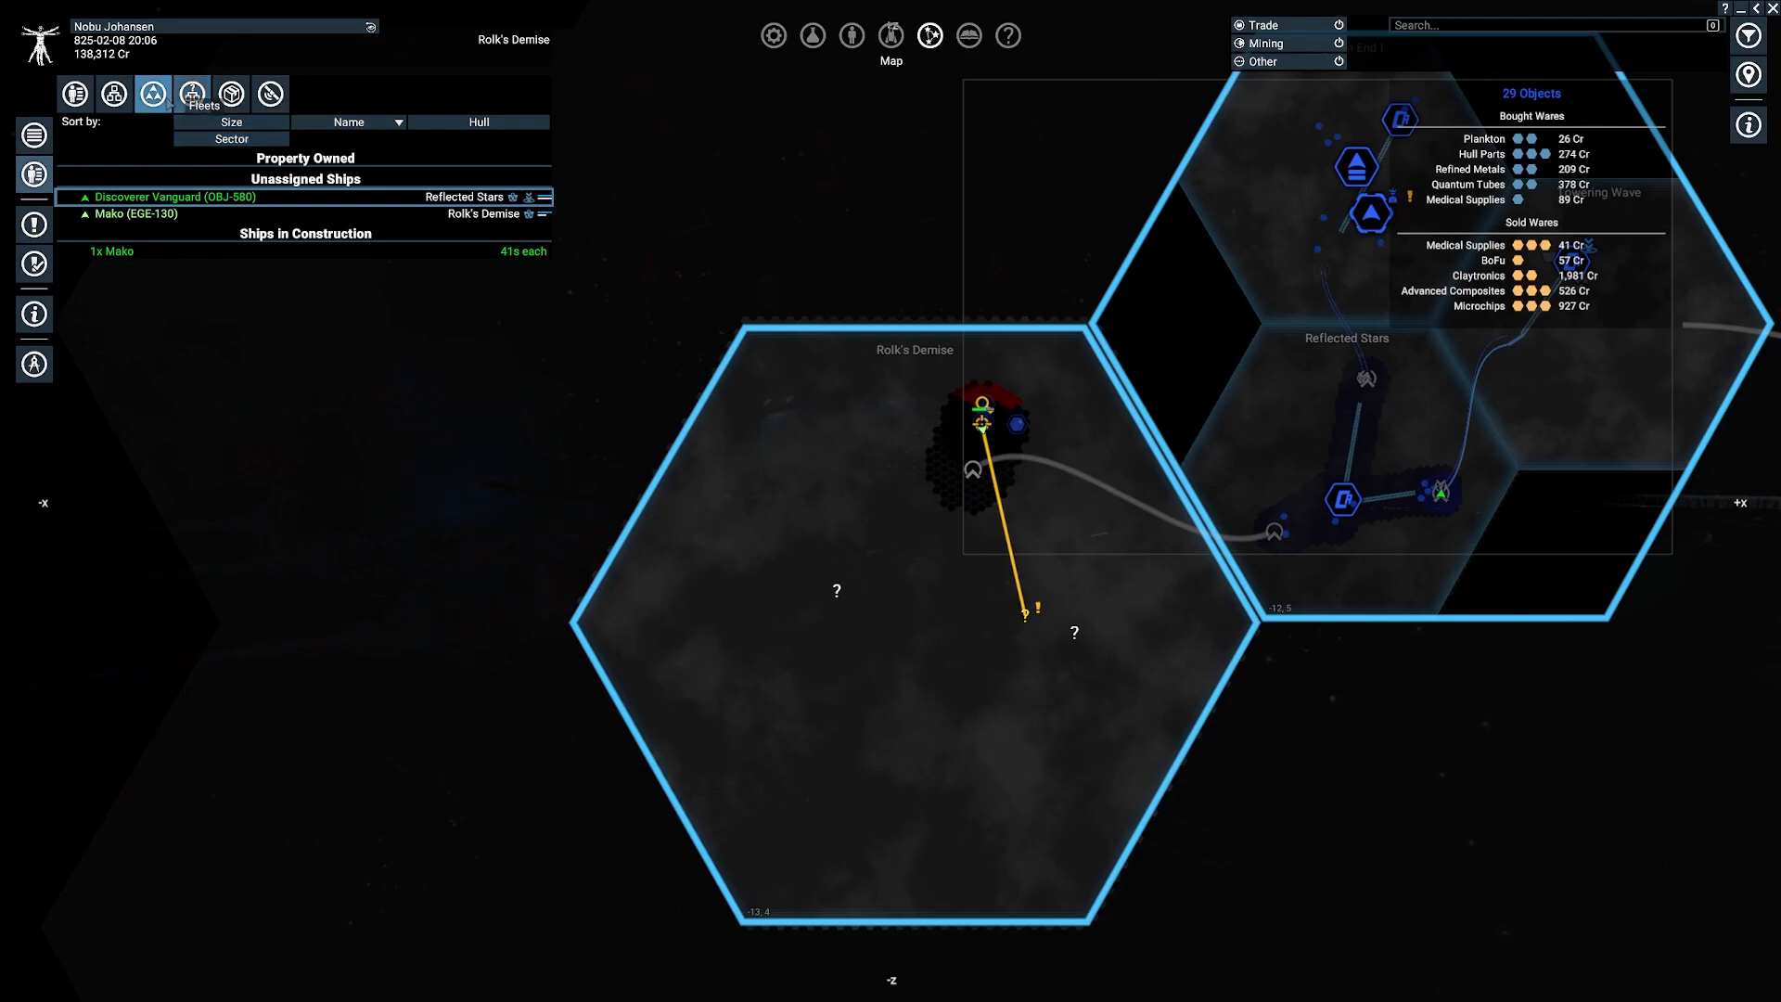
{"action": "left_click", "coordinate": [192, 92]}
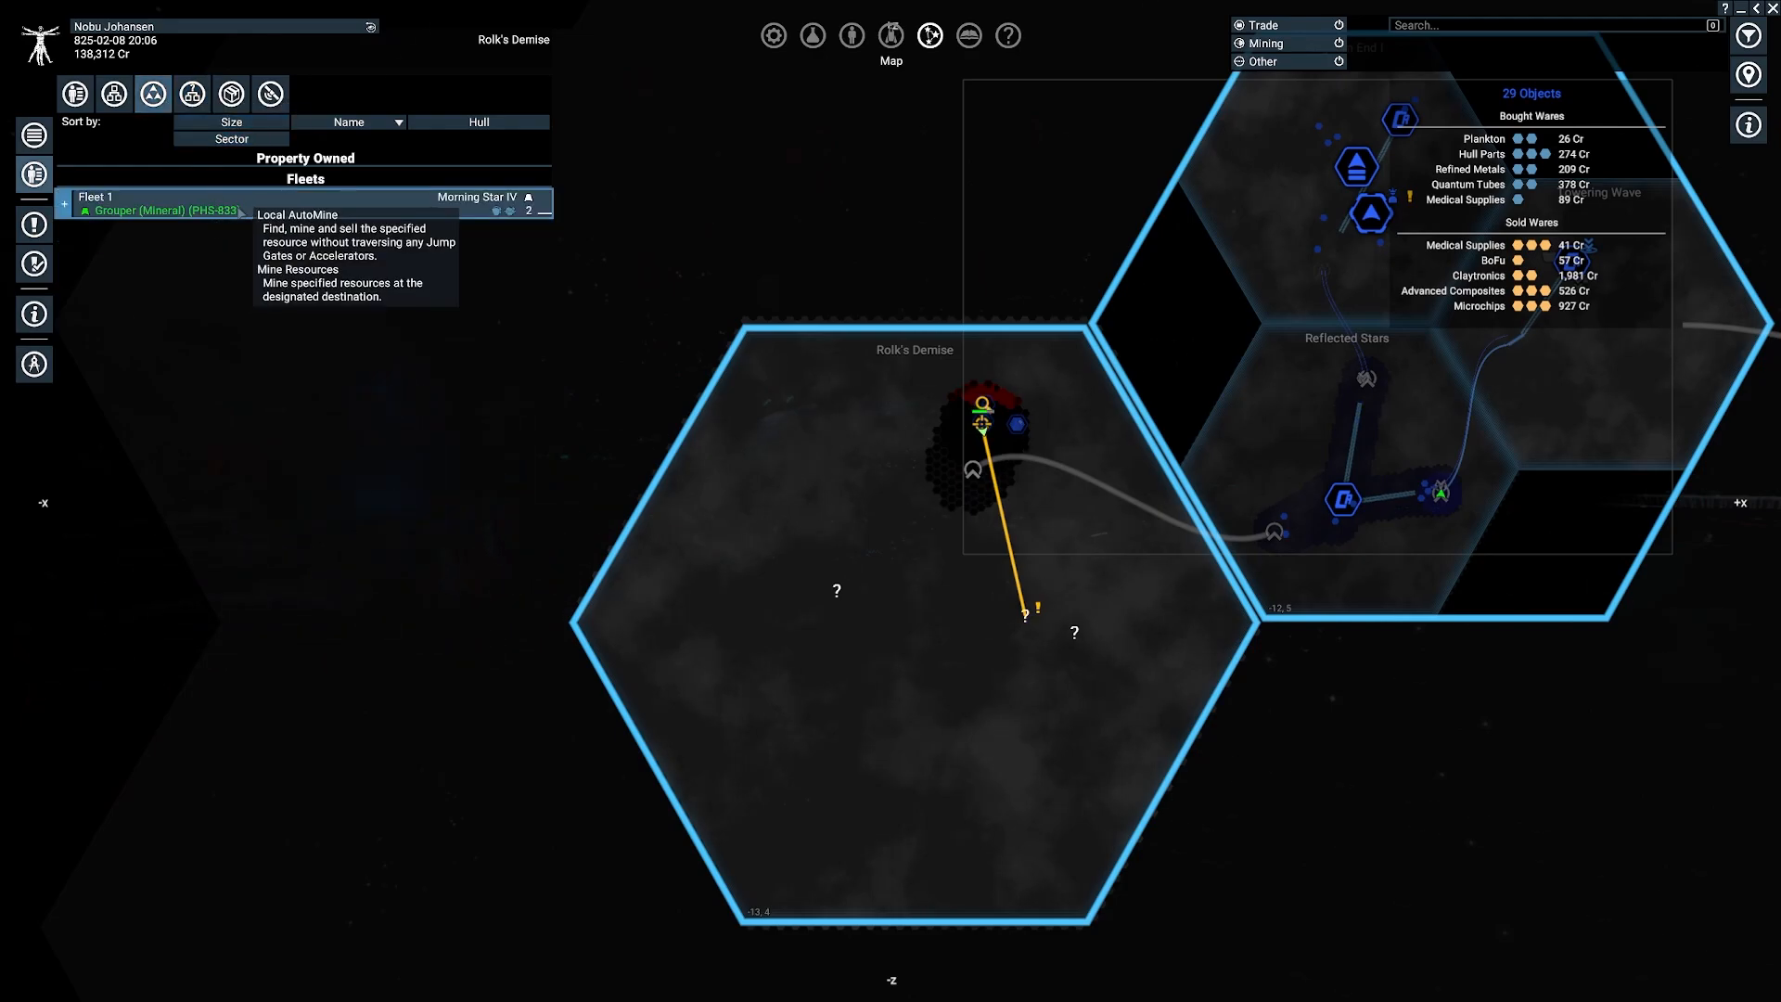
{"action": "right_click", "coordinate": [161, 211]}
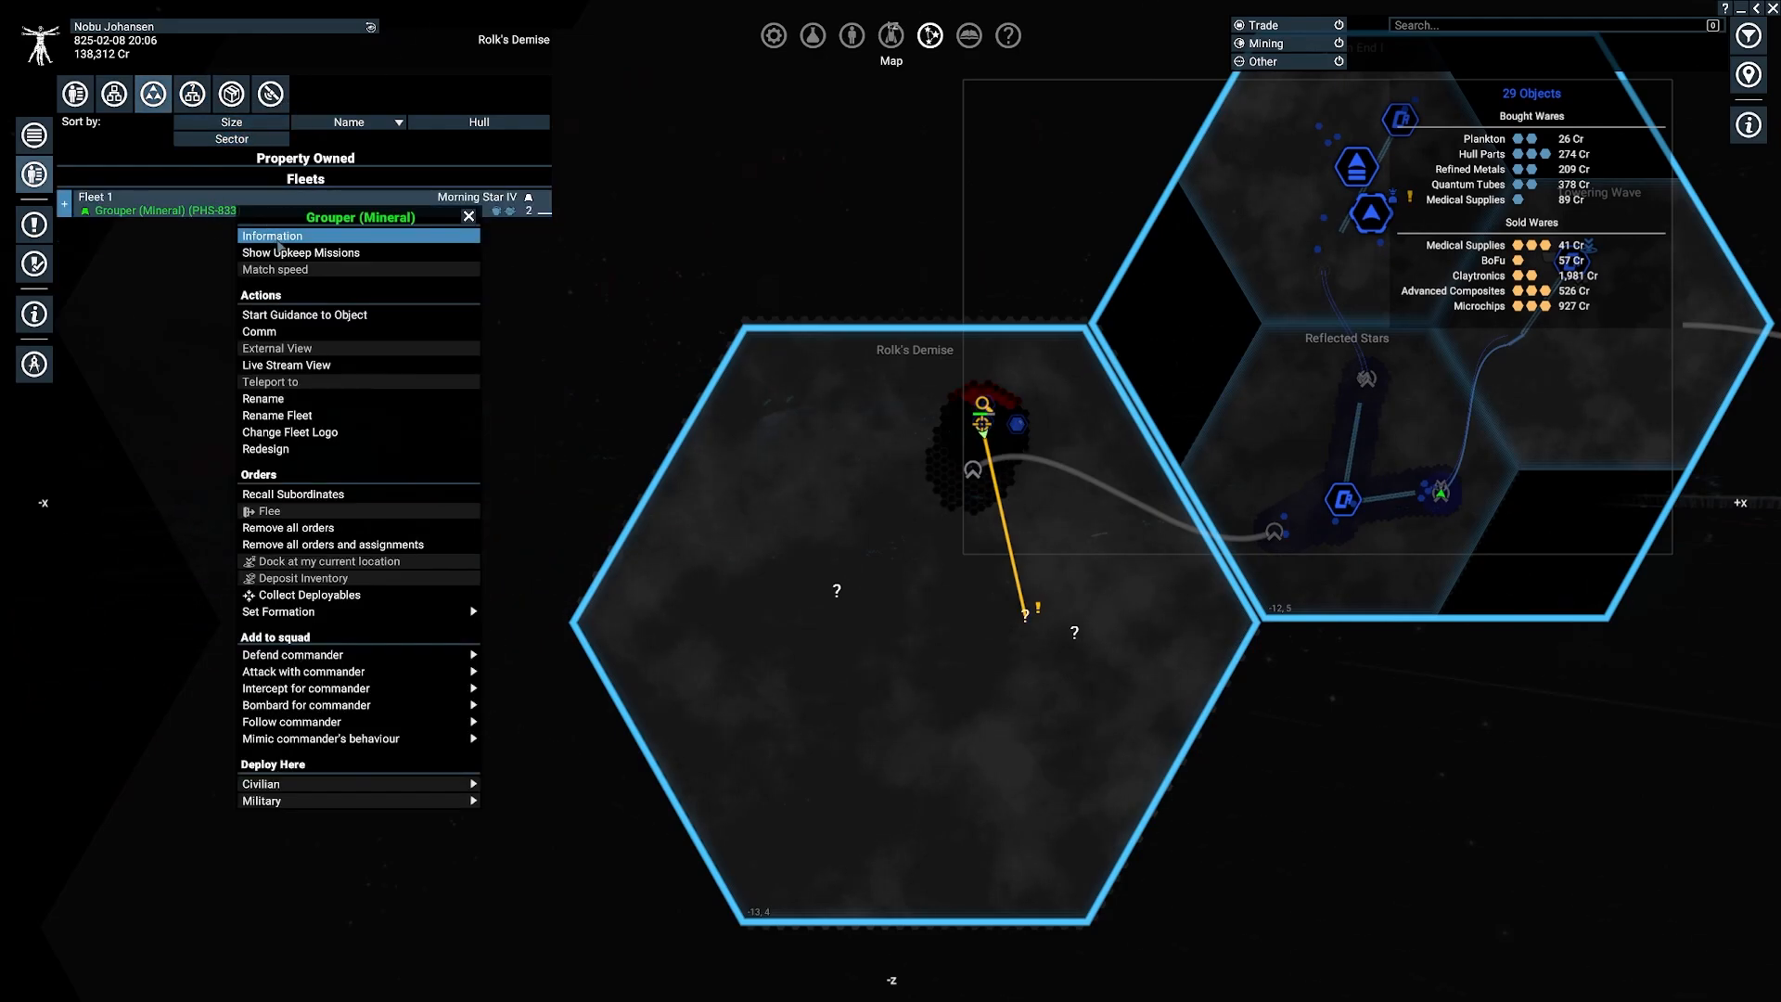
{"action": "left_click", "coordinate": [272, 236]}
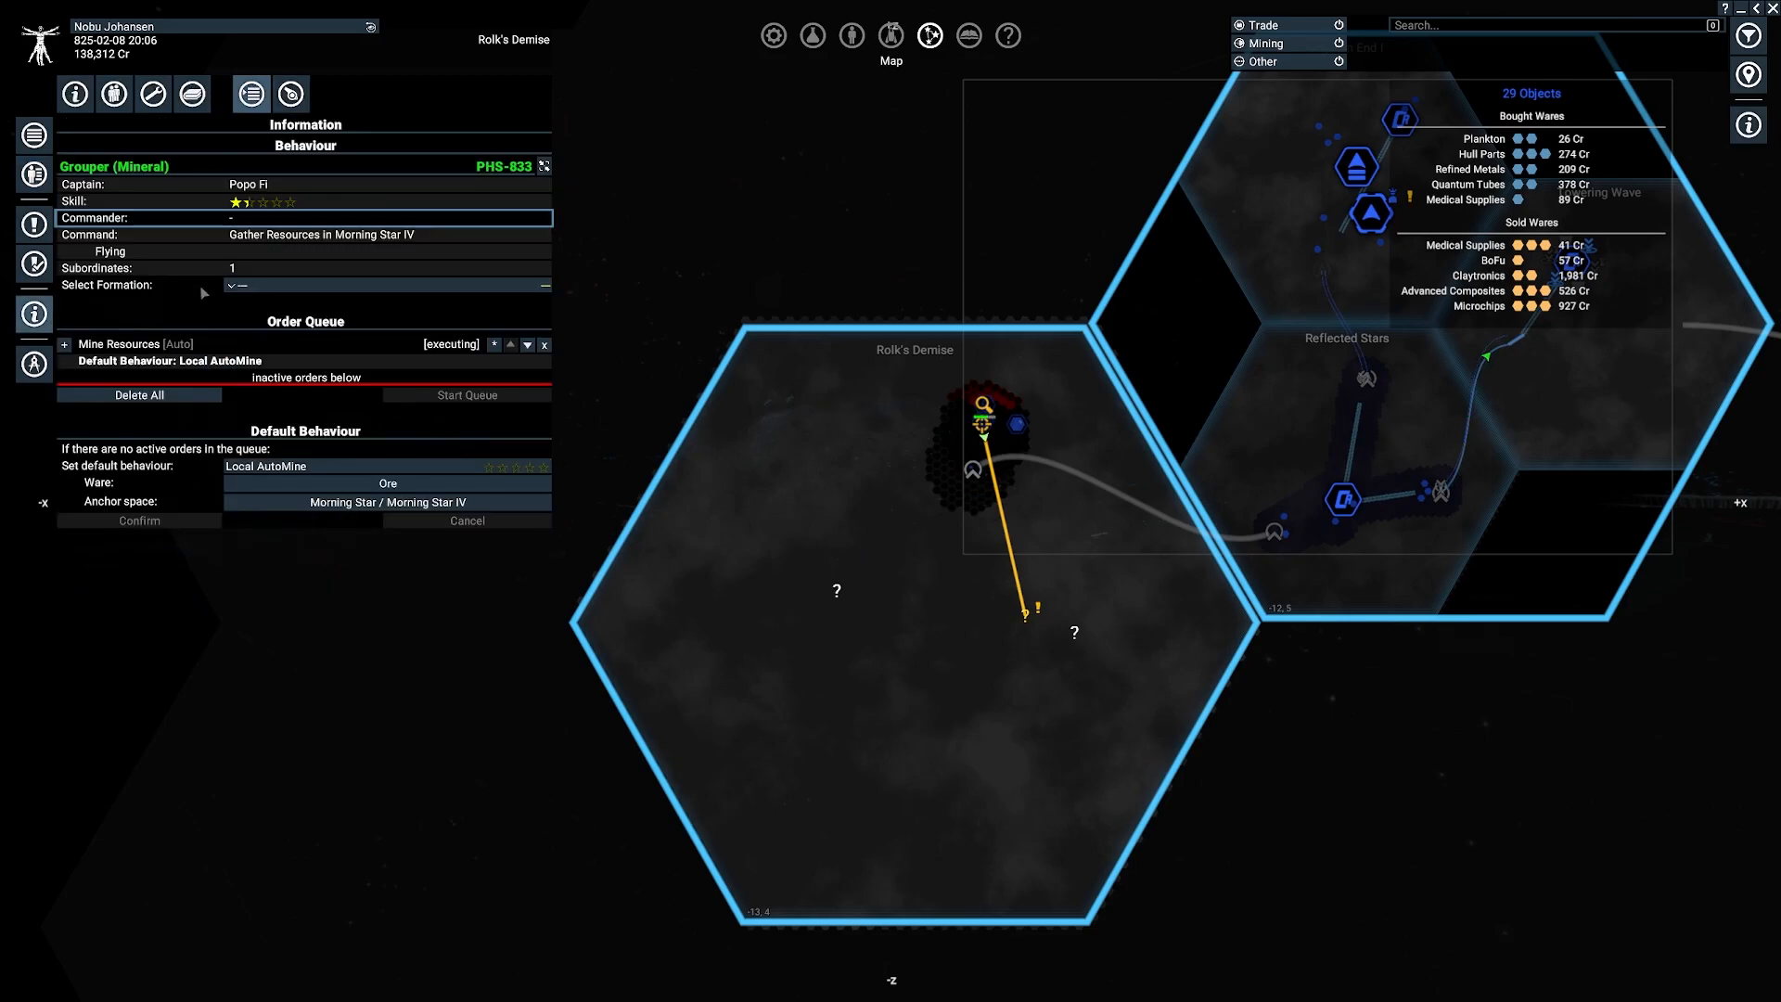
{"action": "mouse_move", "coordinate": [148, 353]}
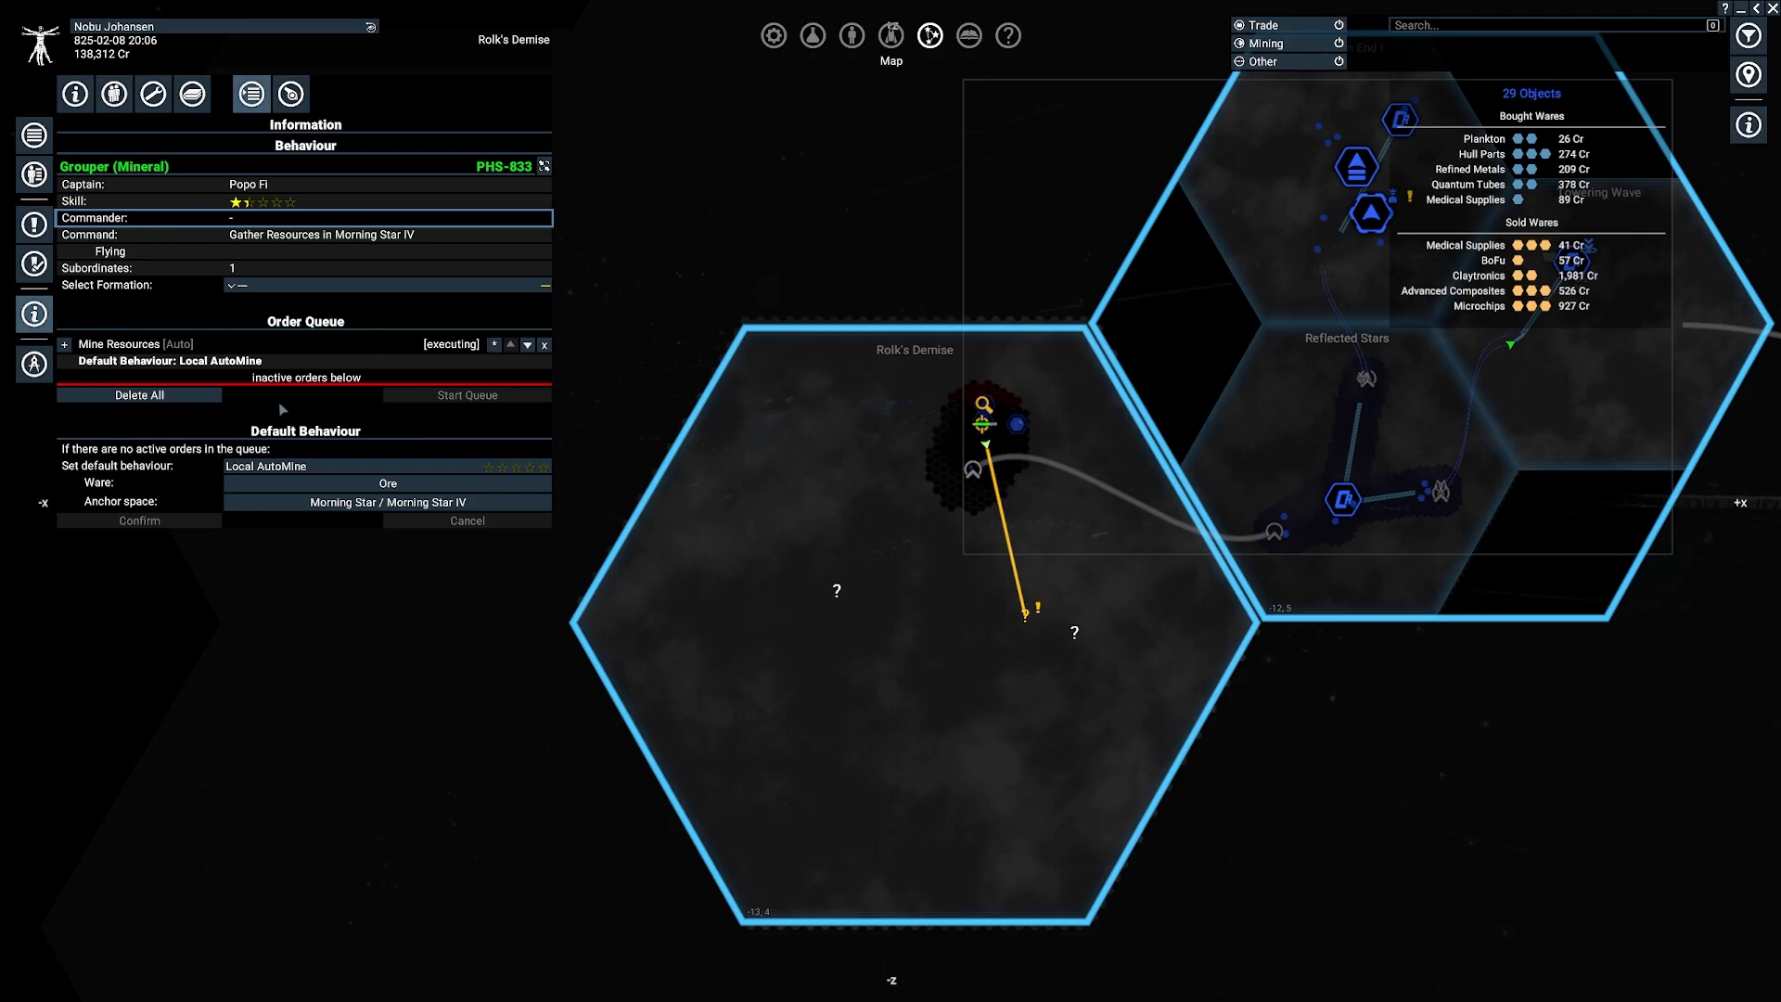
Step: Set its default behaviour to mine Ice, anchored in Rolk's Demise, and confirm
{"action": "left_click", "coordinate": [386, 500]}
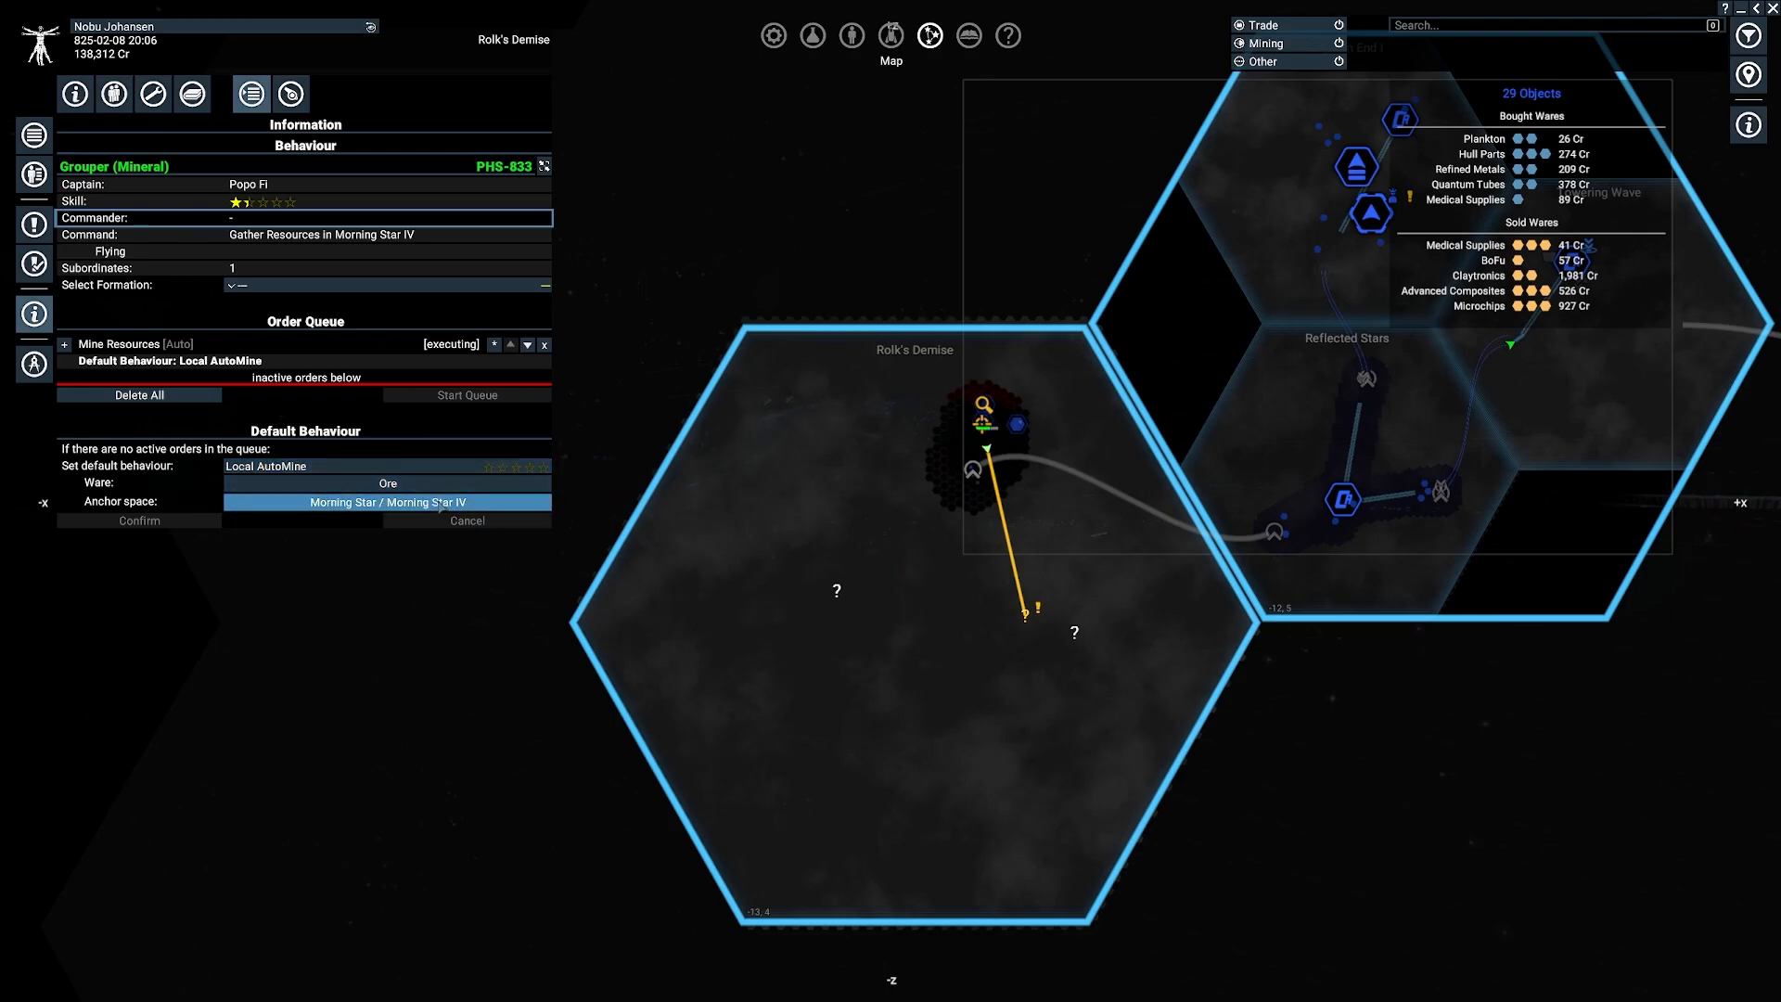
{"action": "left_click", "coordinate": [388, 487]}
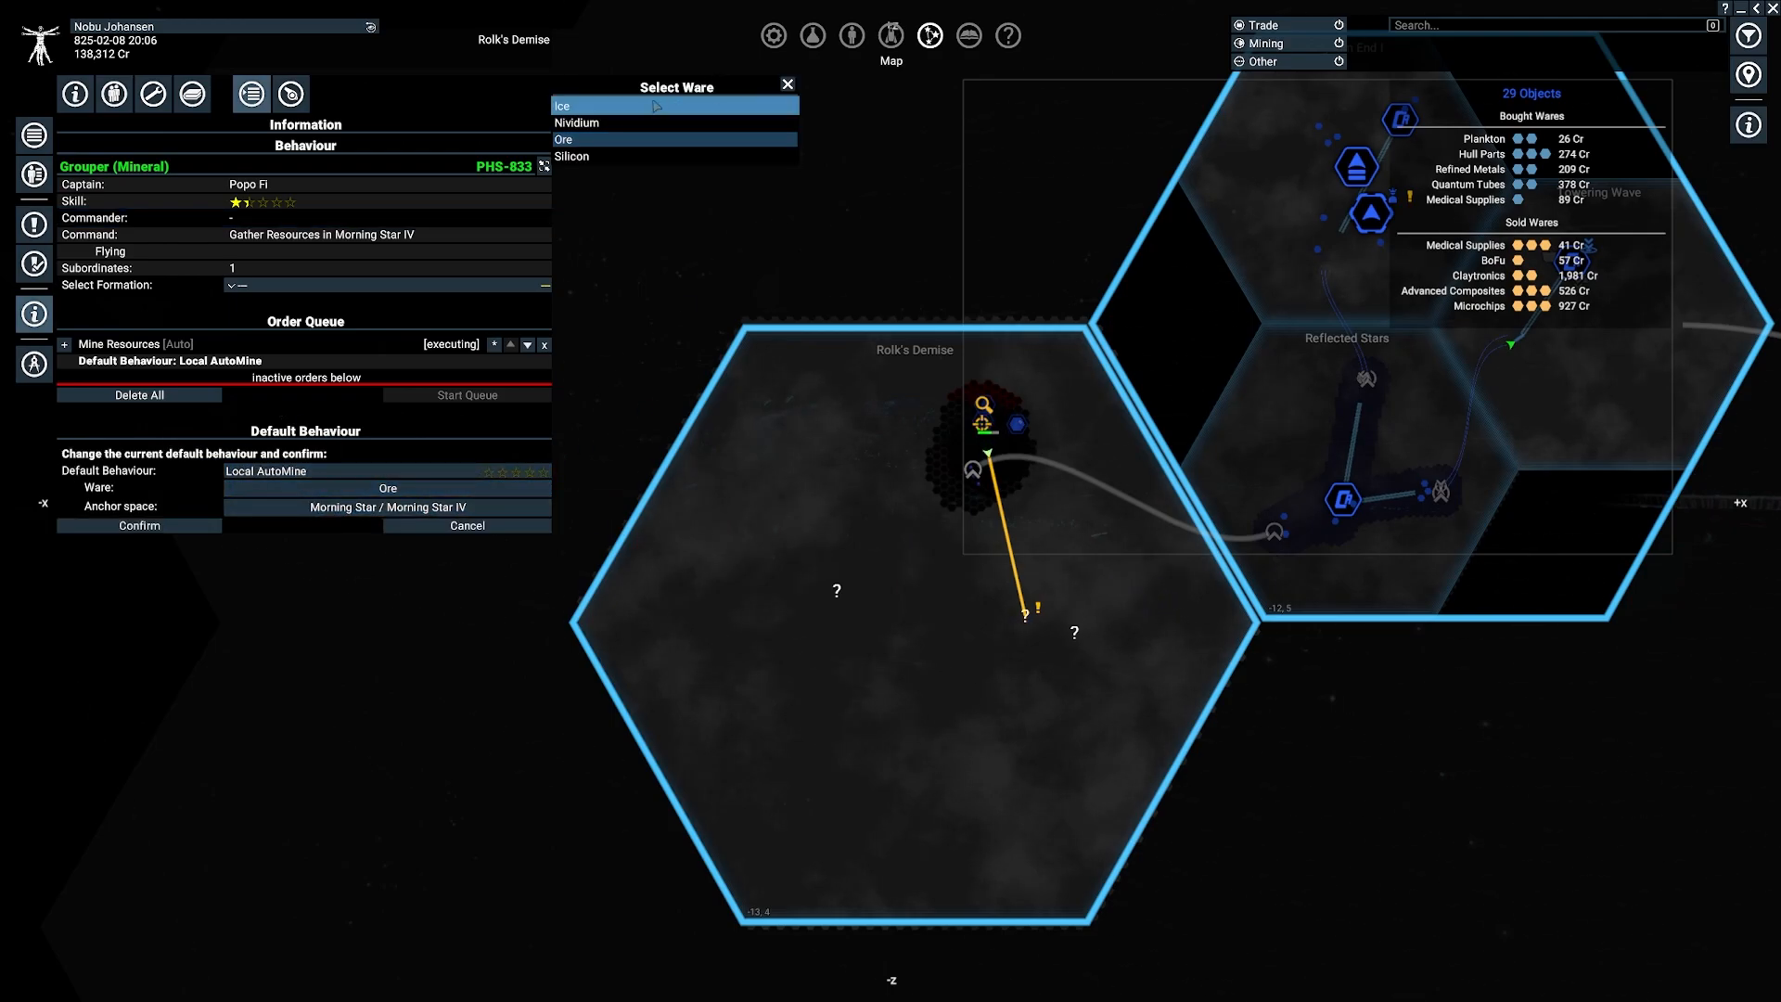
{"action": "left_click", "coordinate": [564, 105]}
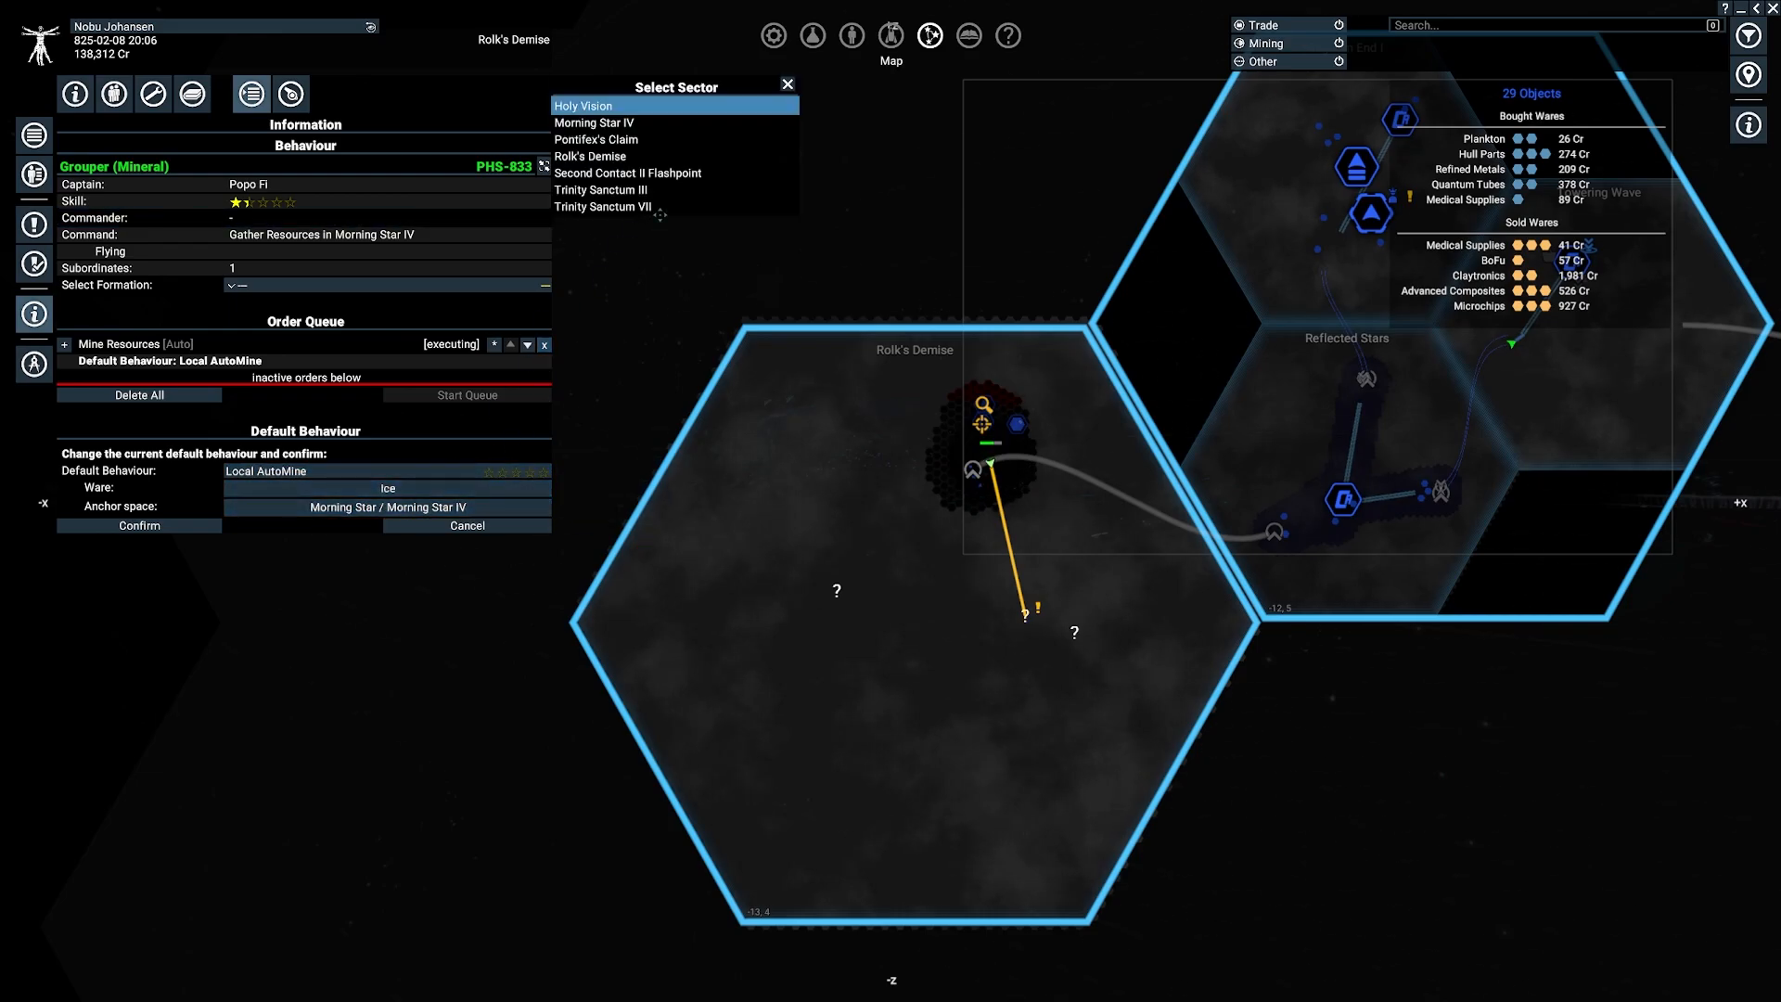
{"action": "left_click", "coordinate": [590, 156]}
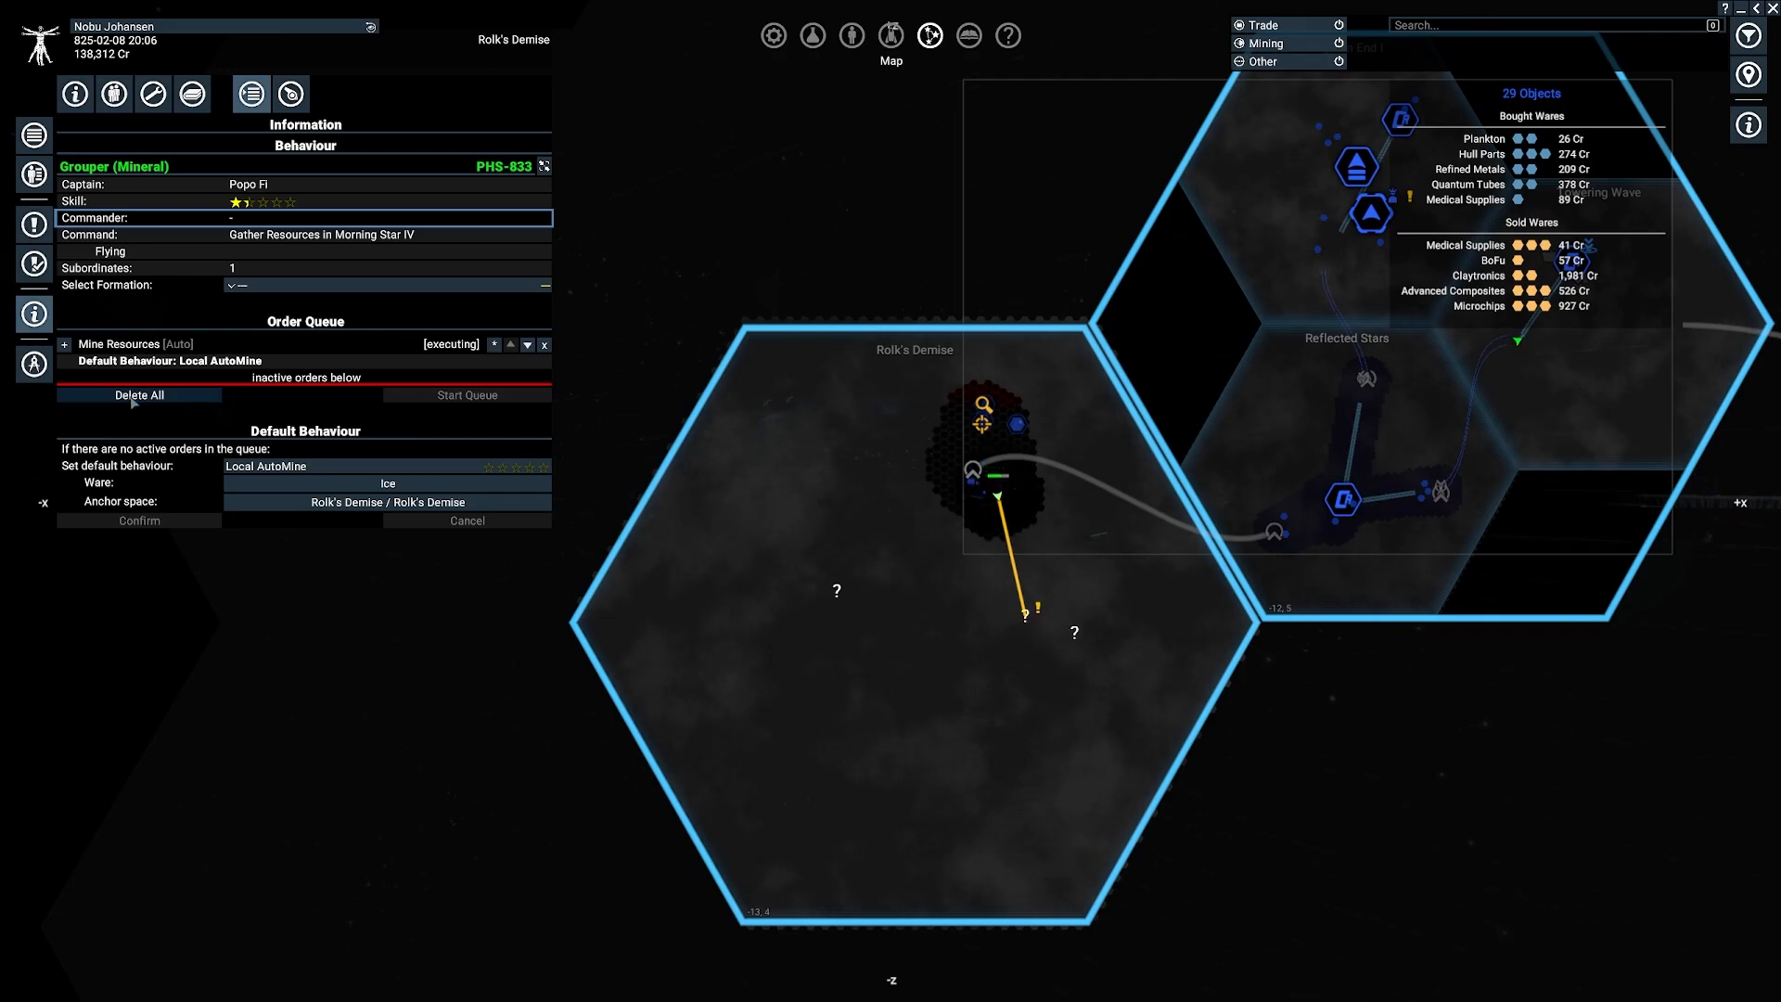
{"action": "left_click", "coordinate": [137, 394]}
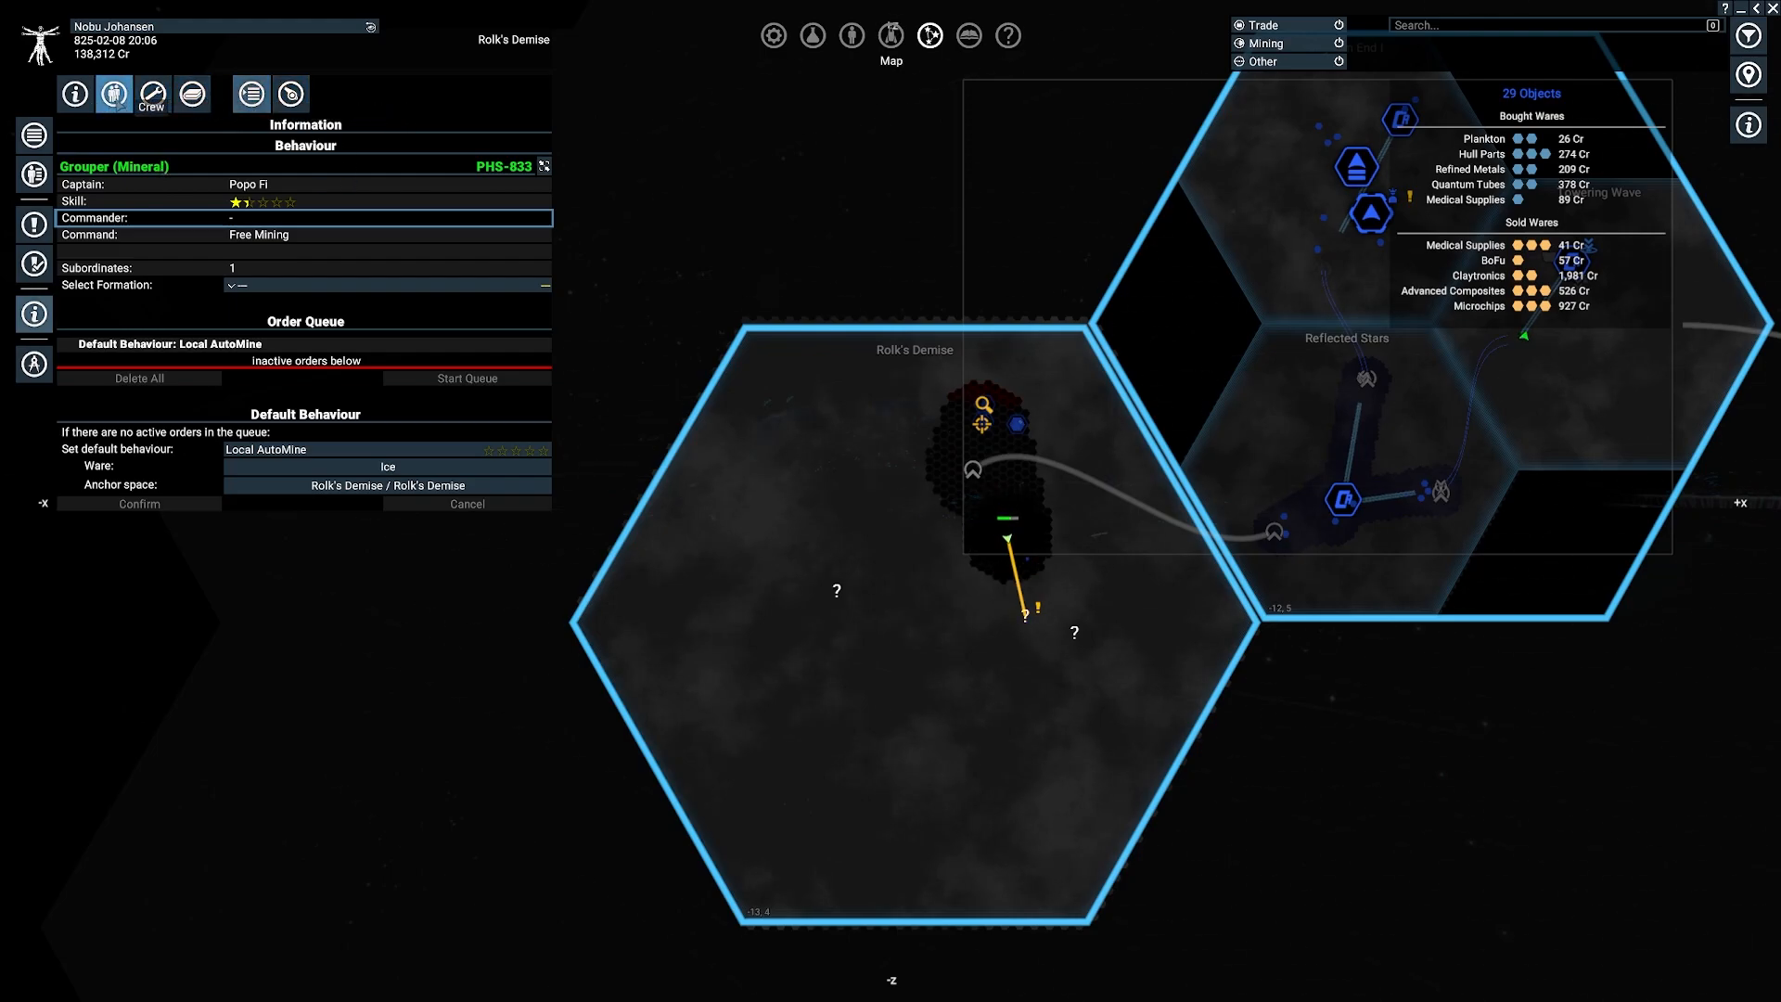
{"action": "mouse_move", "coordinate": [191, 93]}
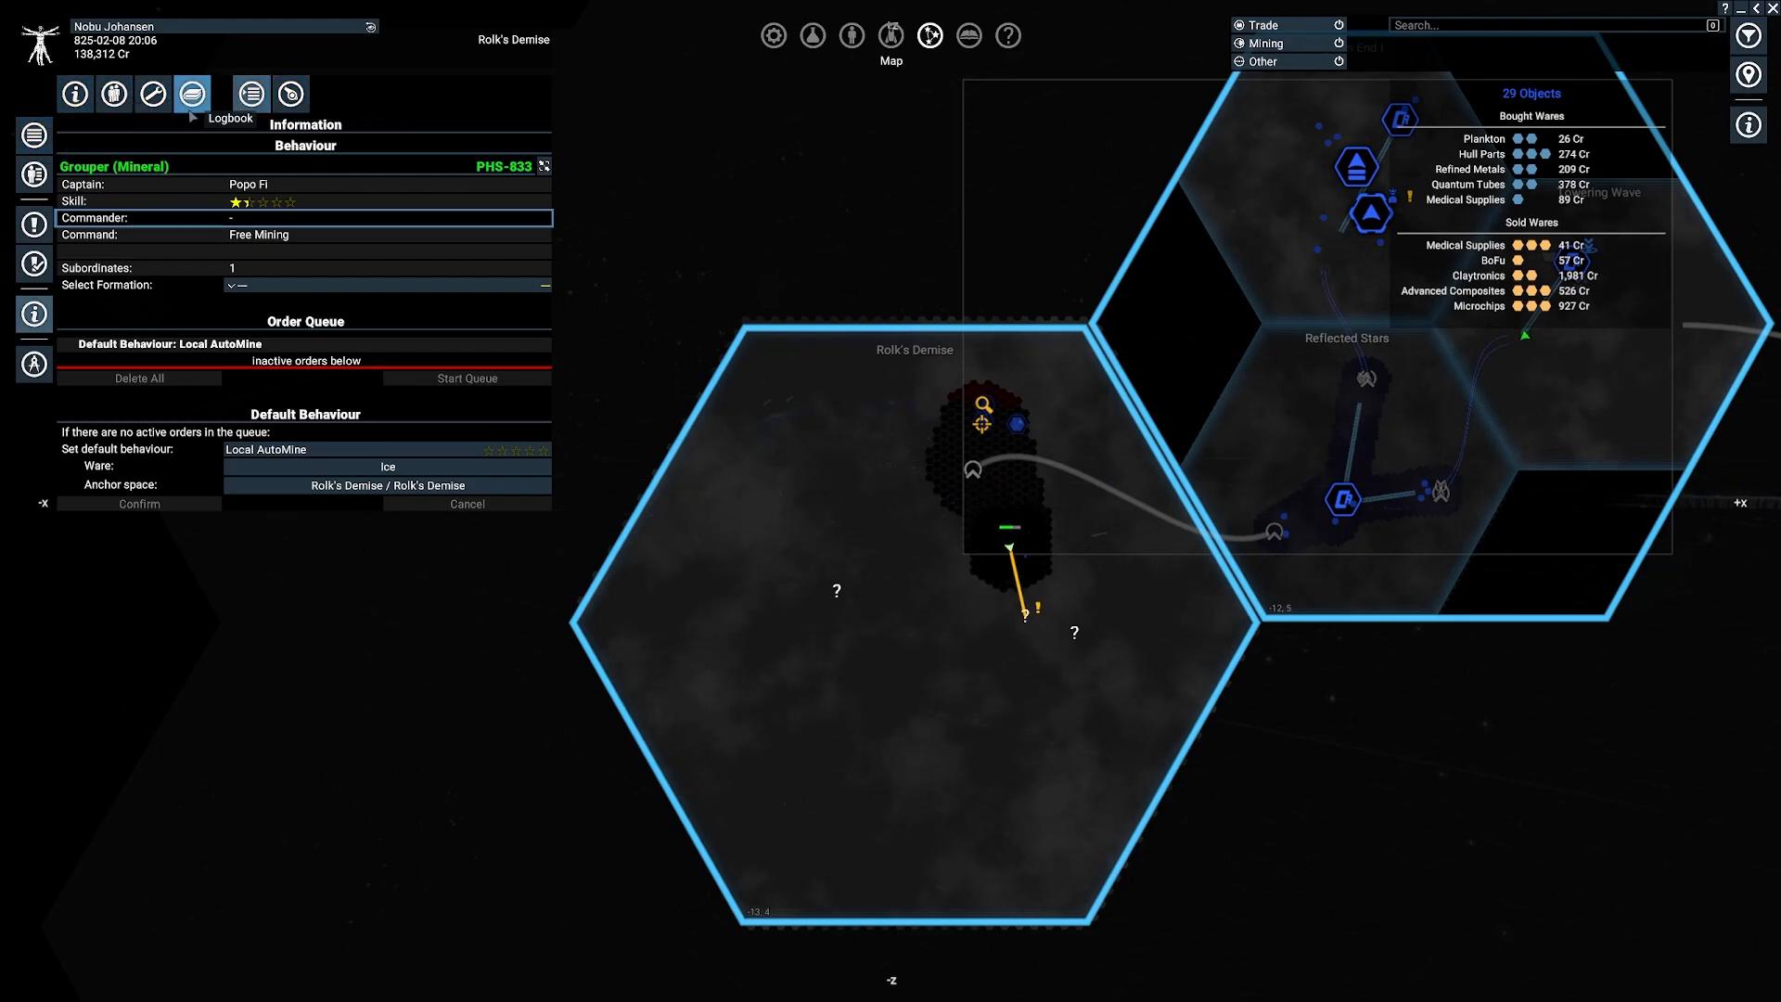
Step: List Rolk's Demise objects, cycling the Ships, Stations and Stations & All Ships filters
{"action": "left_click", "coordinate": [74, 93]}
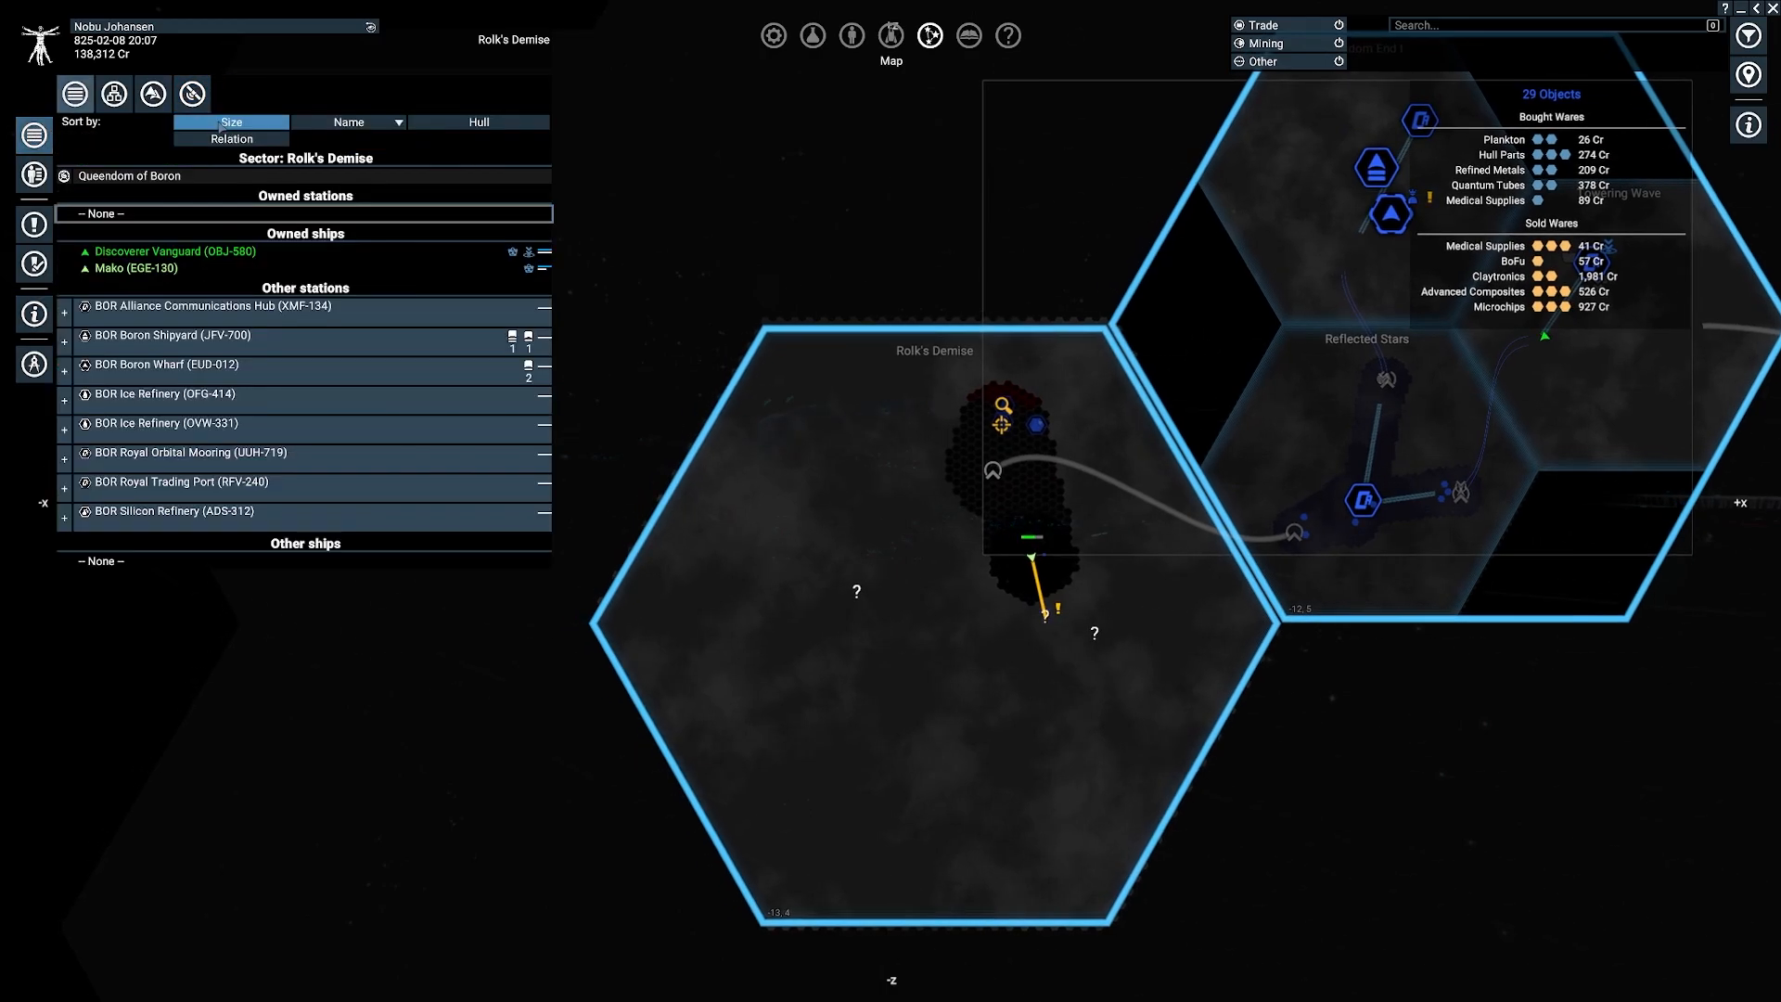
{"action": "left_click", "coordinate": [153, 92]}
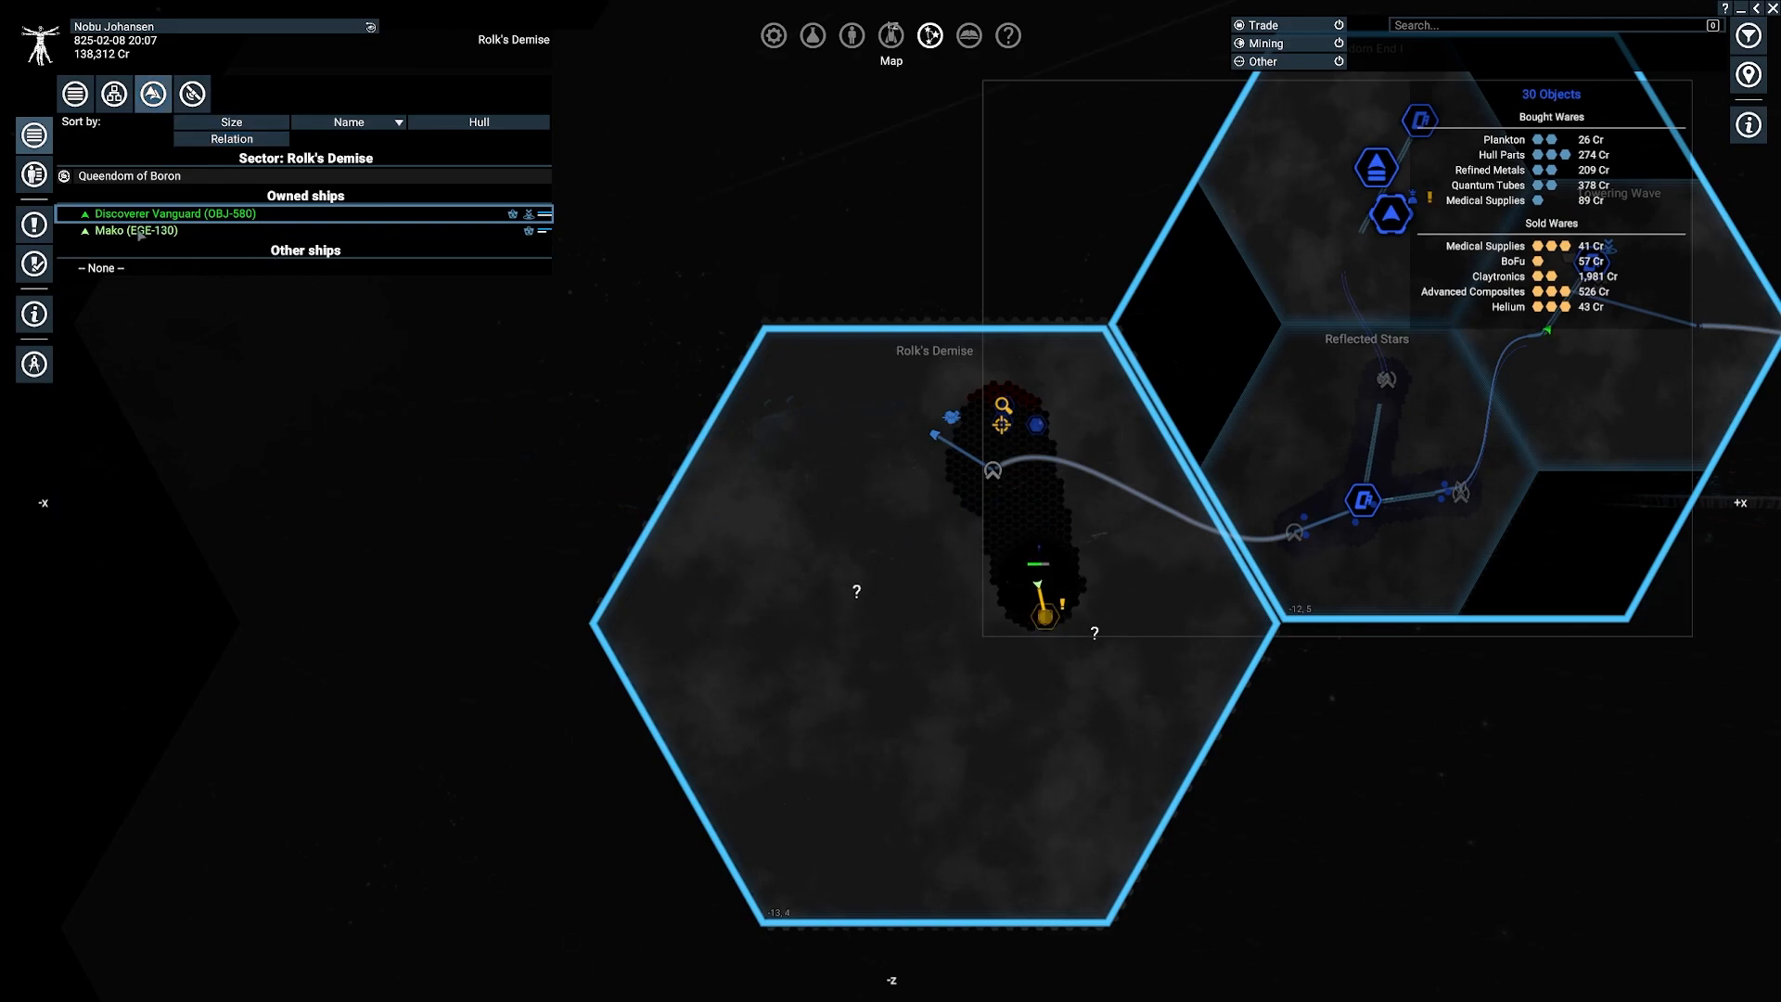
{"action": "mouse_move", "coordinate": [192, 93]}
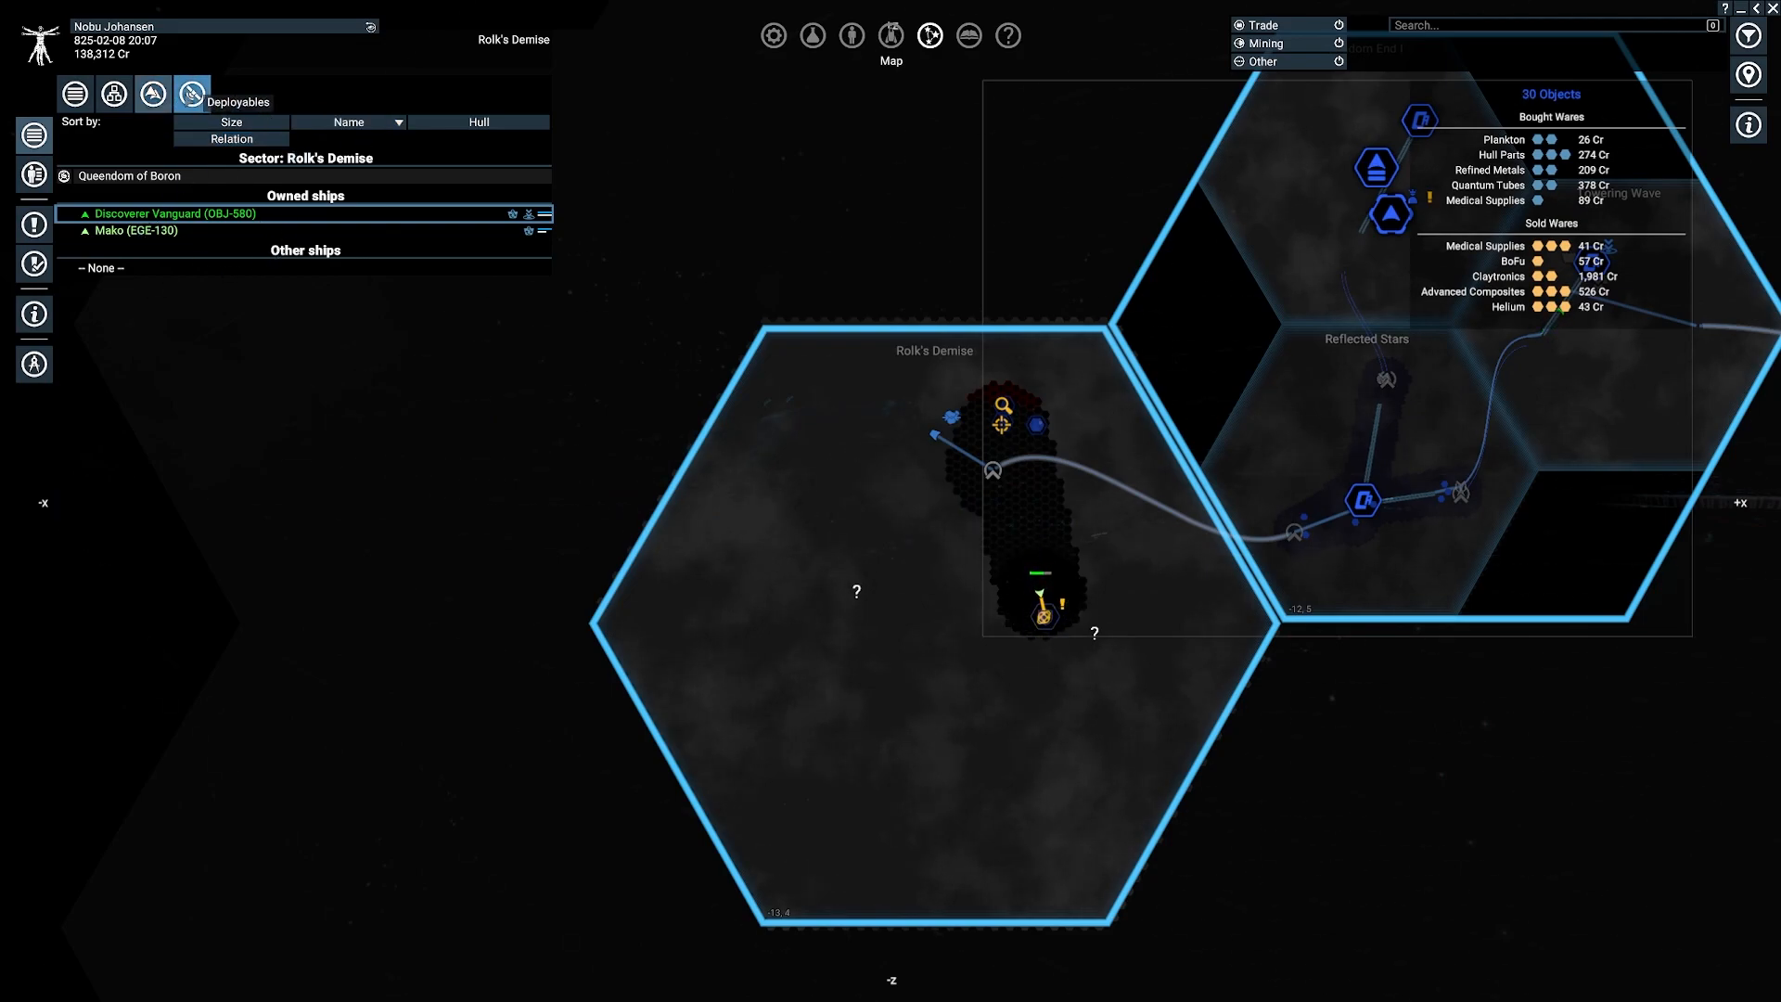
{"action": "left_click", "coordinate": [113, 93]}
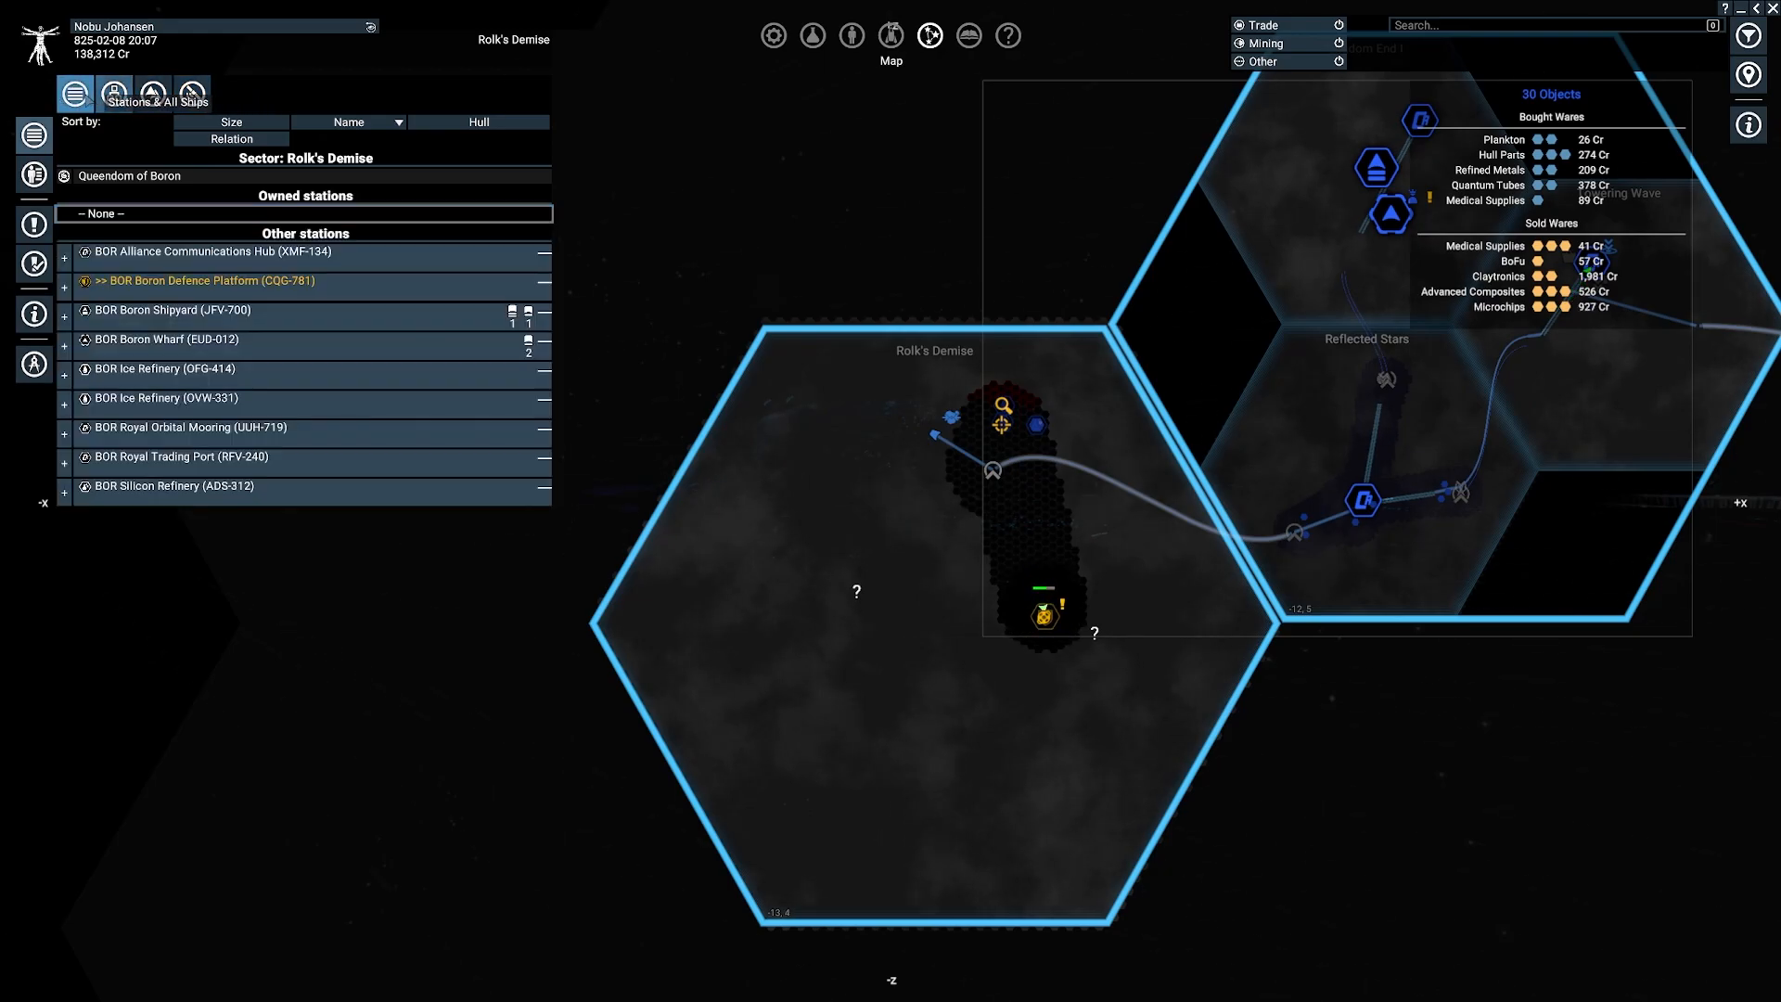
{"action": "left_click", "coordinate": [193, 93]}
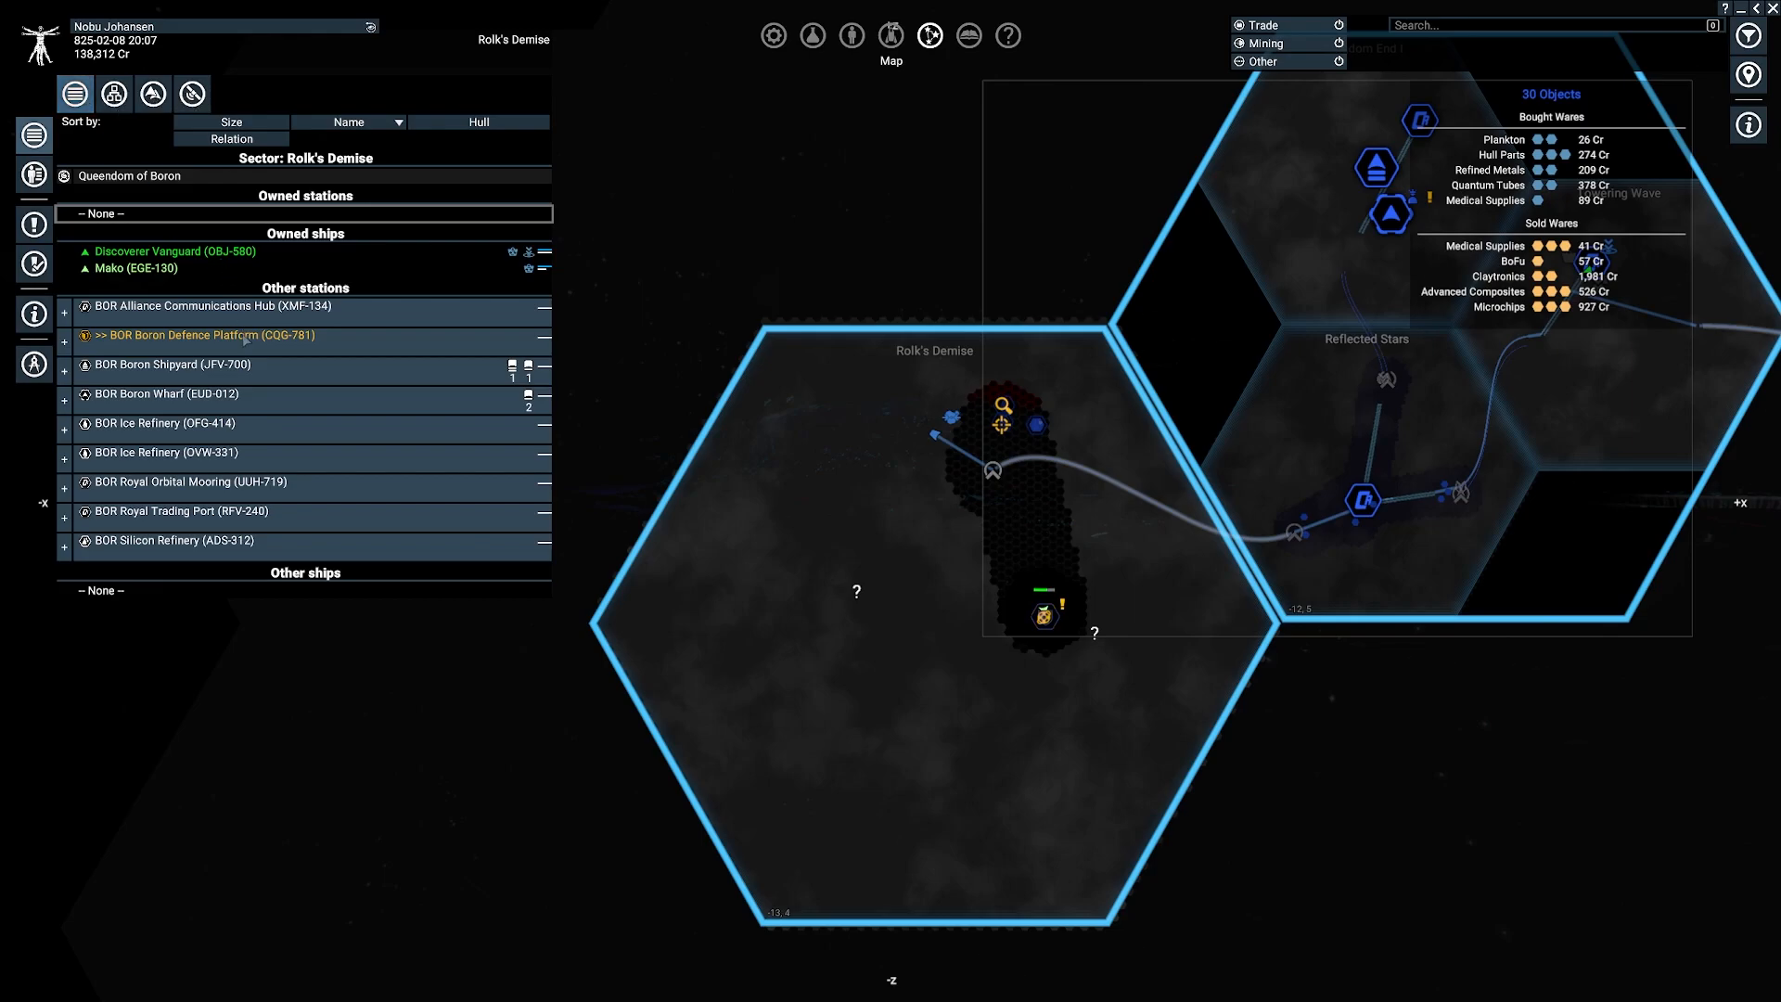
{"action": "left_click", "coordinate": [33, 134]}
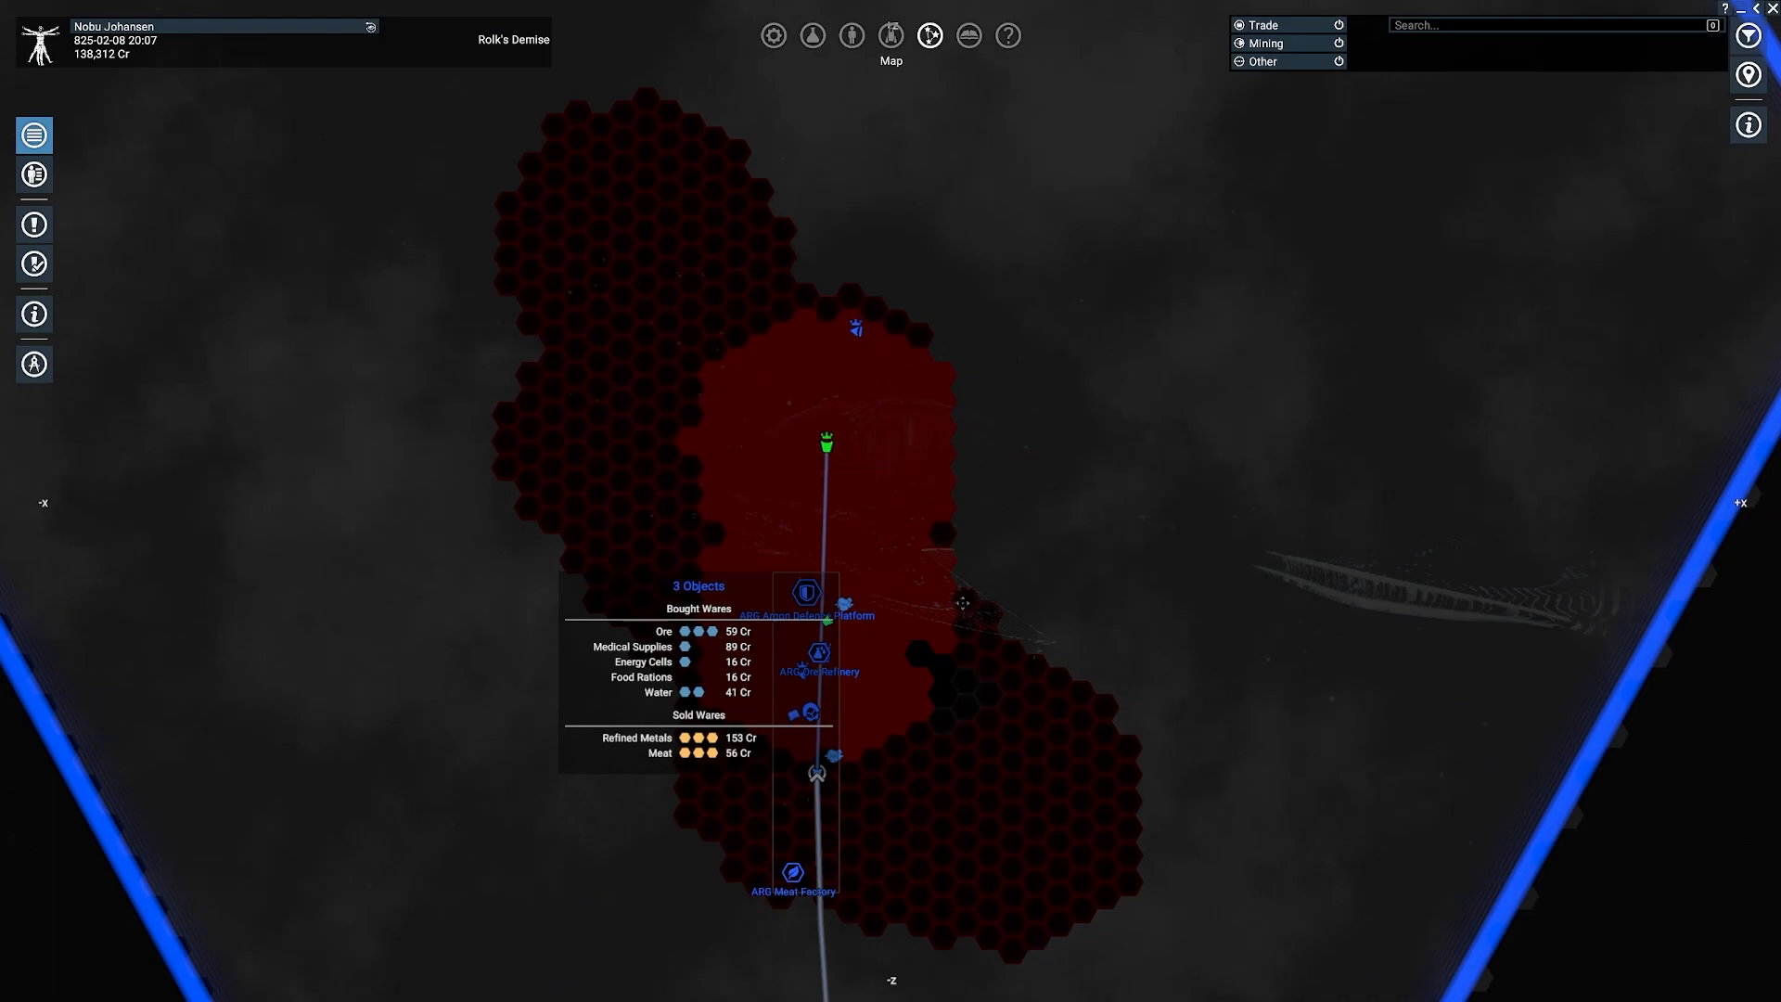
Step: Show the action menu for the Grouper (Mineral) miner, currently mining resources
{"action": "left_click", "coordinate": [826, 445]}
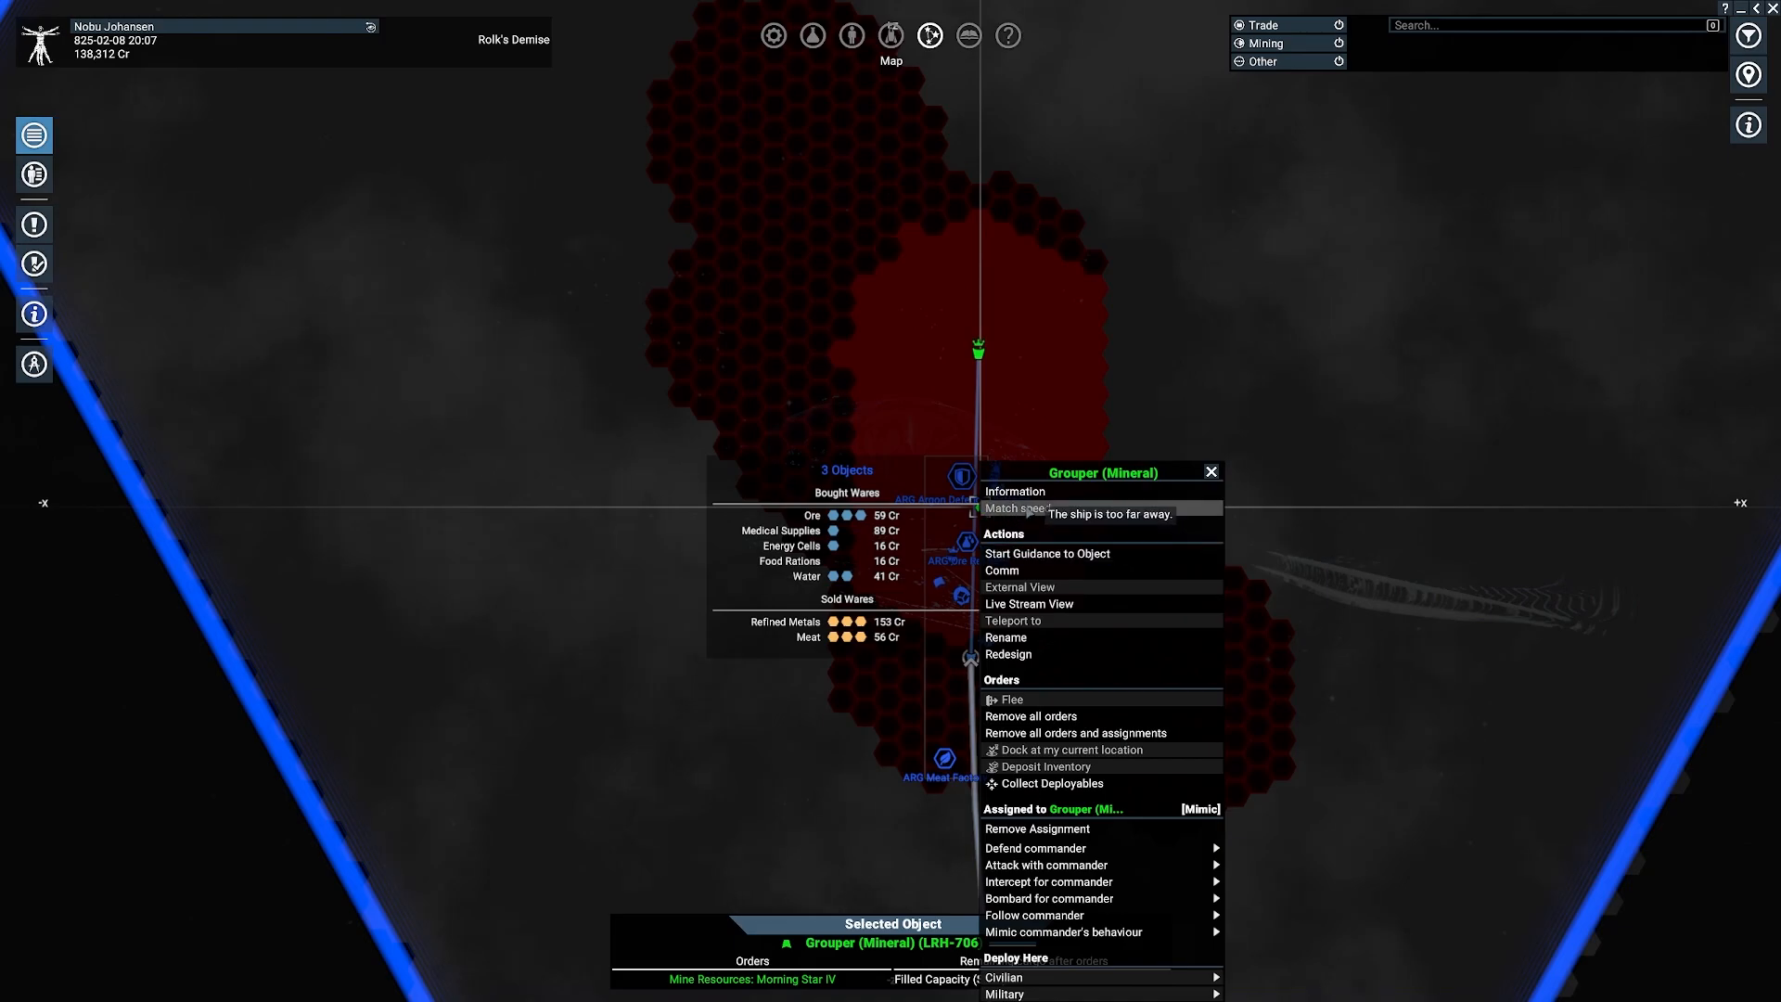
{"action": "mouse_move", "coordinate": [1014, 490]}
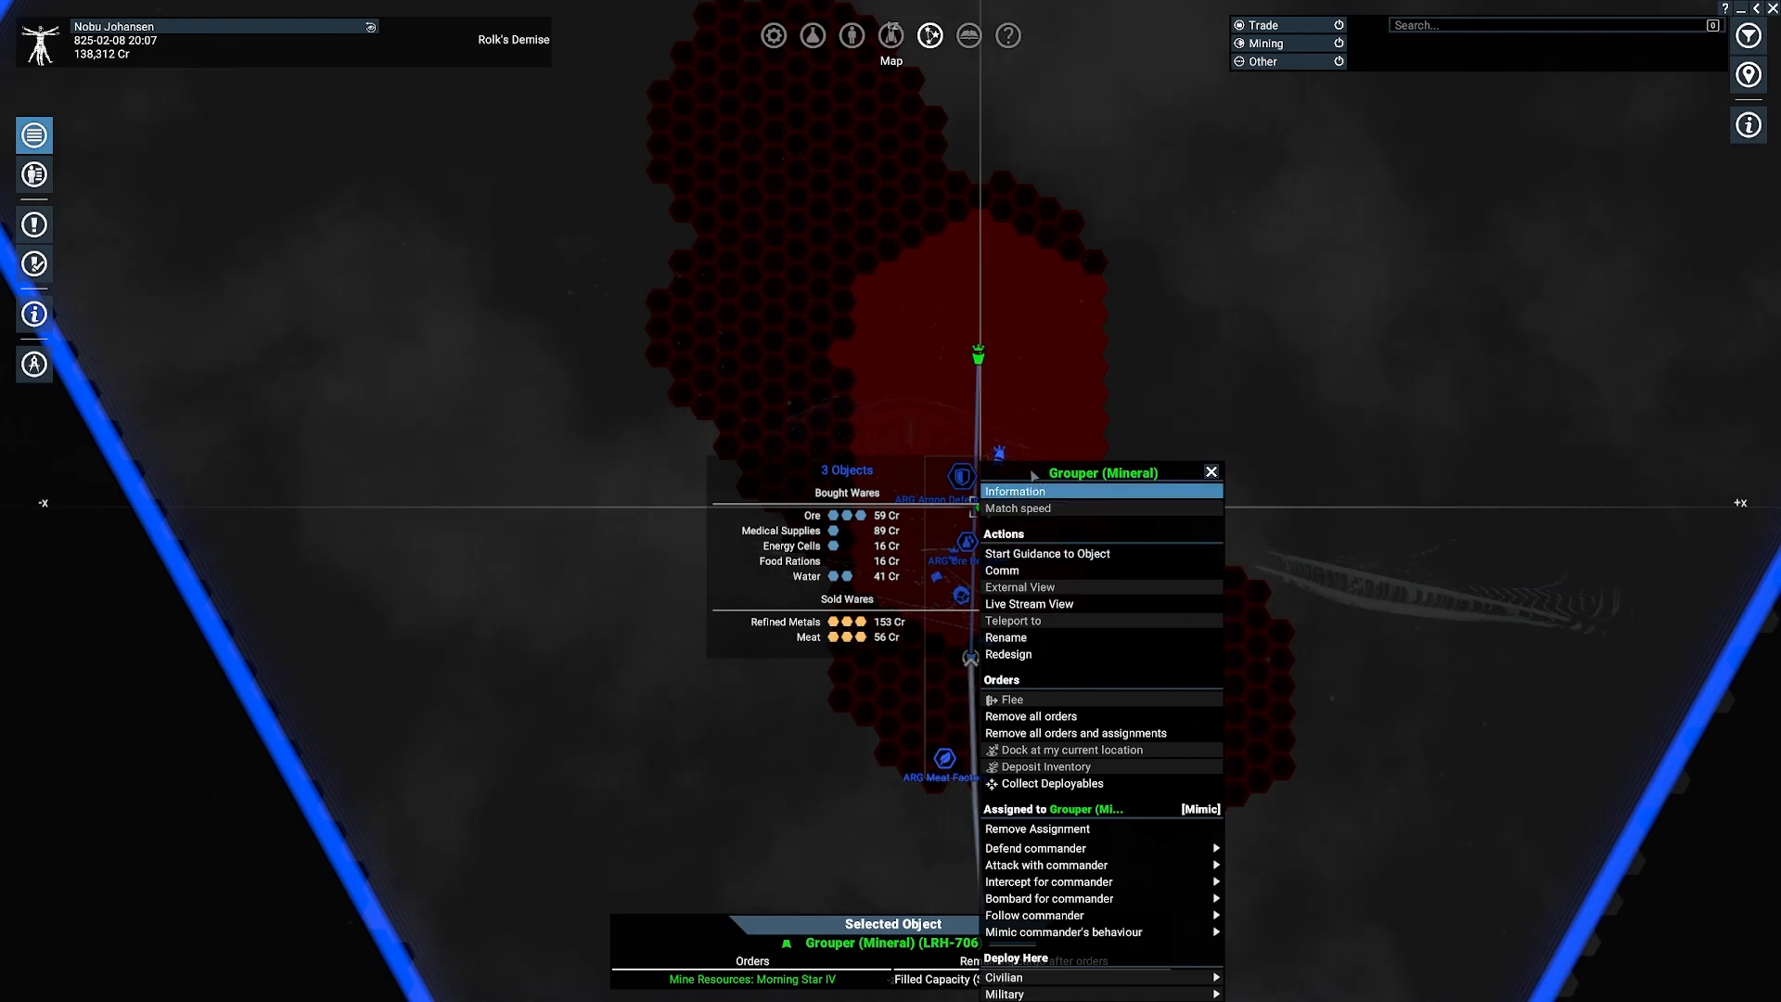
Step: Open the Grouper (Mineral) Information and delete all its queued orders
{"action": "left_click", "coordinate": [1014, 491]}
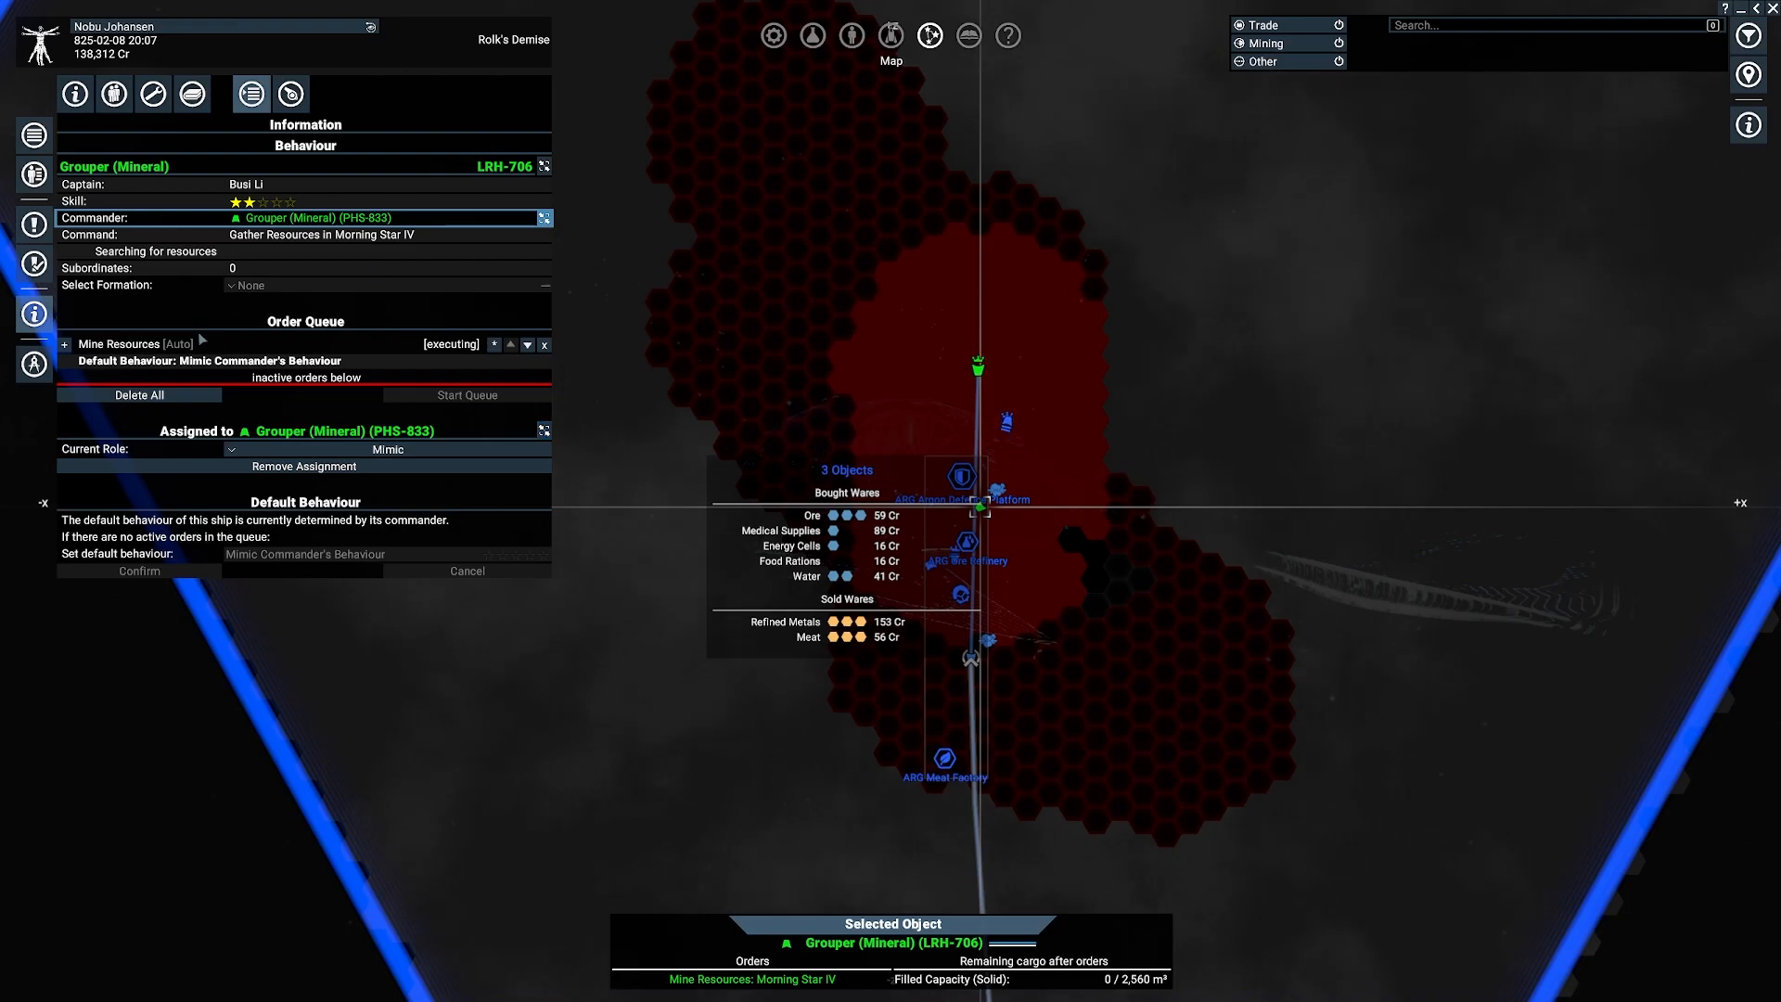
{"action": "mouse_move", "coordinate": [302, 466]}
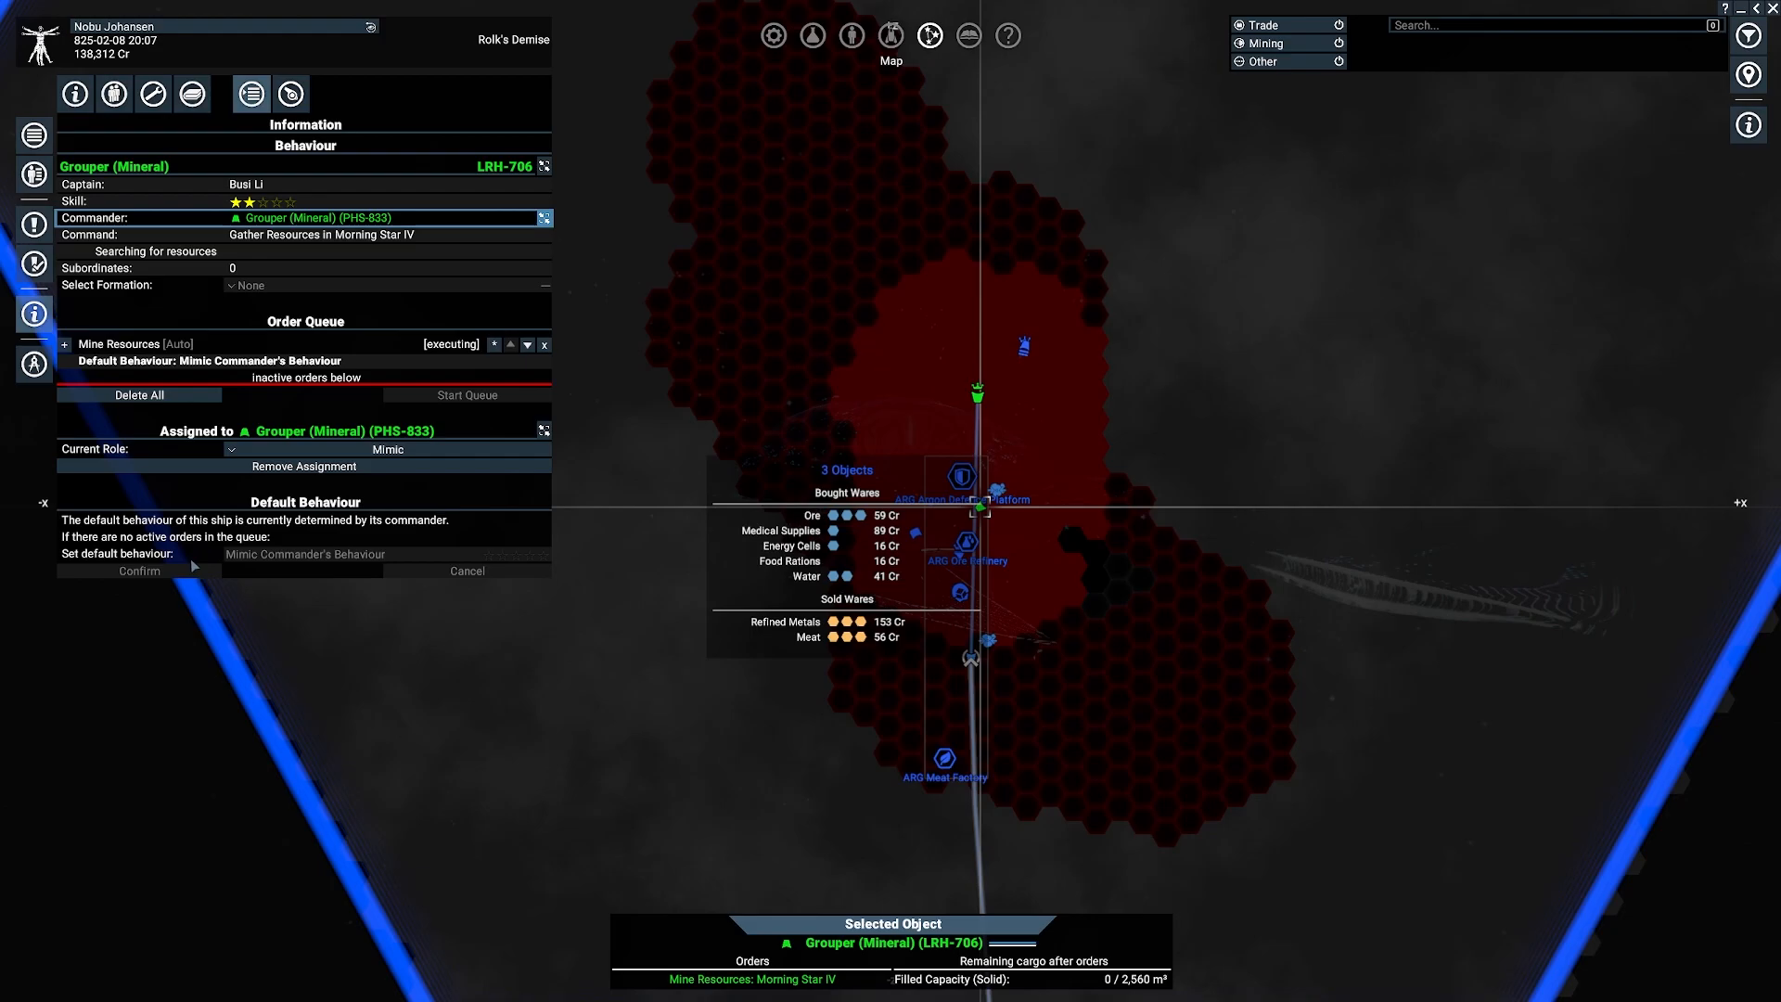
{"action": "mouse_move", "coordinate": [304, 552]}
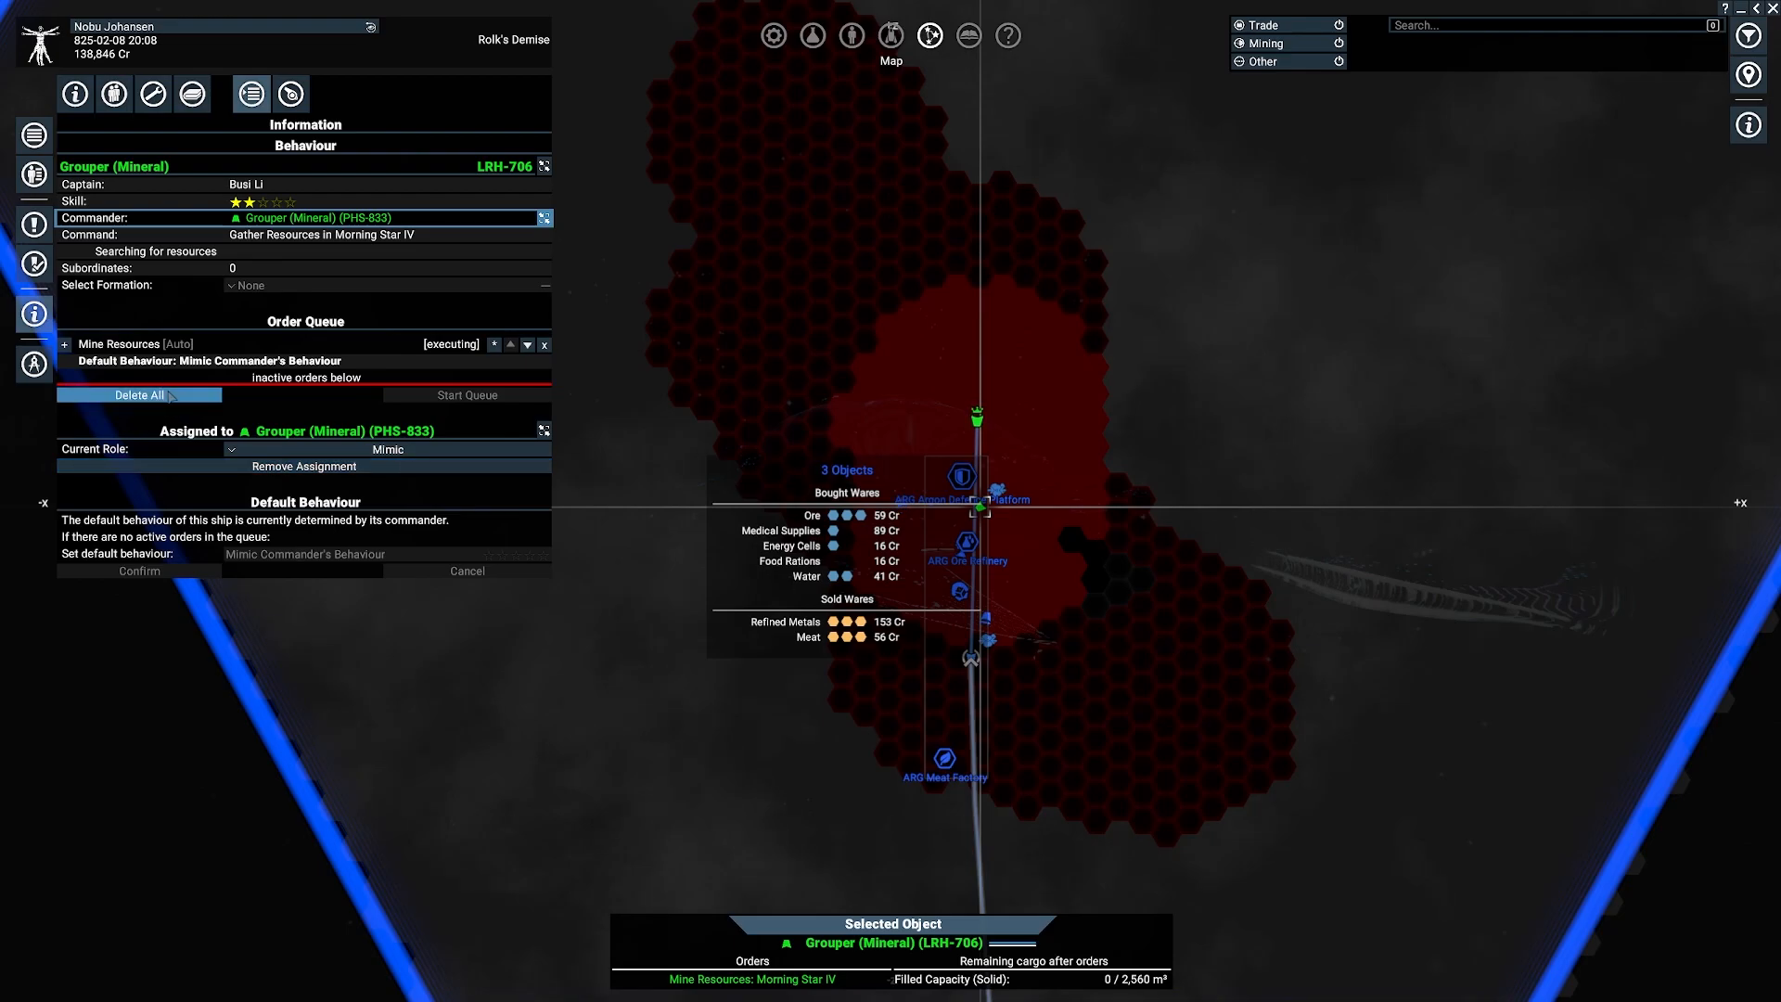
{"action": "left_click", "coordinate": [545, 344]}
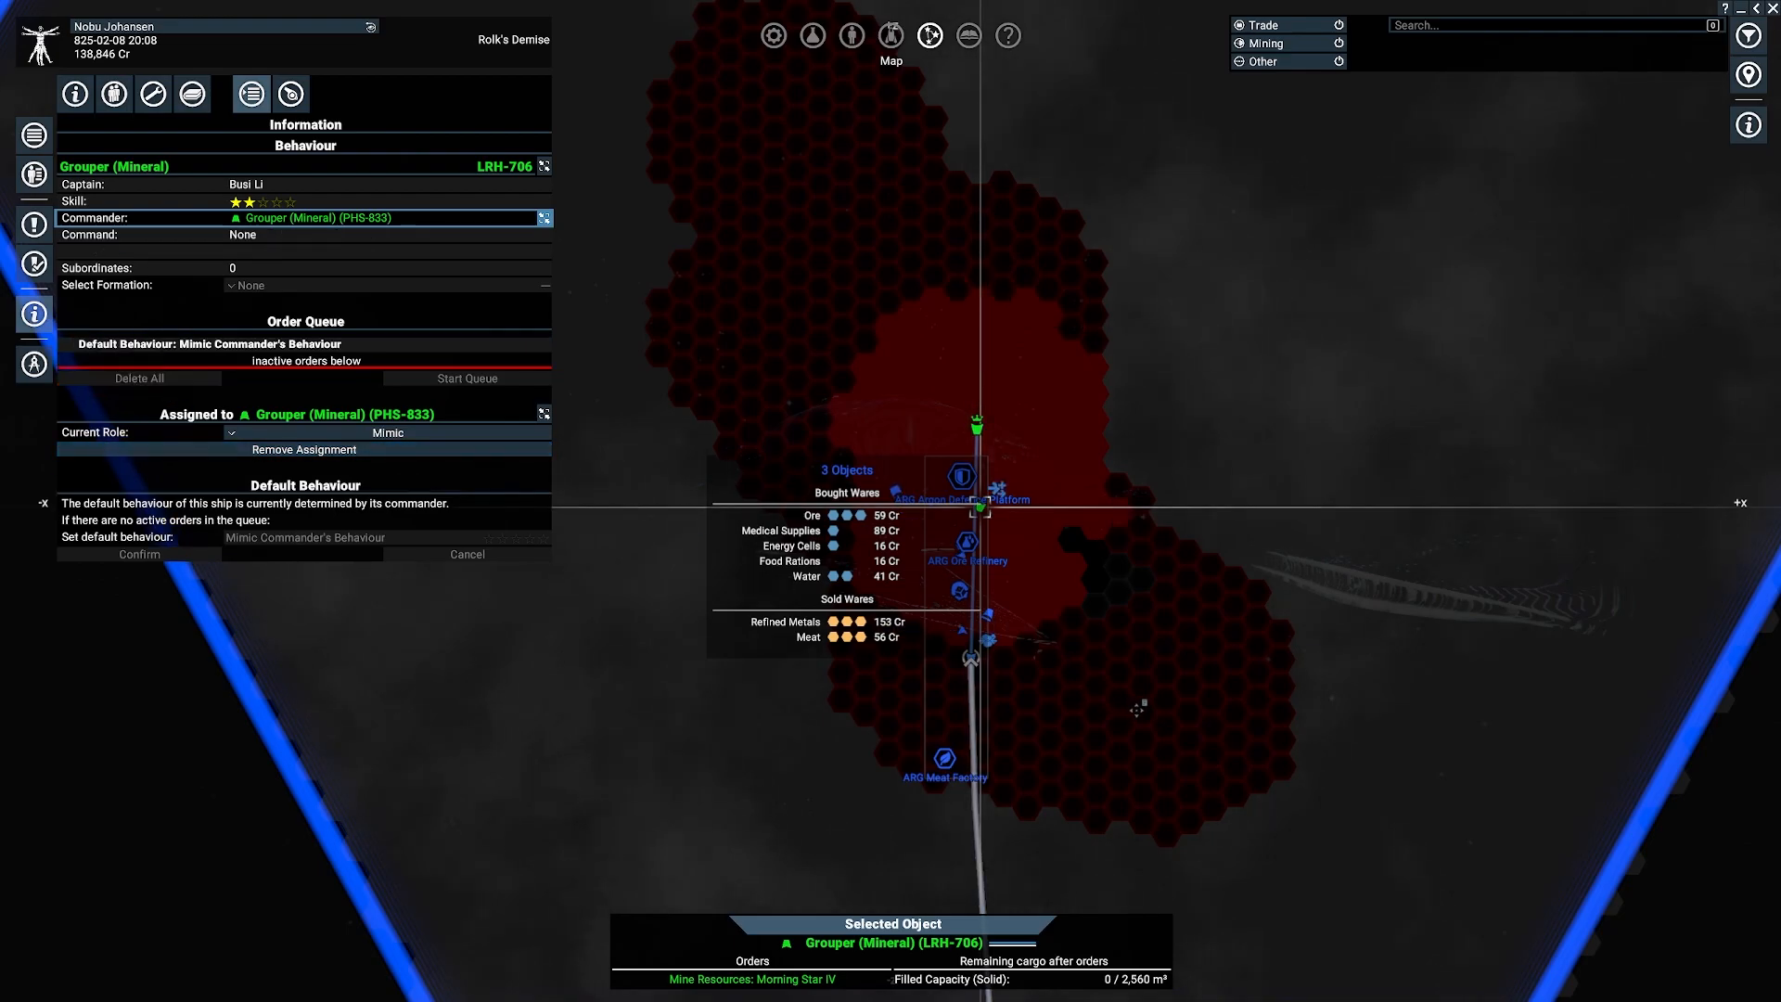
{"action": "mouse_move", "coordinate": [691, 361]}
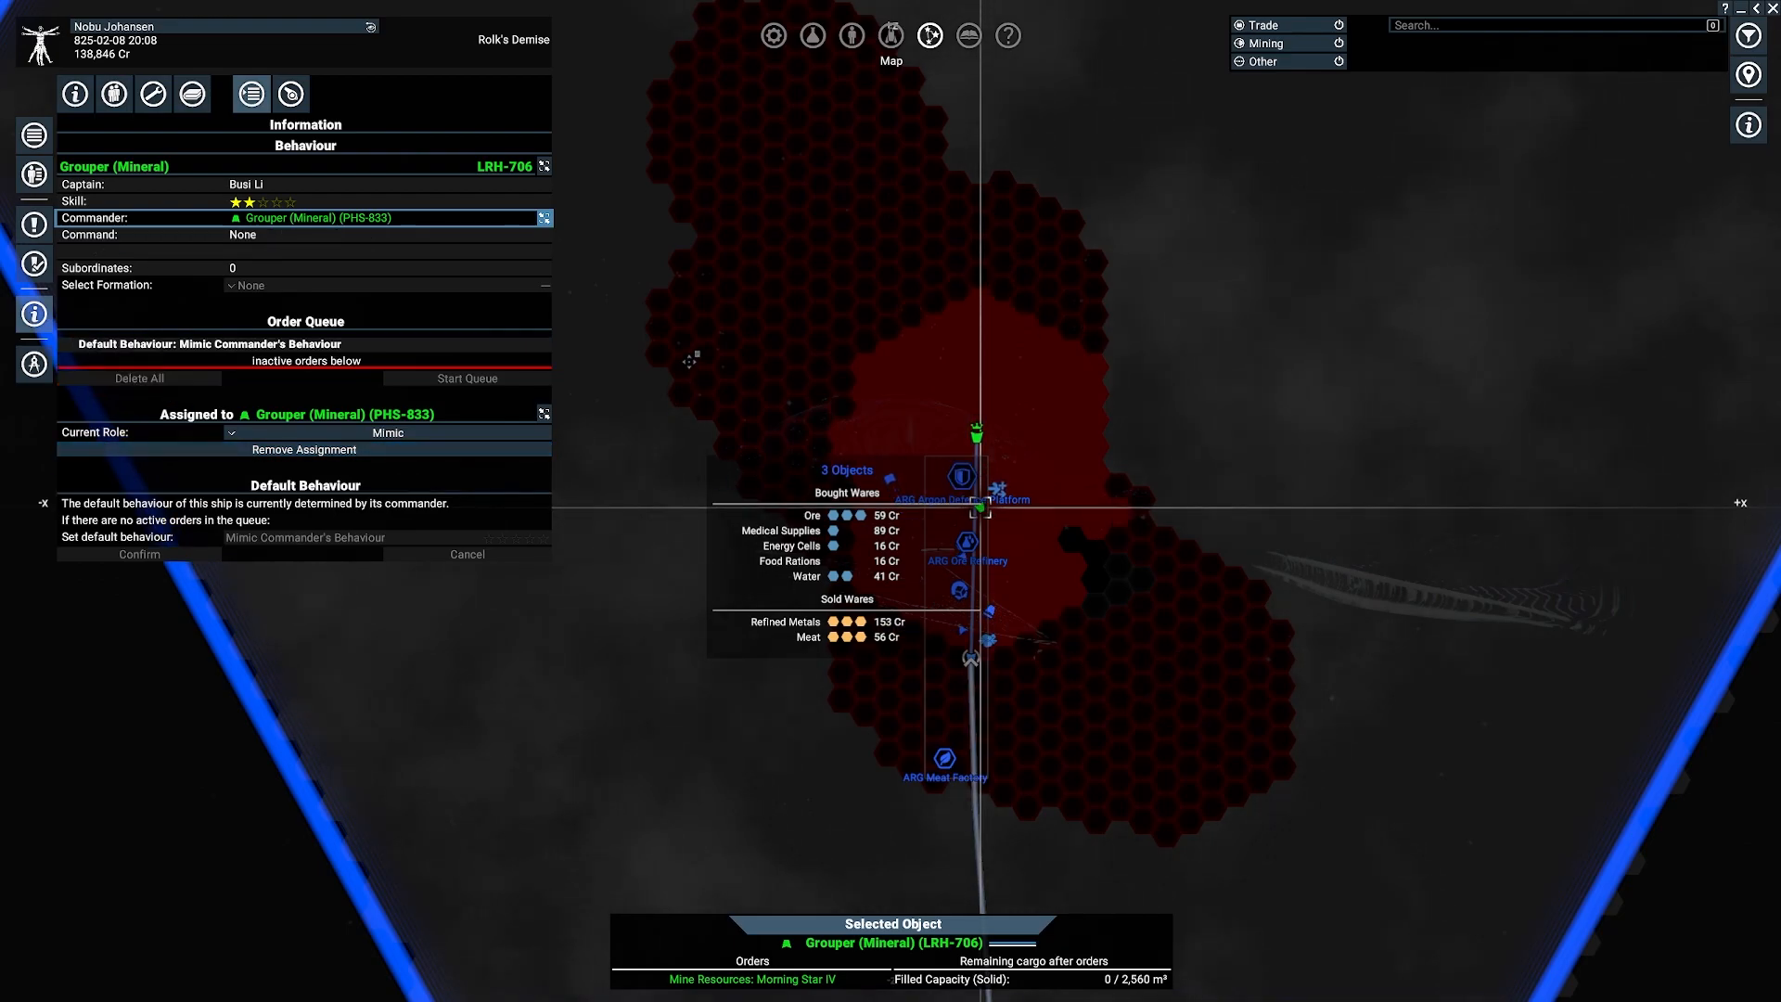
{"action": "mouse_move", "coordinate": [789, 360]}
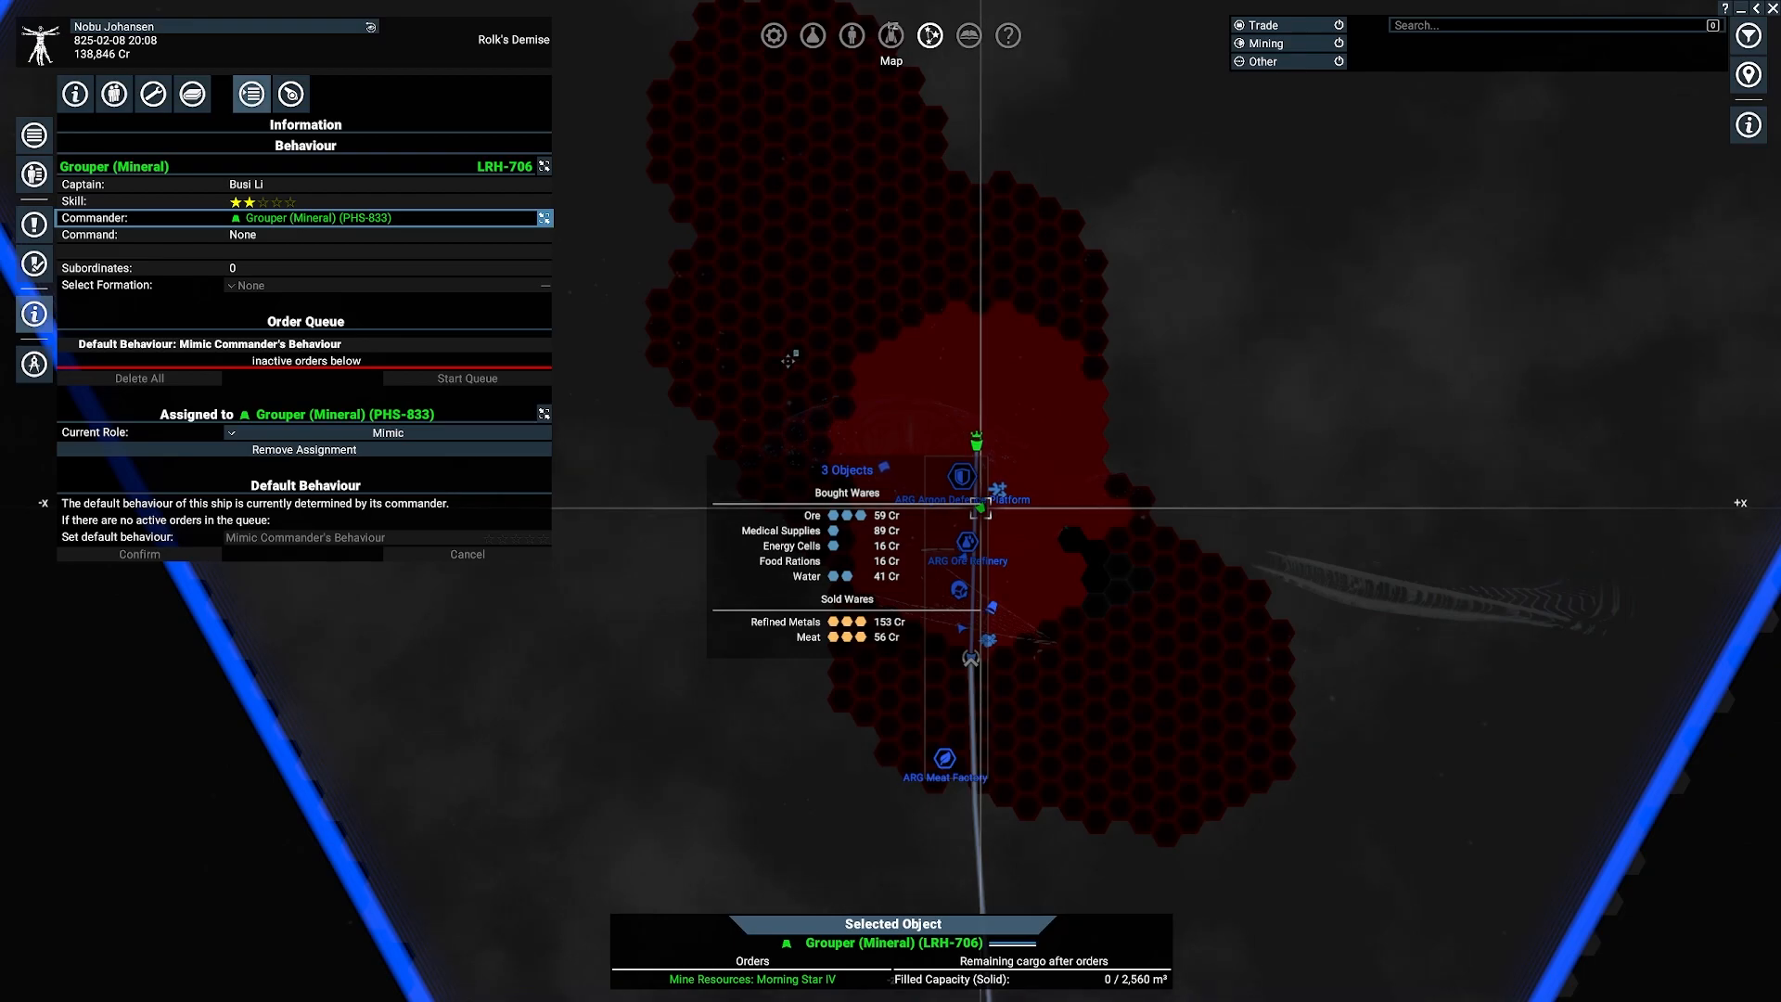
{"action": "left_click", "coordinate": [137, 555]}
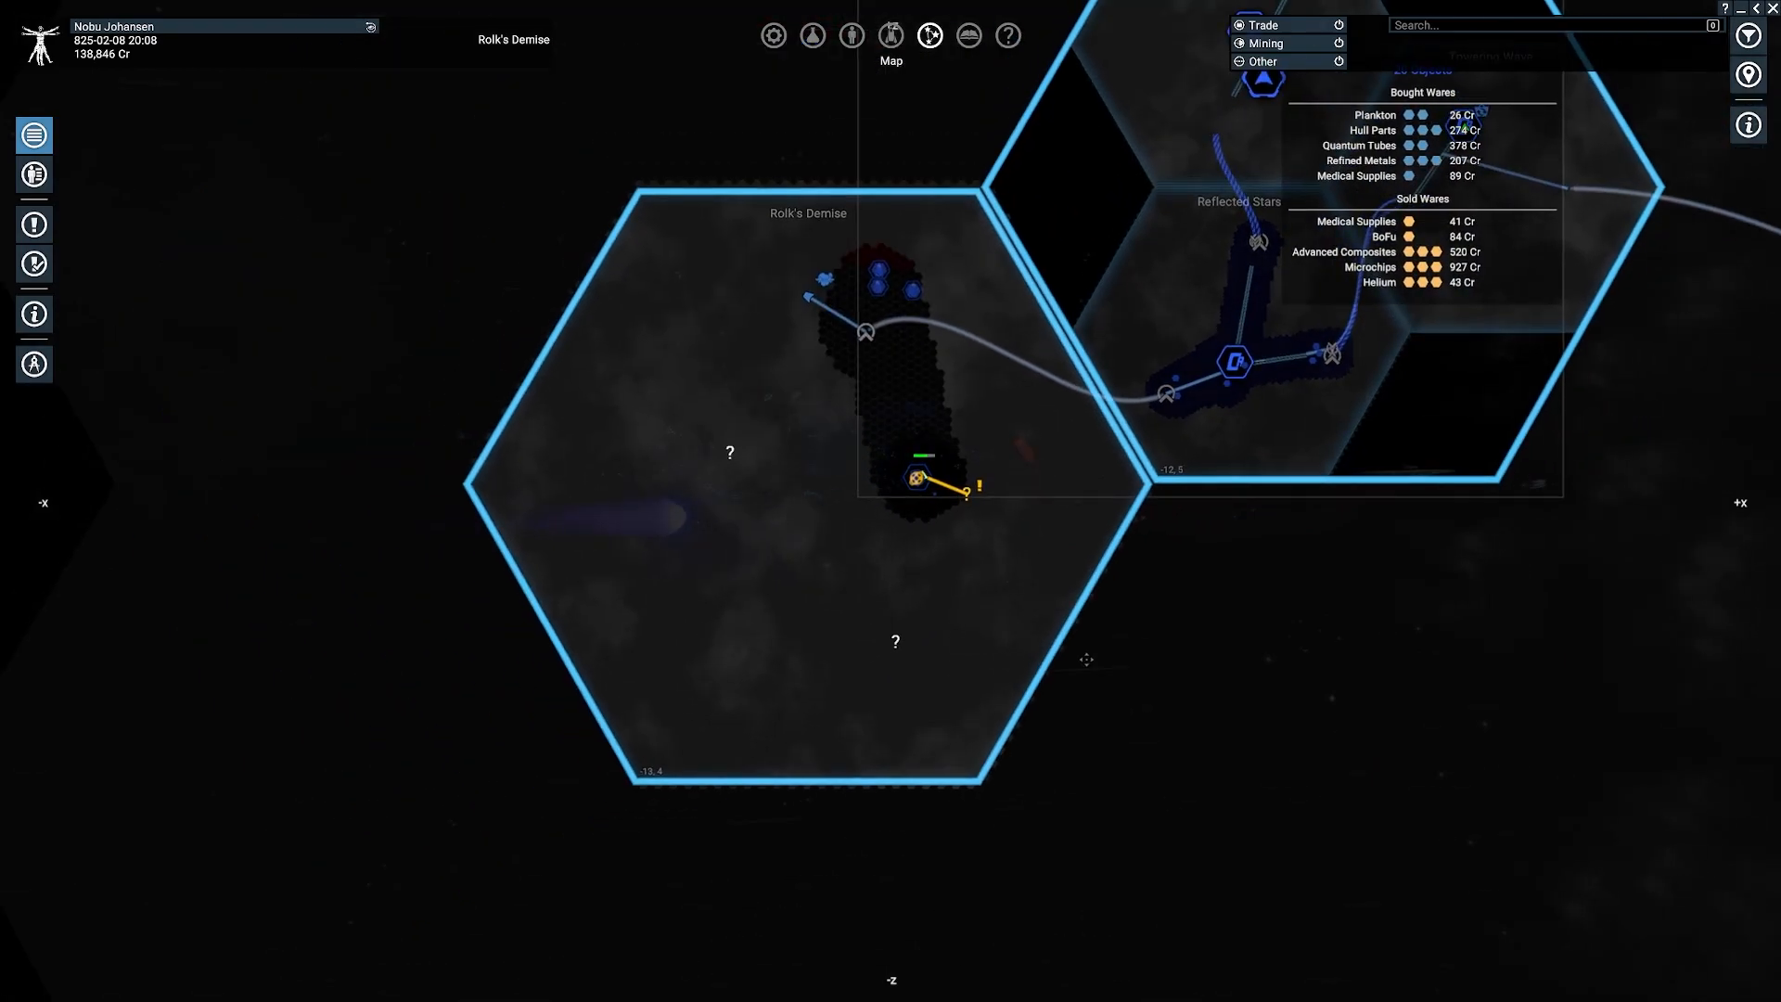
{"action": "mouse_move", "coordinate": [1276, 568]}
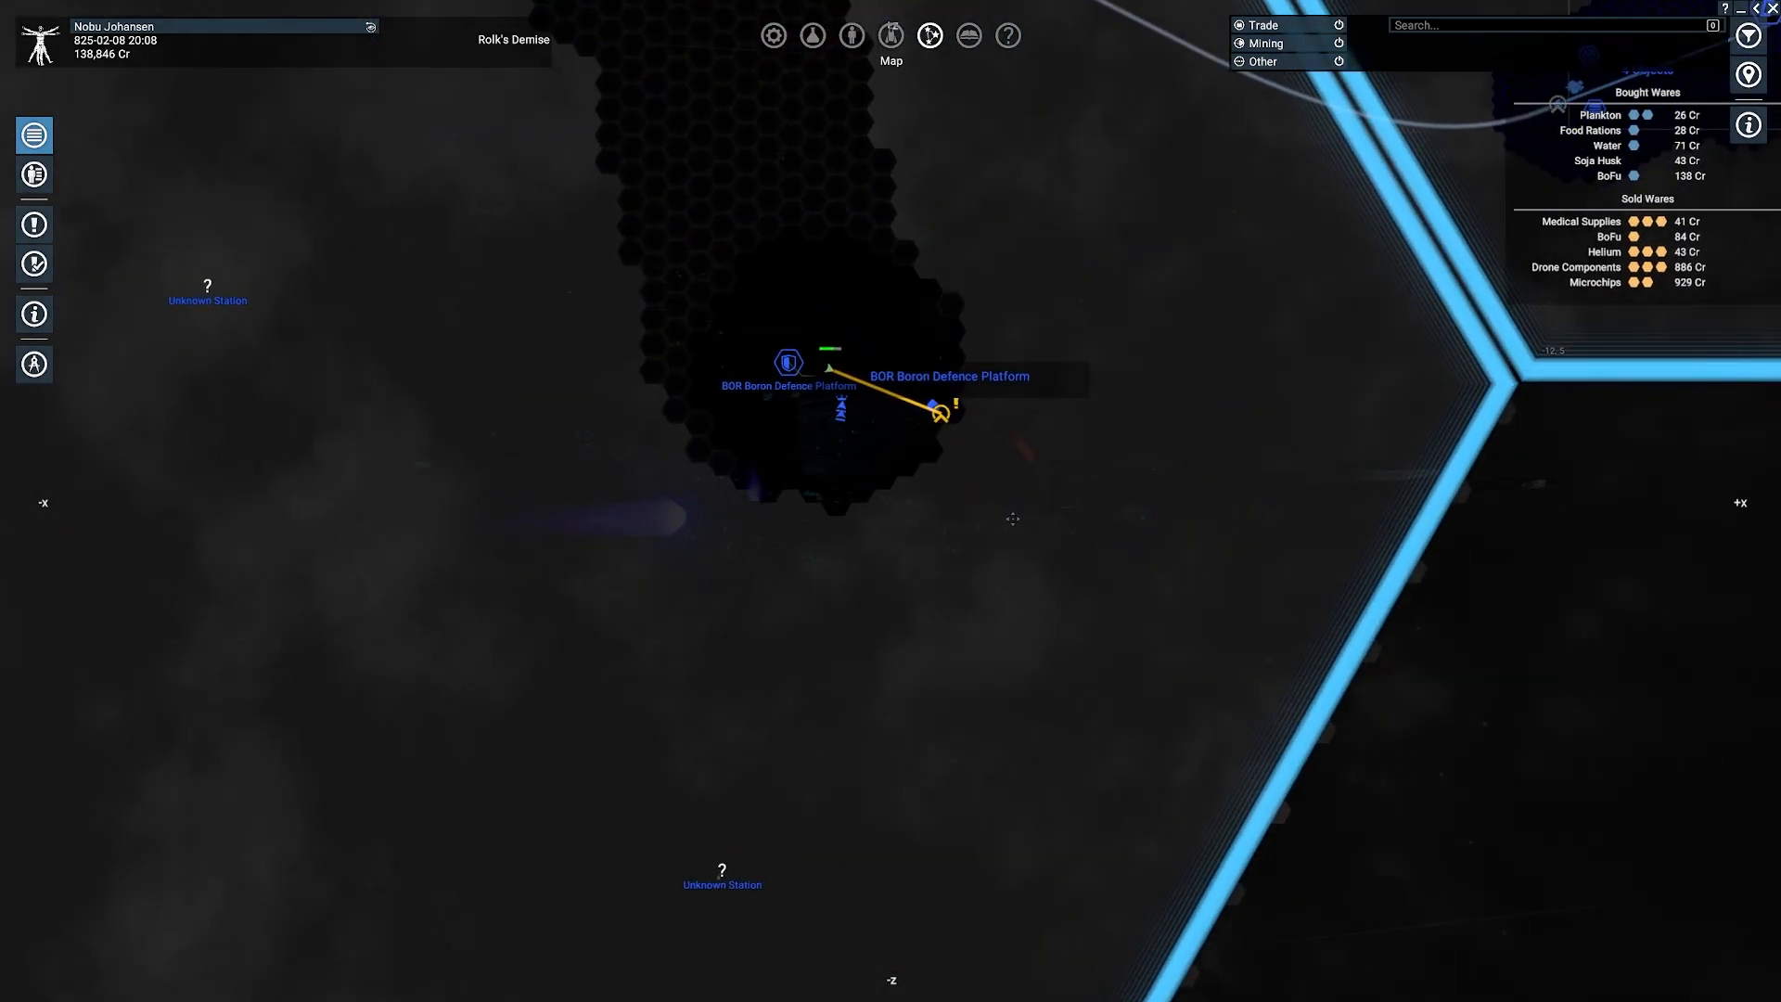
{"action": "mouse_move", "coordinate": [941, 411]}
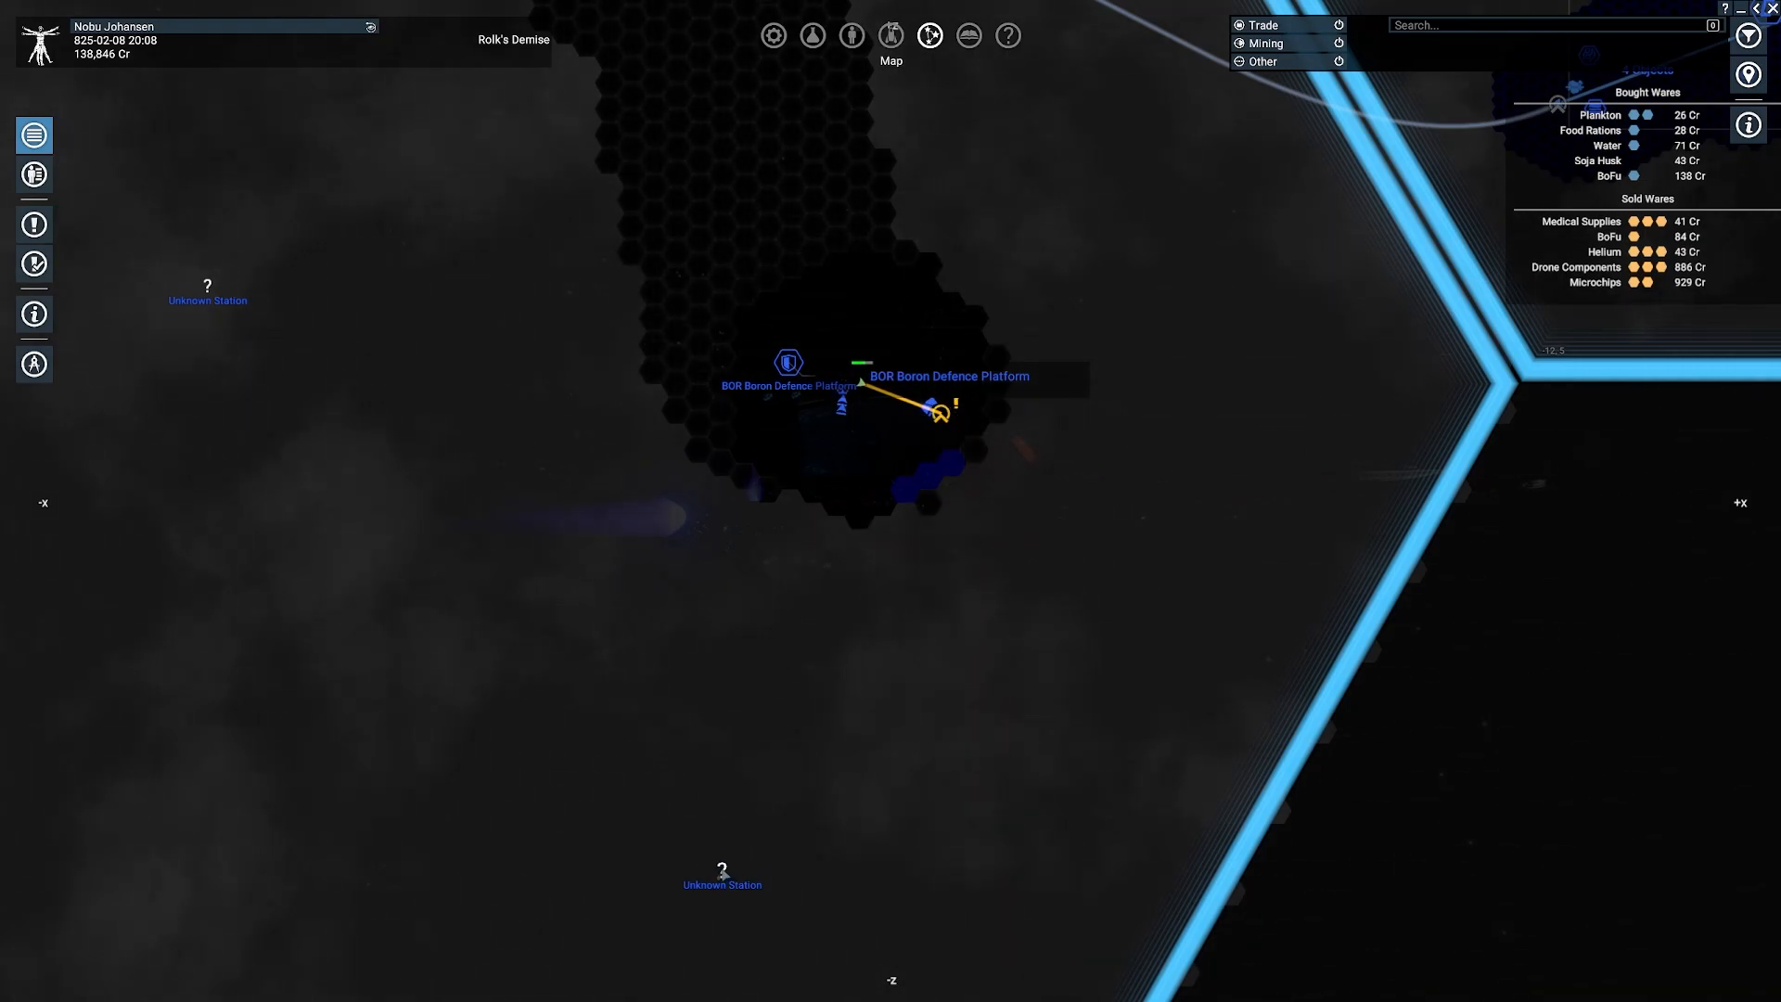
Step: Close the Information panel and zoom out to Rolk's Demise, Reflected Stars and Kingdom End I
{"action": "left_click", "coordinate": [722, 868]}
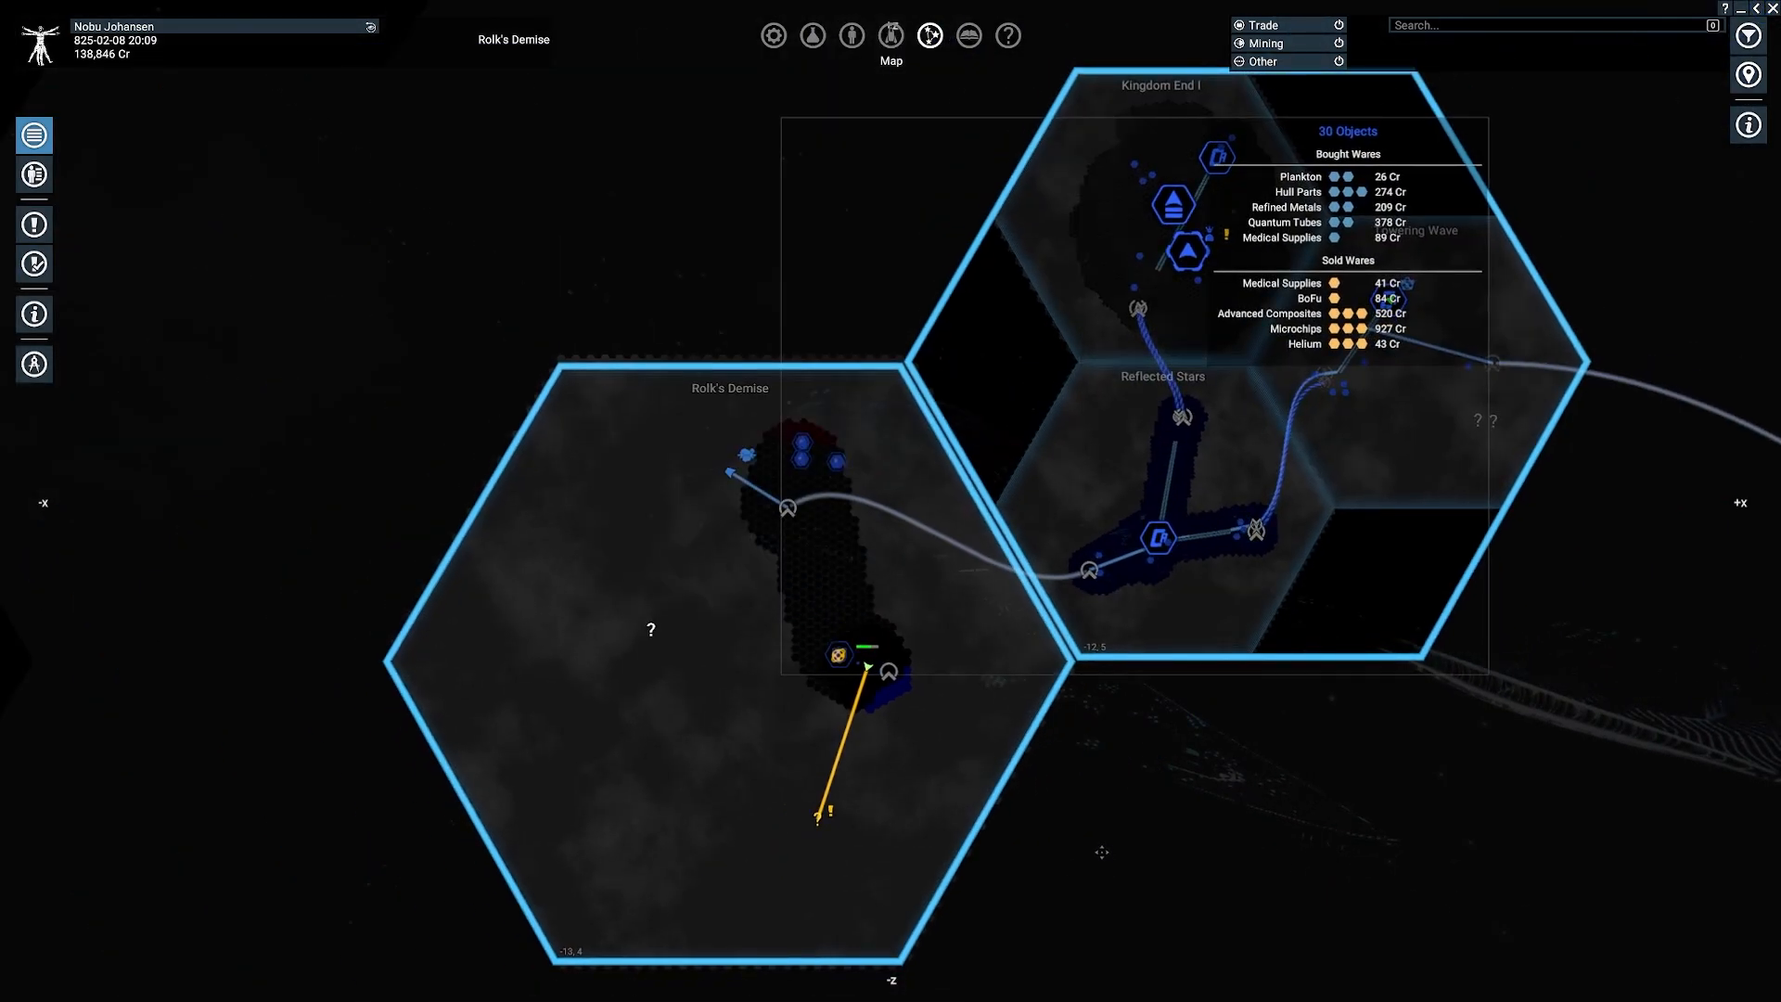
{"action": "mouse_move", "coordinate": [1130, 847]}
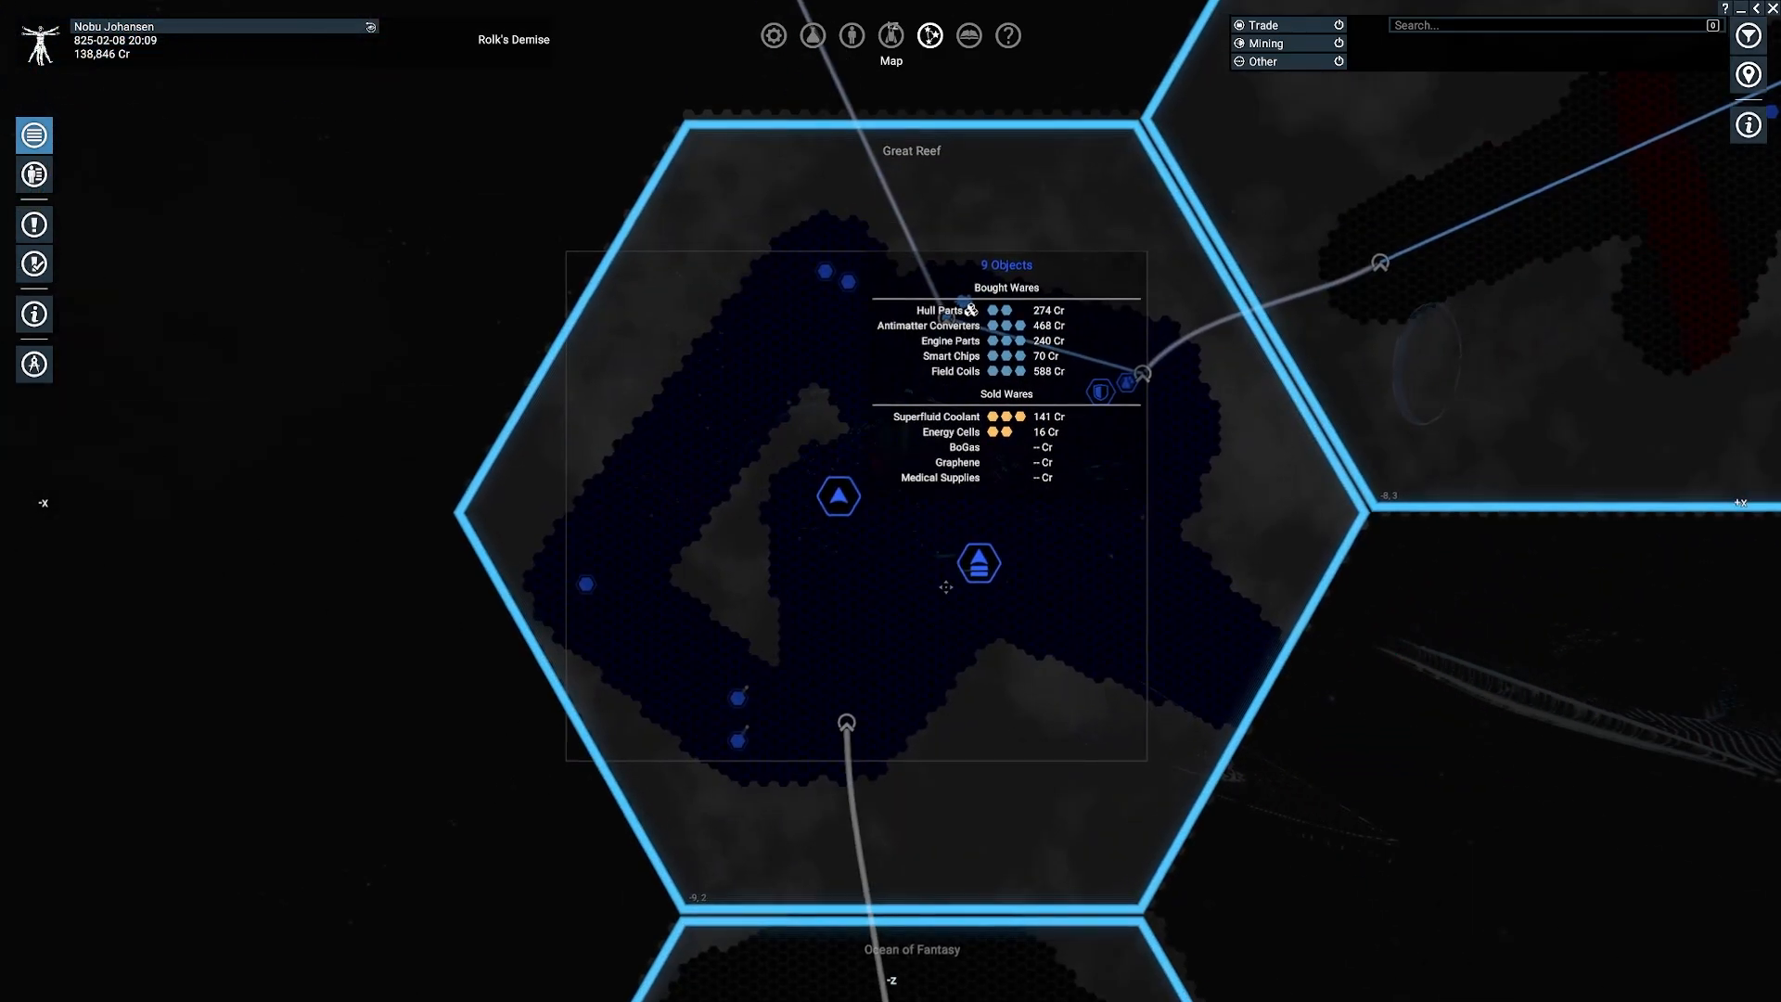
Step: Select BOR Boron Shipyard in Great Reef and read the Provinces Adrift Construction Aid mission
{"action": "left_click", "coordinate": [977, 562]}
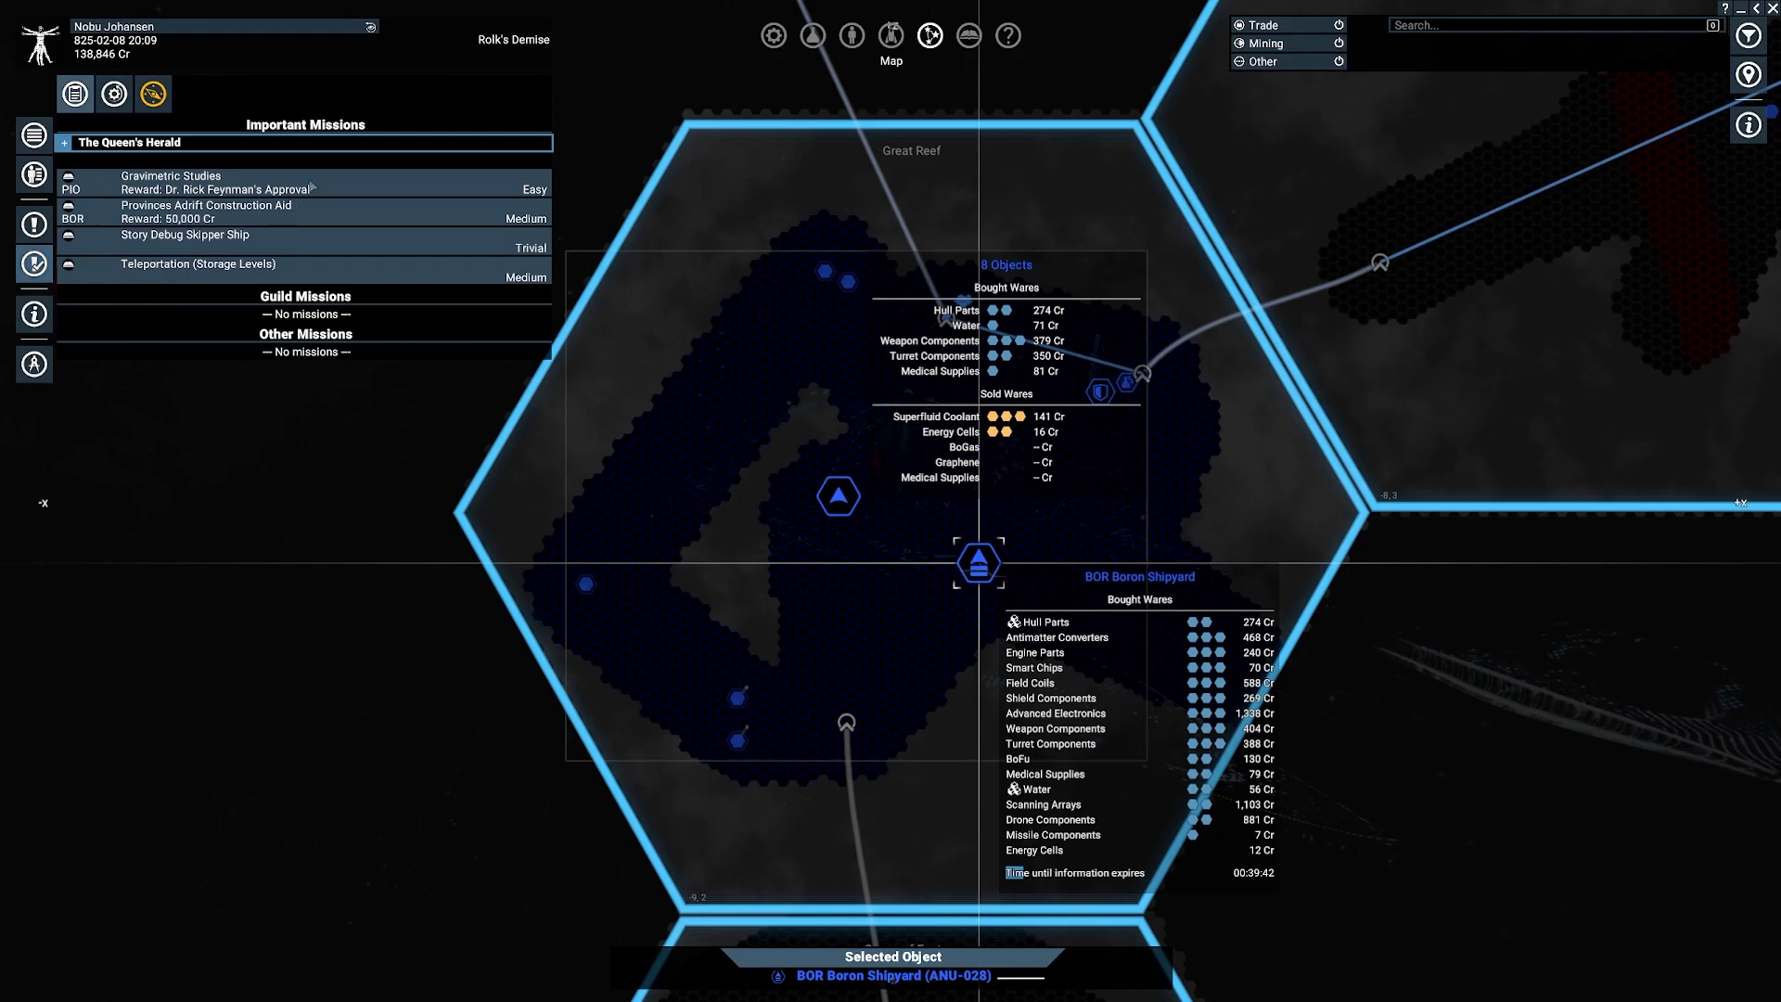
{"action": "mouse_move", "coordinate": [153, 93]}
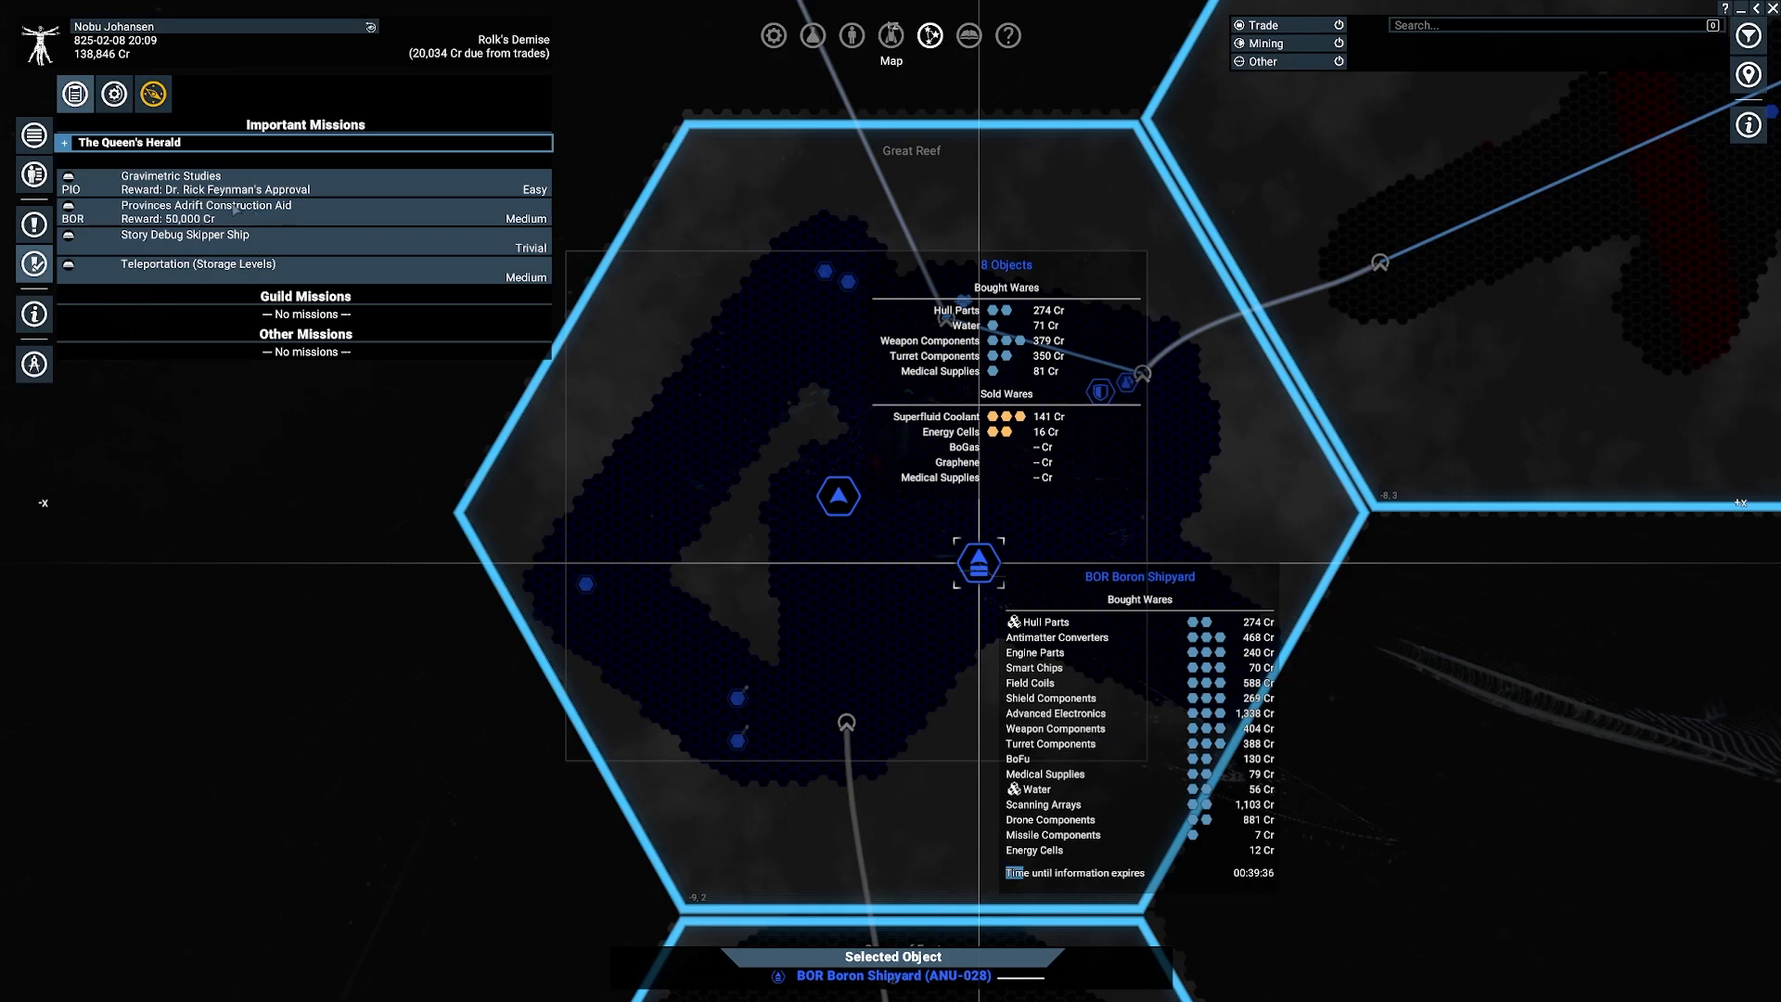
{"action": "left_click", "coordinate": [206, 212]}
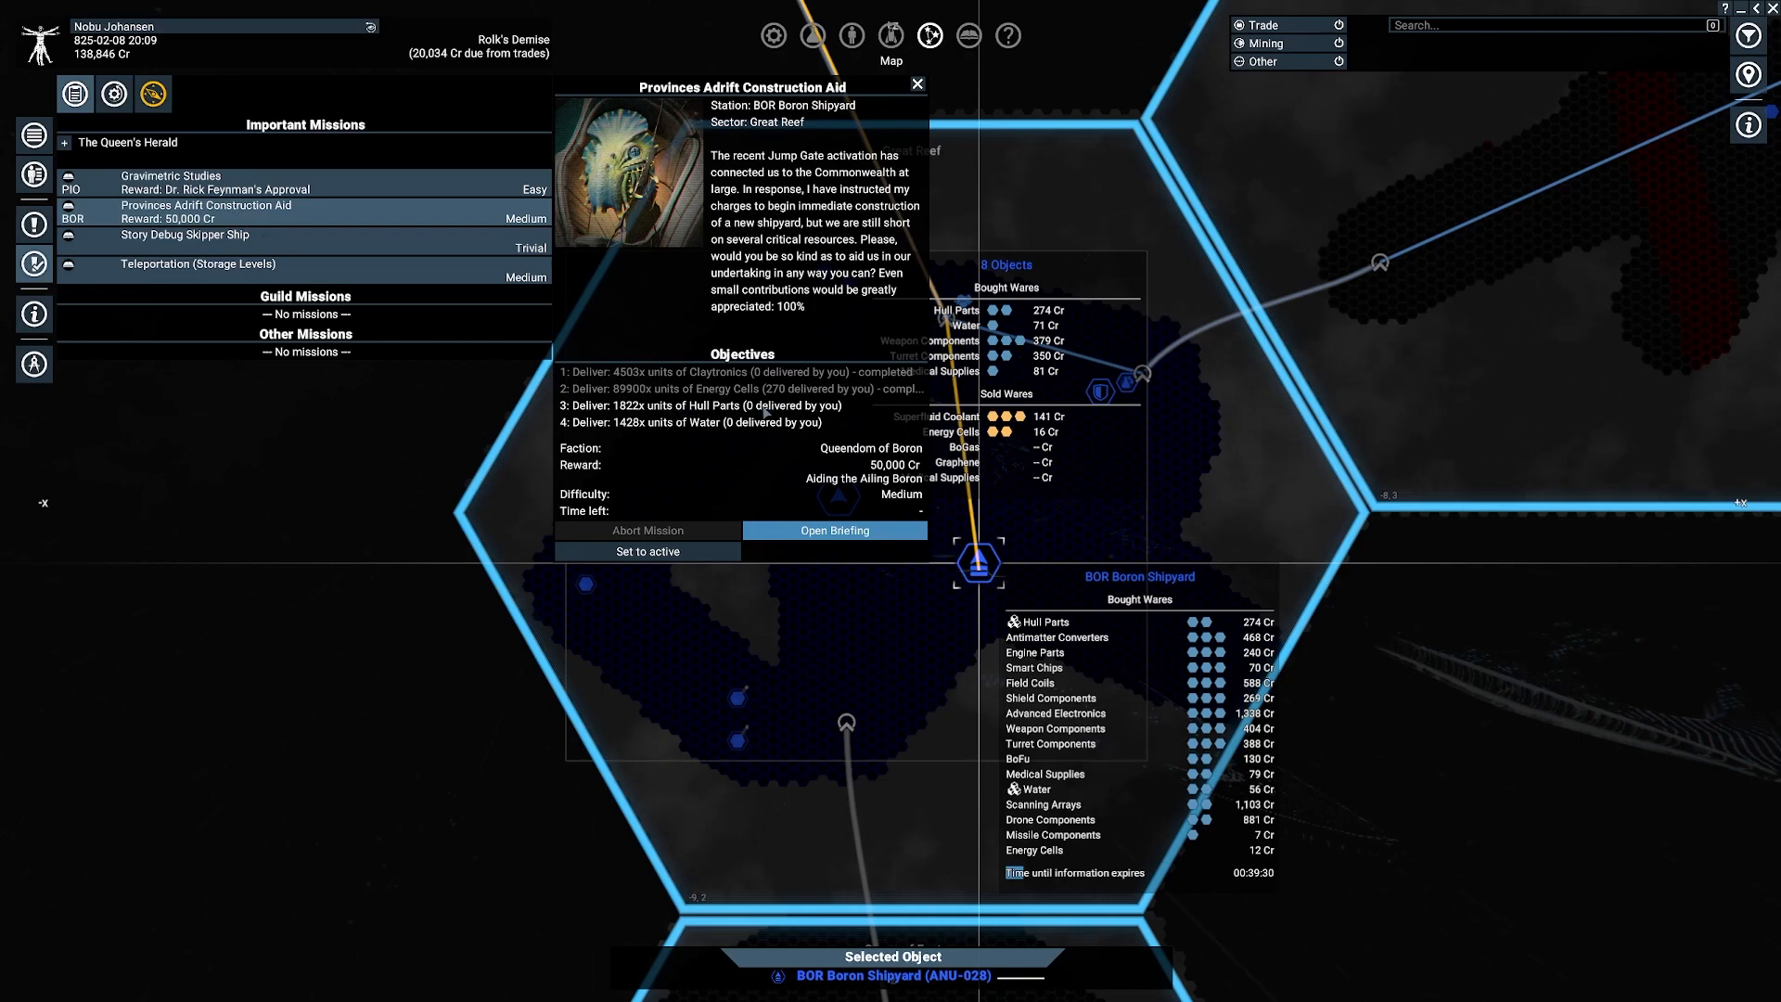
{"action": "mouse_move", "coordinate": [354, 673]}
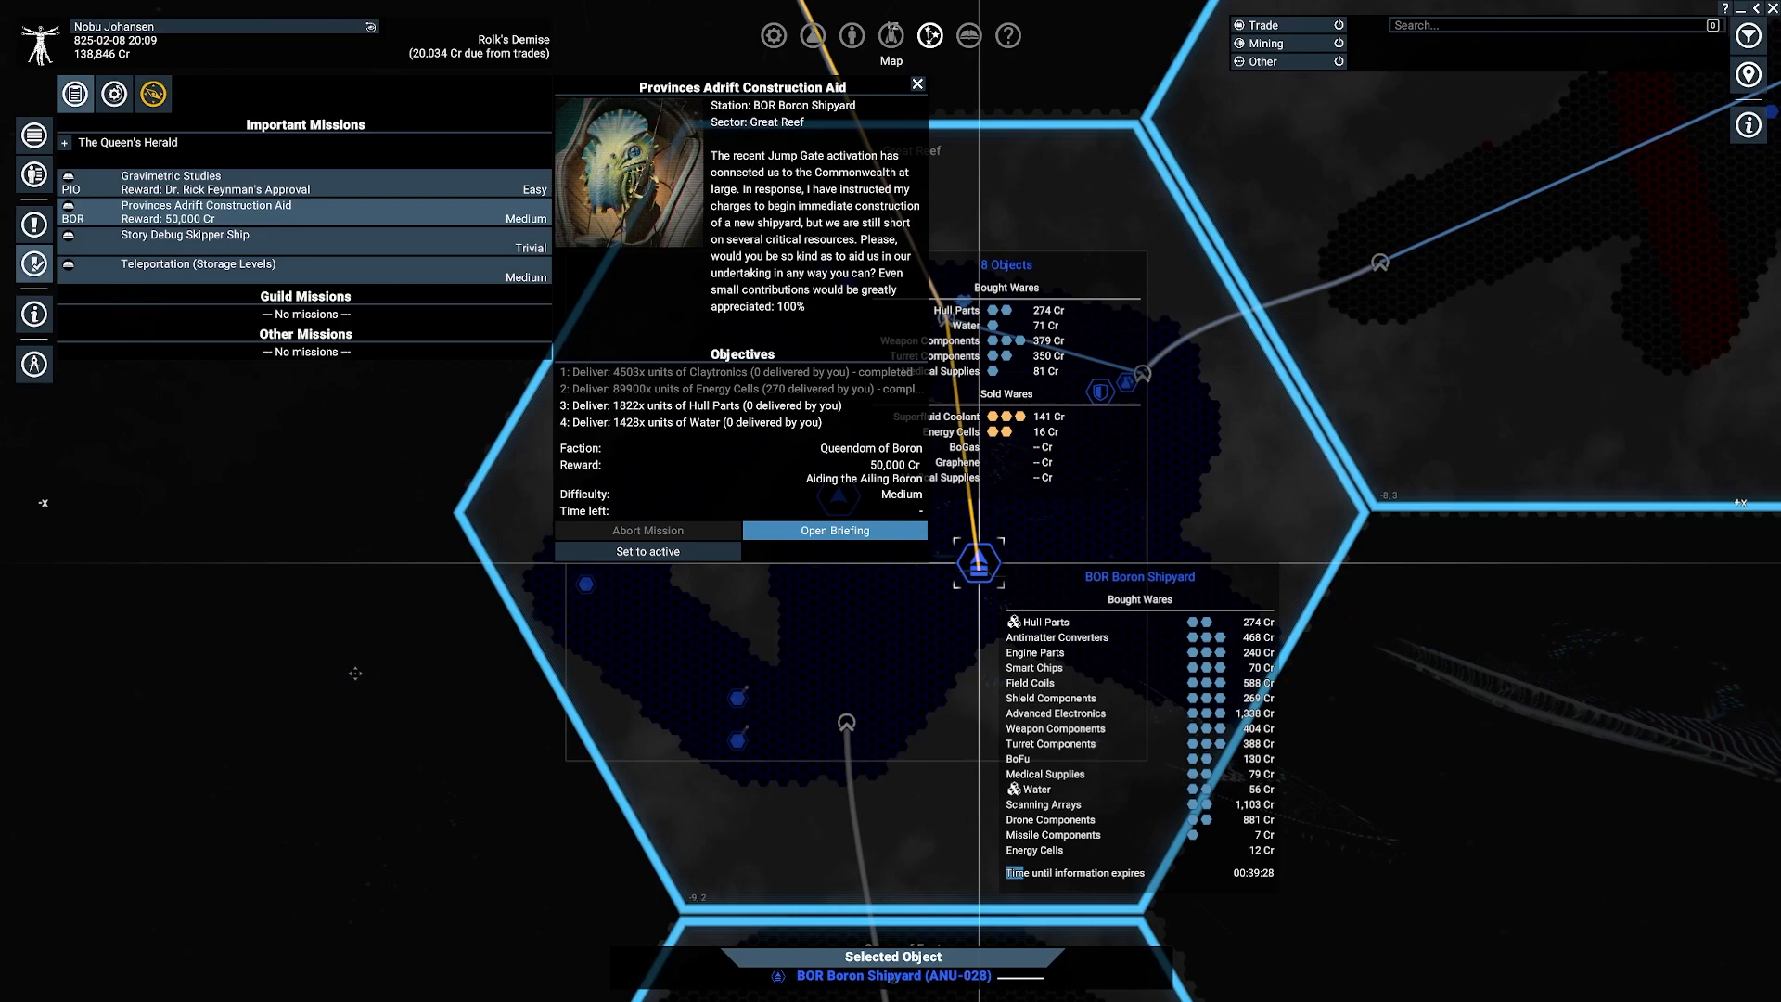
{"action": "left_click", "coordinate": [916, 85]}
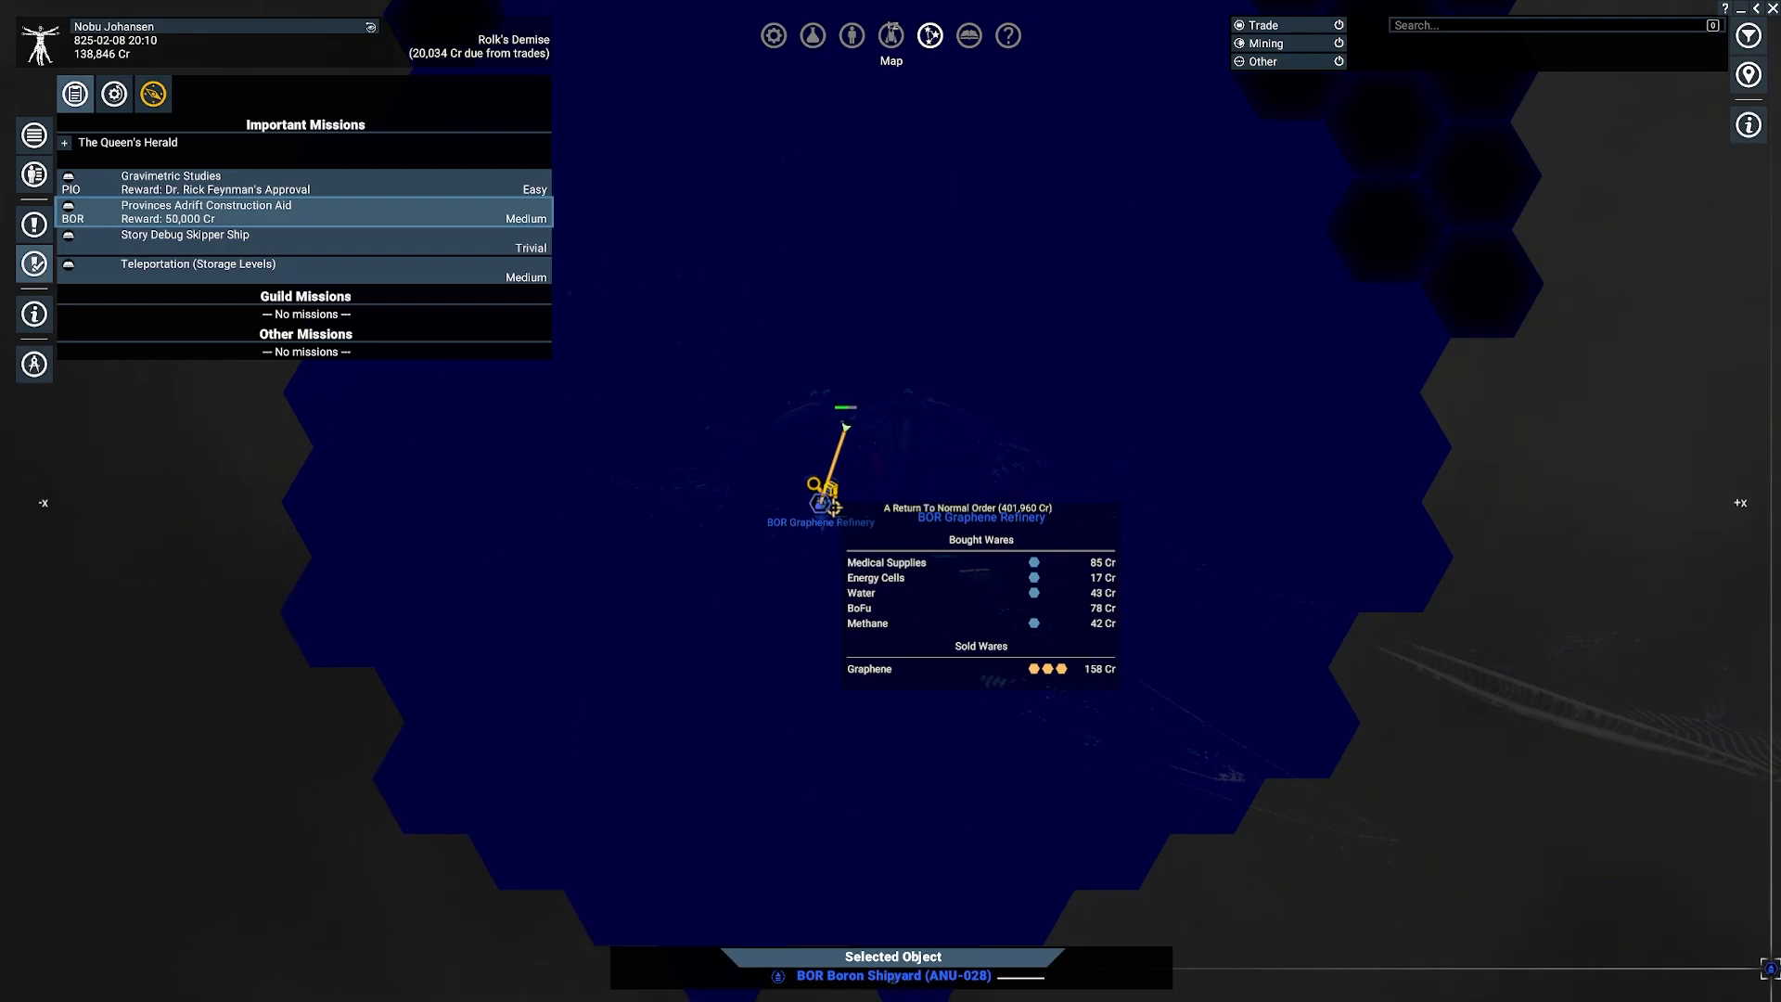
{"action": "mouse_move", "coordinate": [1077, 388]}
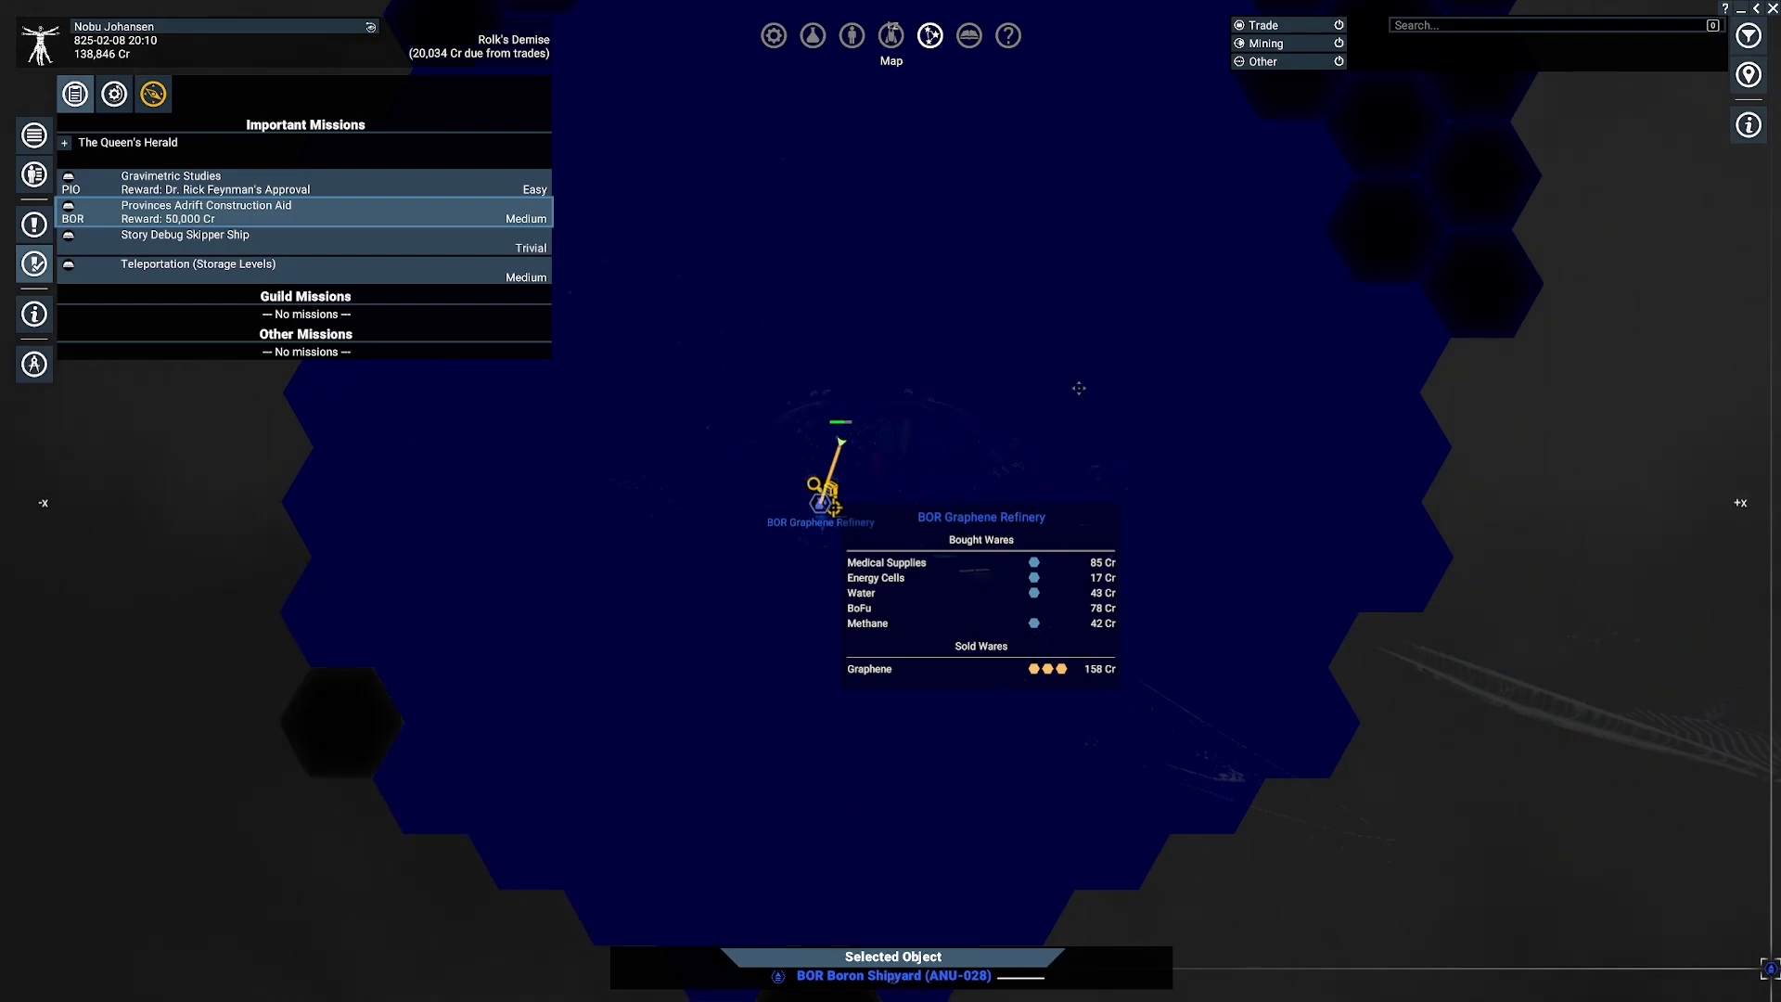
{"action": "mouse_move", "coordinate": [818, 485]}
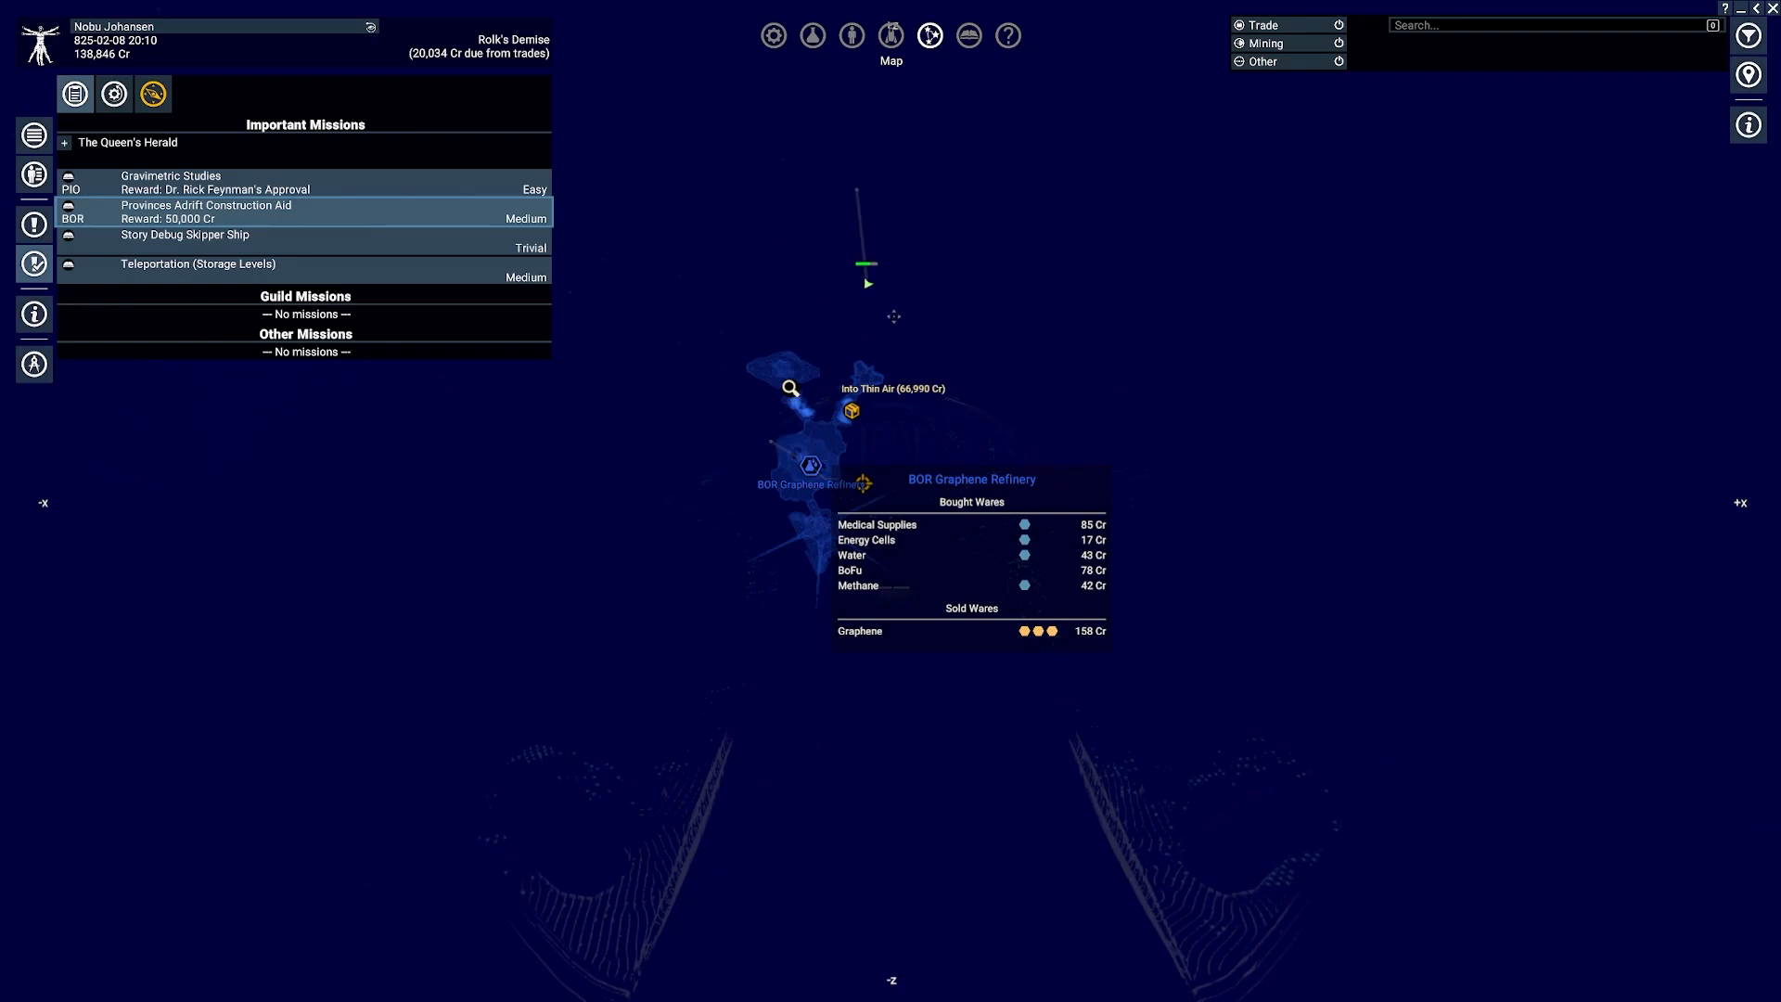
{"action": "left_click", "coordinate": [850, 410]}
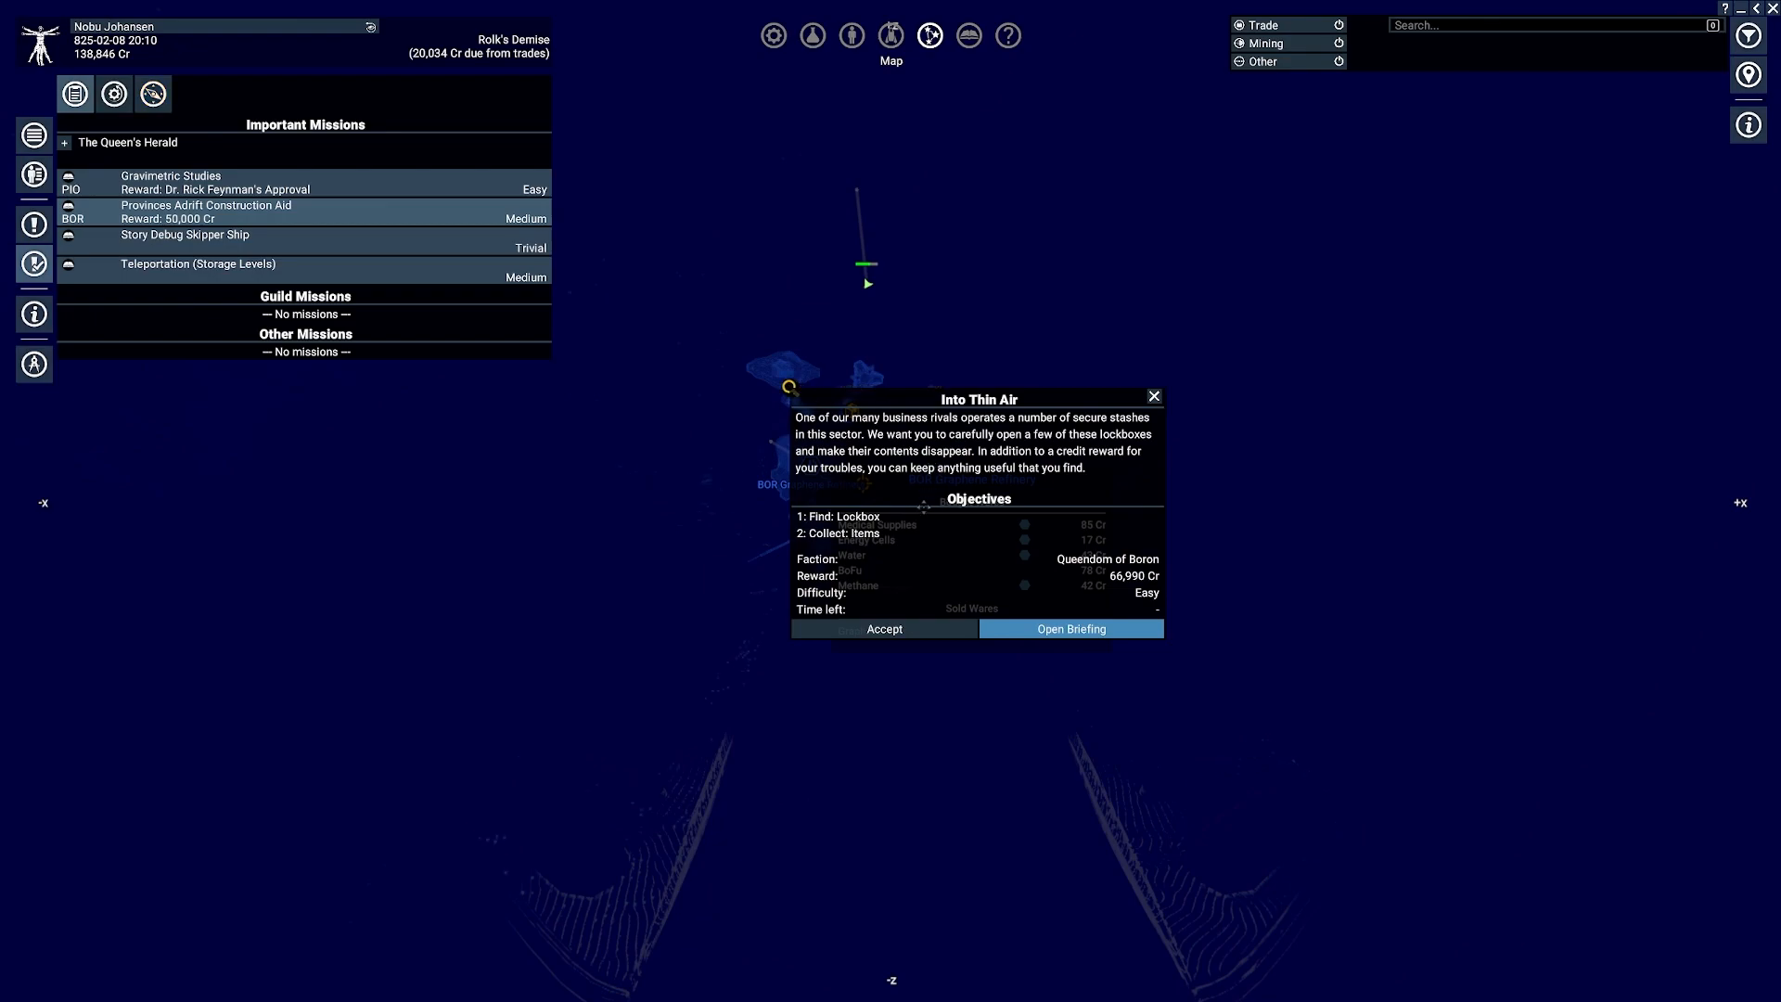
{"action": "mouse_move", "coordinate": [962, 538]}
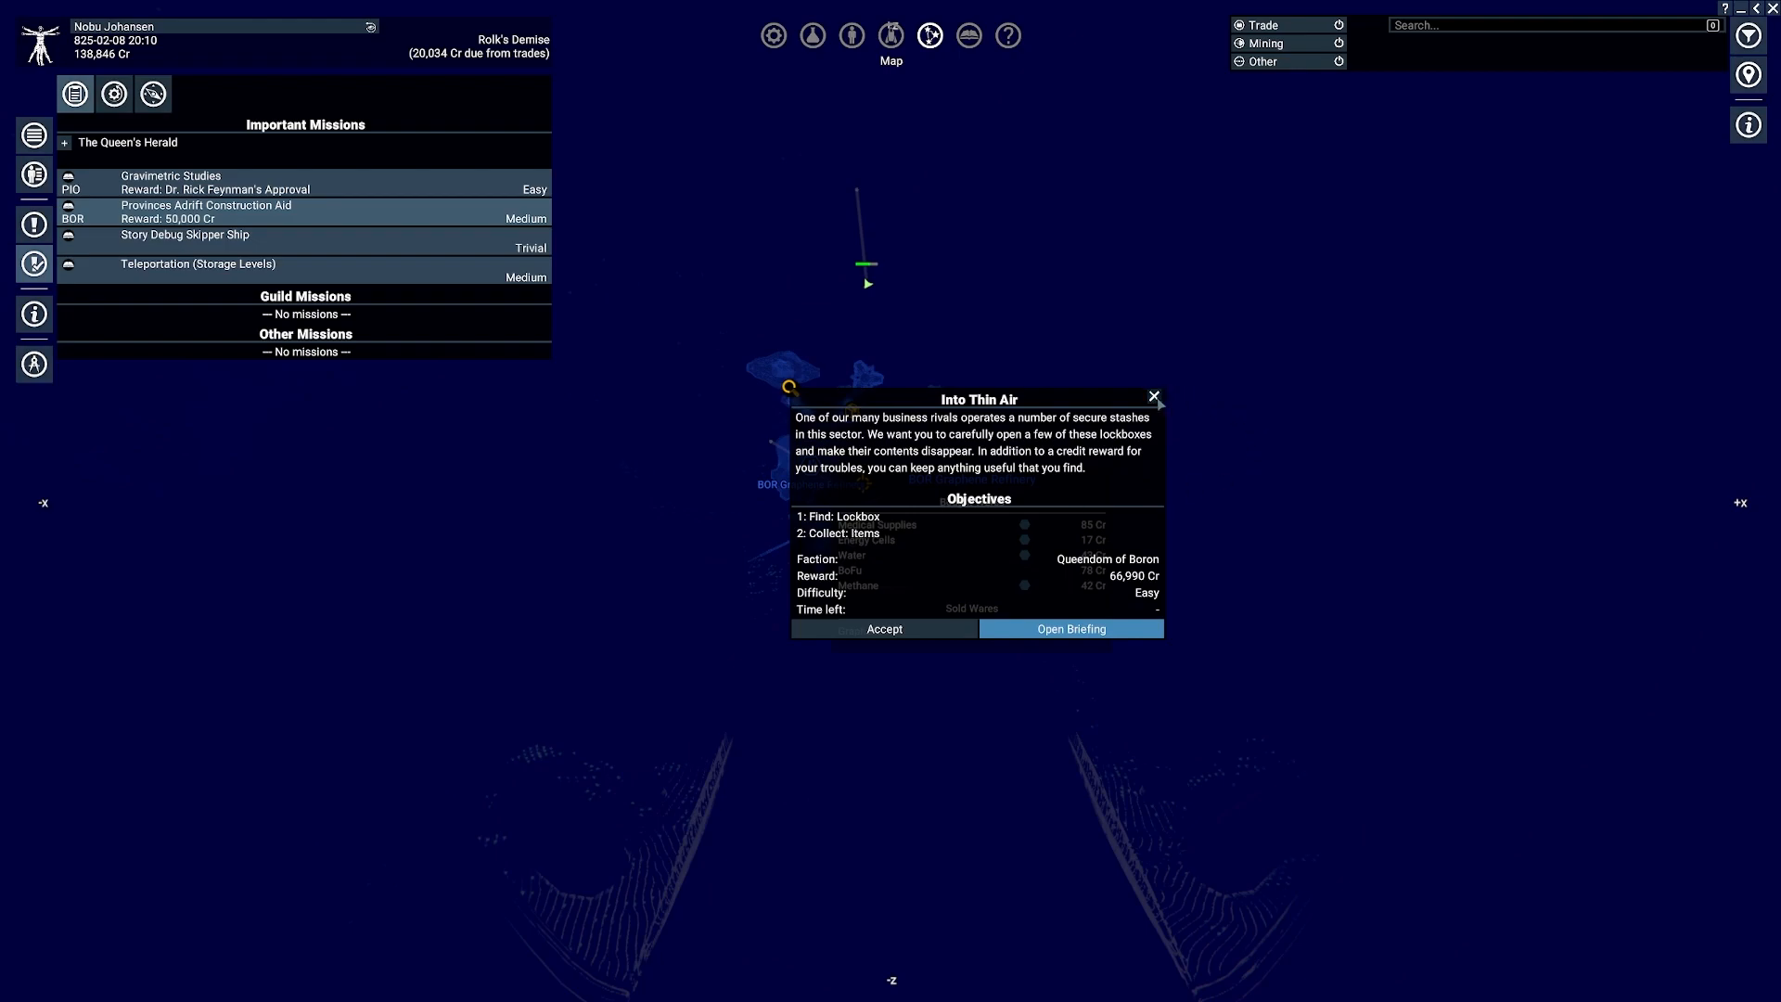
{"action": "left_click", "coordinate": [1154, 398]}
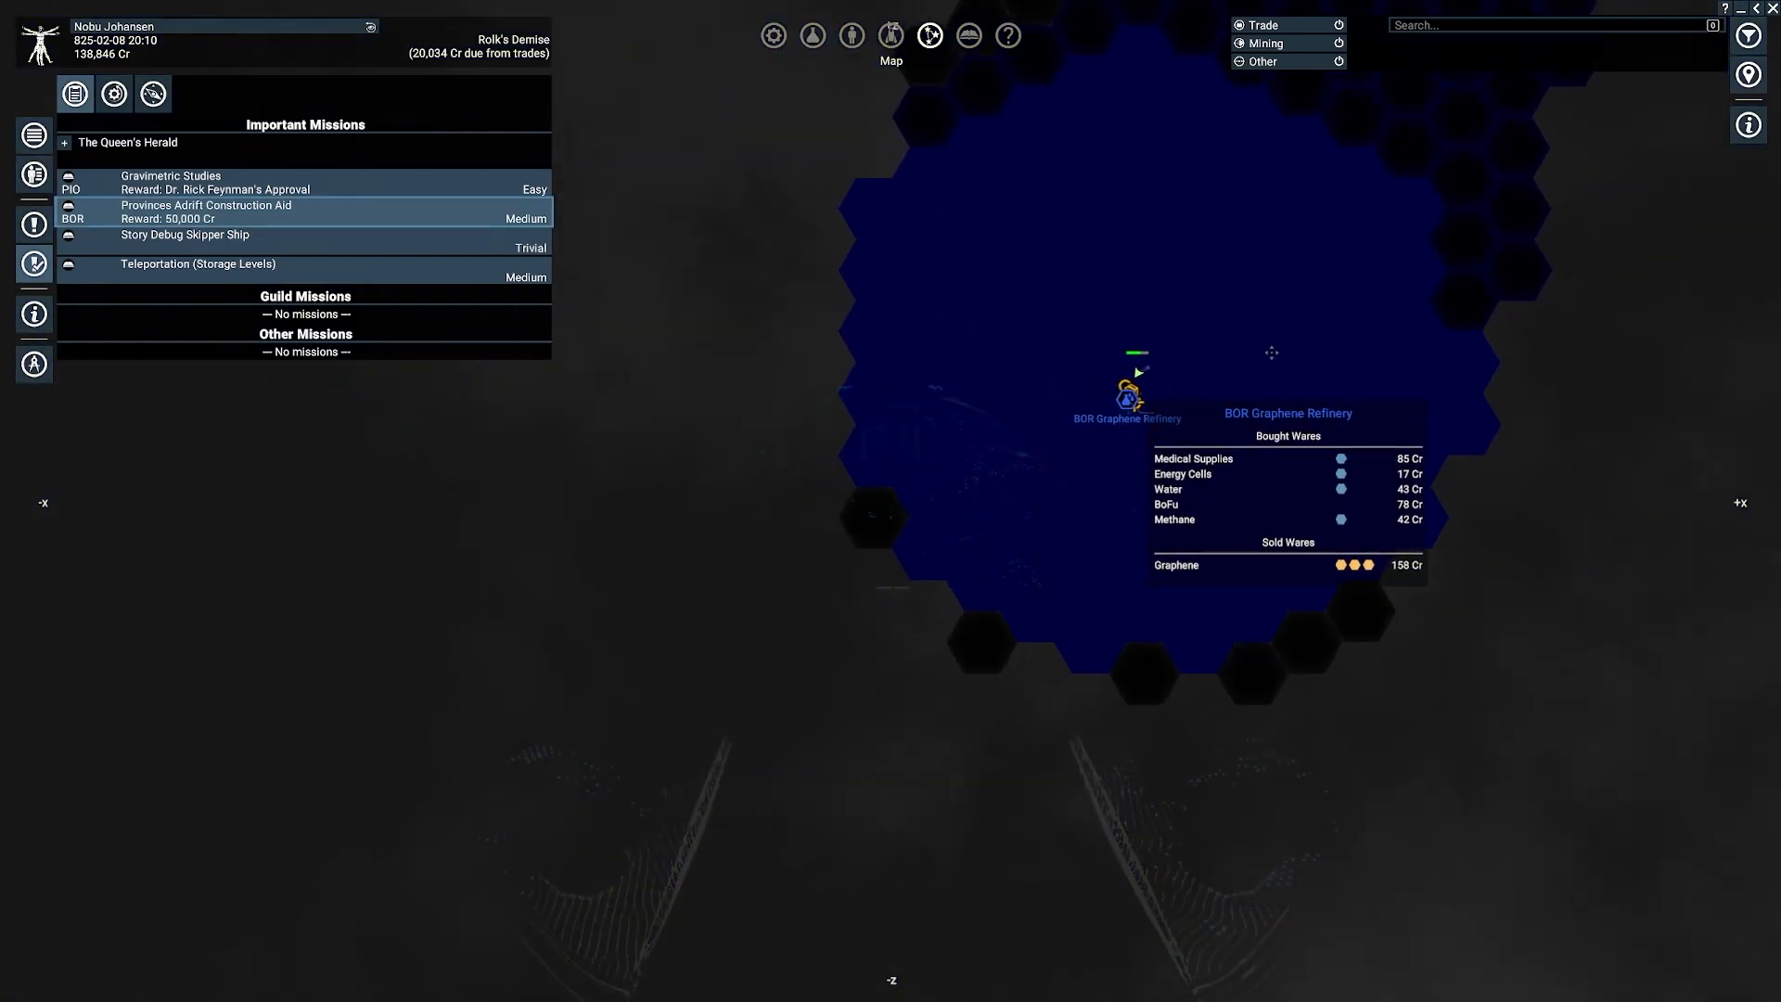
Step: Show owned property, listing Fleet 1 with its Grouper (Mineral) miner
{"action": "left_click", "coordinate": [33, 263]}
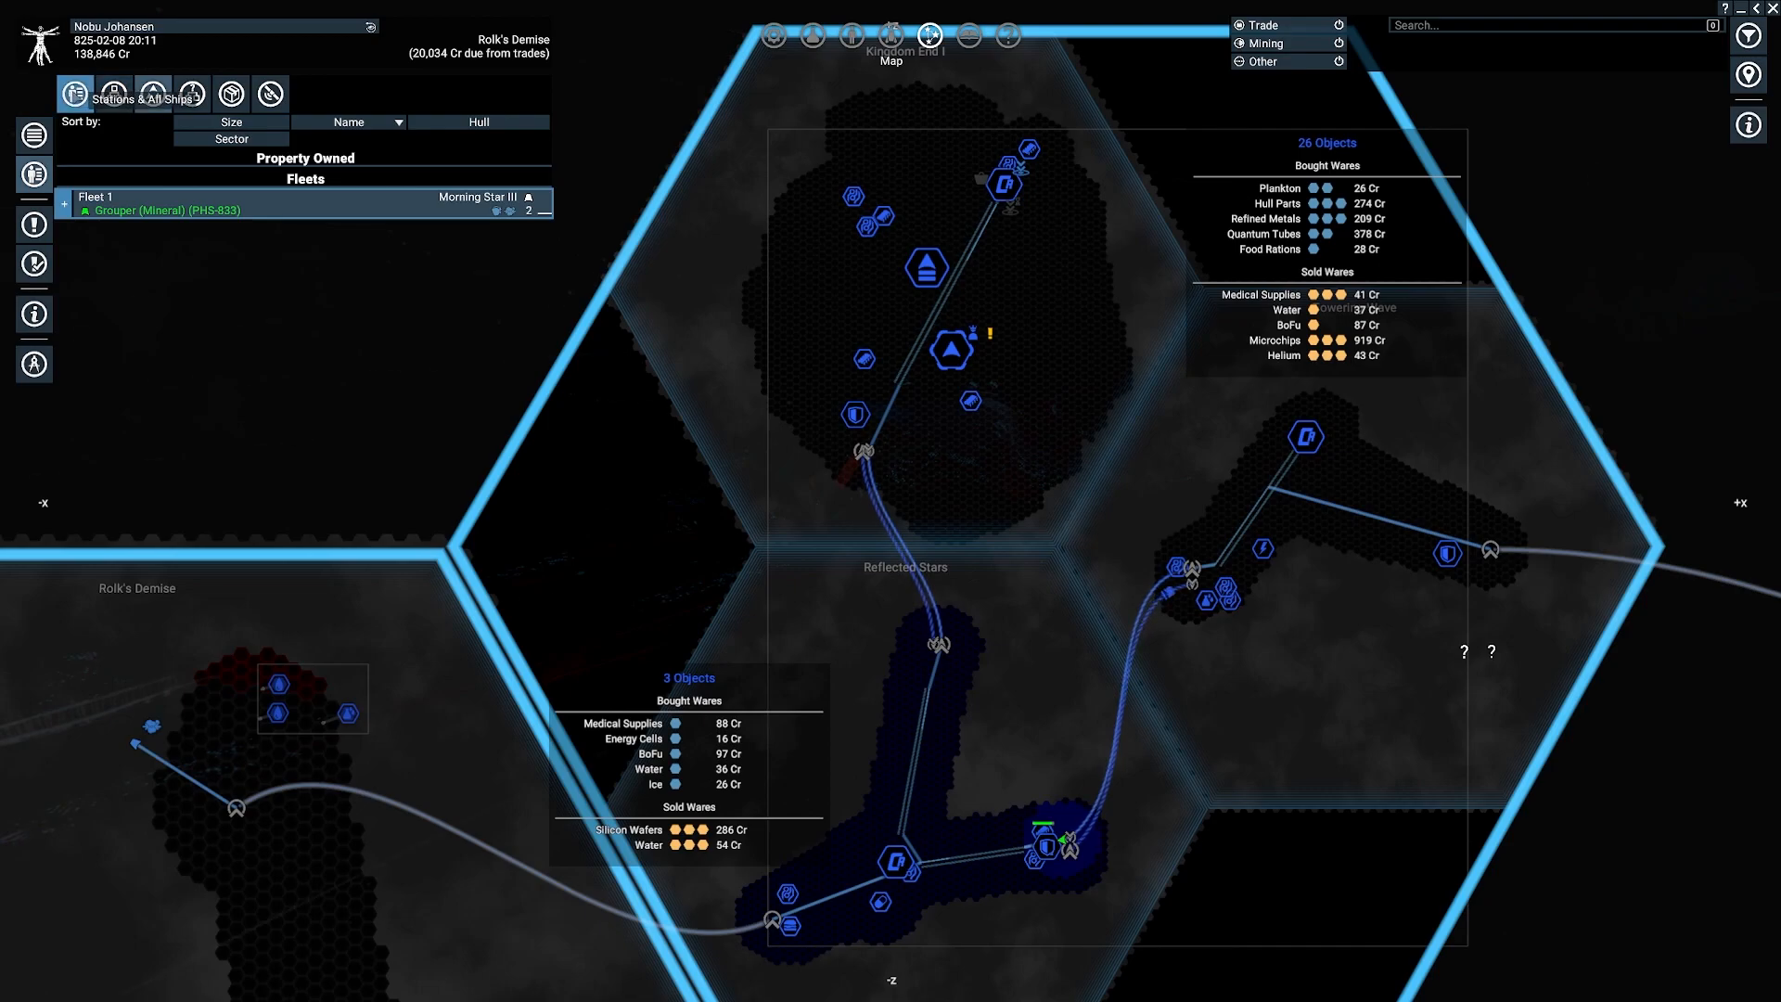
Step: Filter owned property to unassigned ships: the Discoverer Vanguard and the Makos
{"action": "left_click", "coordinate": [192, 92]}
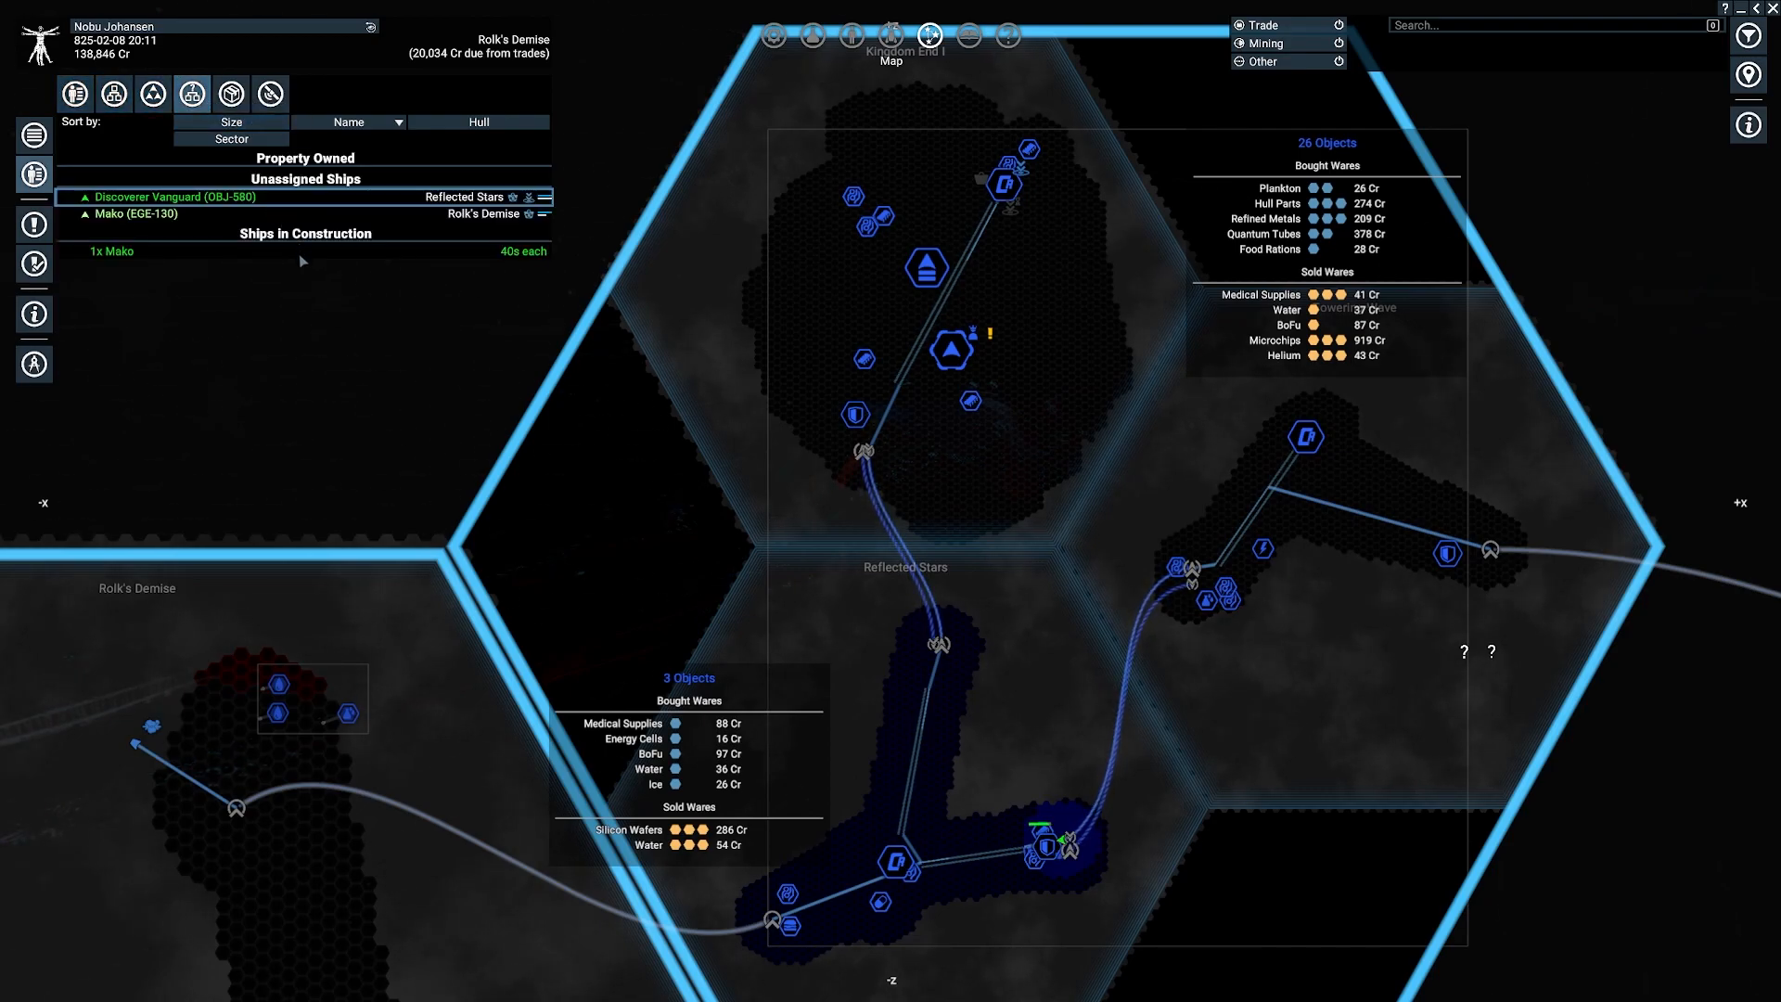
{"action": "mouse_move", "coordinate": [344, 390]}
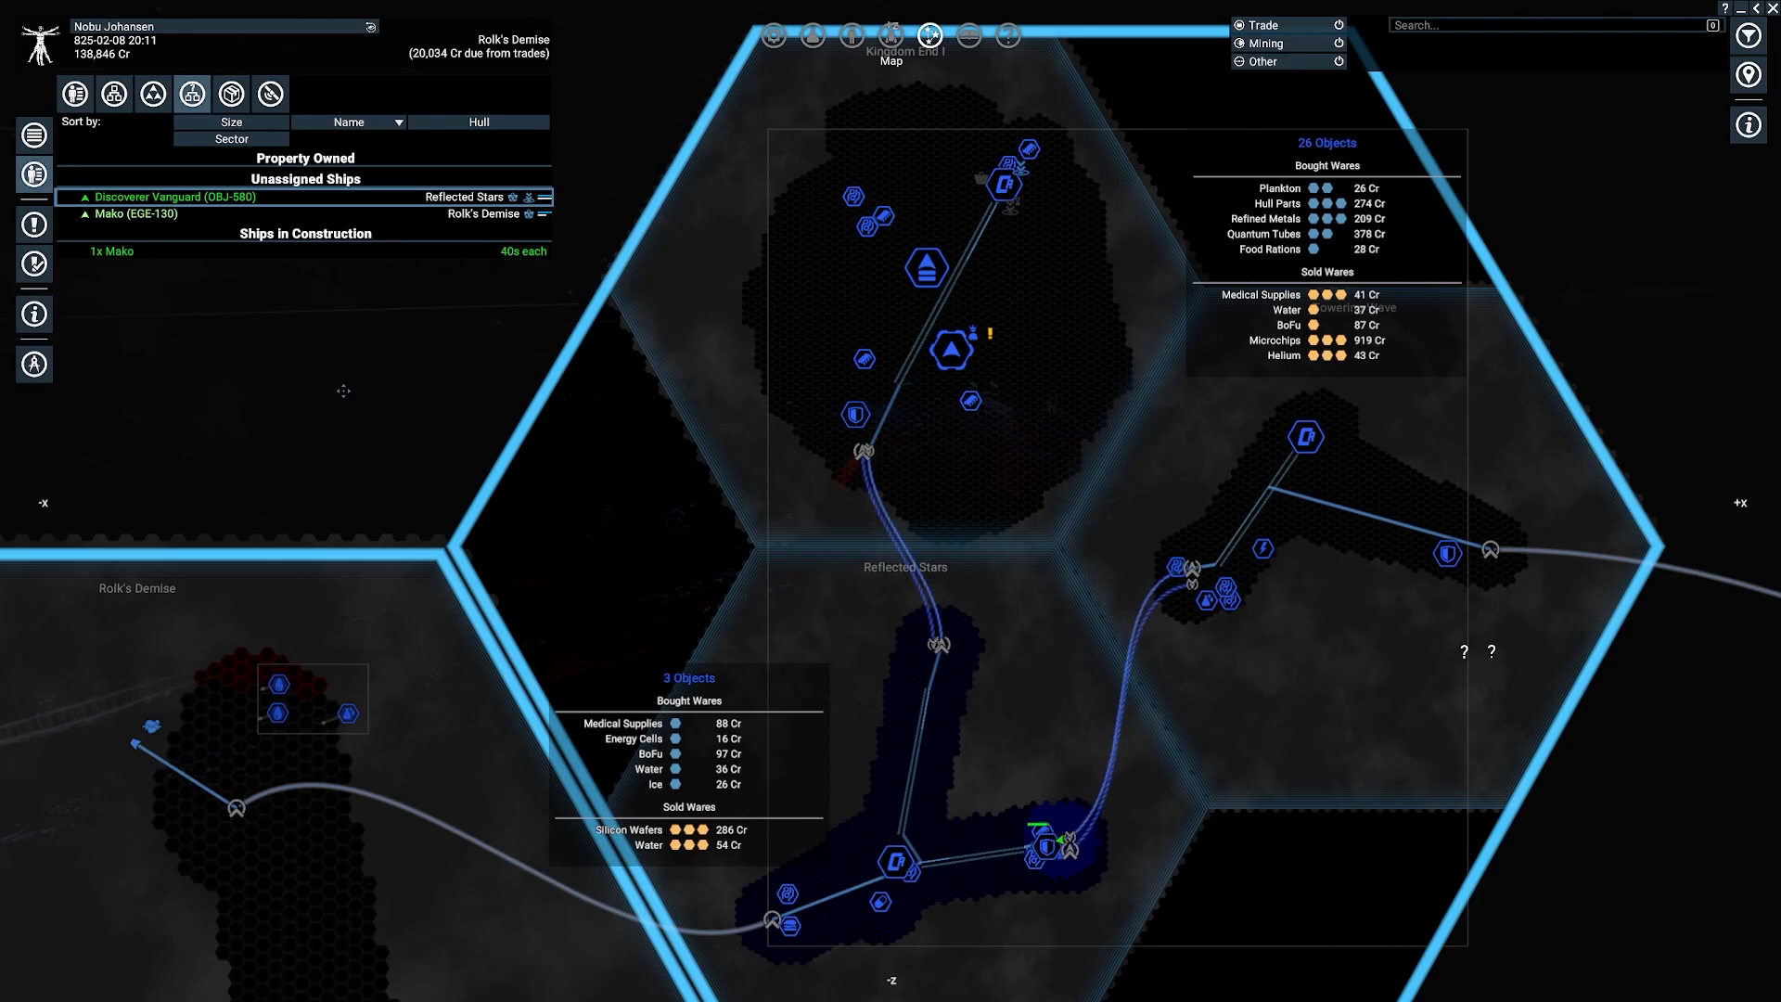
{"action": "mouse_move", "coordinate": [664, 512]}
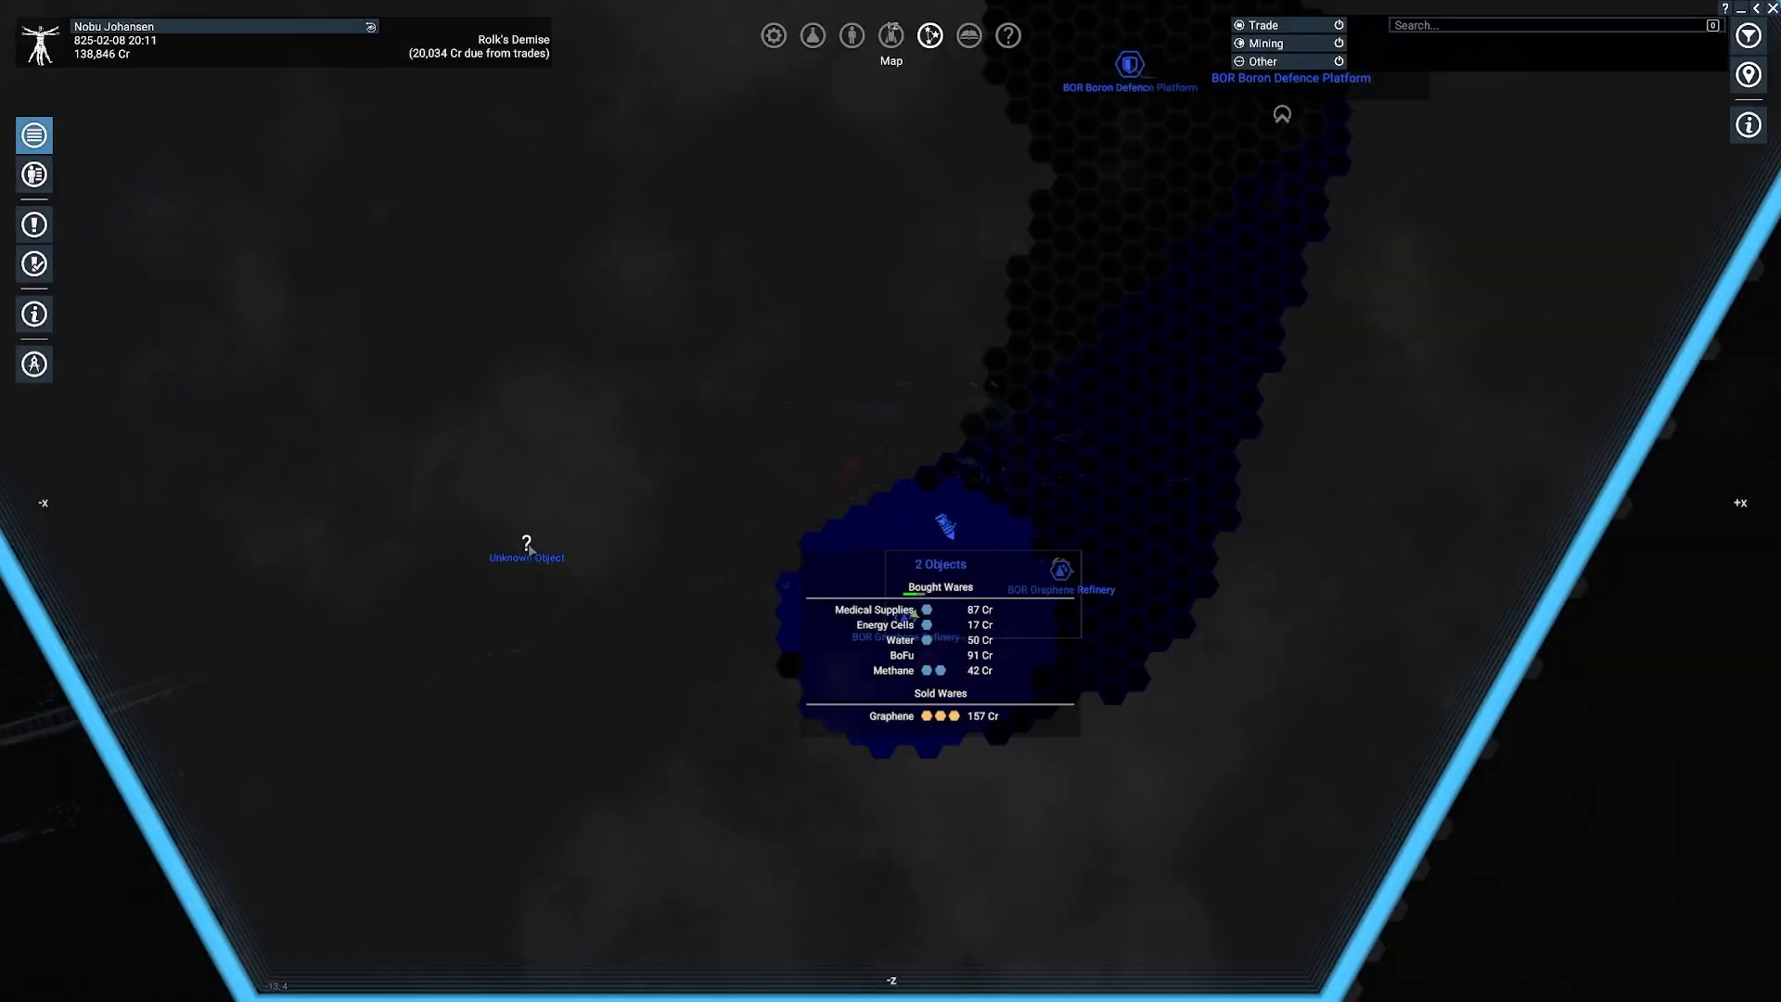
Step: Look around the map near SCA Maja Snail Farm and its trade offers
{"action": "left_click", "coordinate": [526, 542]}
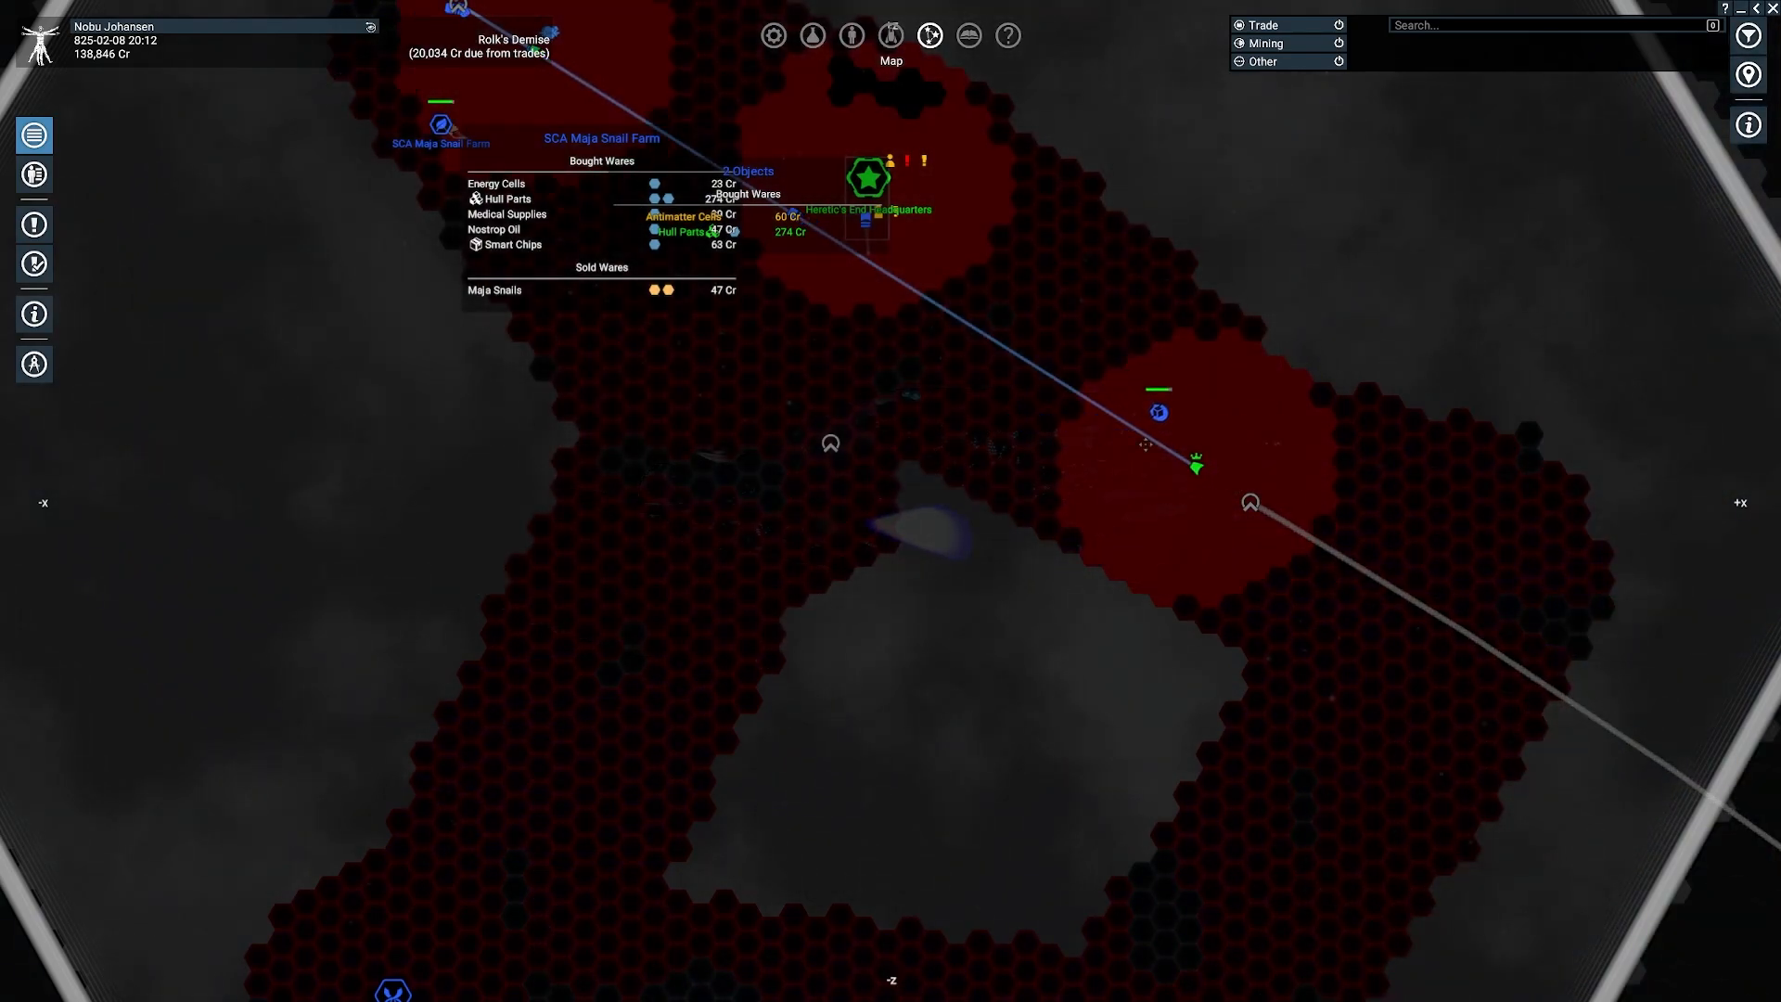
Step: Switch to External View of the player's ship from its map actions
{"action": "right_click", "coordinate": [1159, 411]}
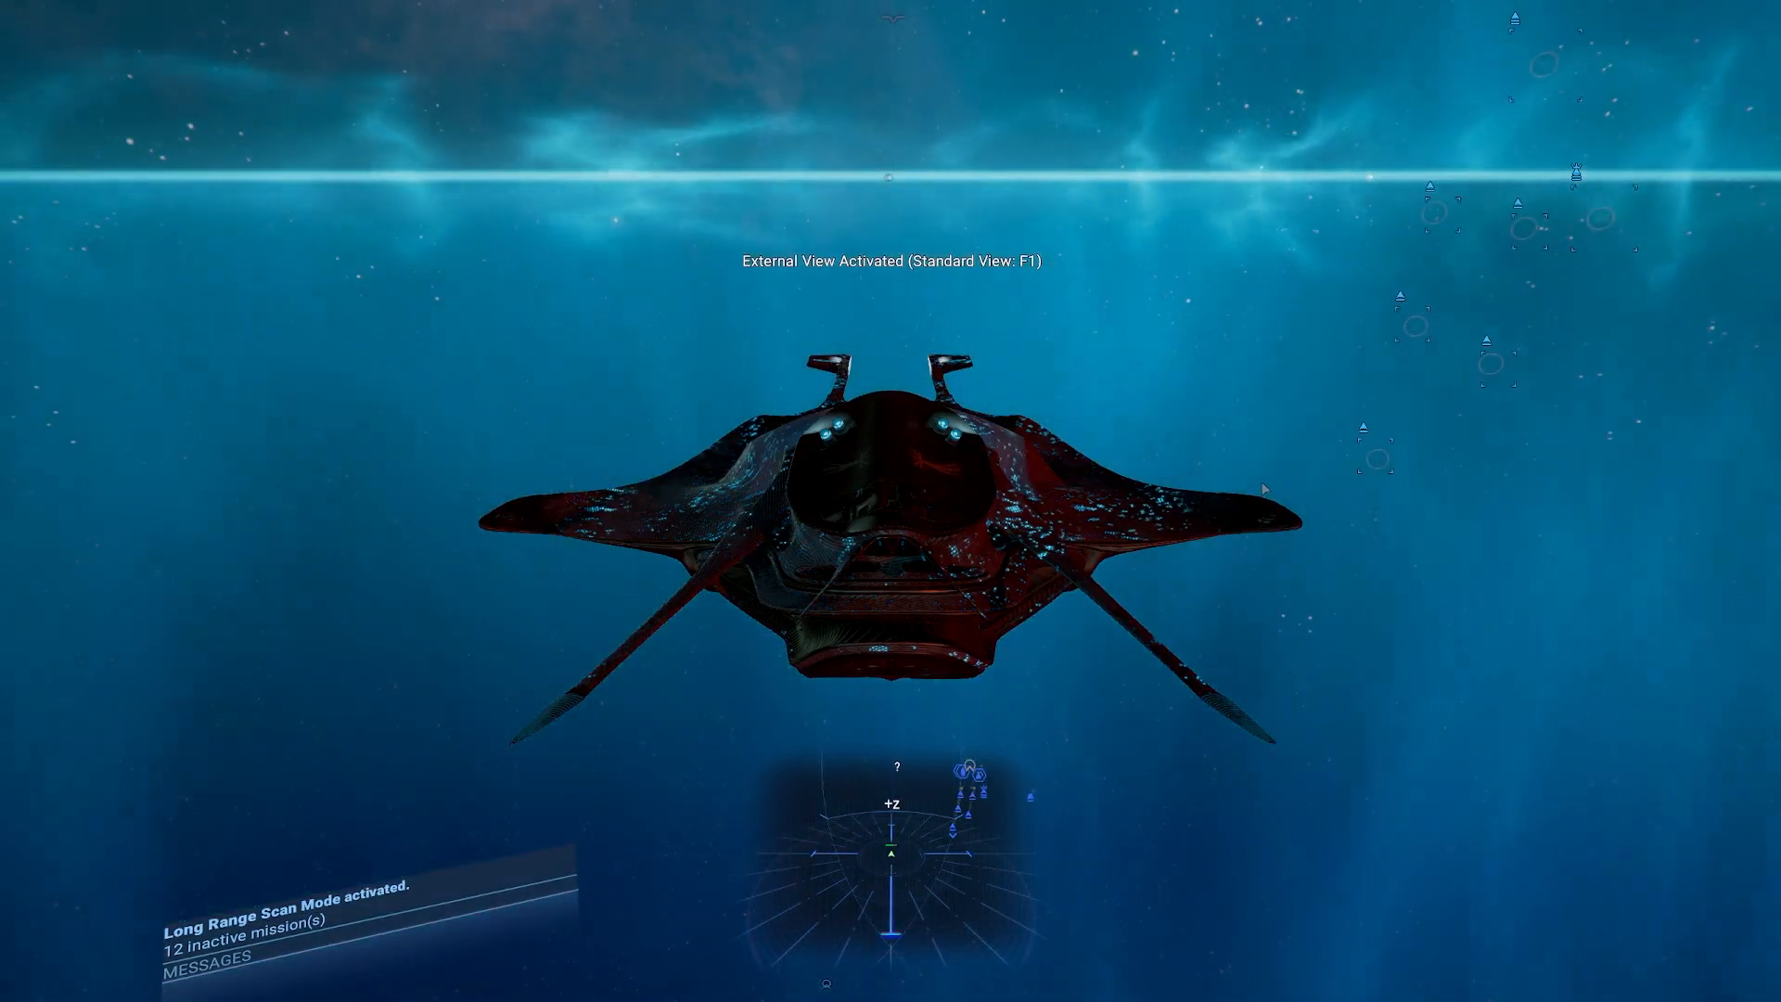
Step: Reopen the map with the ARG Construction Vessel Mammoth Vanguard selected
{"action": "key", "text": "m"}
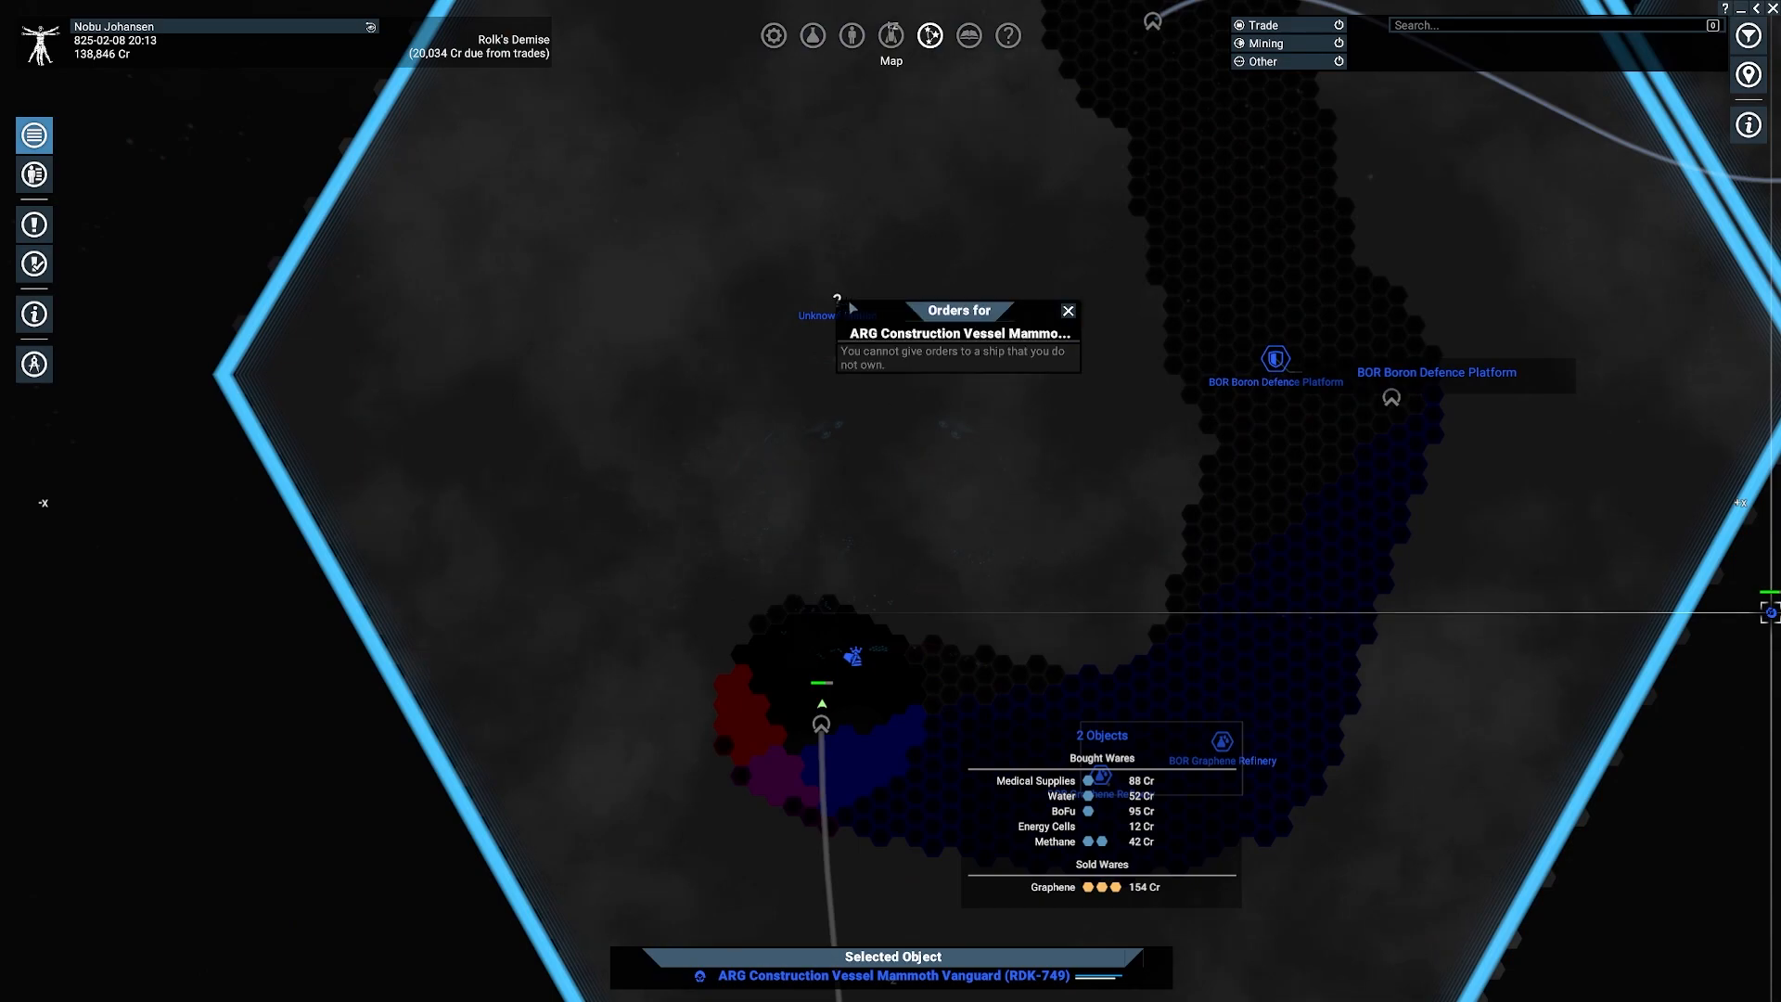
Step: Close the construction vessel's Orders panel and survey sectors toward BOR Royal Support Quay
{"action": "left_click", "coordinate": [1064, 309]}
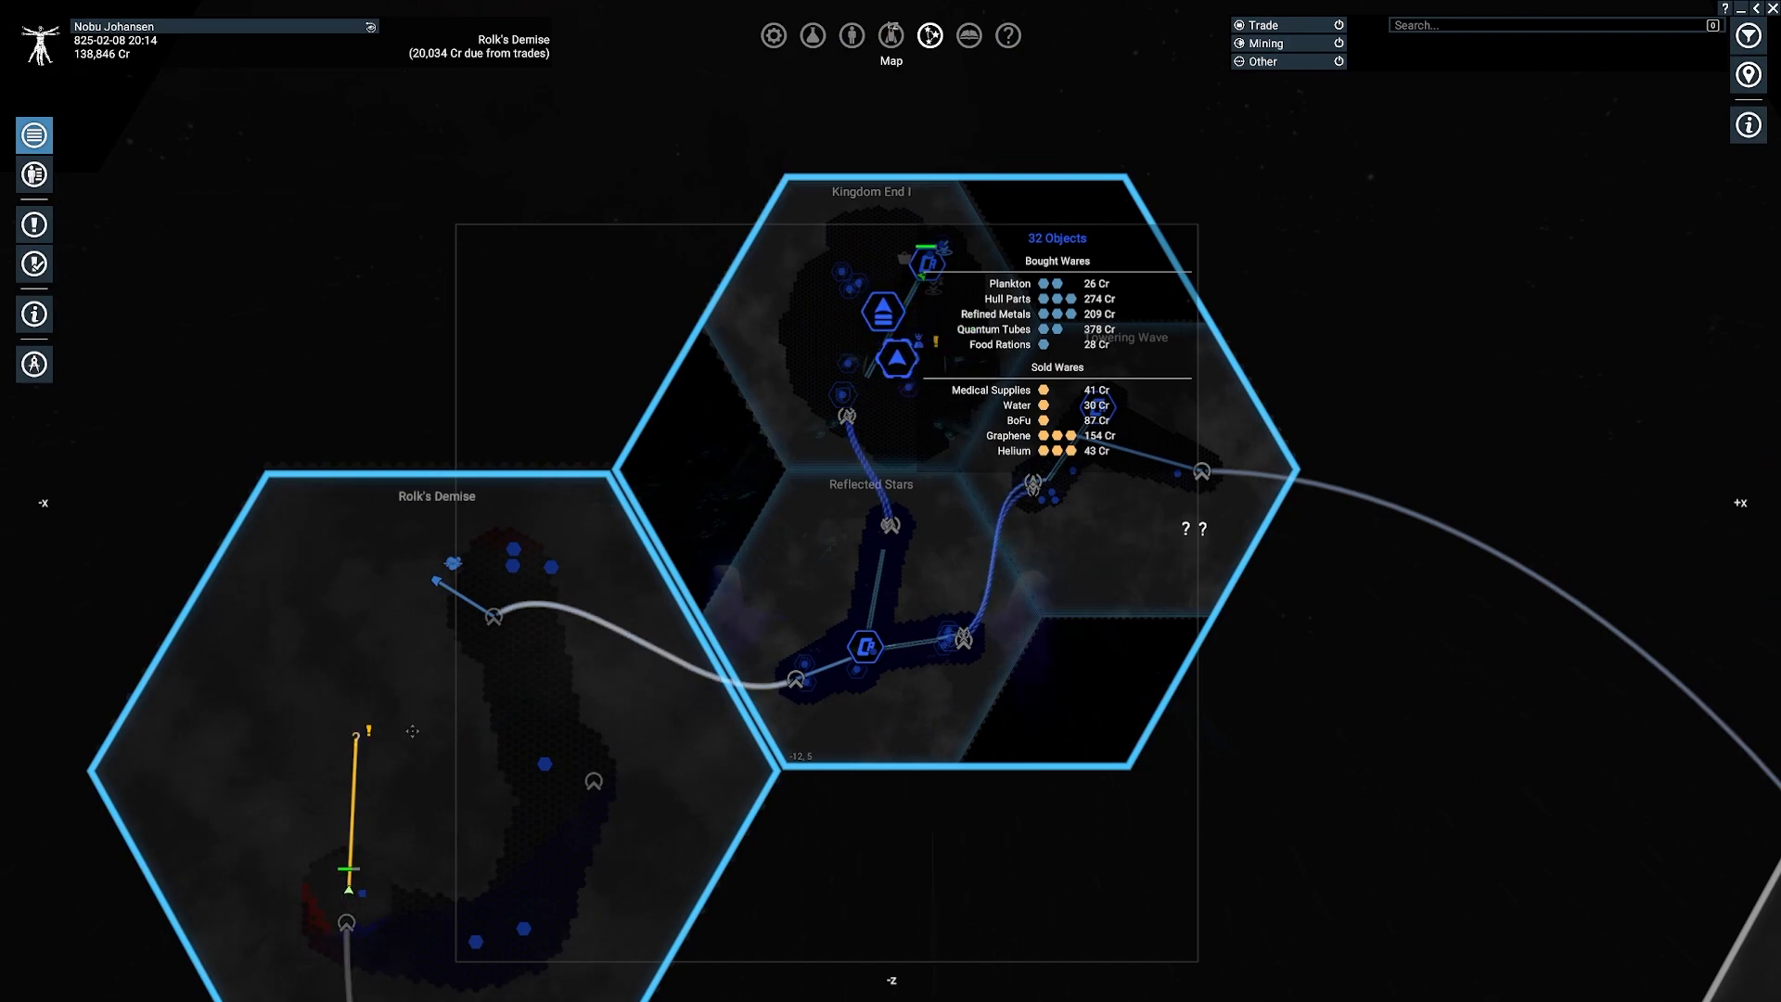
{"action": "mouse_move", "coordinate": [738, 769]}
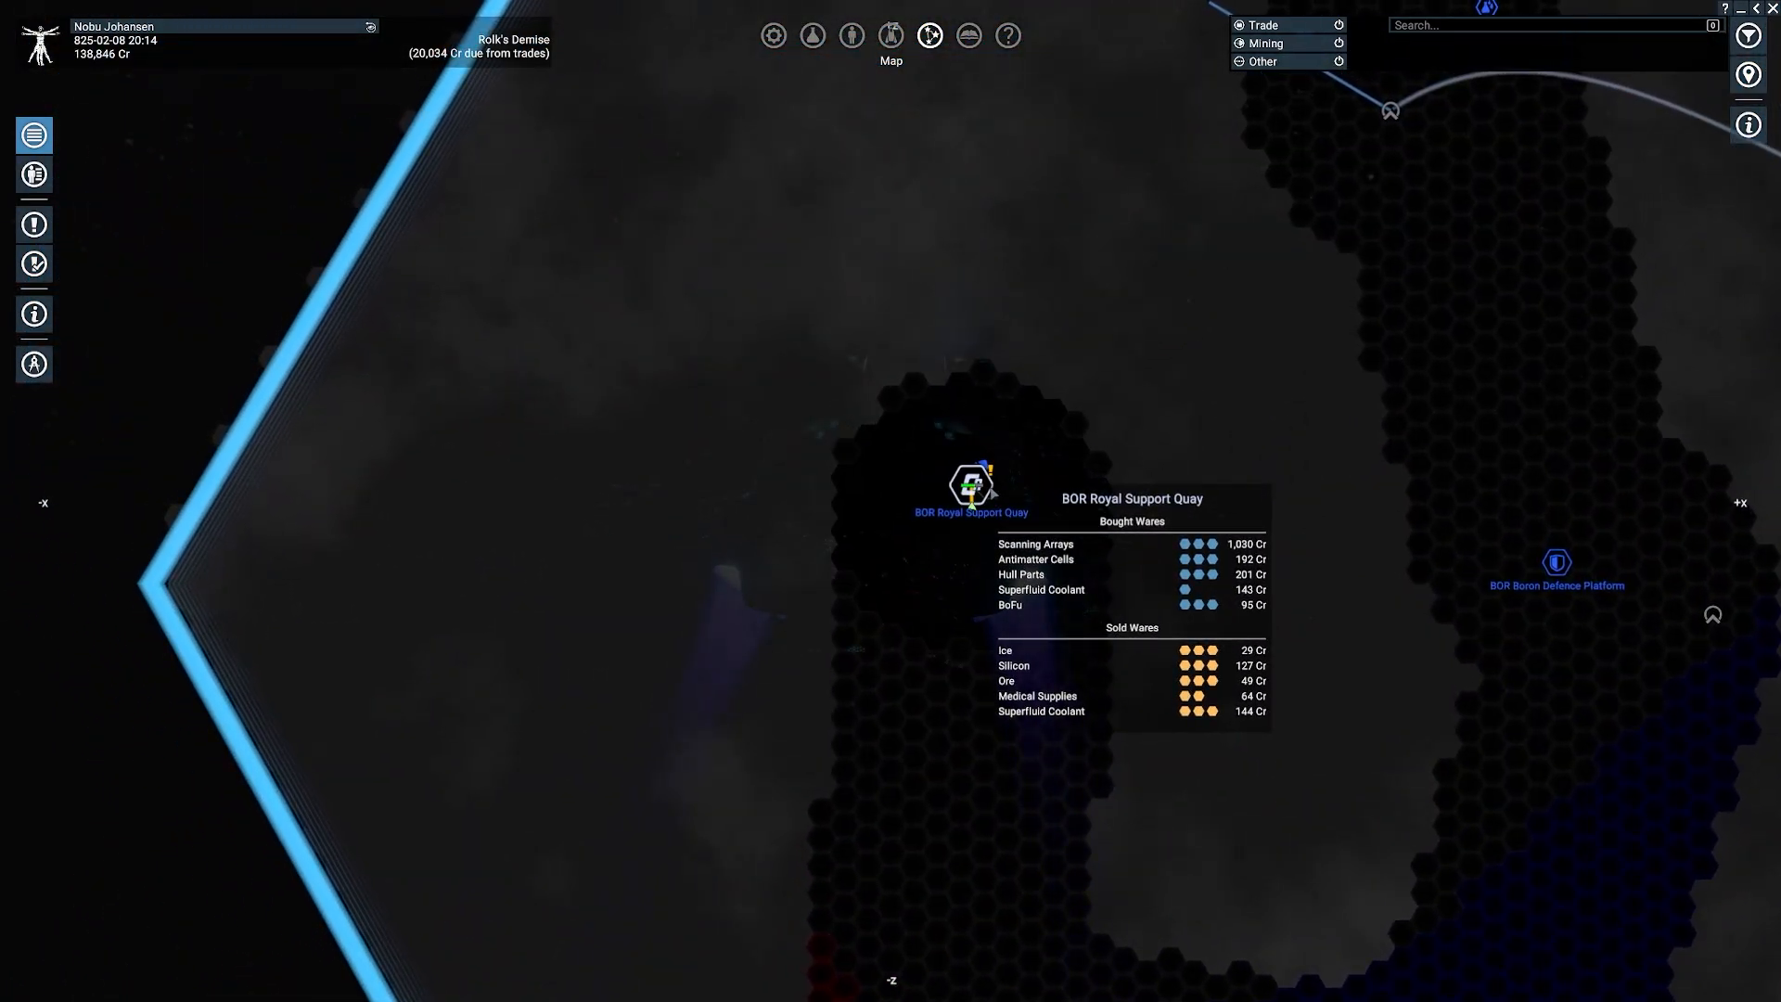
Step: Zoom out over Rolk's Demise and bring up the jump gate's actions
{"action": "scroll", "scroll_direction": "down", "scroll_amount": 3}
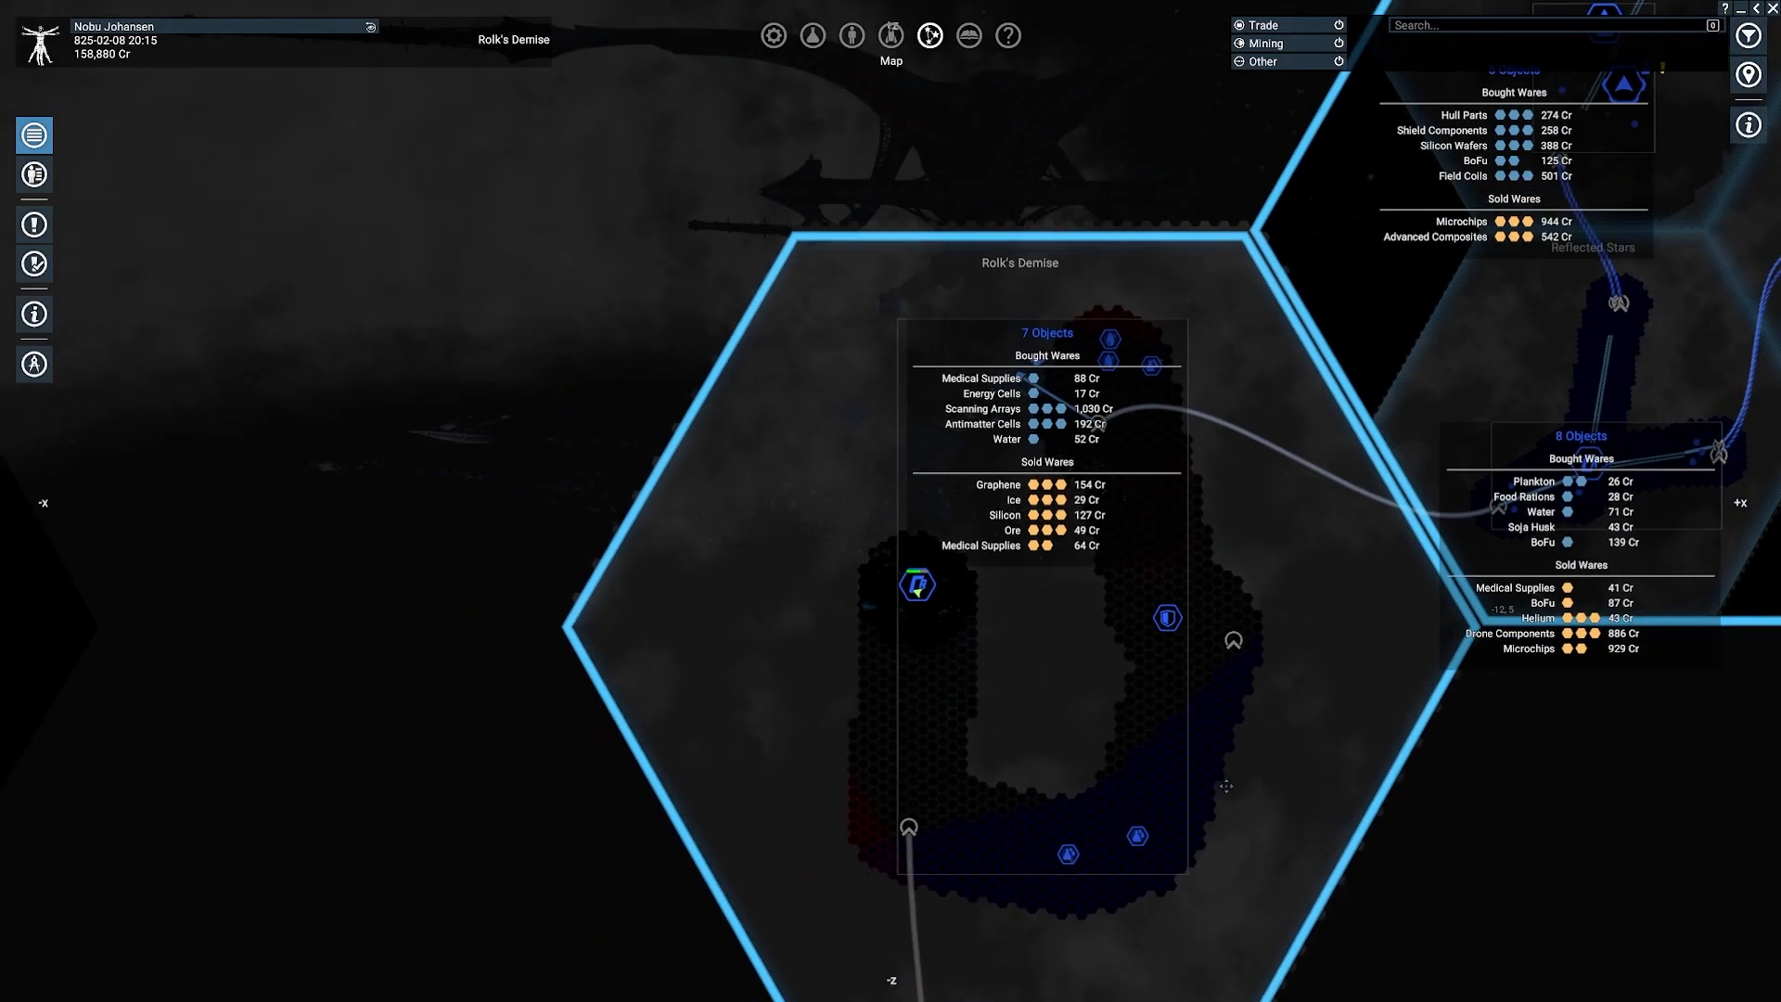
{"action": "right_click", "coordinate": [1233, 639]}
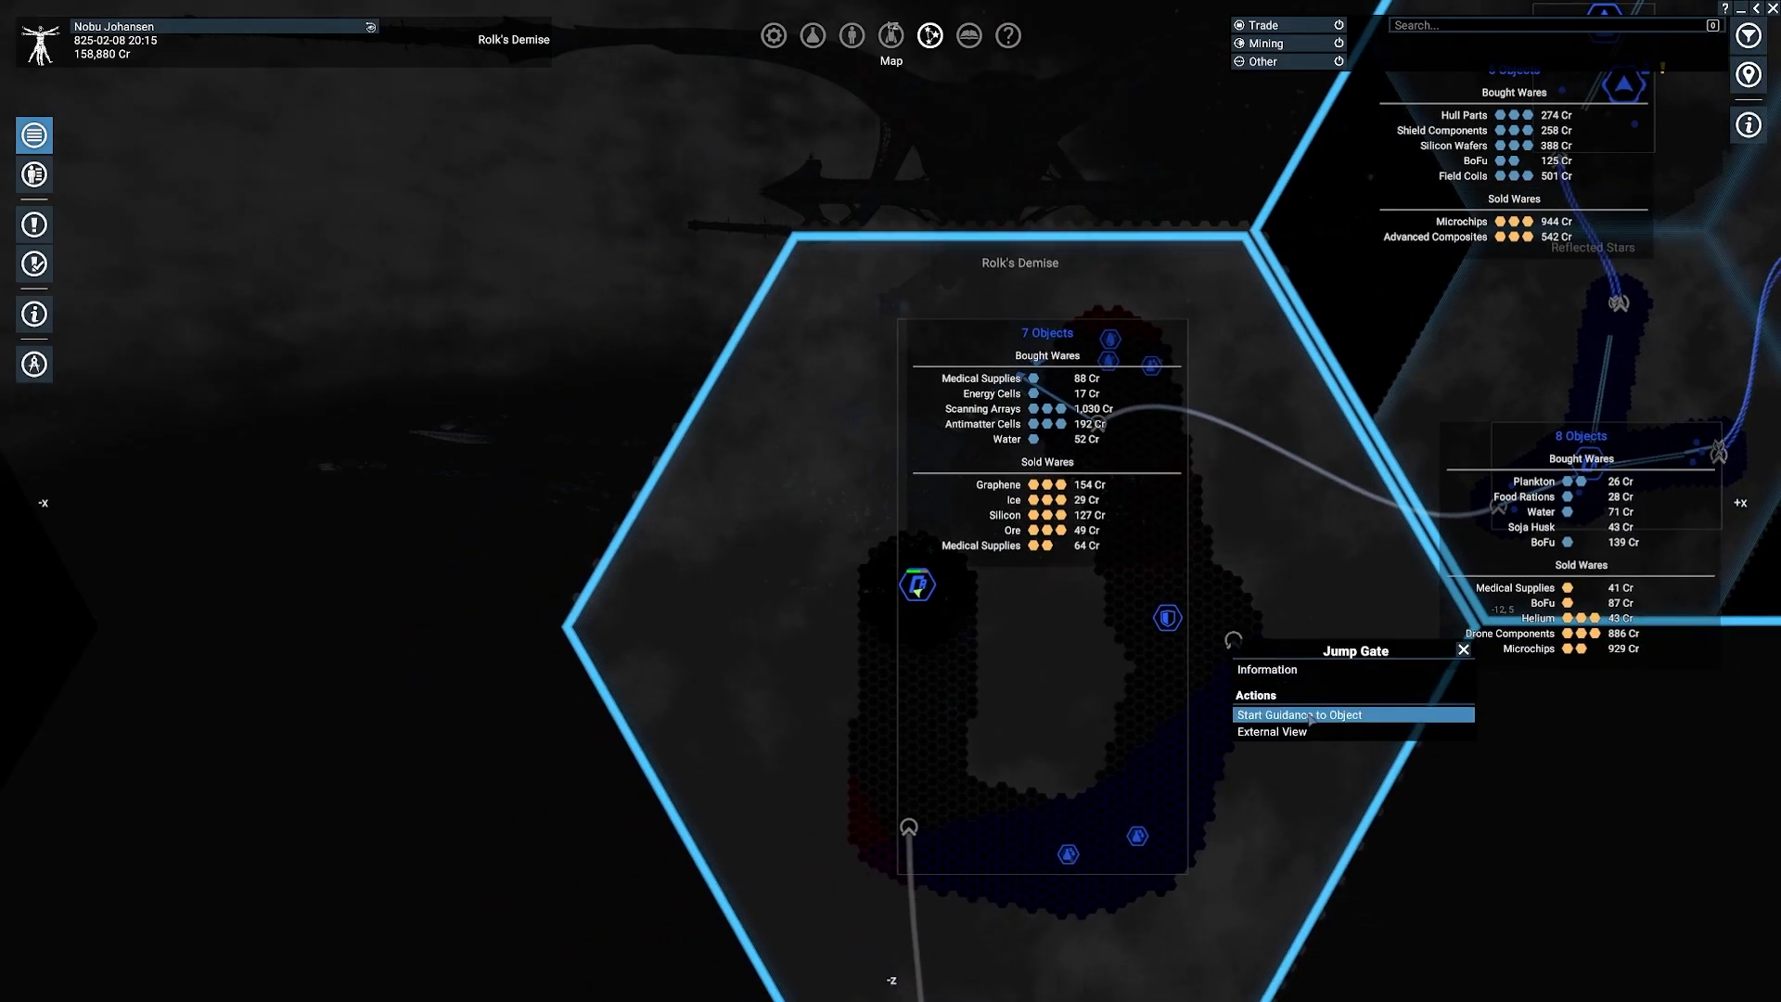
Step: Start guidance from the player's ship to the Rolk's Demise jump gate
{"action": "left_click", "coordinate": [1299, 714]}
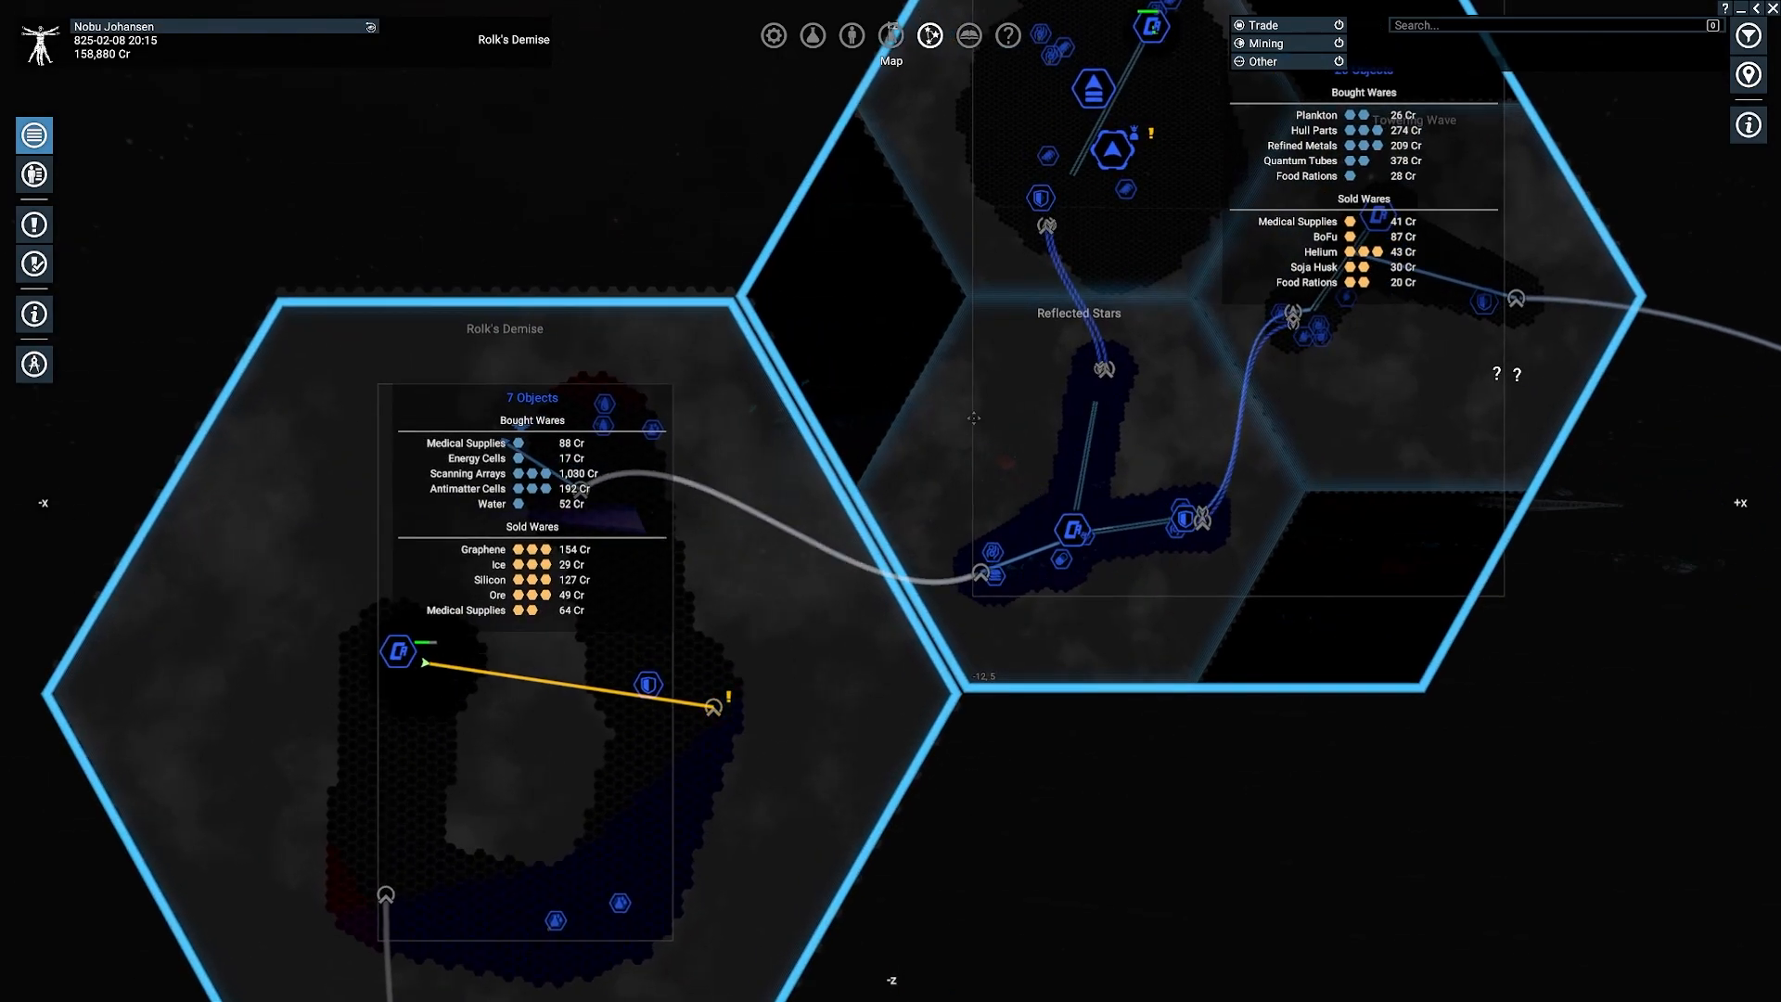
{"action": "mouse_move", "coordinate": [1008, 430]}
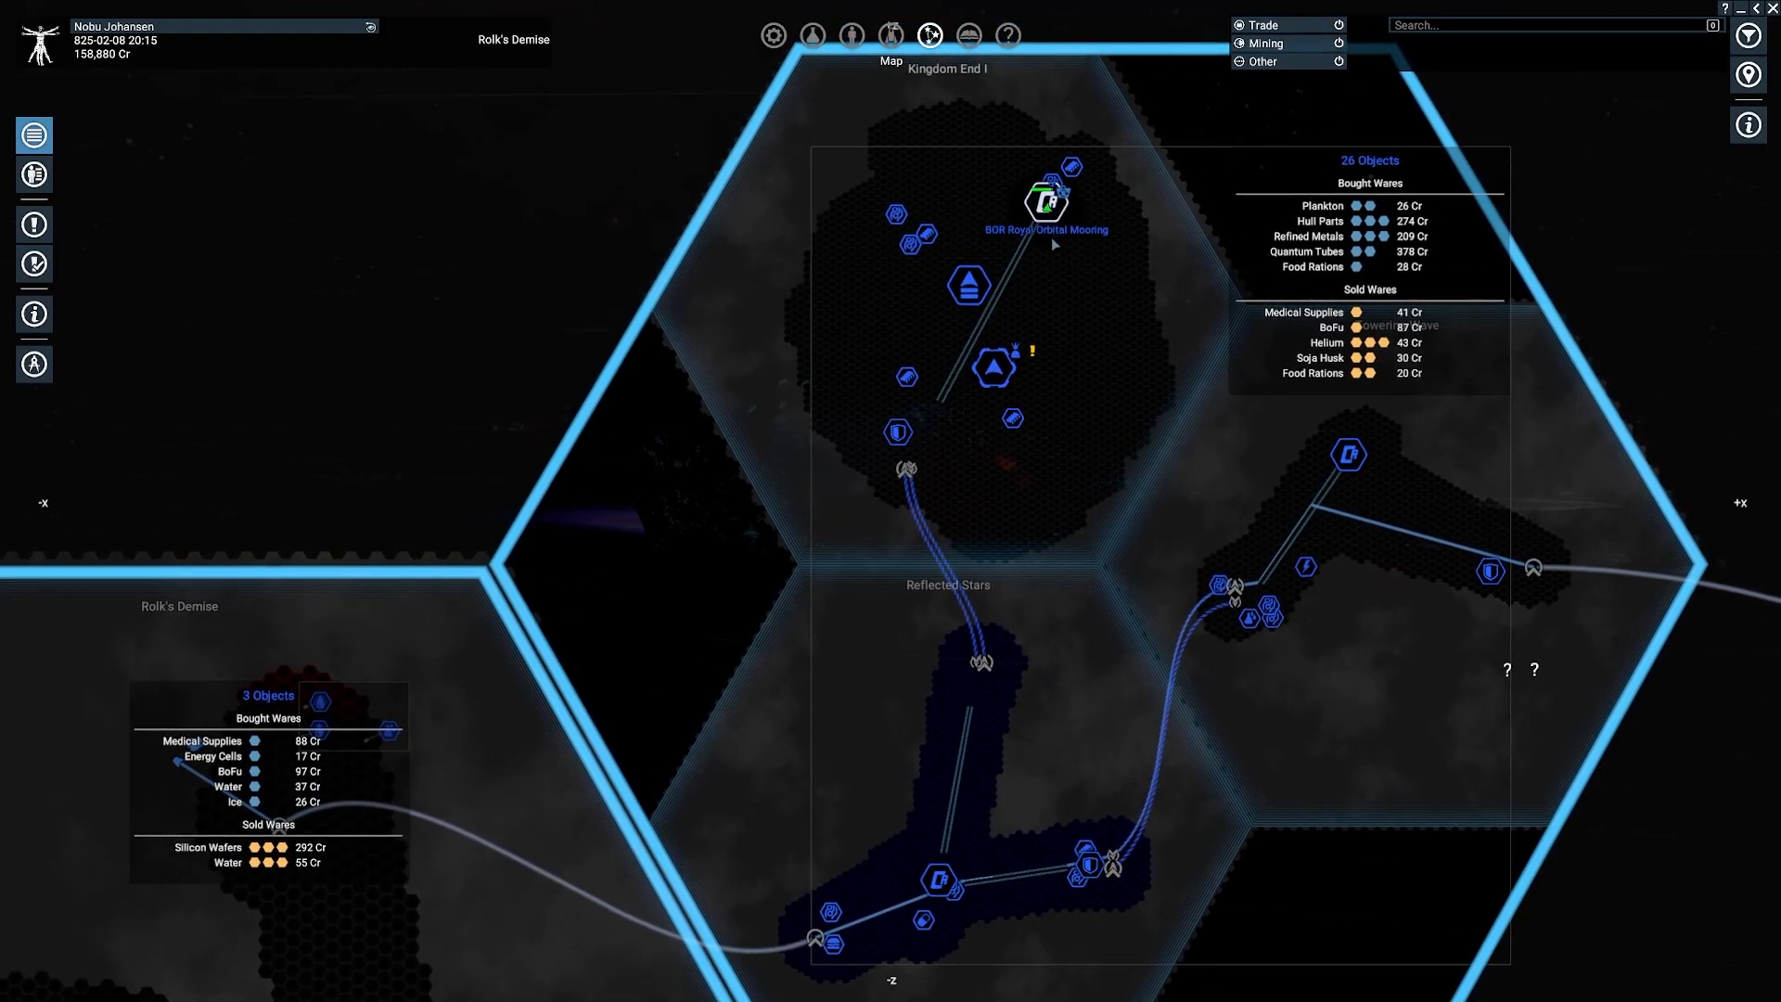
Step: Select the Discoverer Vanguard in Kingdom End I to view its Fill Shortages order
{"action": "left_click", "coordinate": [1046, 205]}
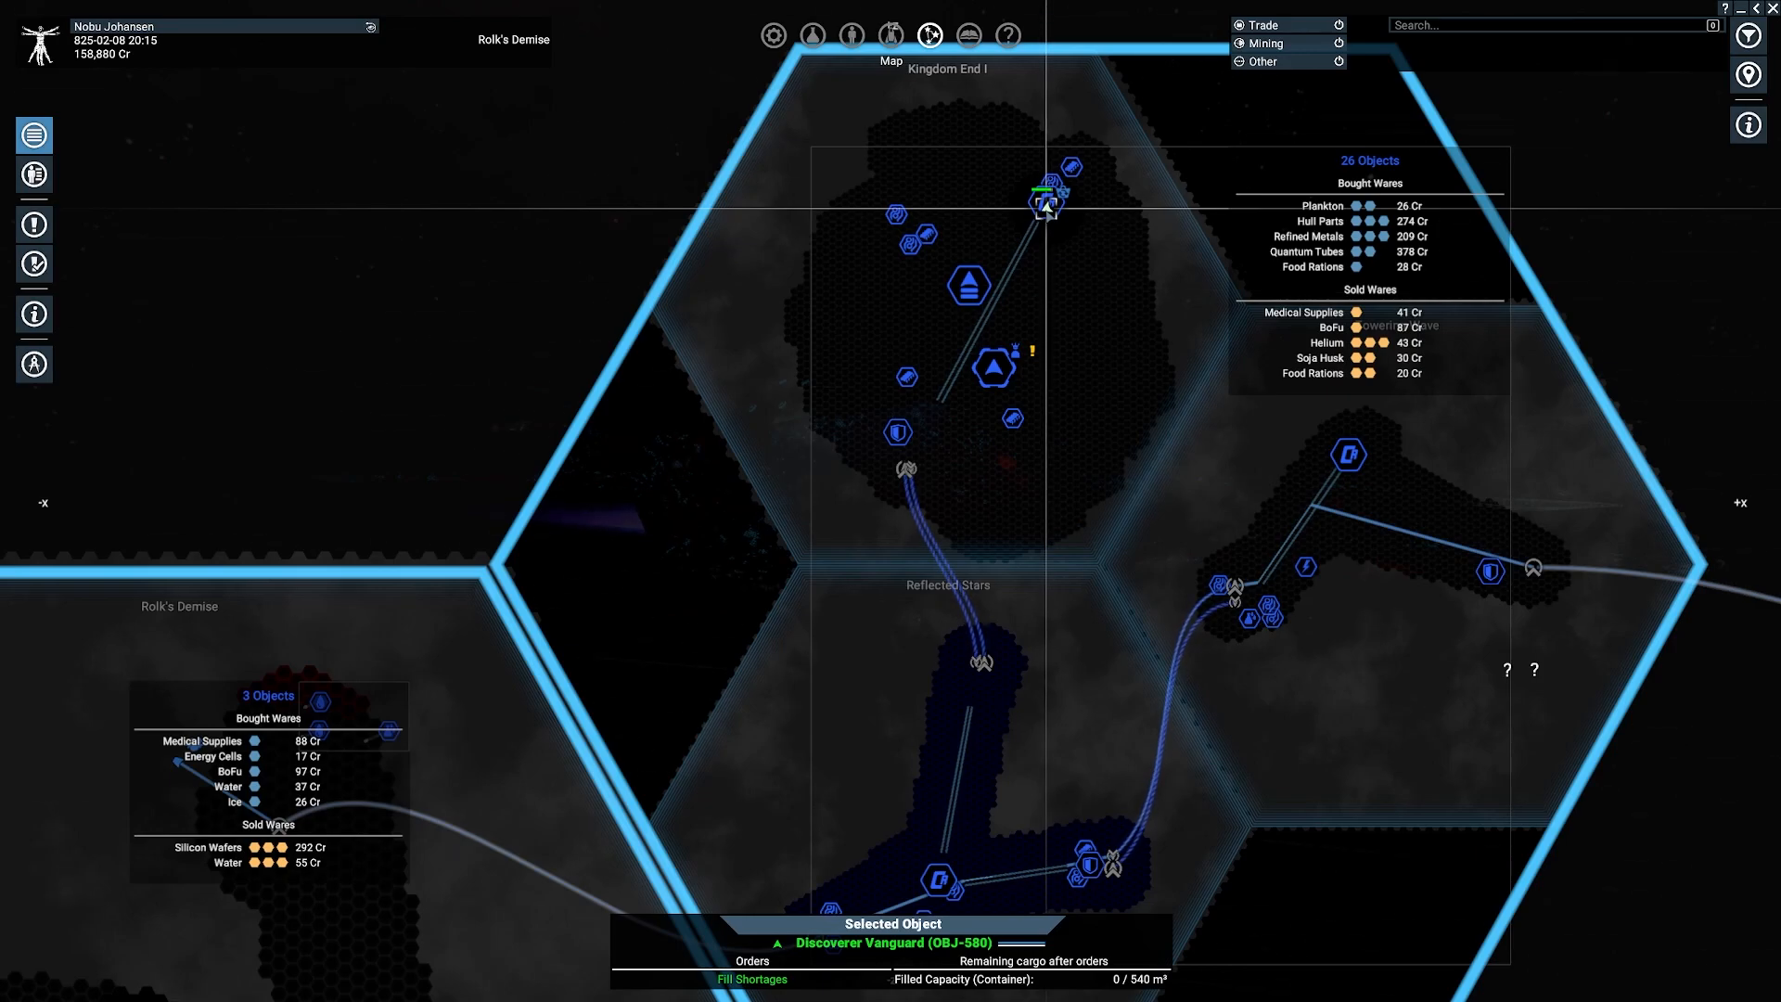
{"action": "mouse_move", "coordinate": [1127, 299]}
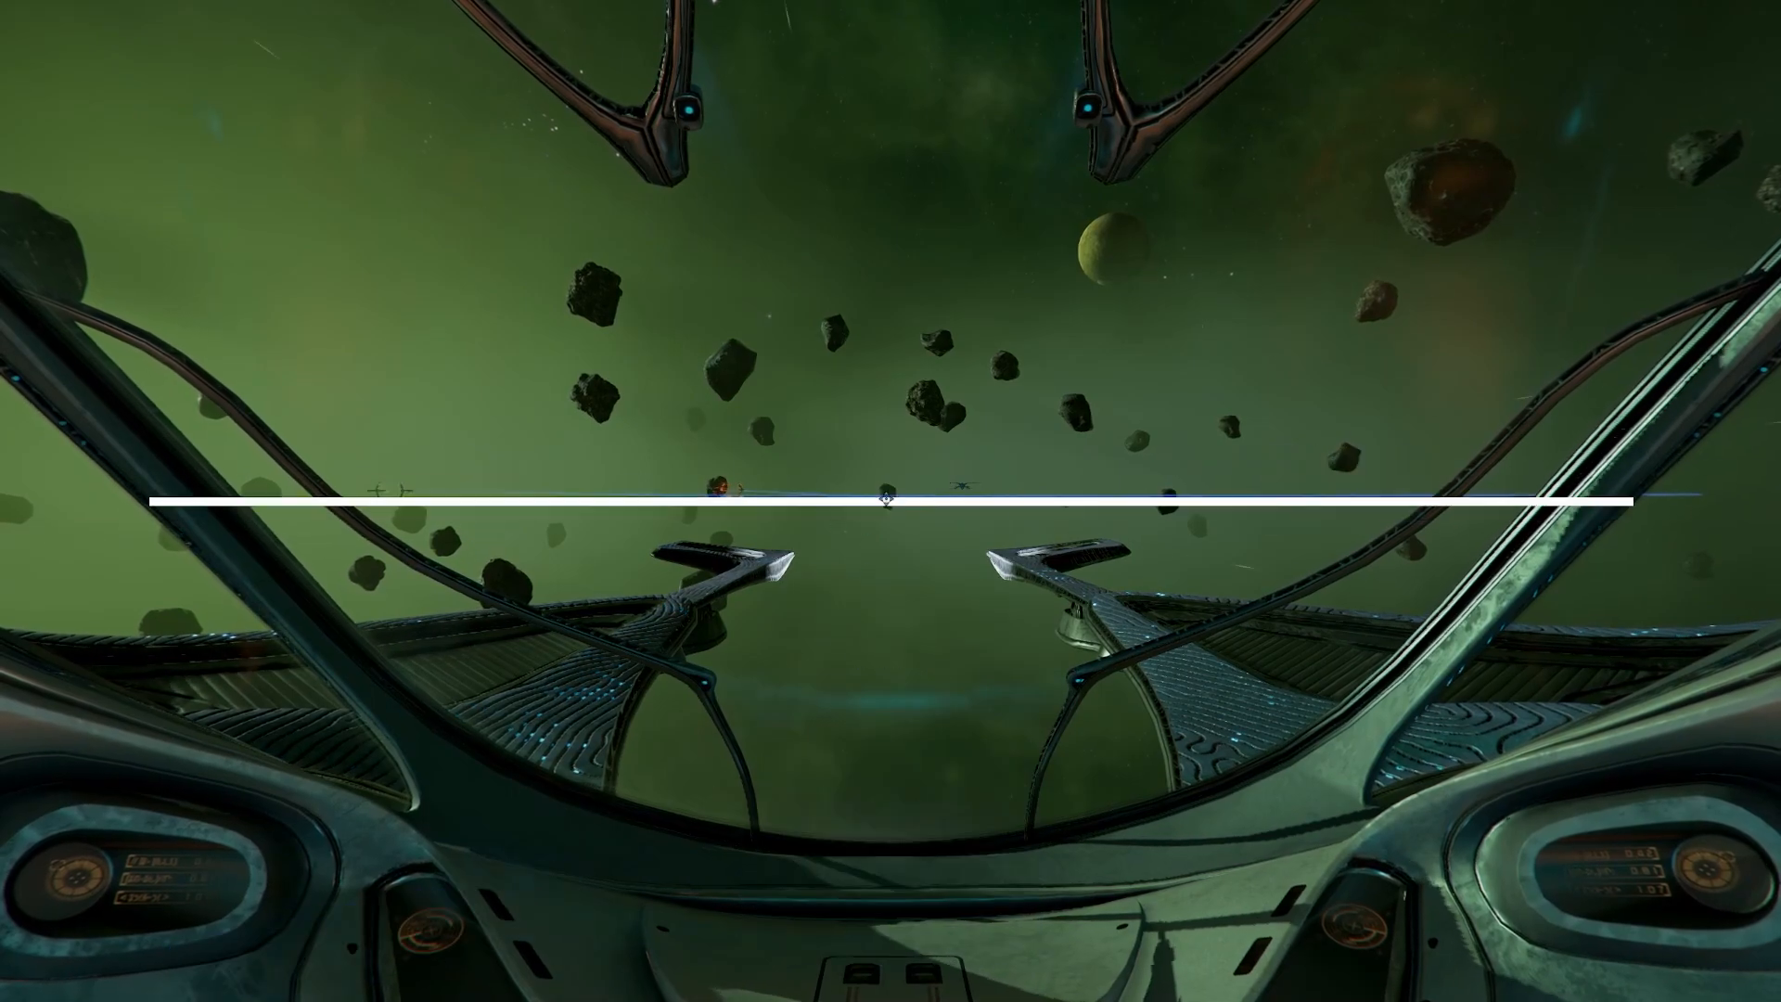
Step: Pick the Unknown Station in Atreus' Clouds on the map as the autopilot destination
{"action": "key", "text": "m"}
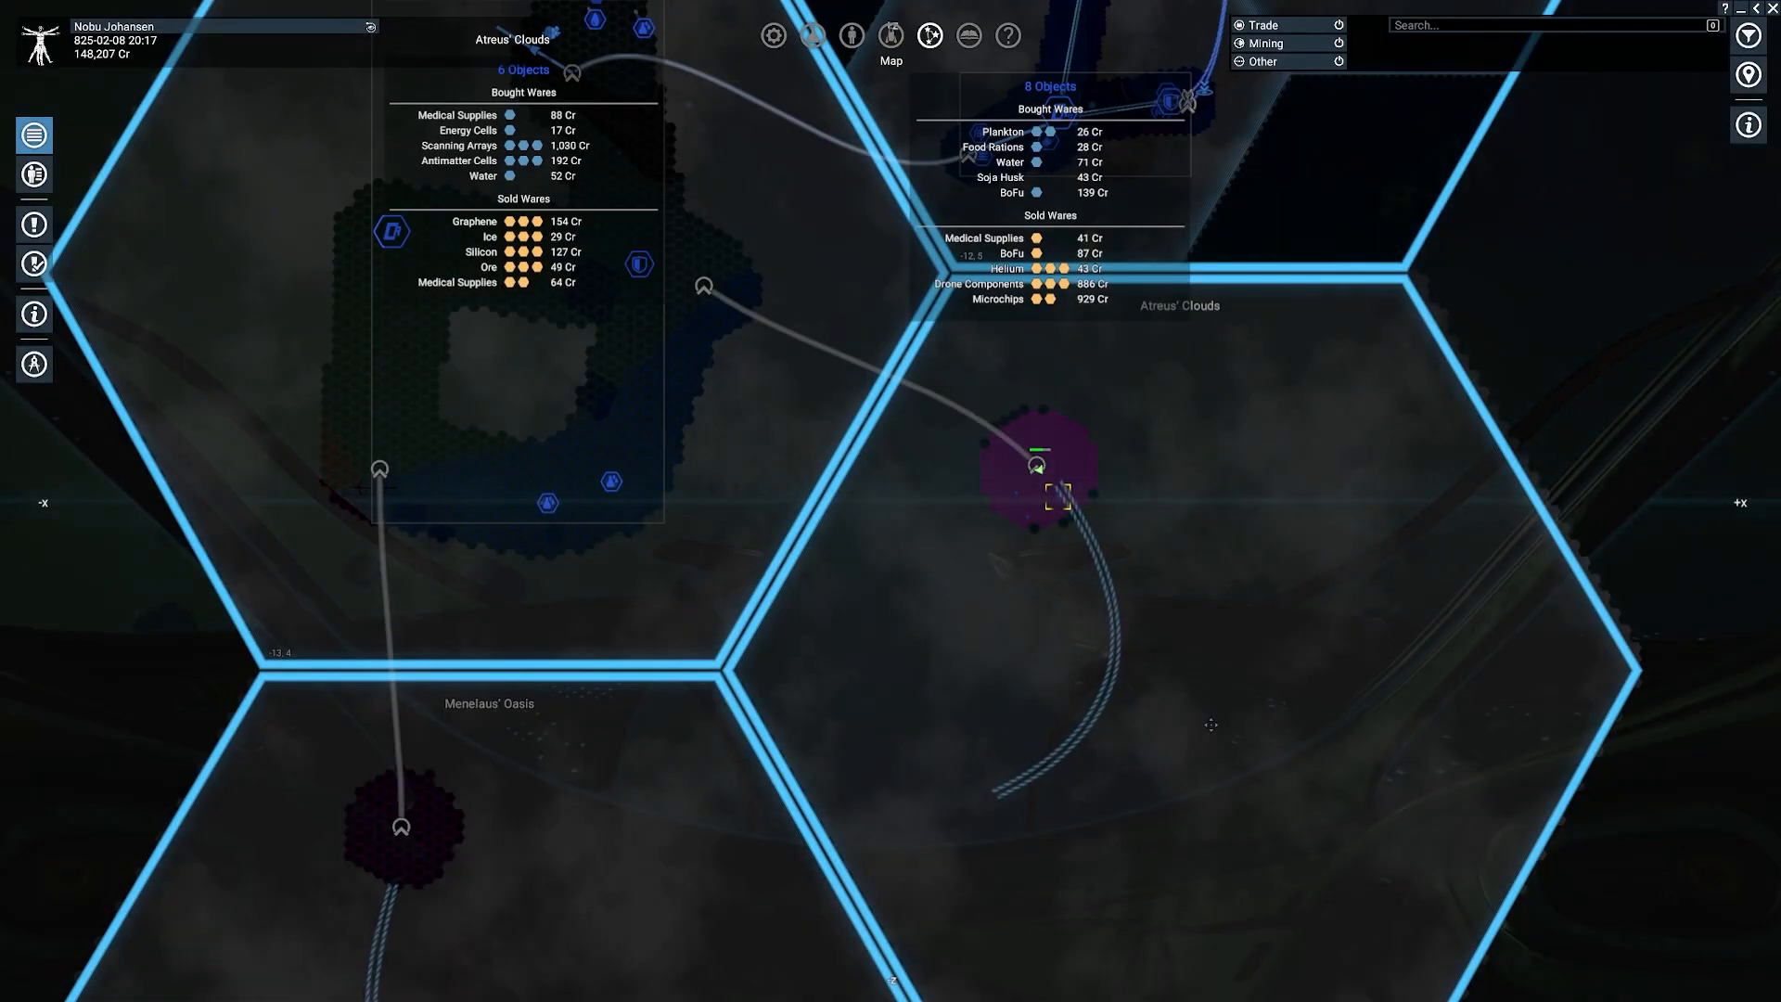
{"action": "mouse_move", "coordinate": [1208, 727]}
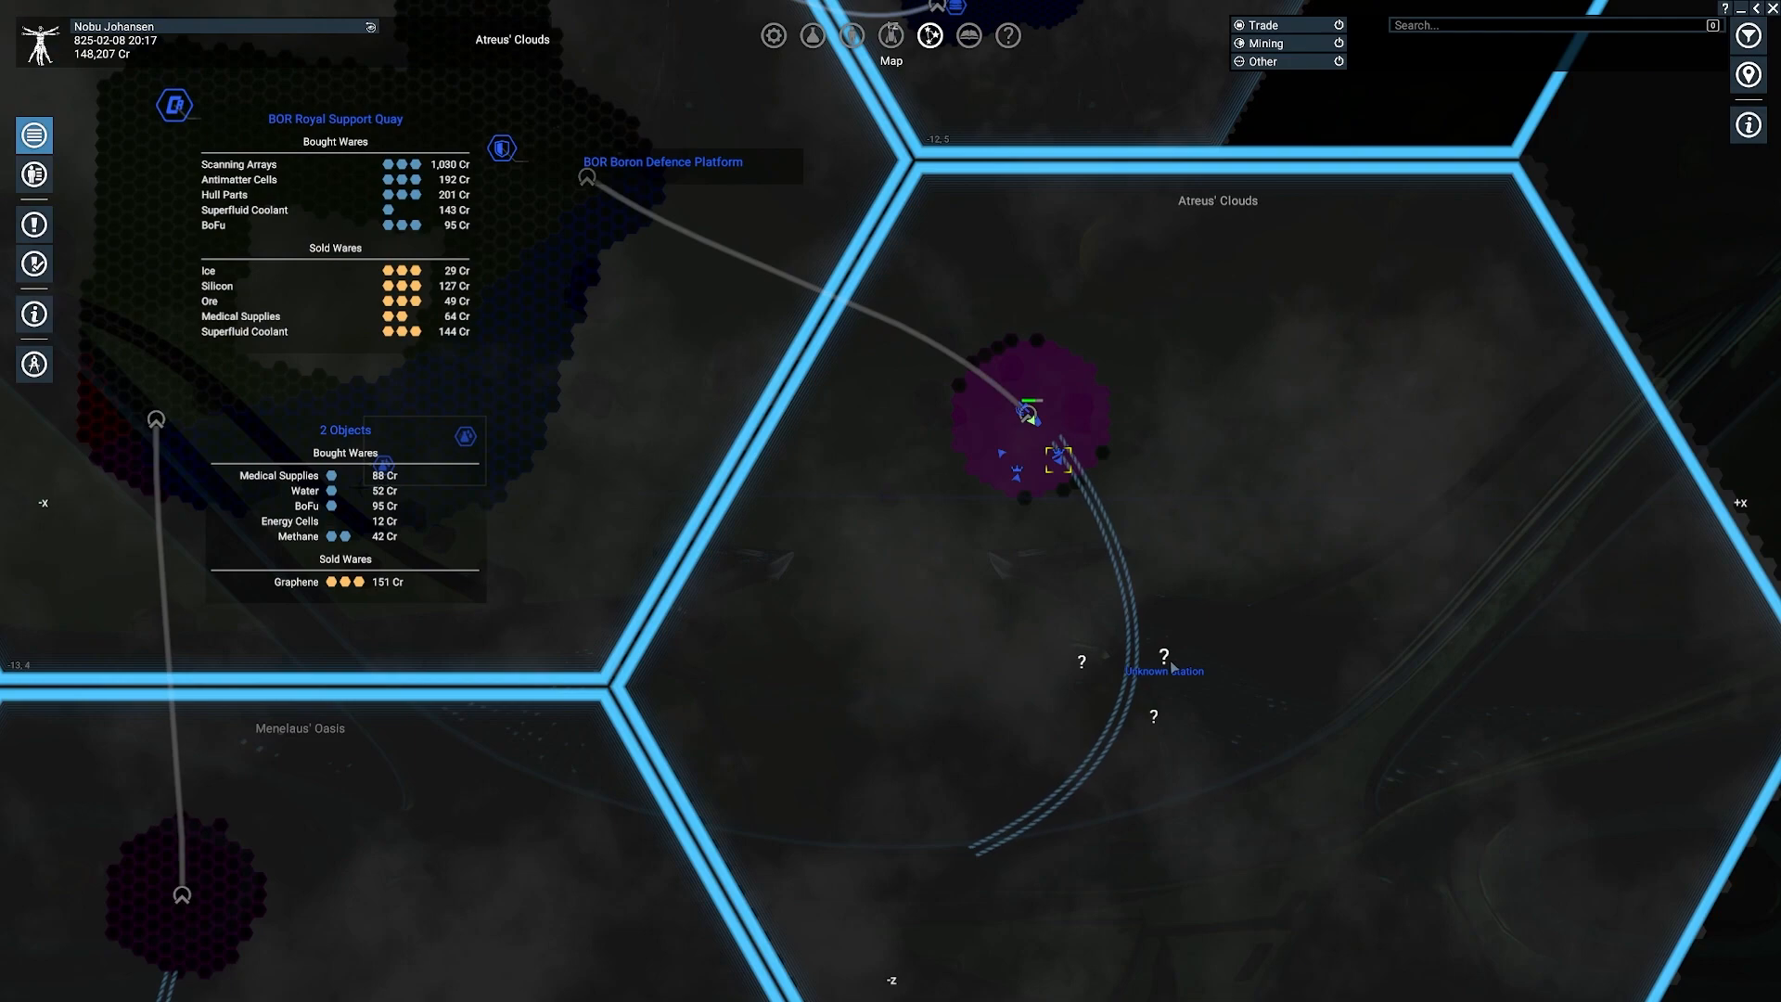
{"action": "left_click", "coordinate": [1164, 653]}
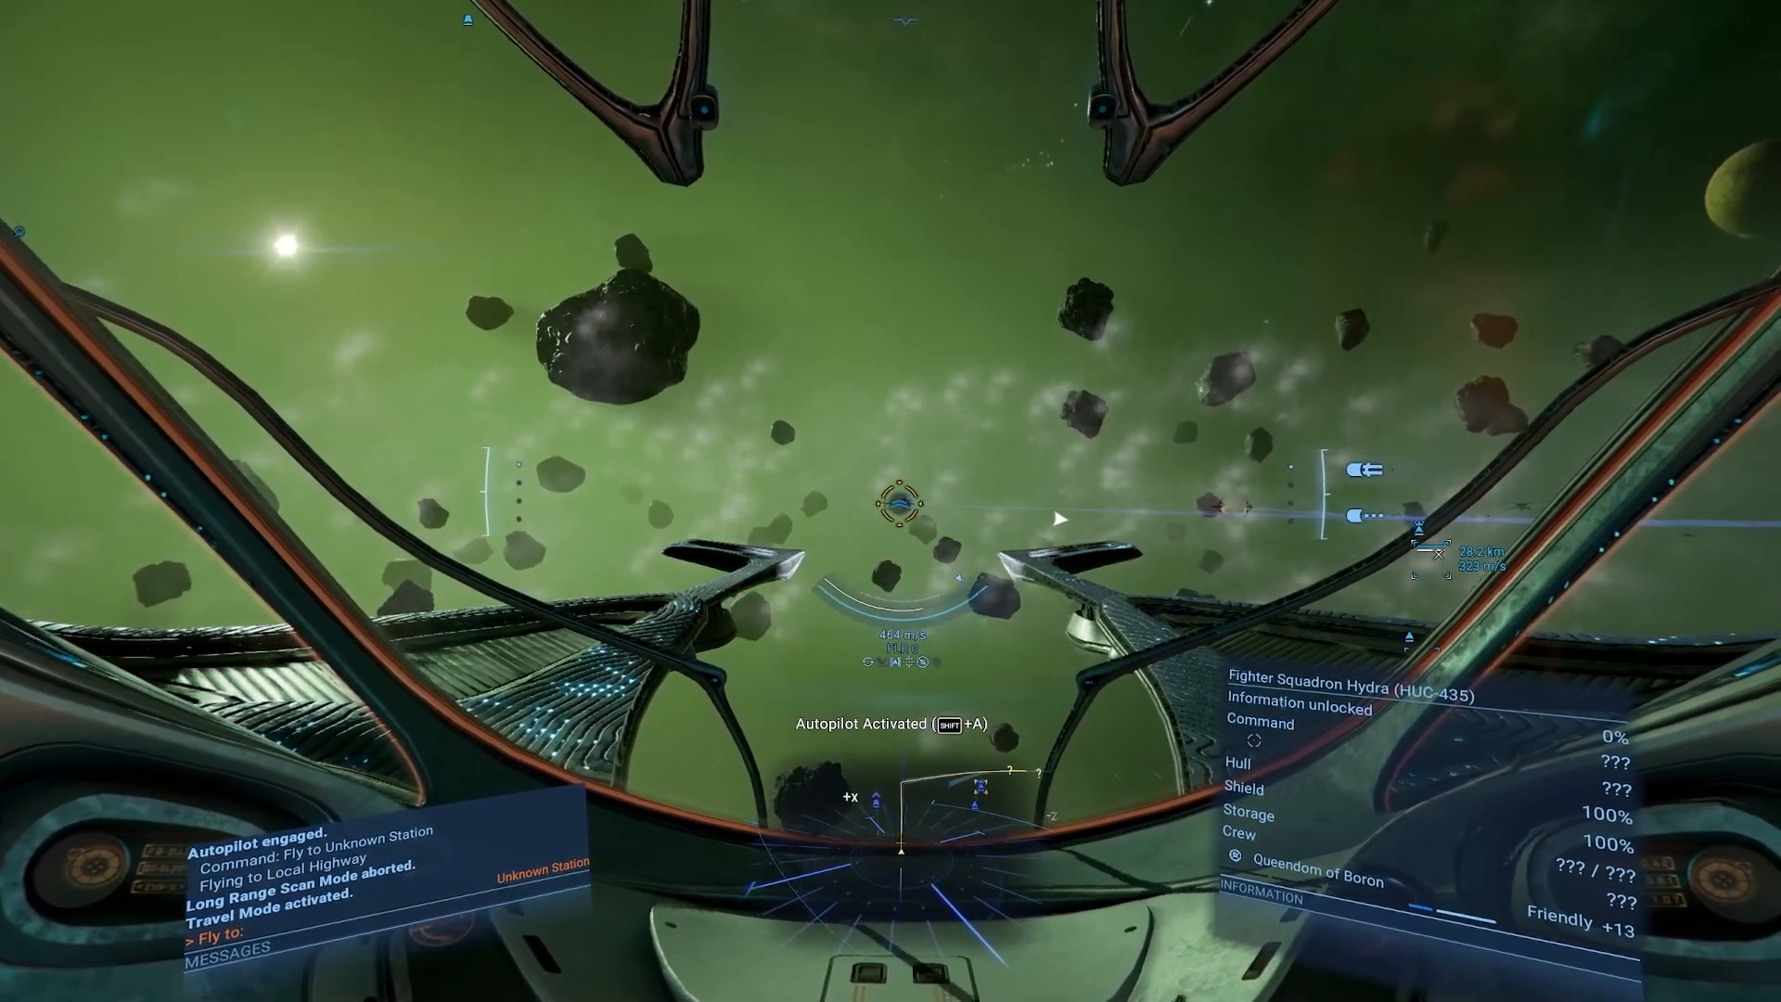
Step: Switch to the external ship view, then map the BOR Royal Logistics Harbour area
{"action": "key", "text": "F1"}
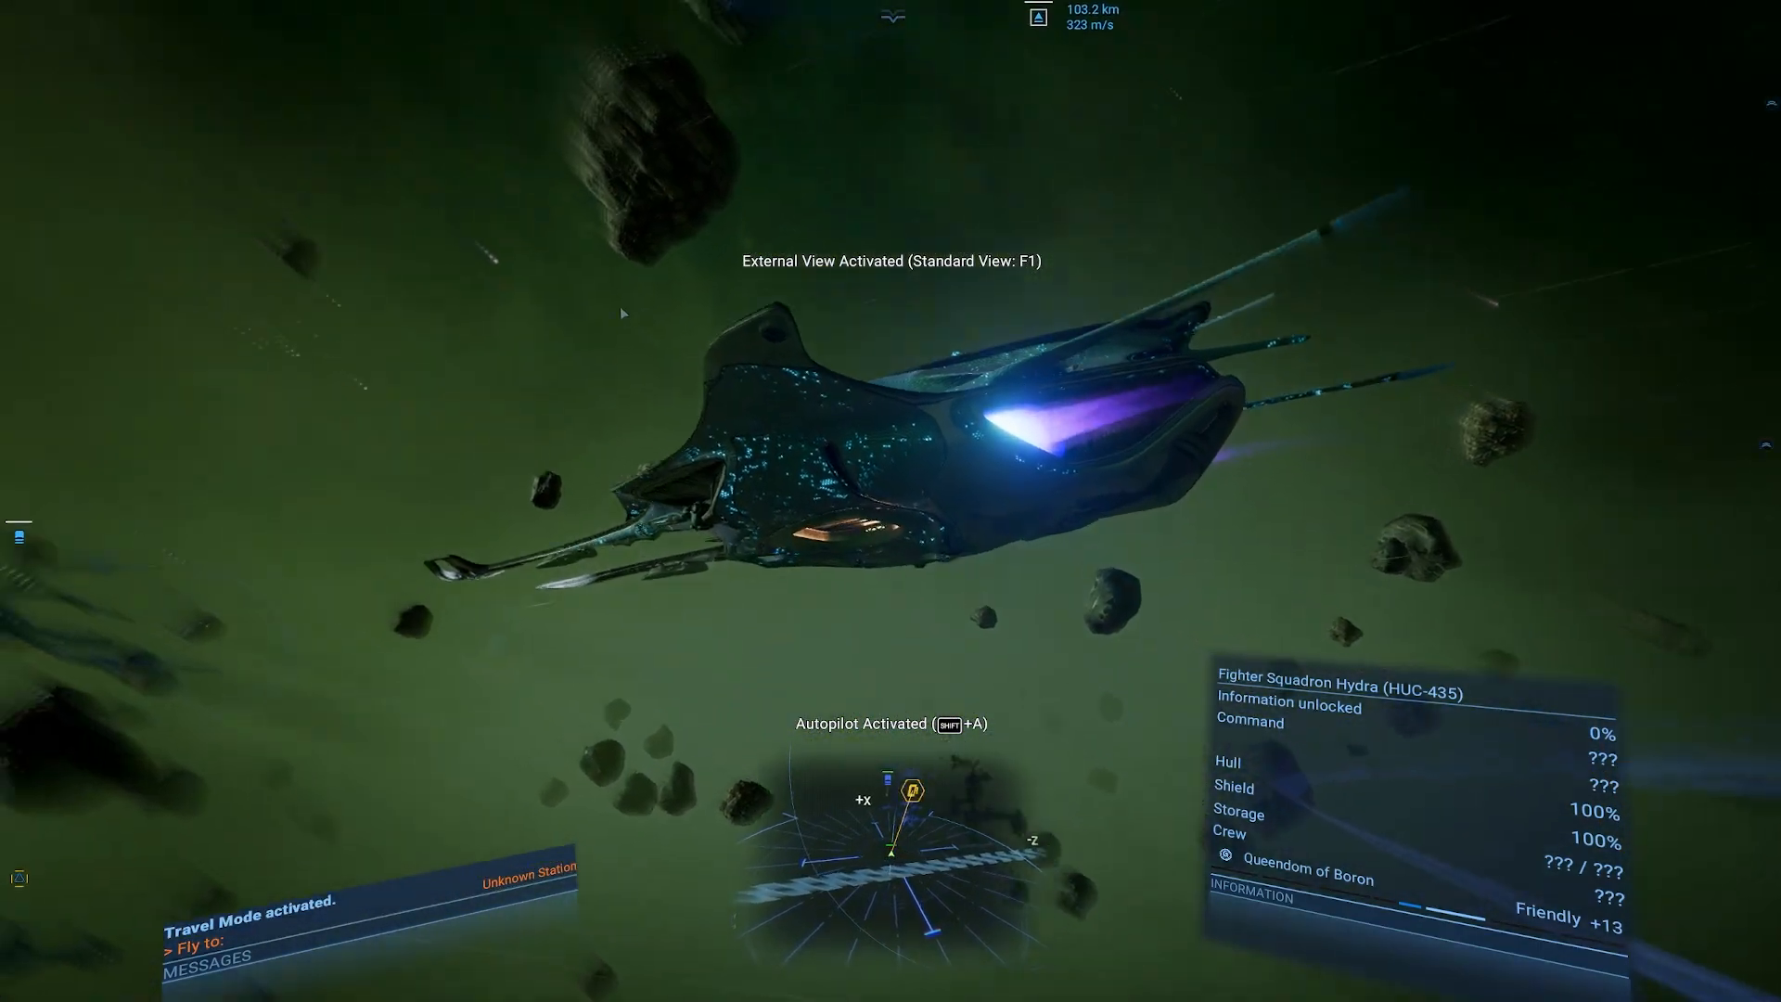
{"action": "key", "text": "m"}
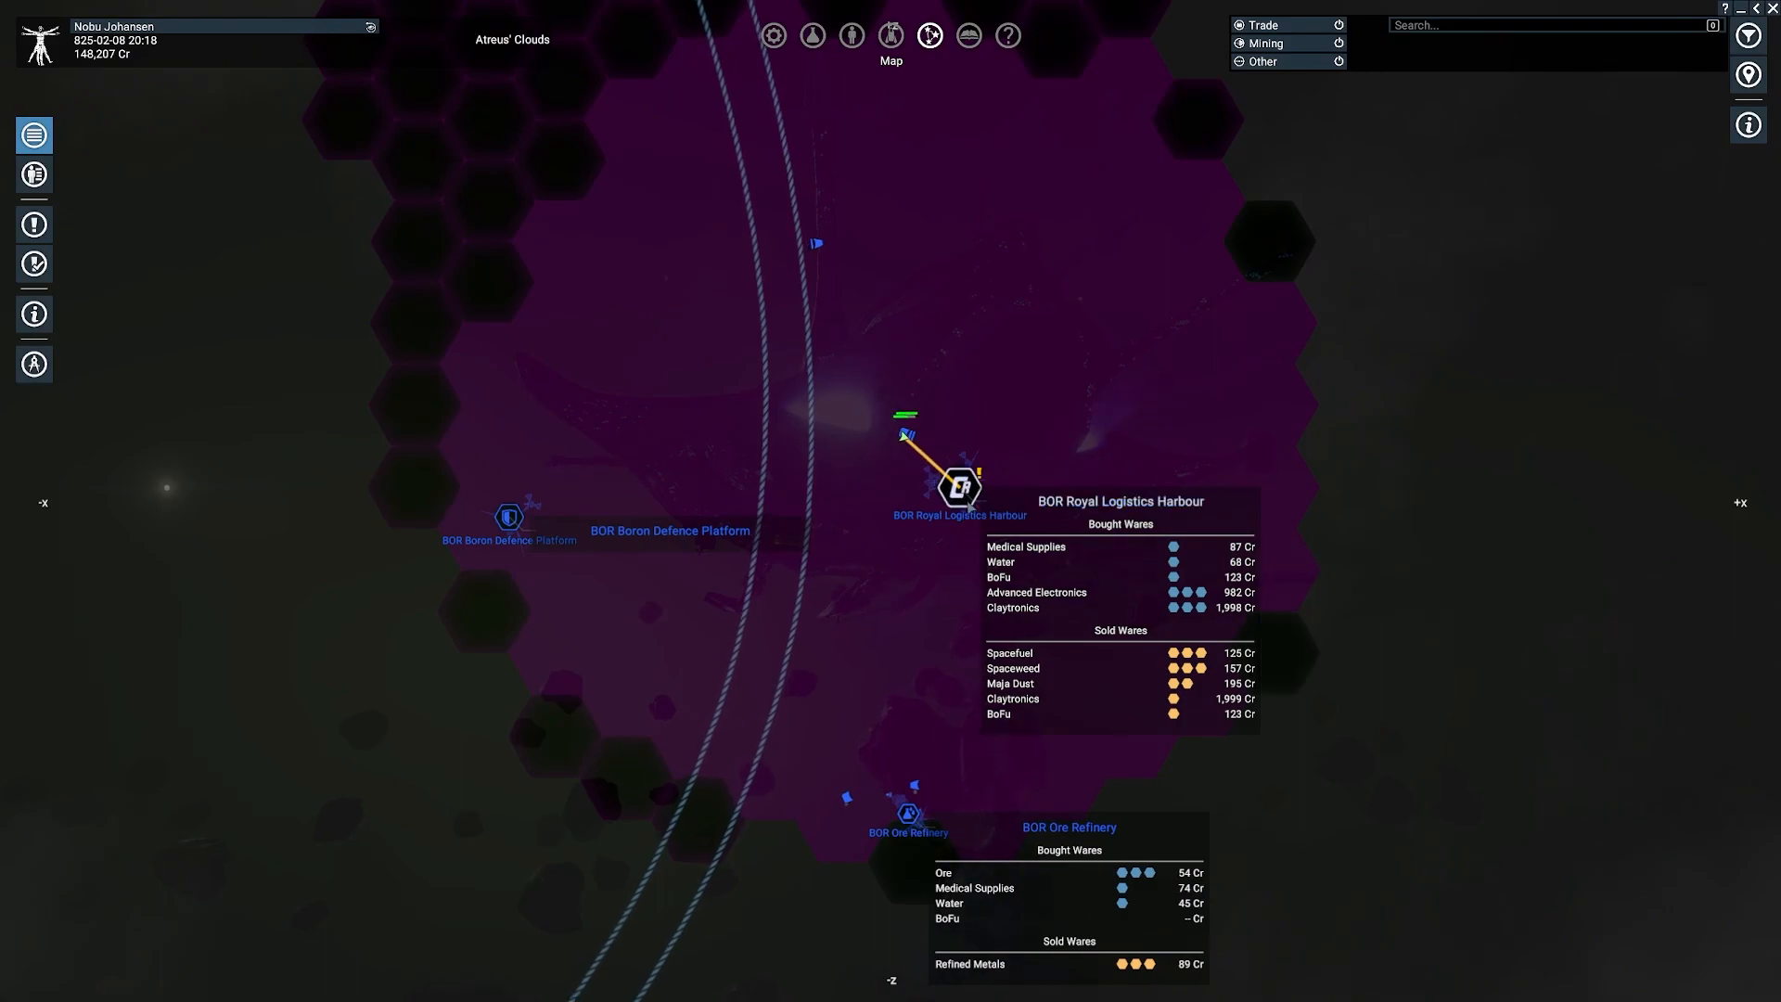
Step: Open the BOR Boron Wharf ship equipment screen from its map context menu
{"action": "right_click", "coordinate": [958, 487]}
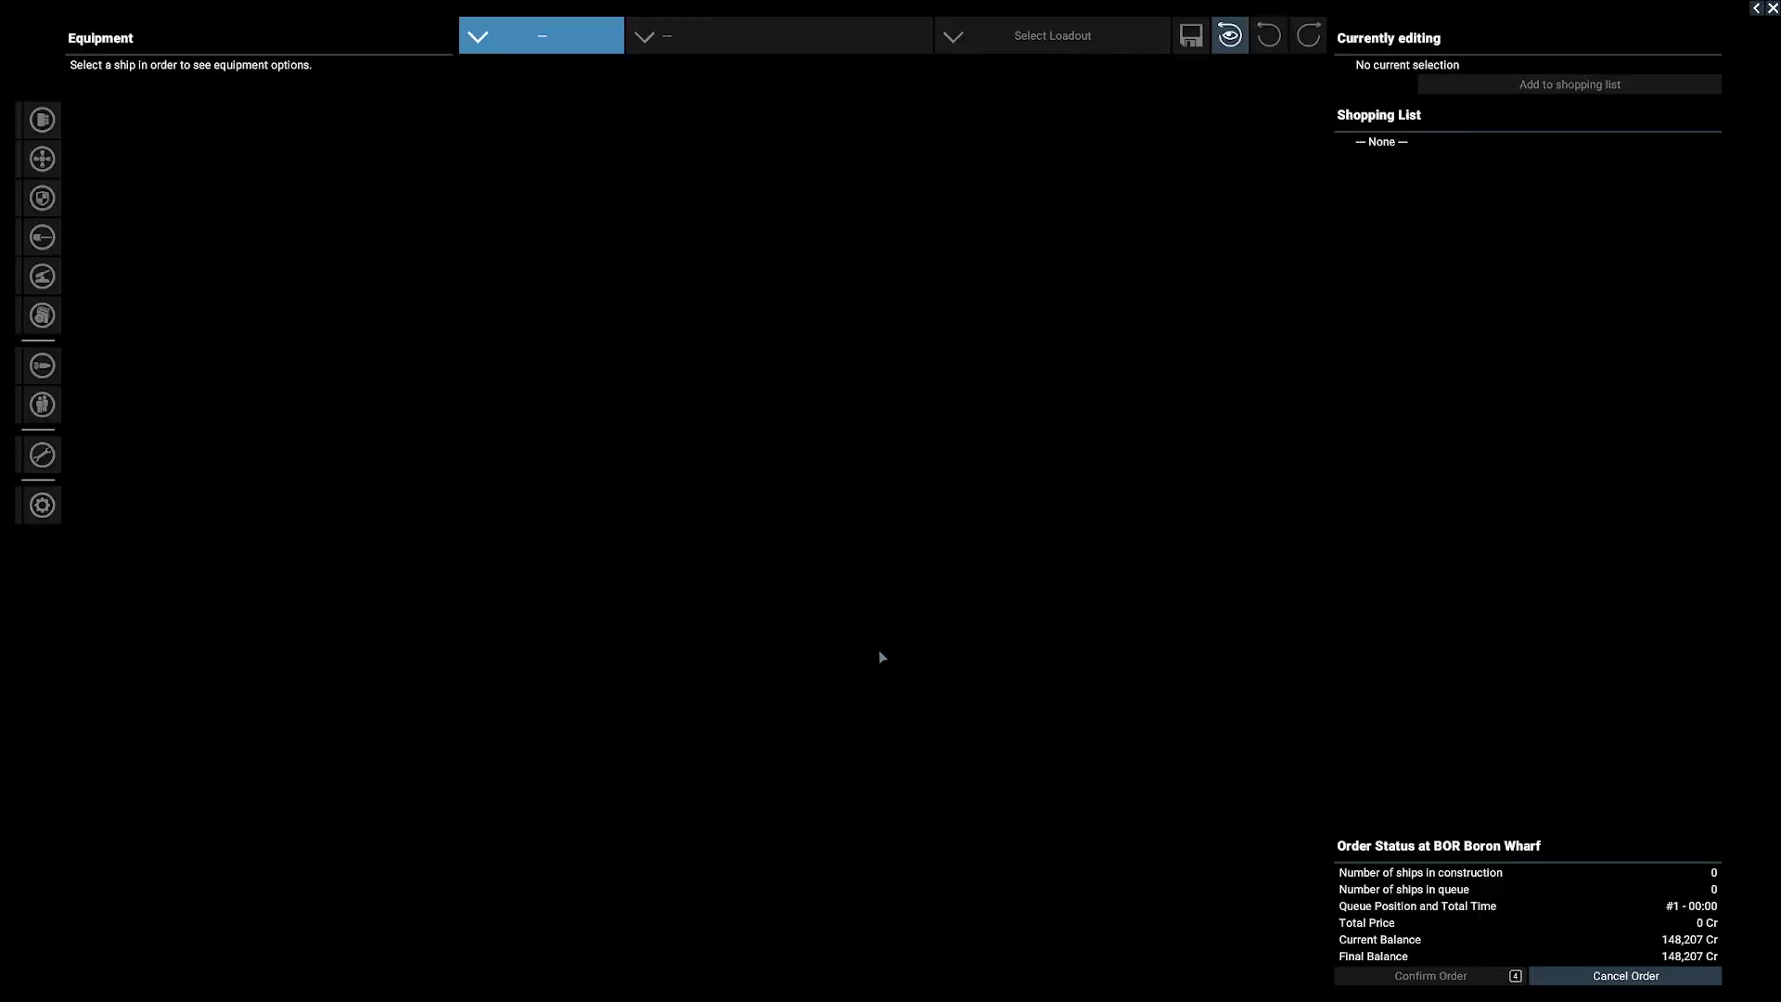
{"action": "mouse_move", "coordinate": [668, 122]}
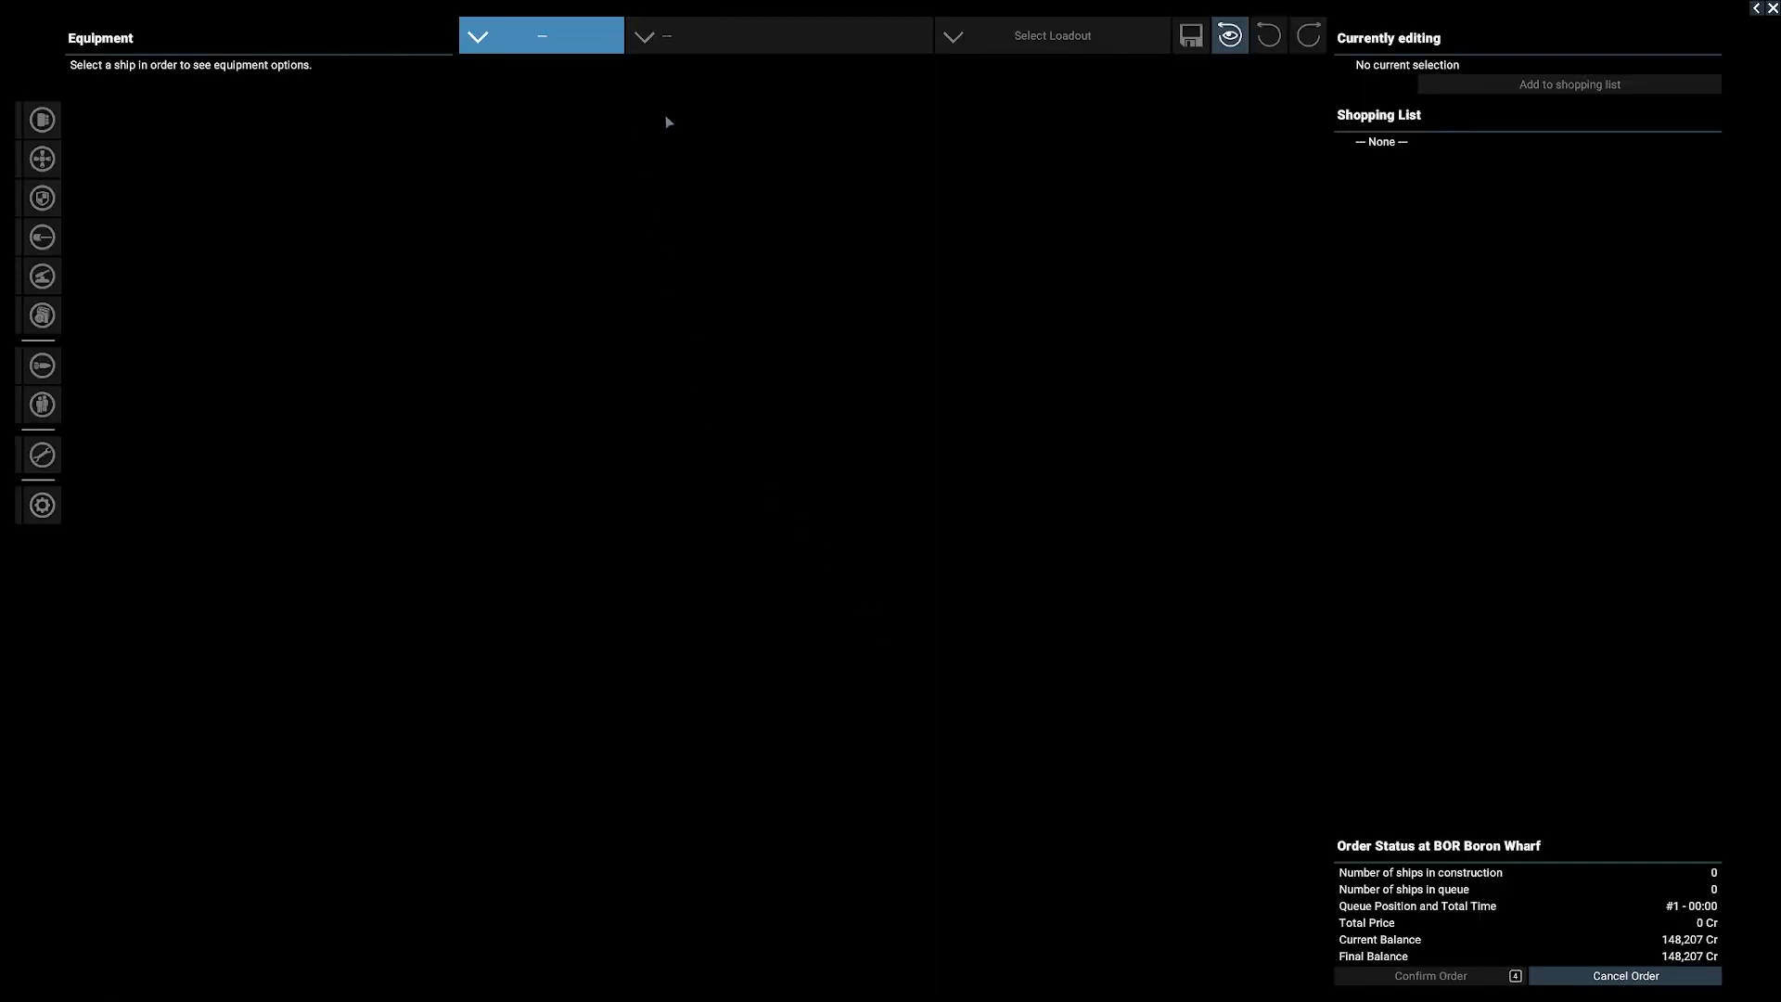
Step: Choose size S, select the Mako - Fighter, and apply the Minimum Preset loadout
{"action": "left_click", "coordinate": [541, 36]}
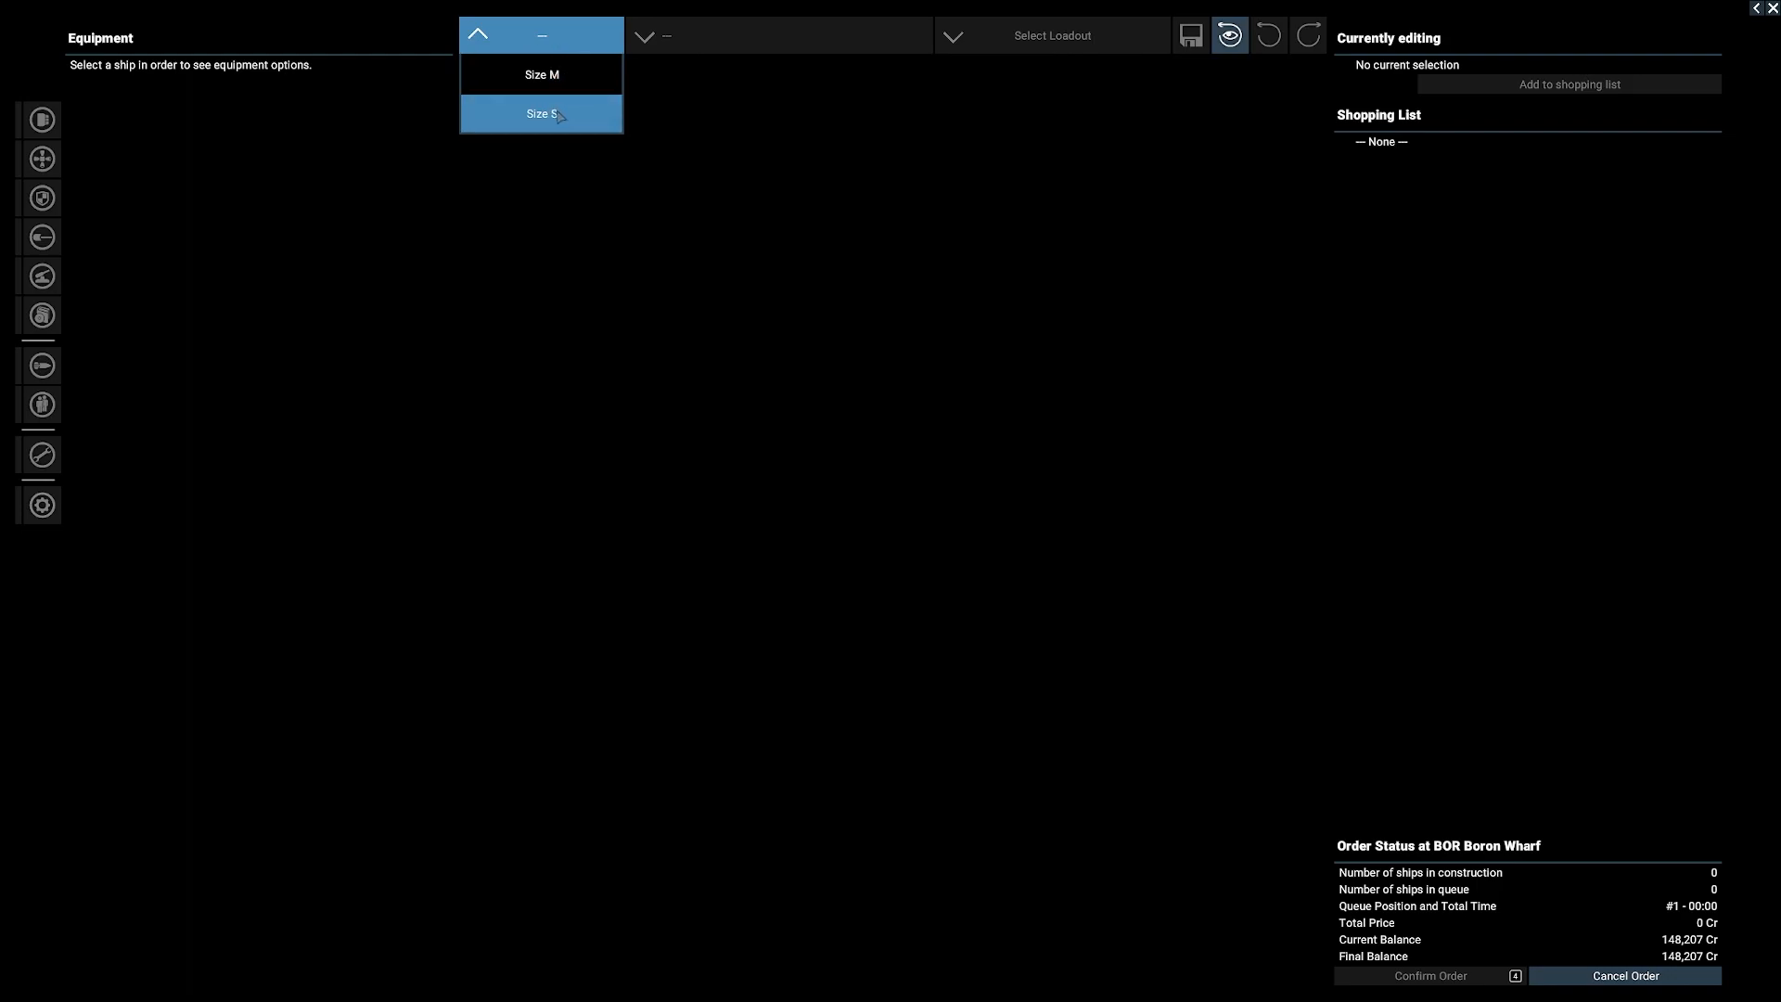
{"action": "left_click", "coordinate": [542, 113]}
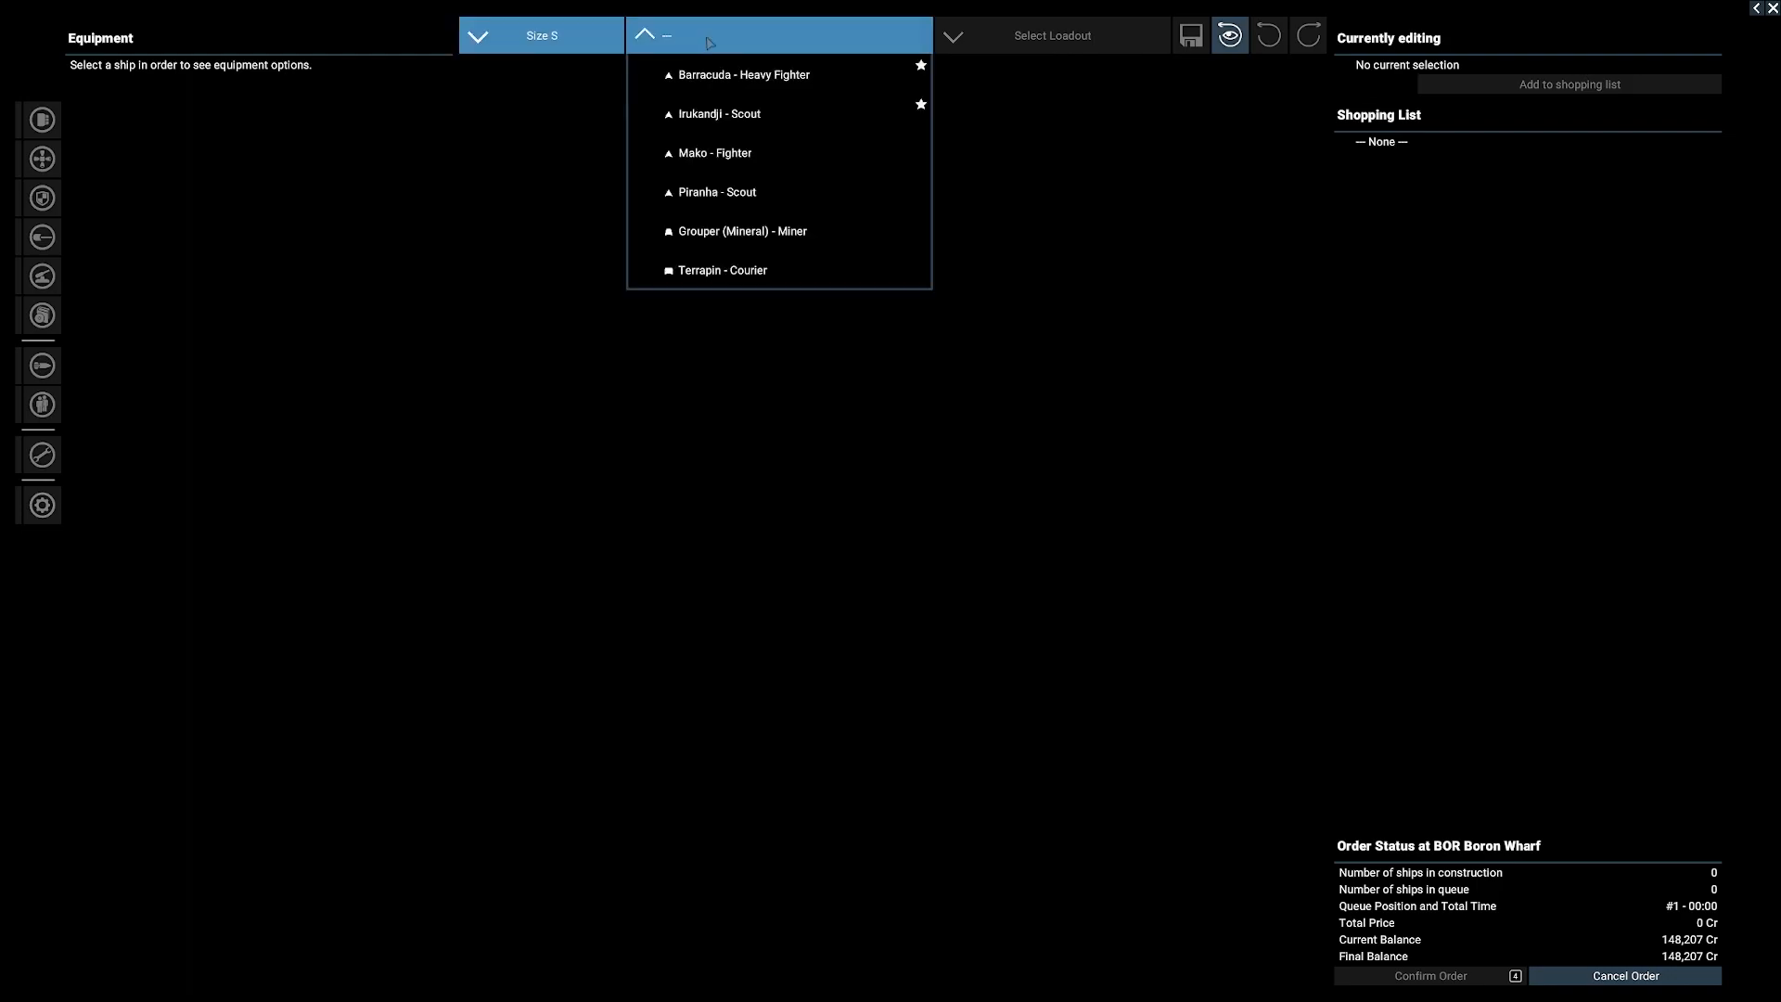
{"action": "left_click", "coordinate": [714, 152]}
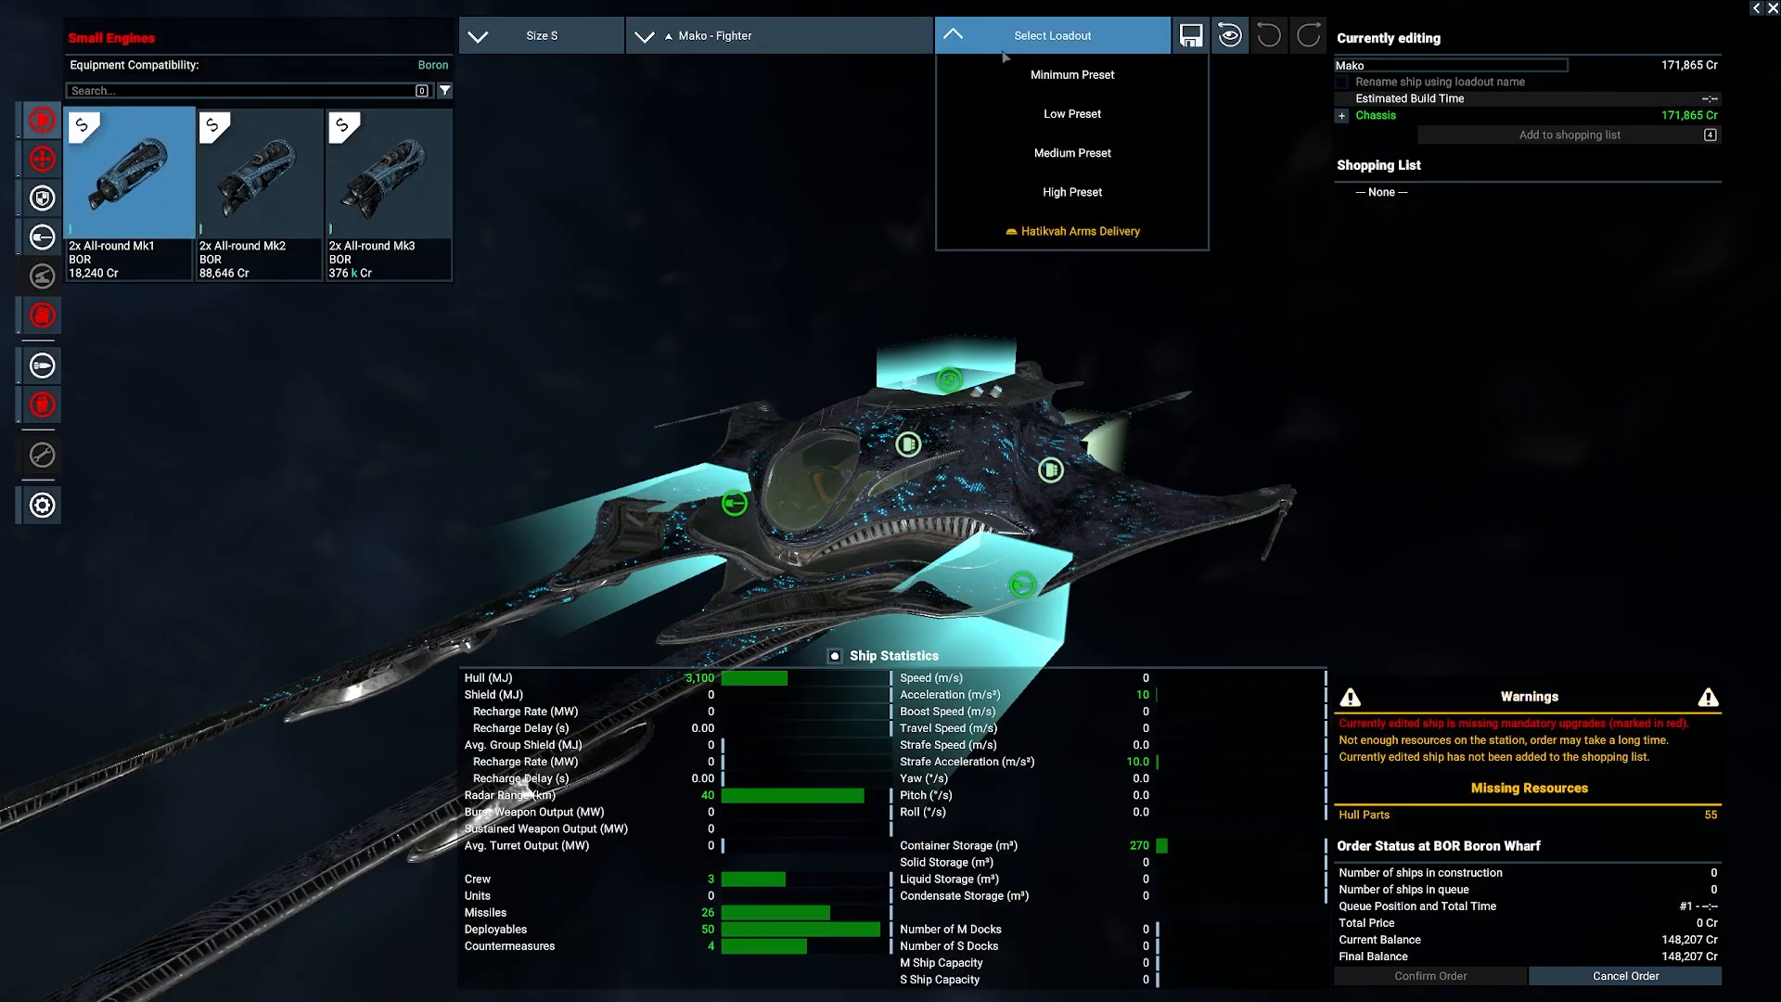
{"action": "left_click", "coordinate": [1068, 74]}
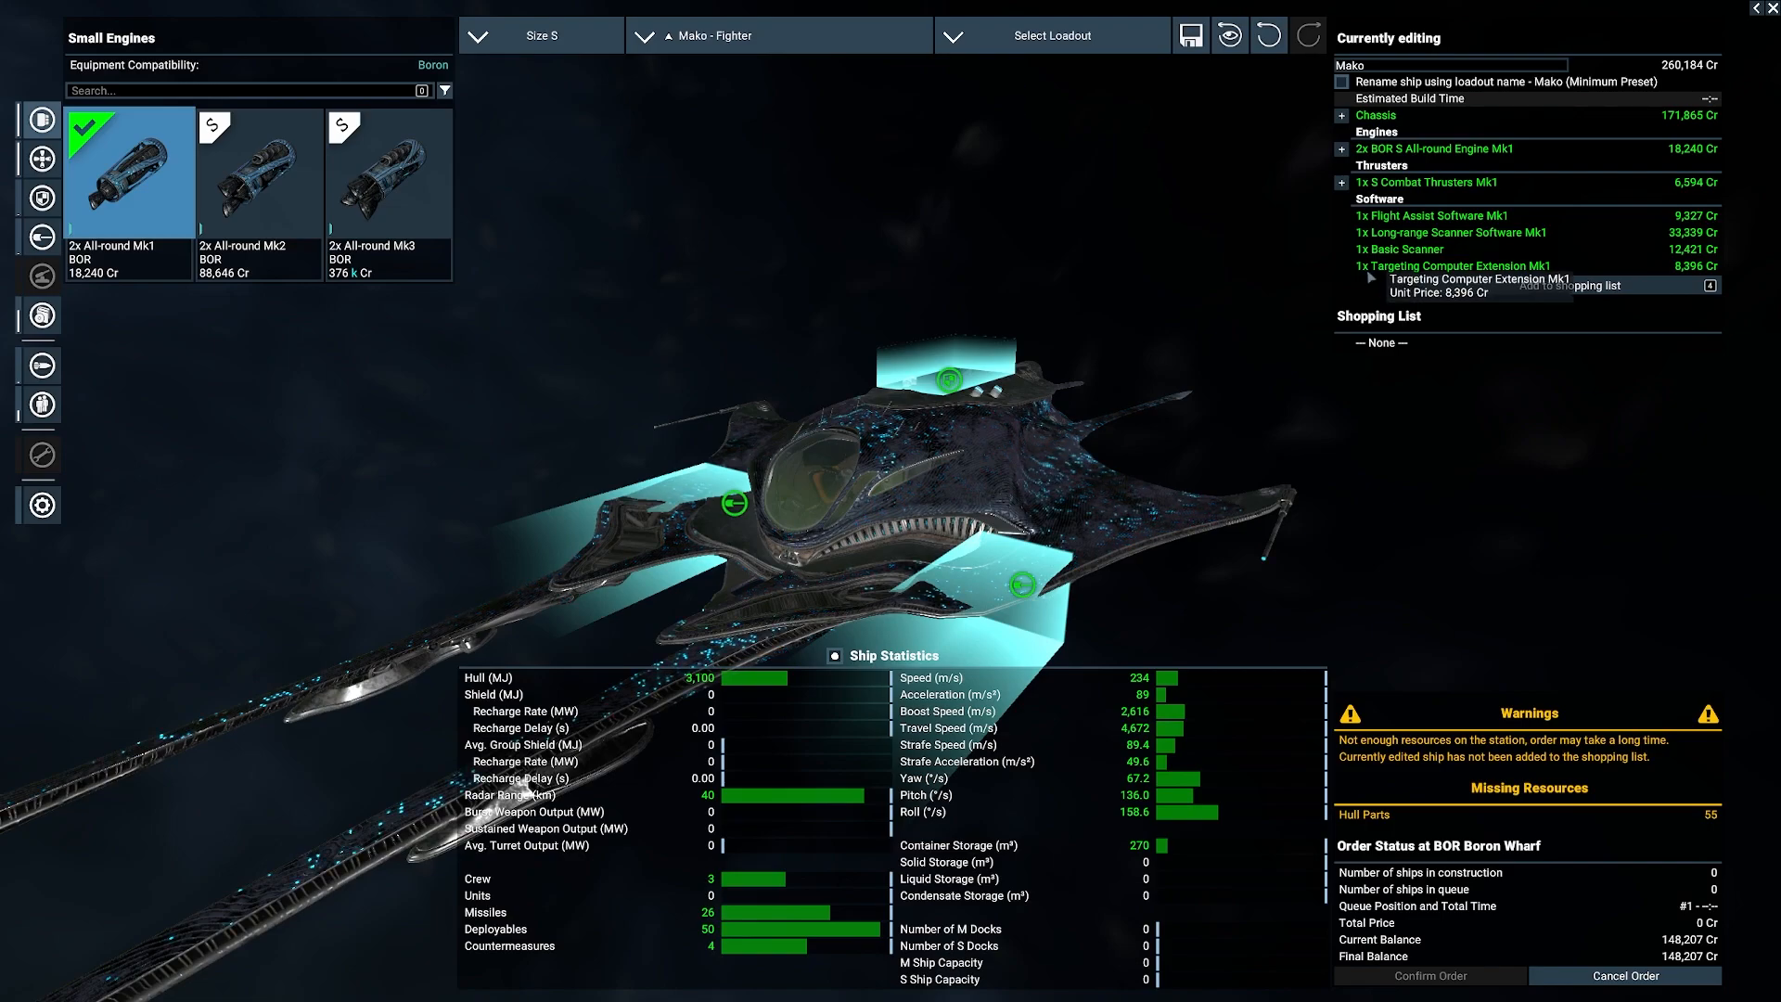
{"action": "mouse_move", "coordinate": [1438, 460]}
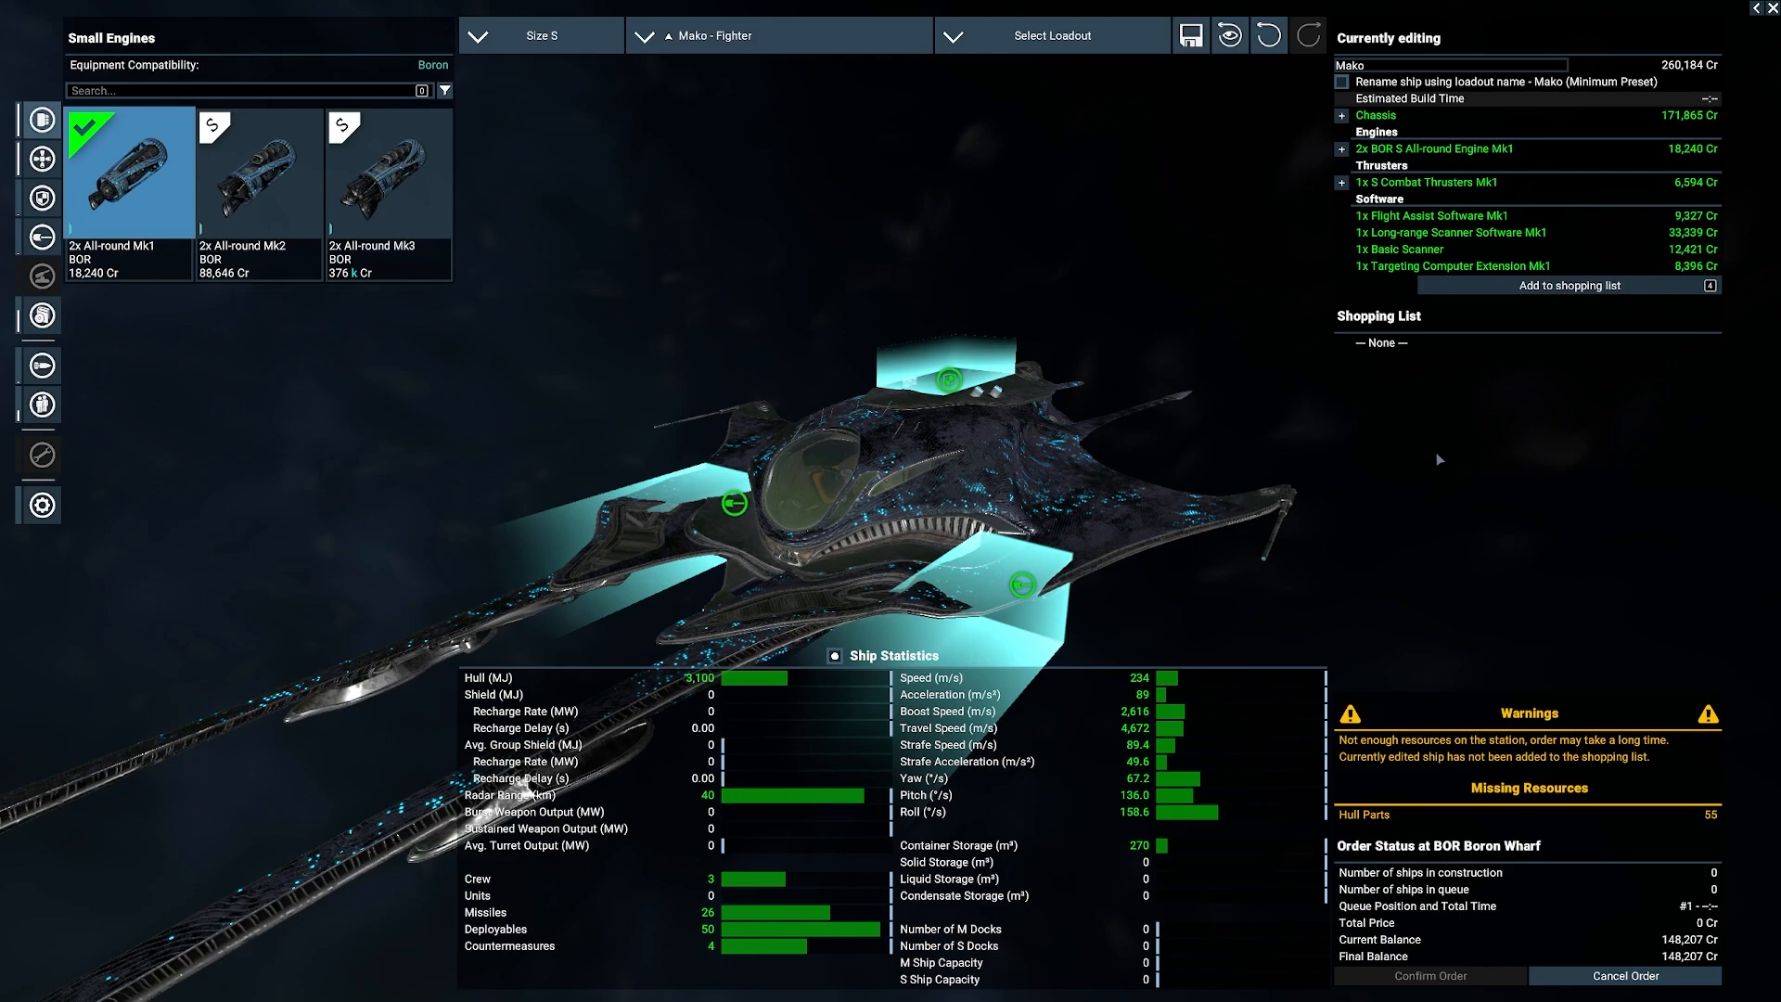